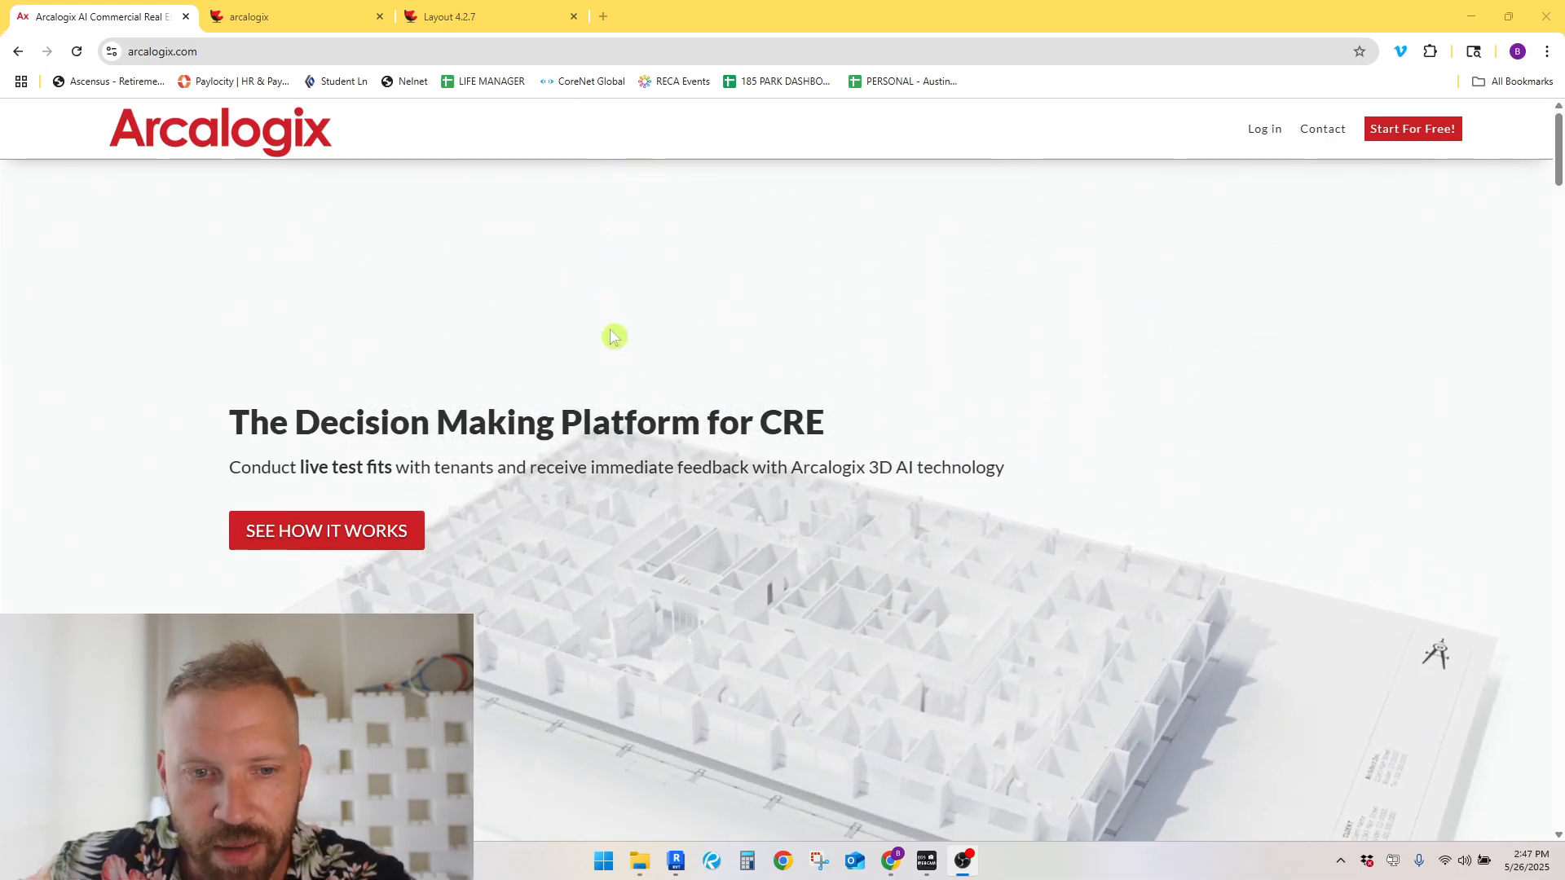
Step: Open the 'Arcalogix for Brokers' intro video popup via SEE HOW IT WORKS
click(325, 530)
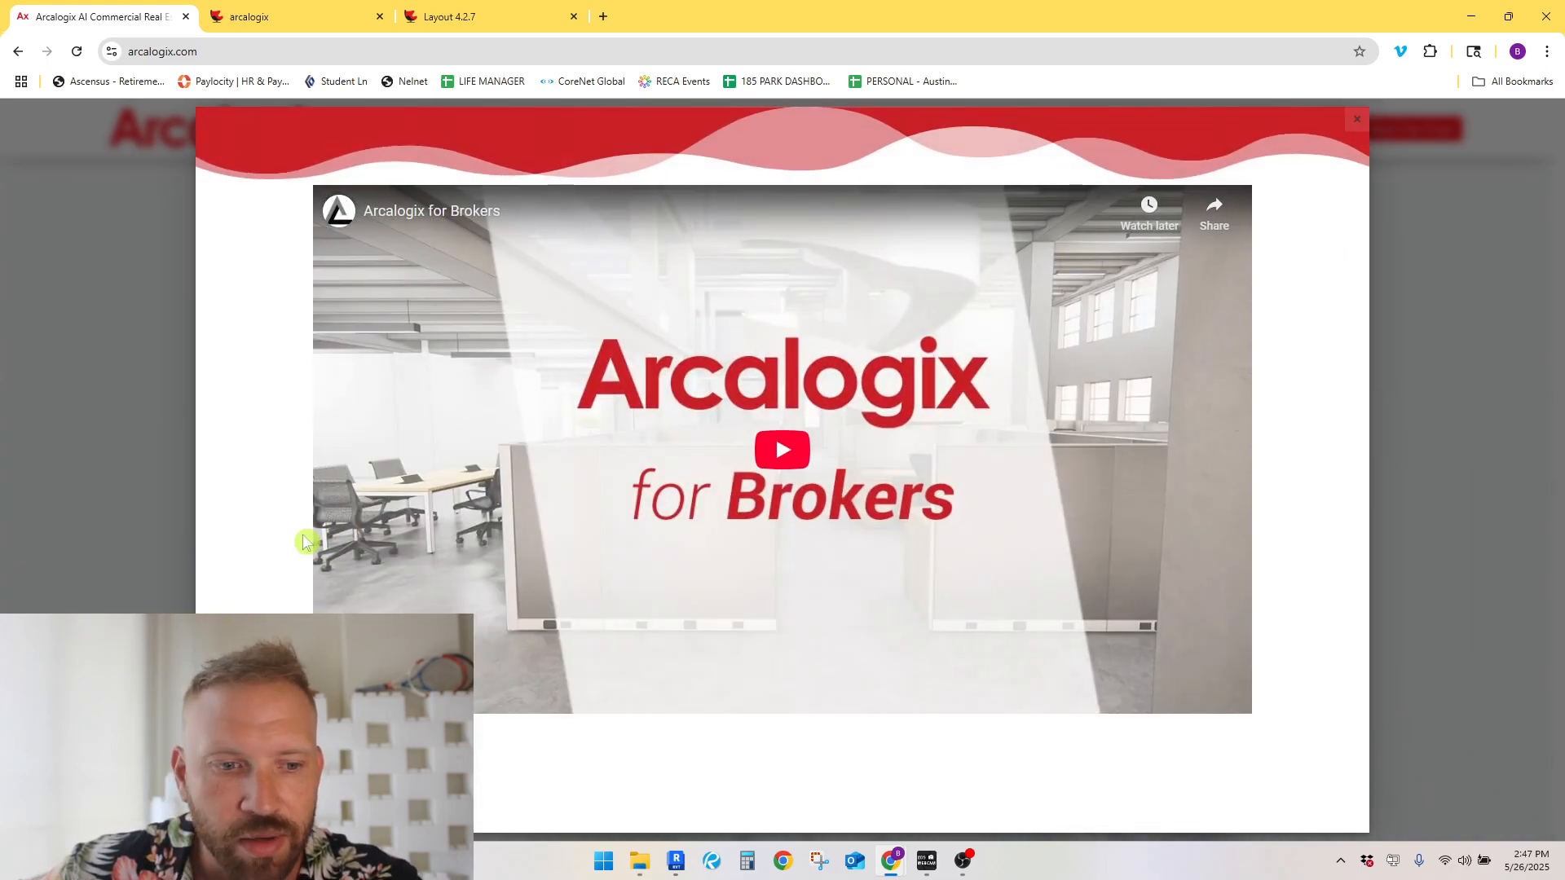
Step: Play the Arcalogix for Brokers video through its floor-plan and furniture demos, then close it
click(782, 449)
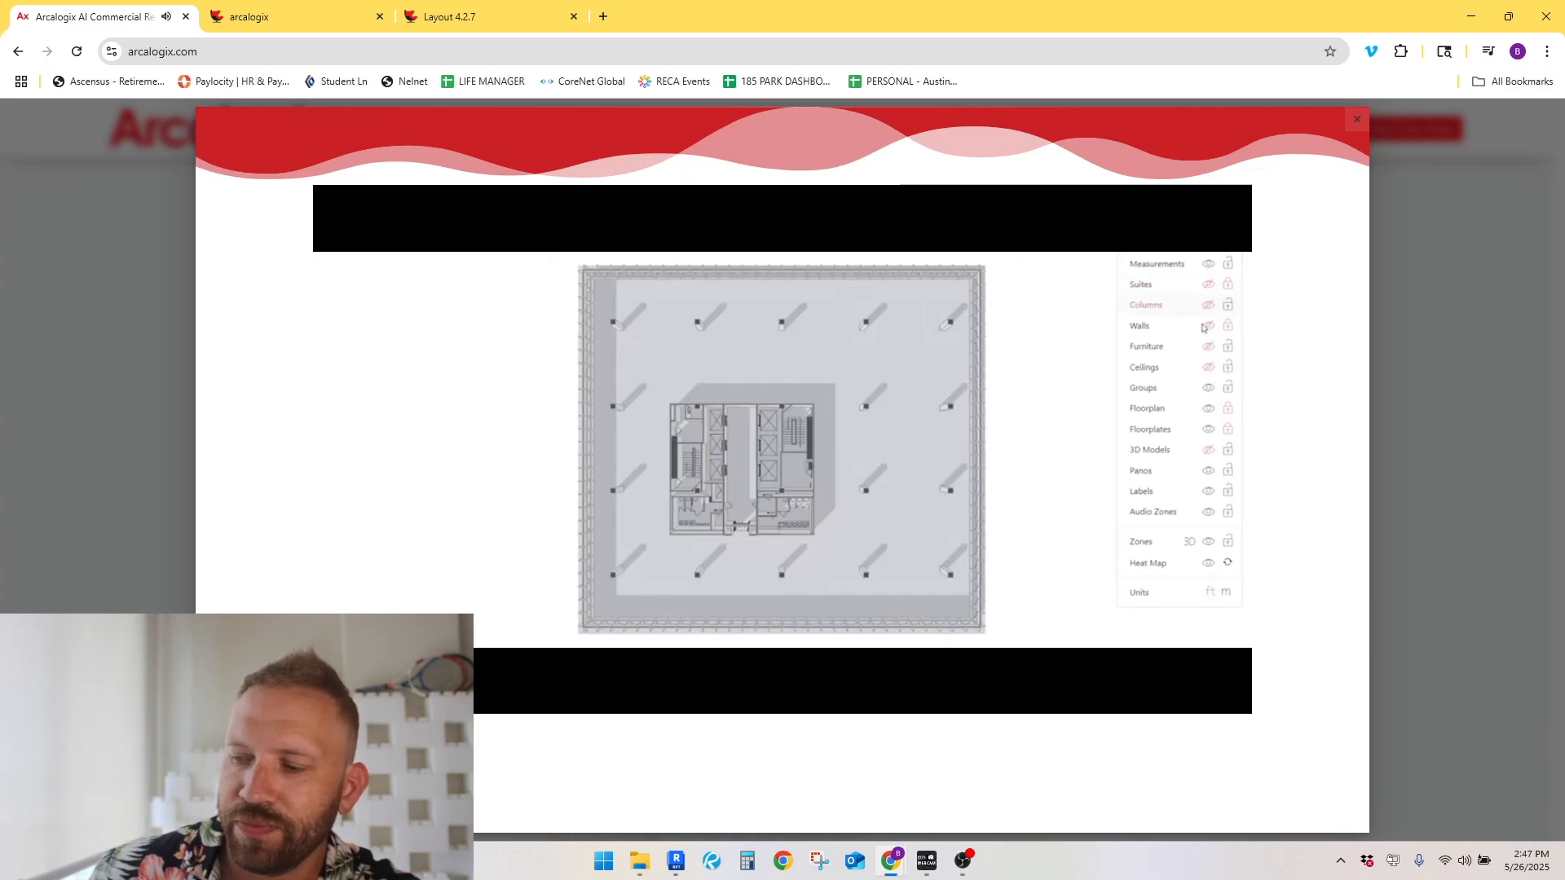
click(1208, 327)
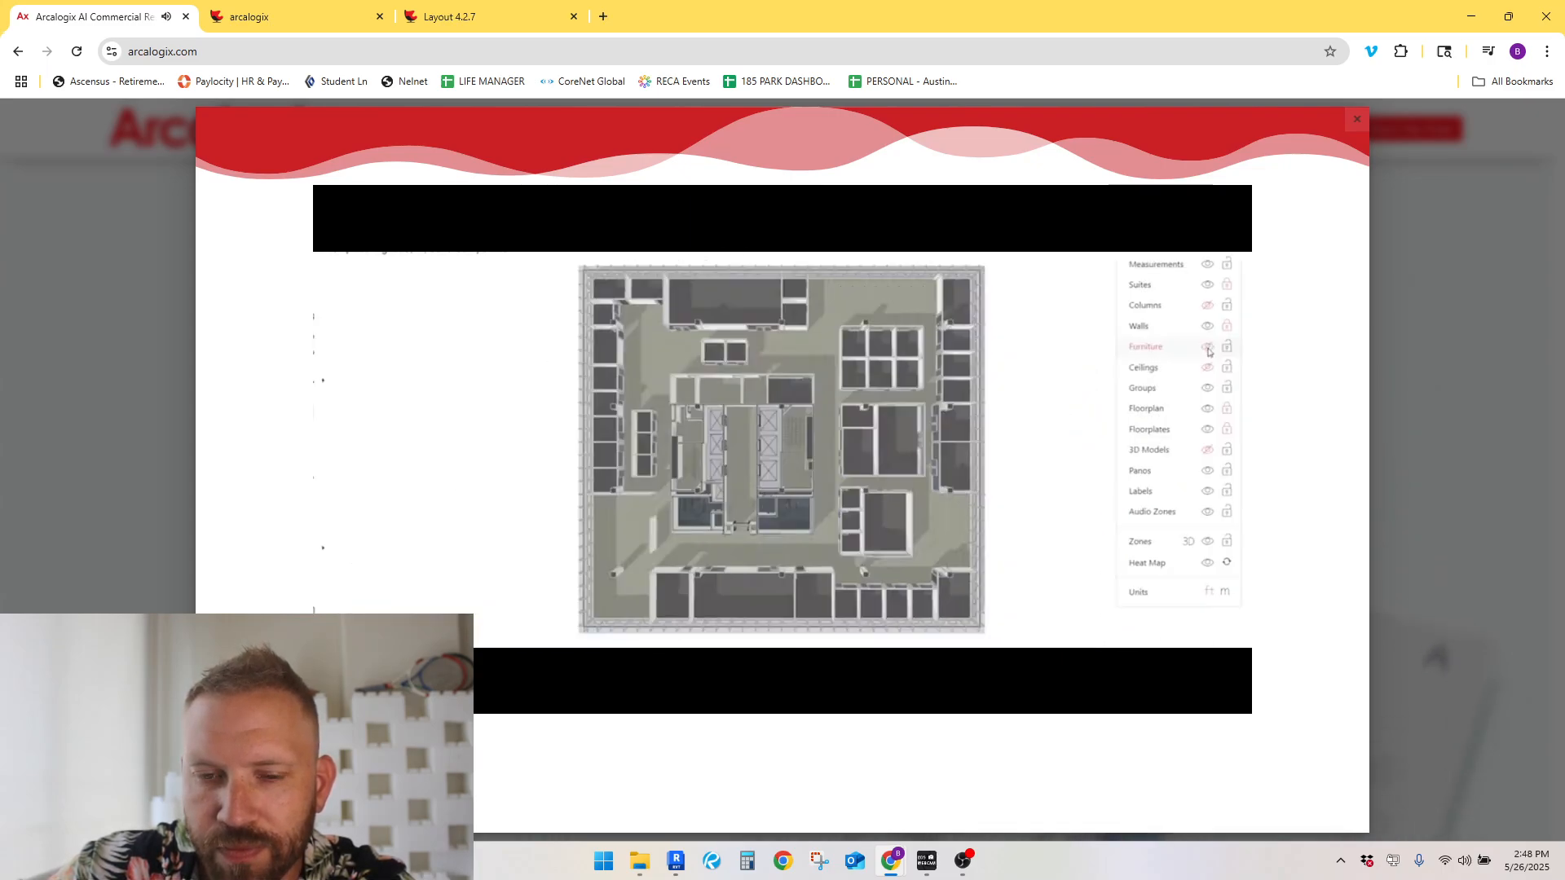
click(1208, 347)
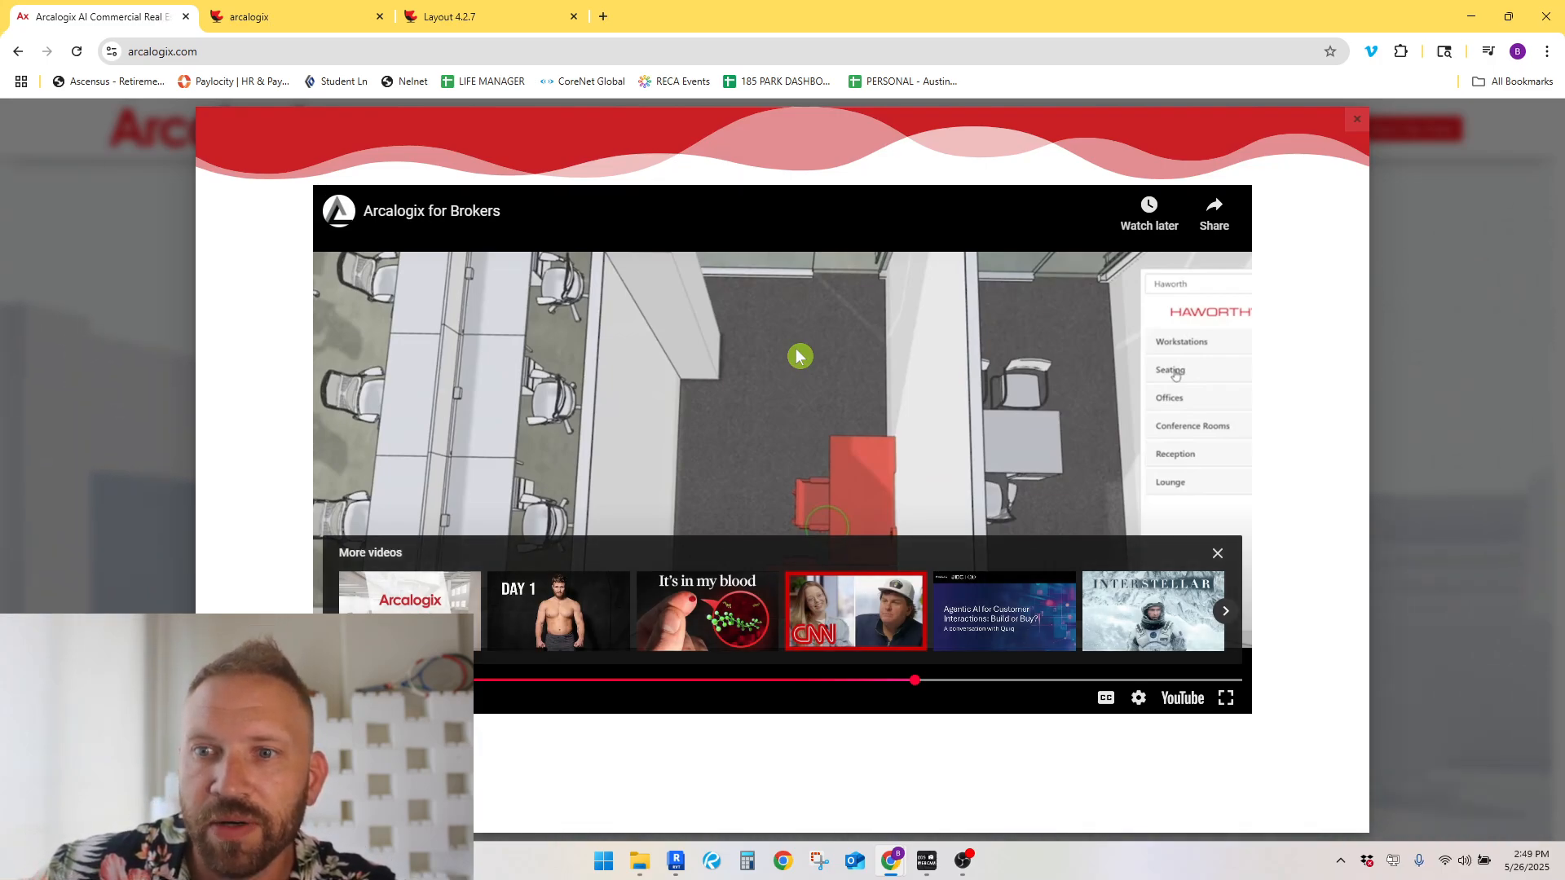
click(1356, 119)
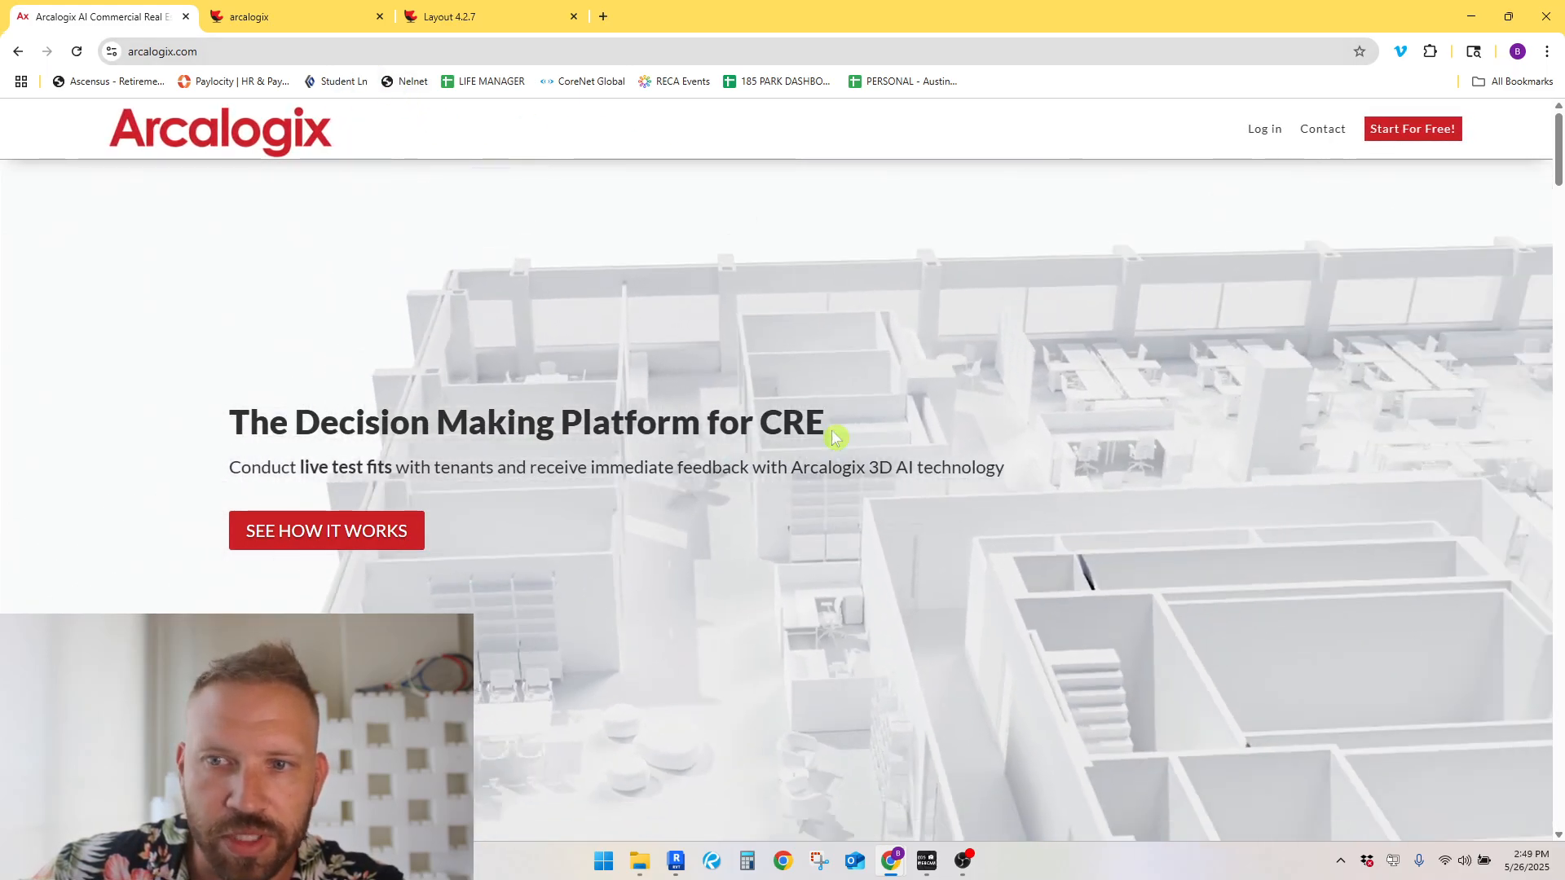
Step: Load the demo Test Fit for 136 Madison, Suite 8th floor, in the 3D editor
click(1411, 128)
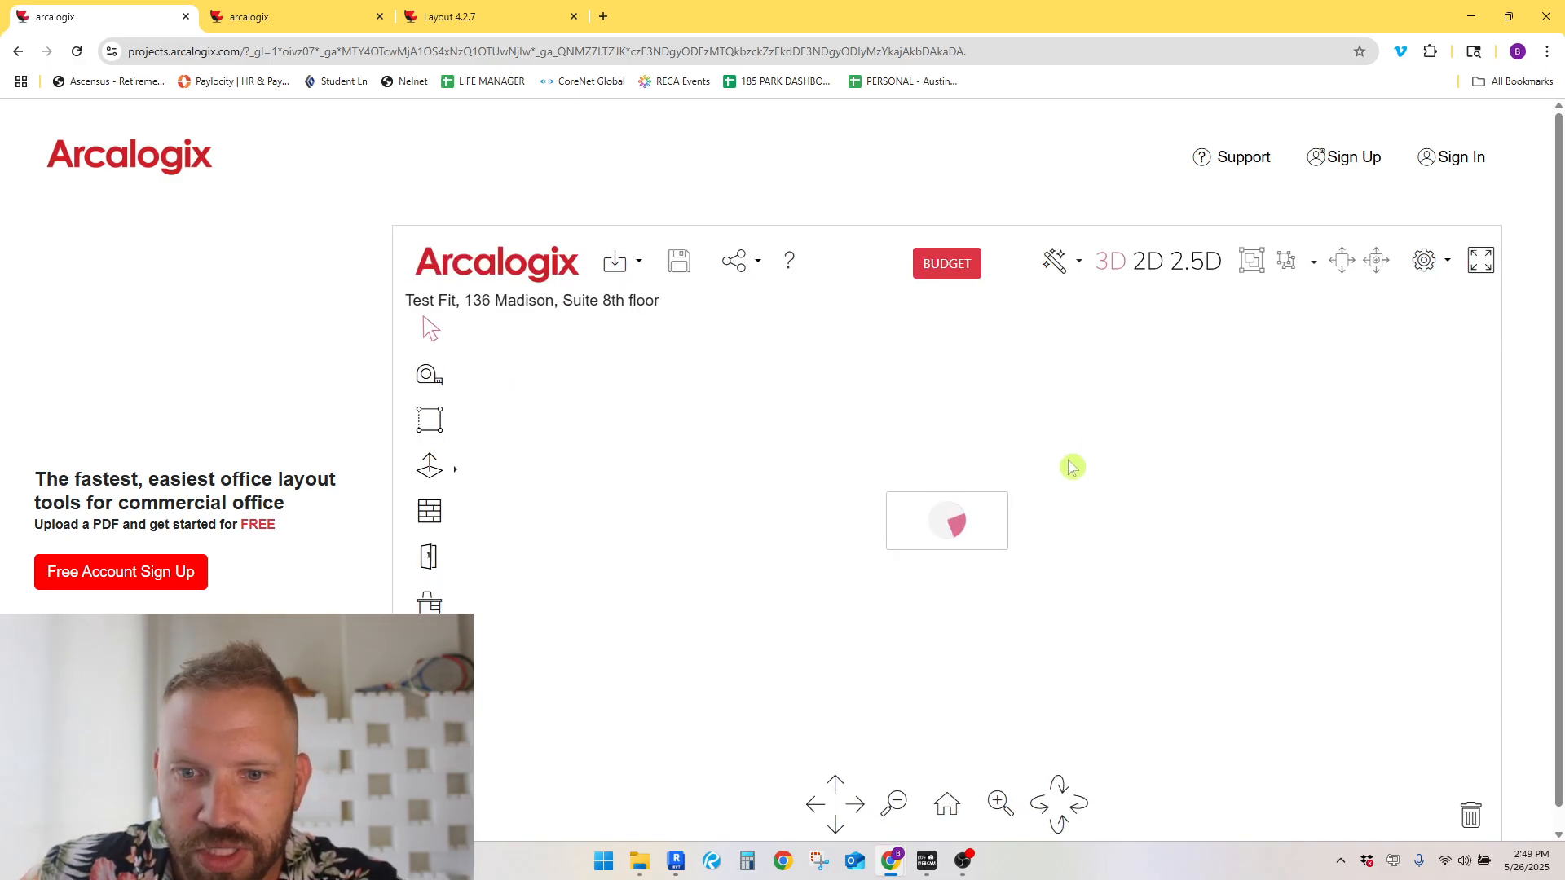
mouse_move(1031, 541)
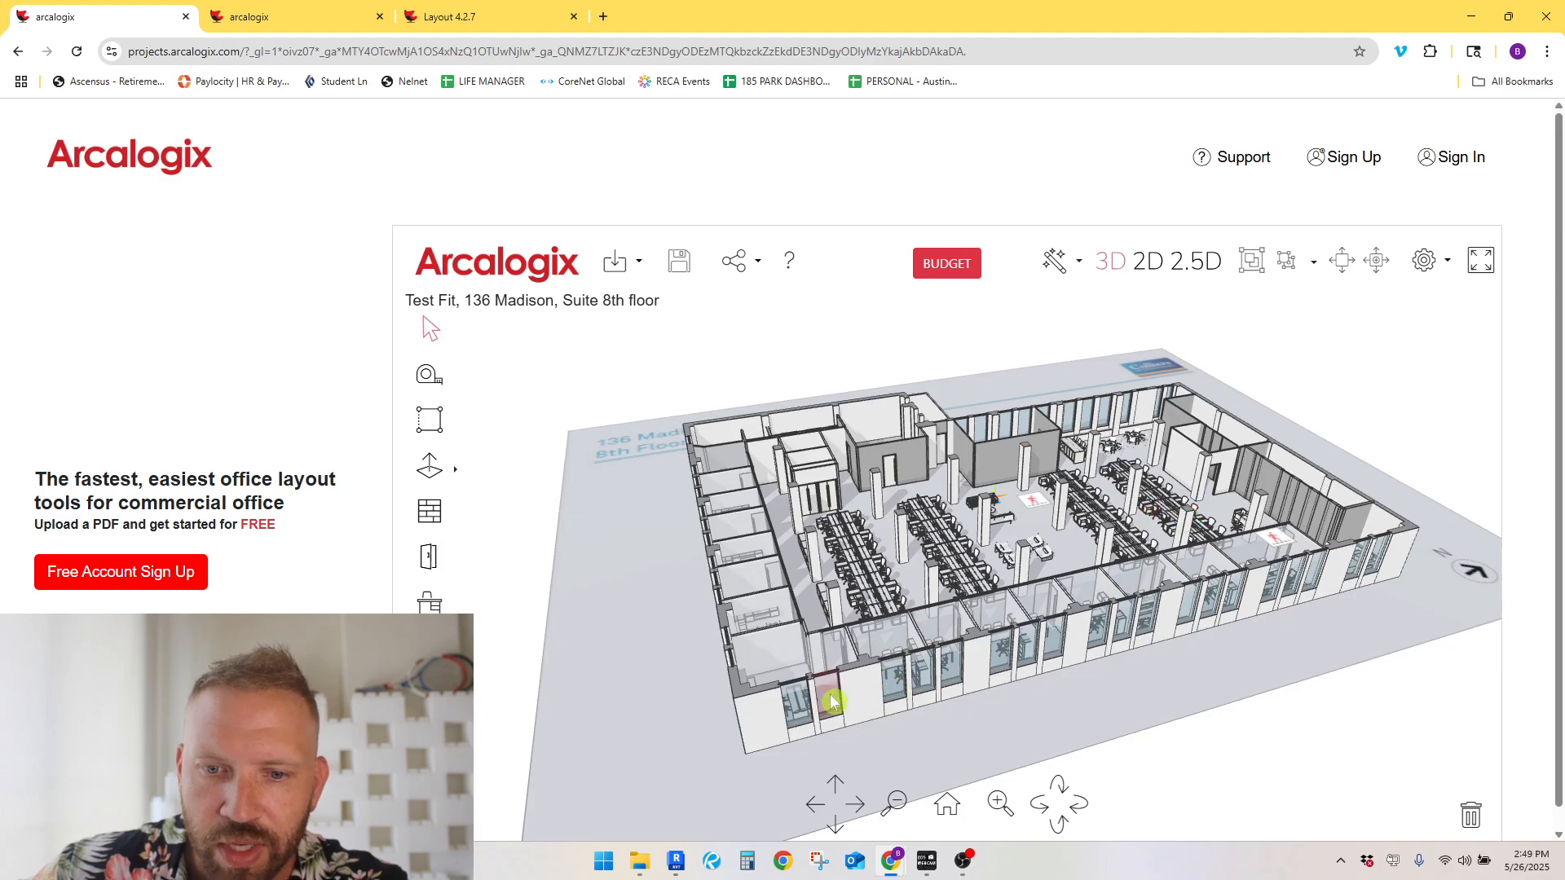
click(833, 703)
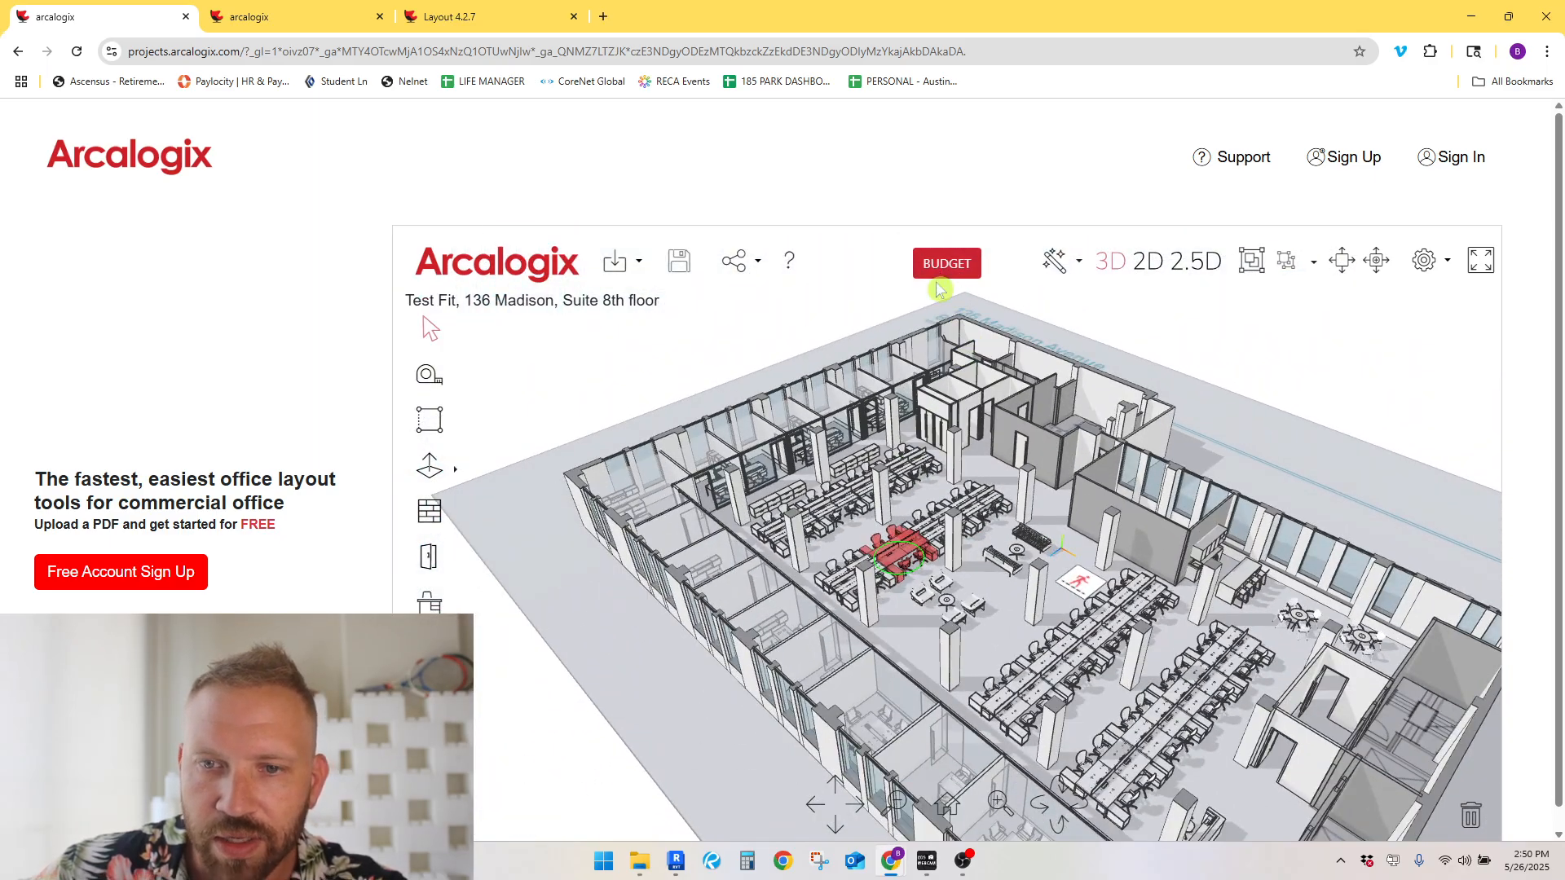
Step: Open BUDGET and browse its Tenant Improvements, Furniture Fixtures & Equipment, and Operational tabs
click(945, 264)
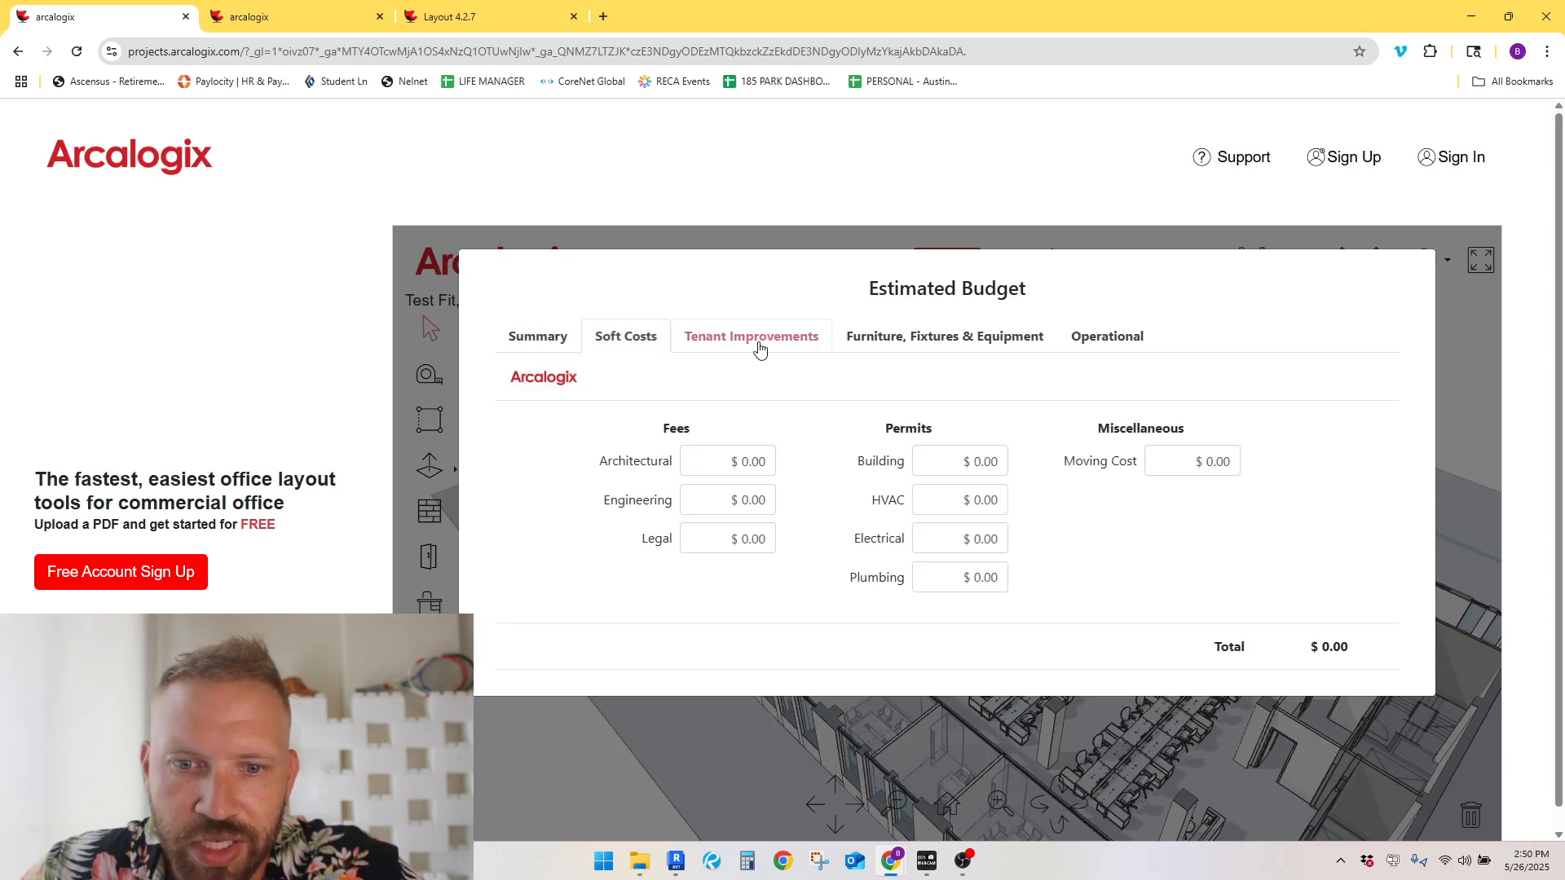
click(750, 337)
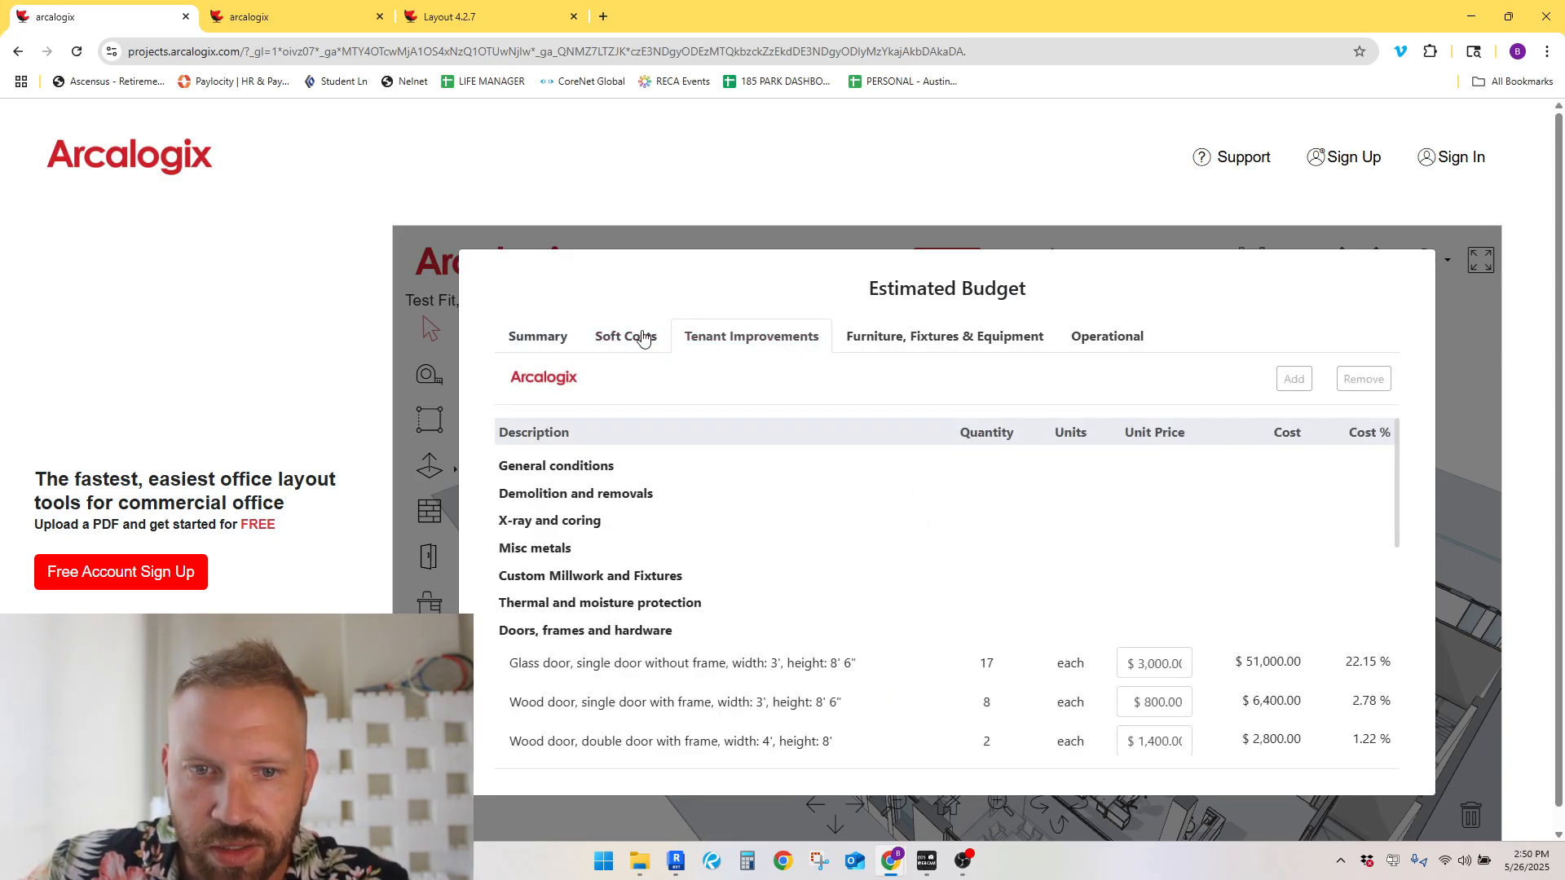
click(1106, 337)
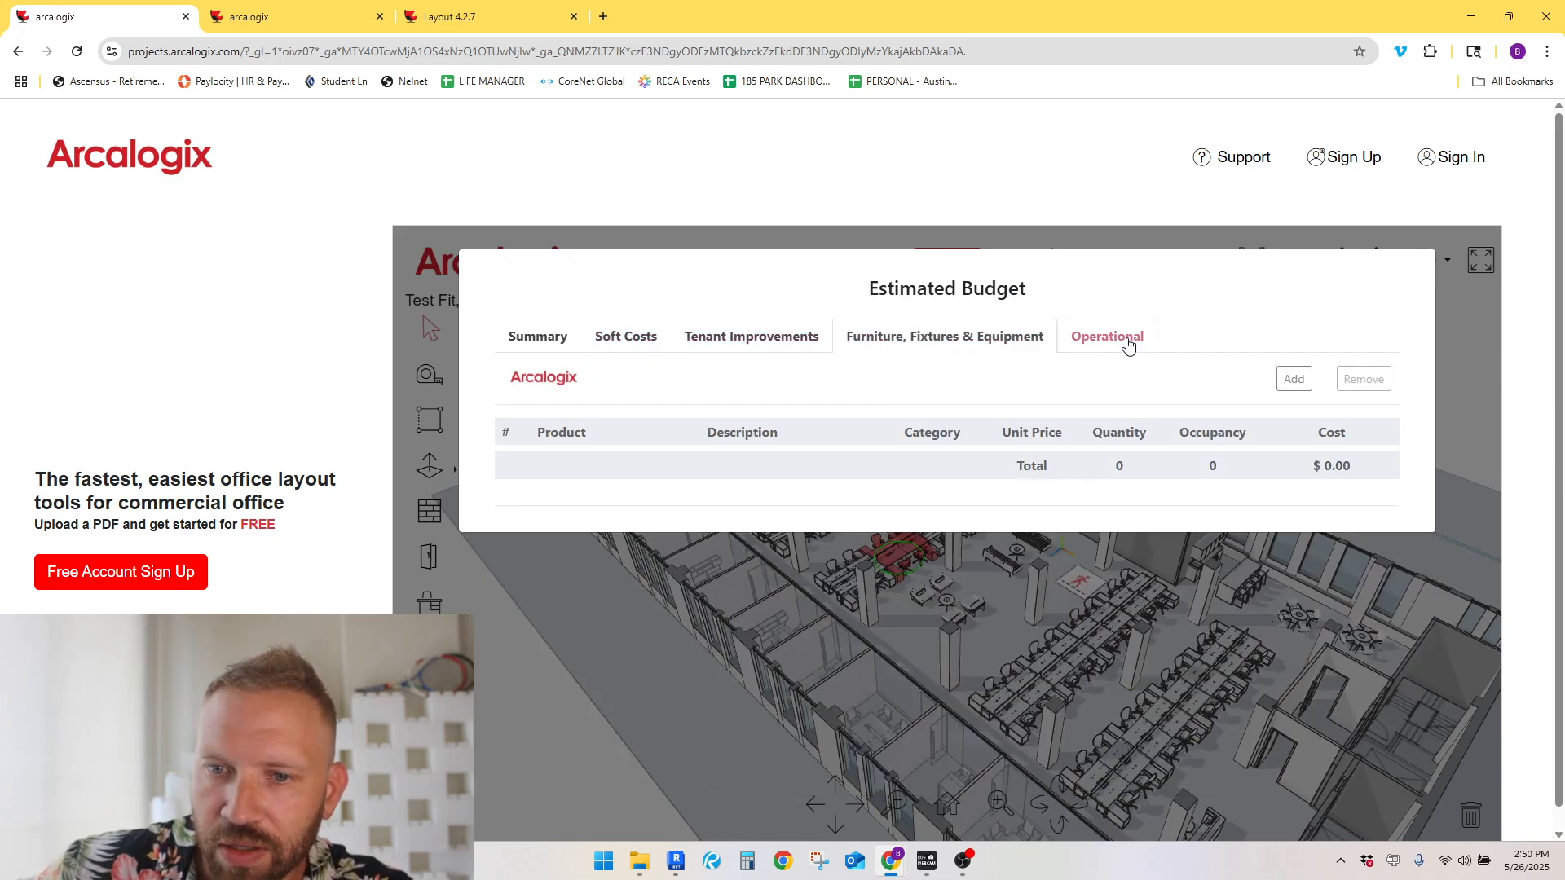
click(1106, 335)
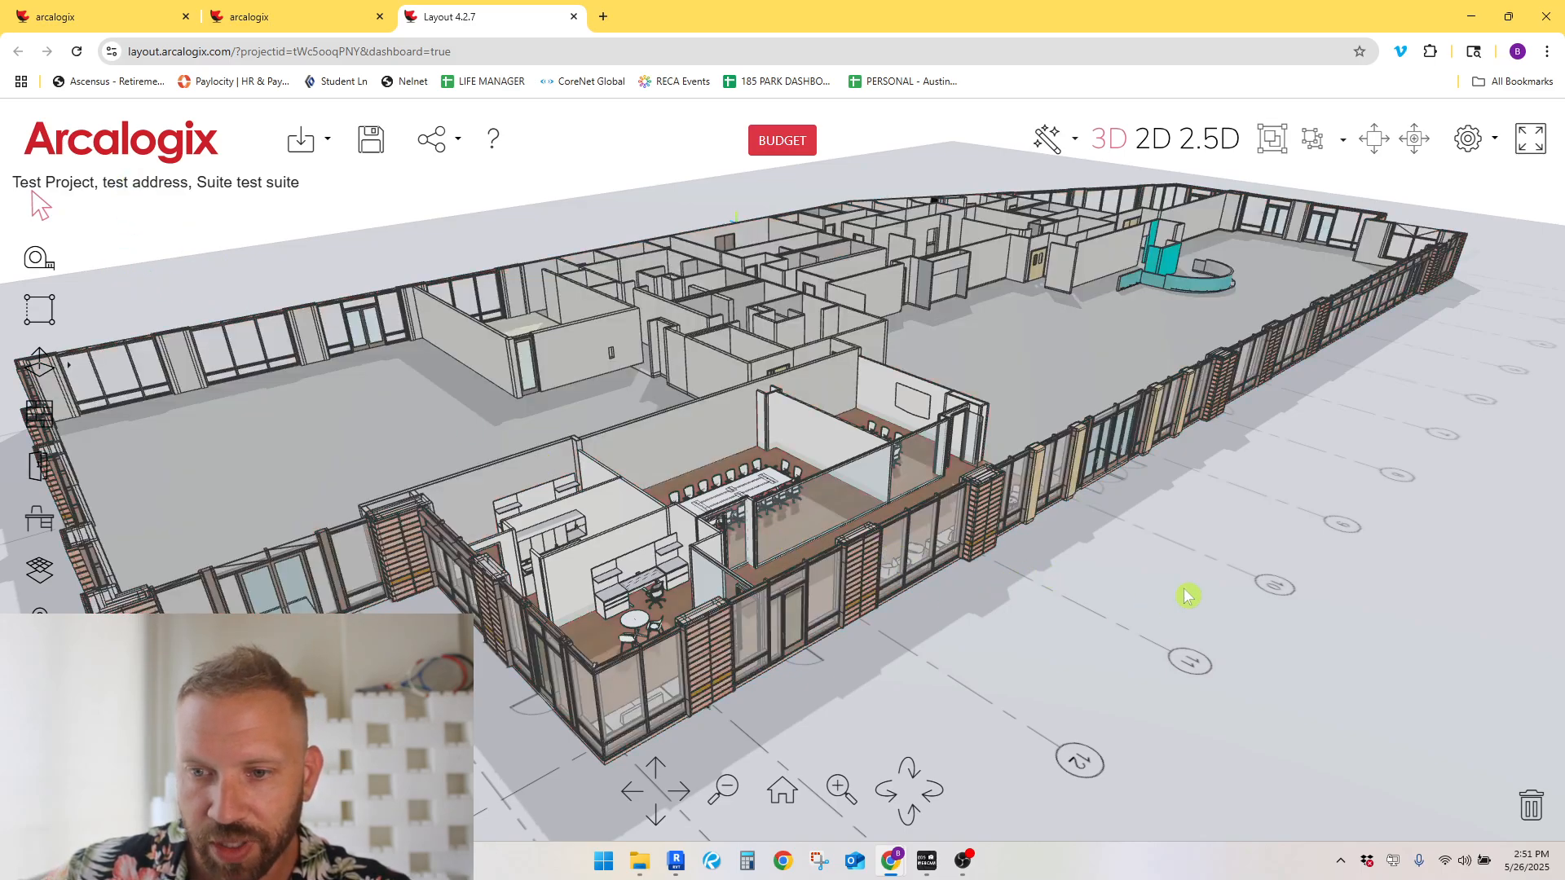
mouse_move(124, 230)
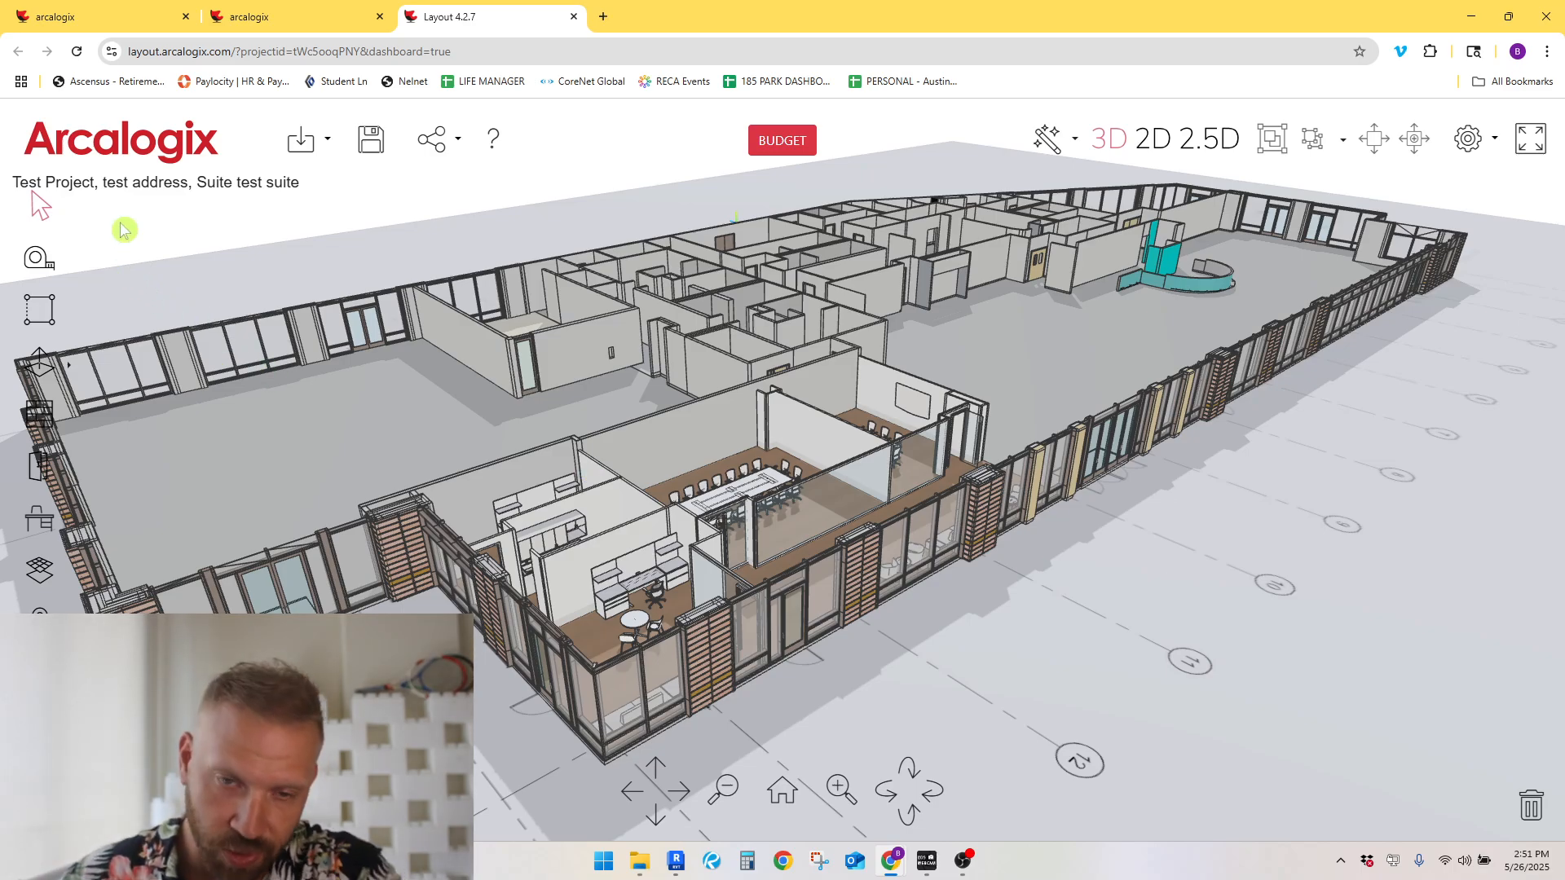
mouse_move(190, 230)
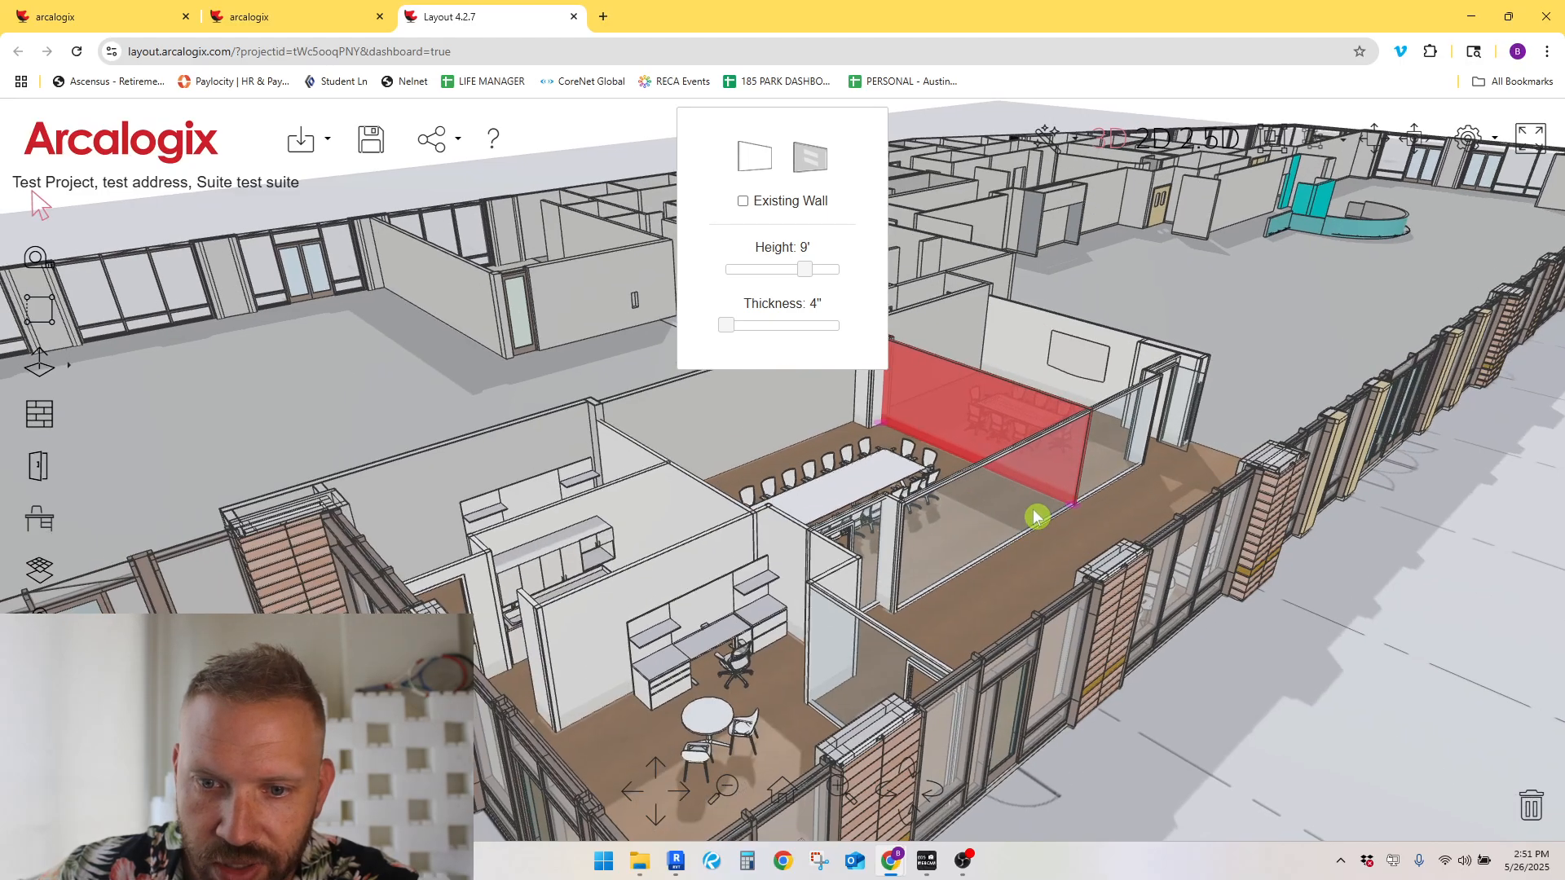
drag(1037, 516, 788, 568)
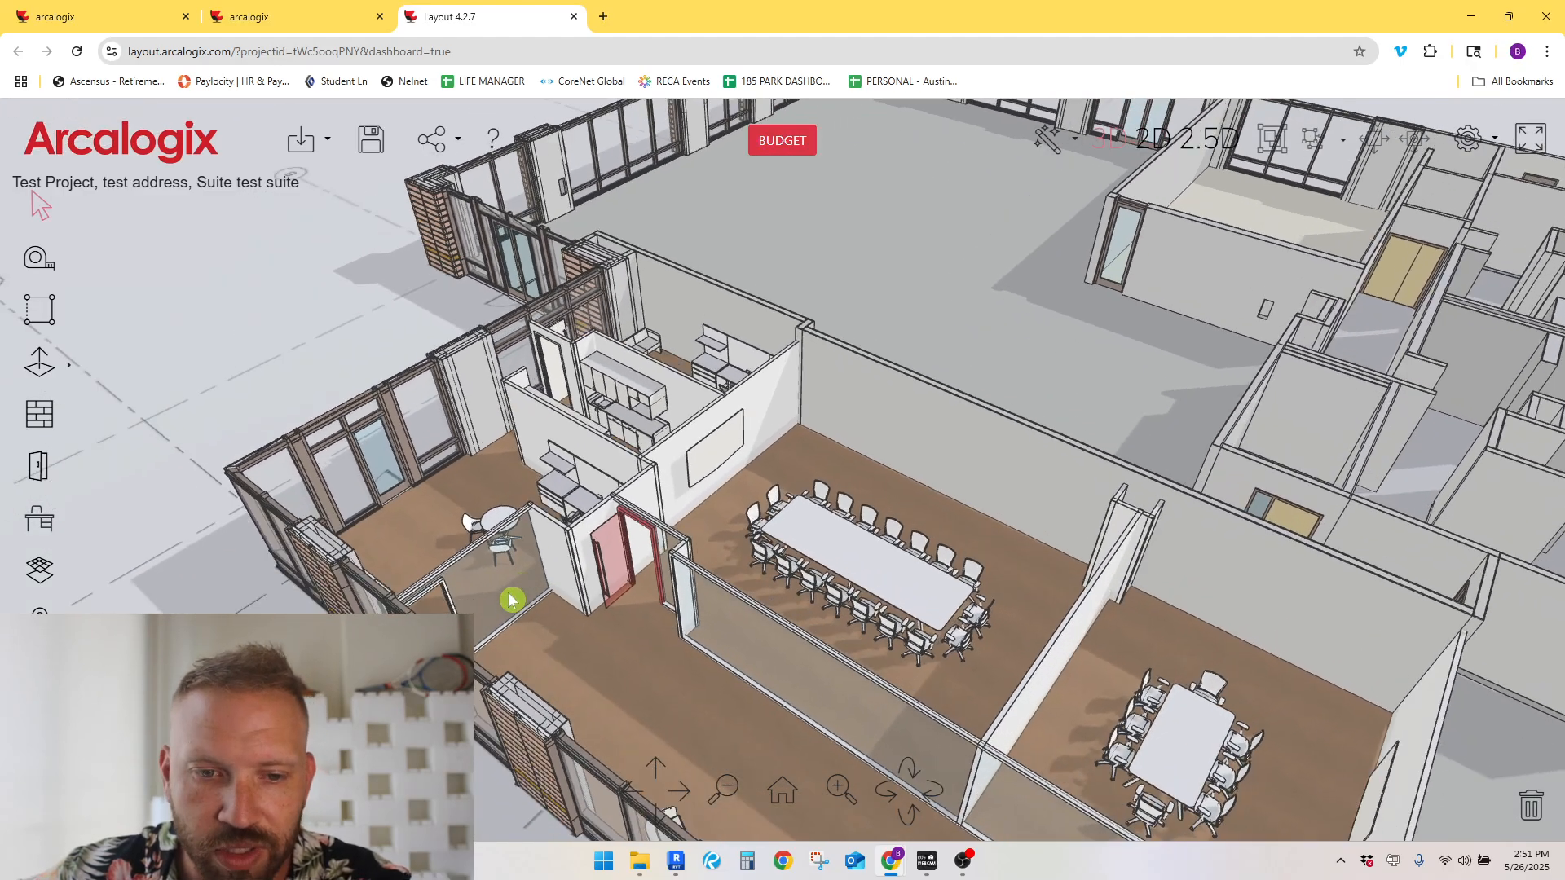
drag(508, 599, 1067, 515)
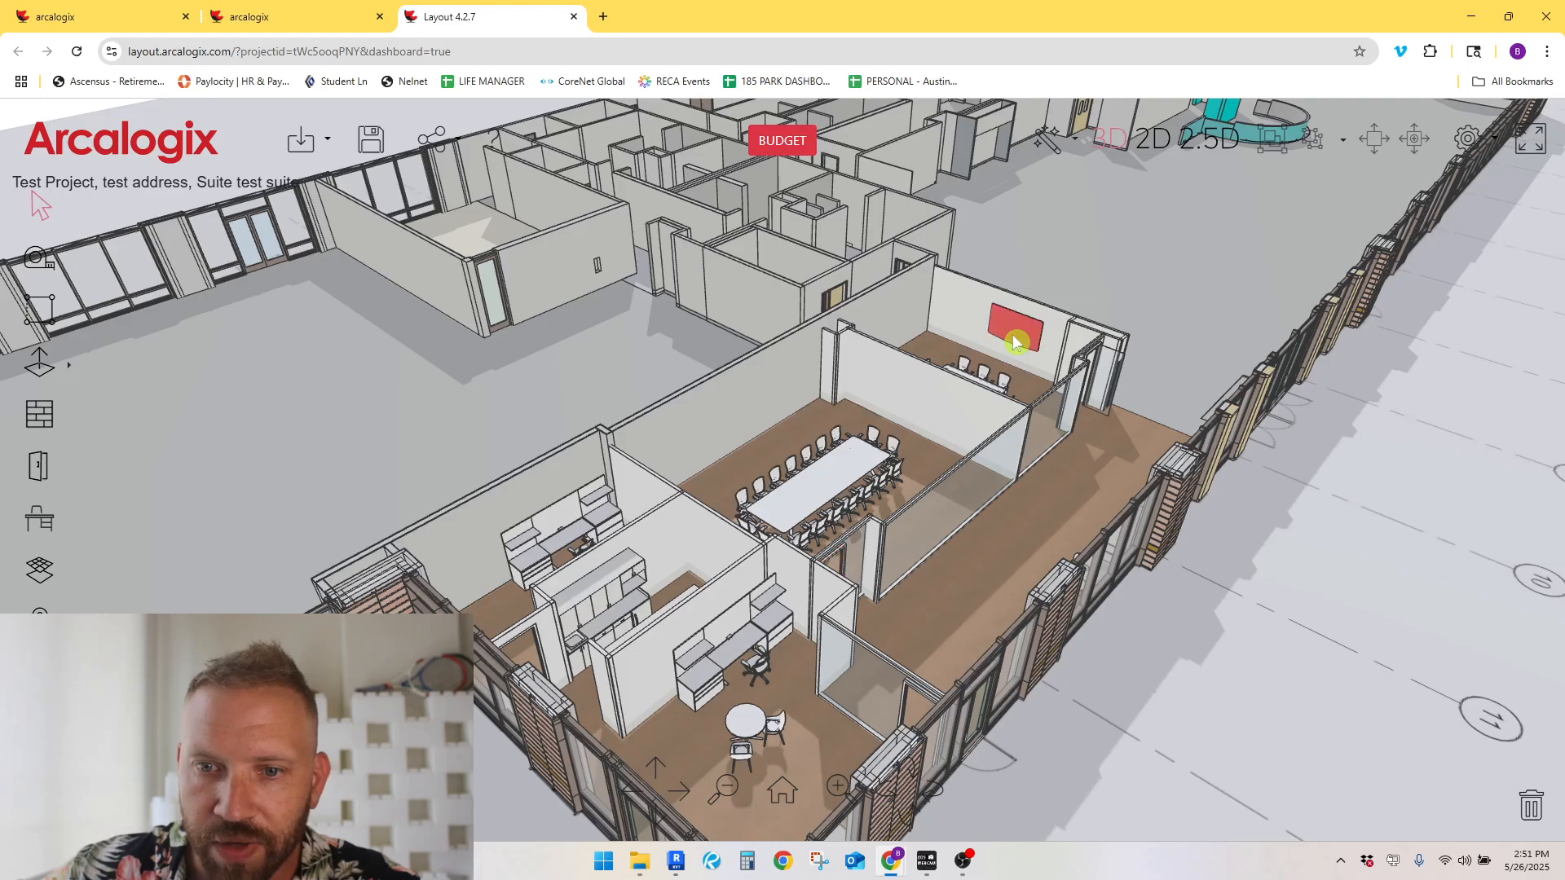
click(1015, 338)
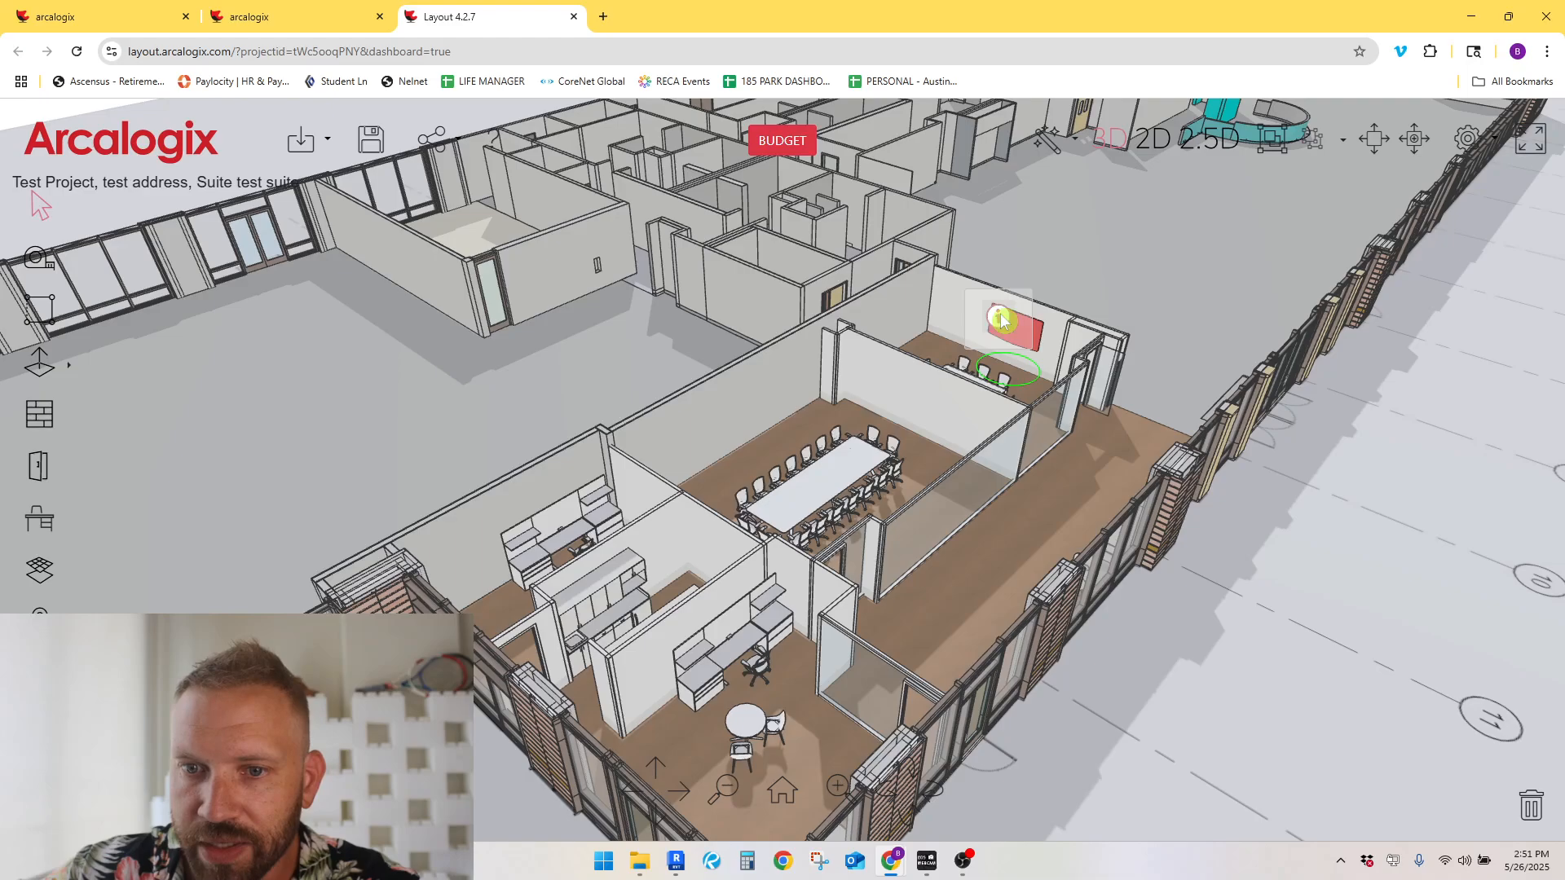
click(1004, 320)
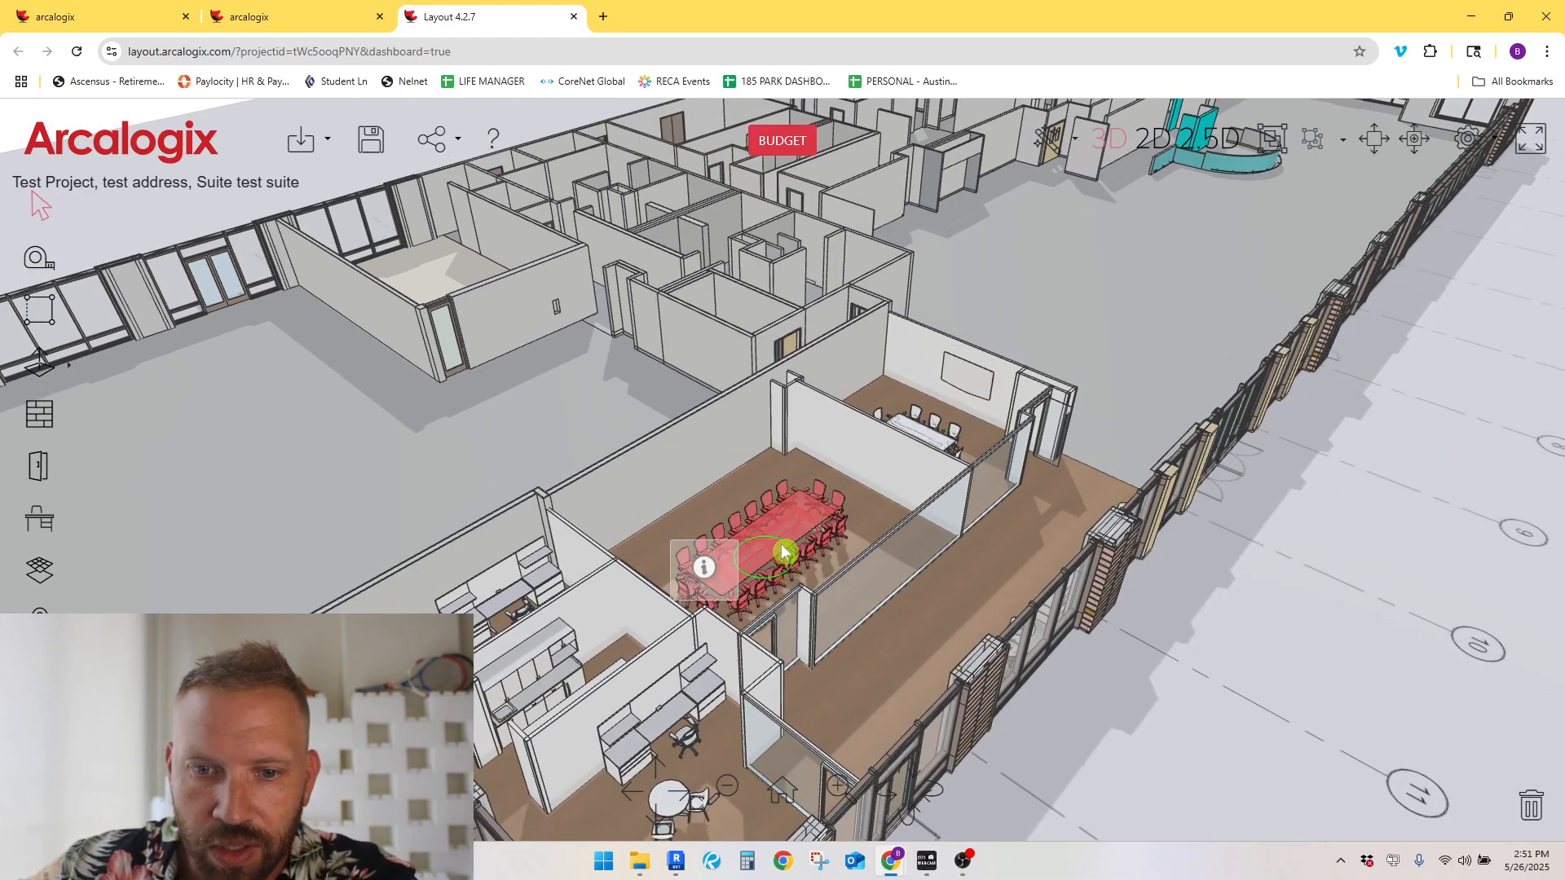
click(703, 568)
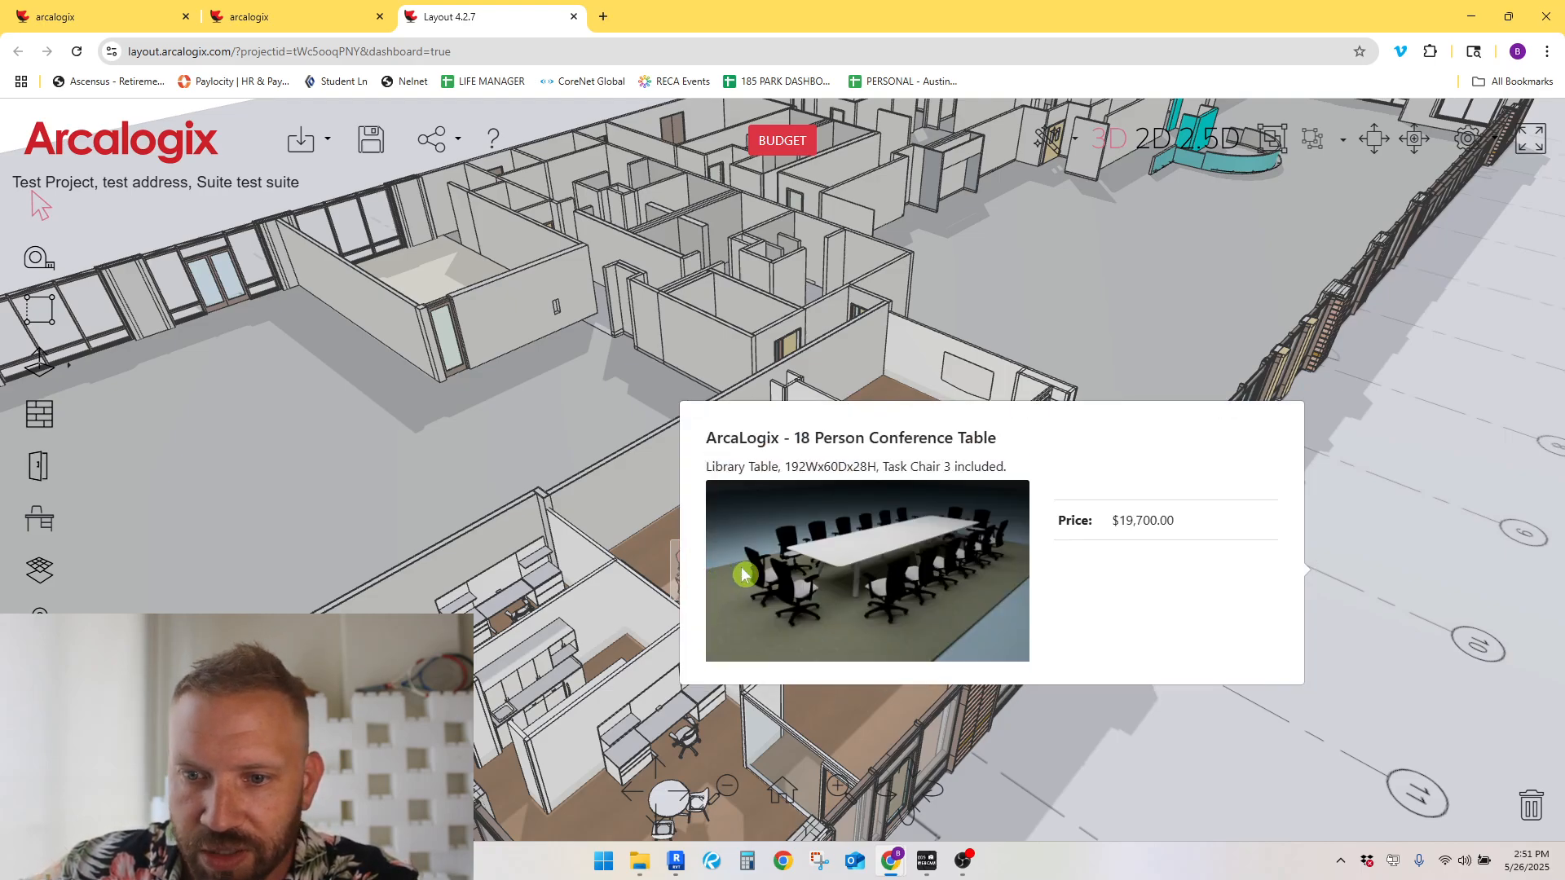
mouse_move(948, 596)
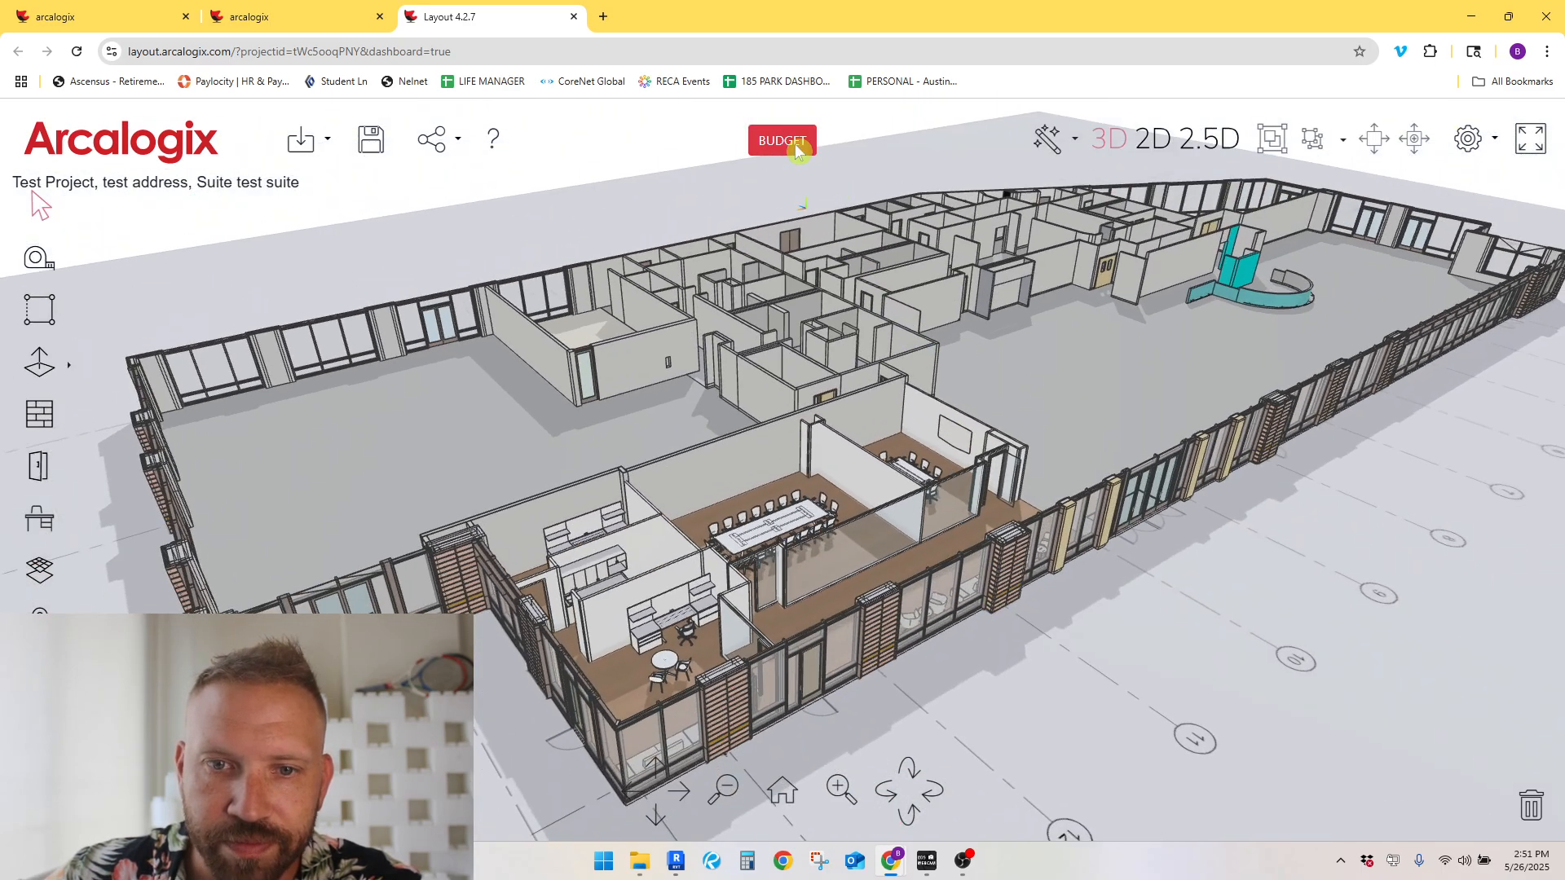
Step: Open the budget and browse the Soft Costs, Tenant Improvements, and Furniture, Fixtures & Equipment tabs
click(782, 140)
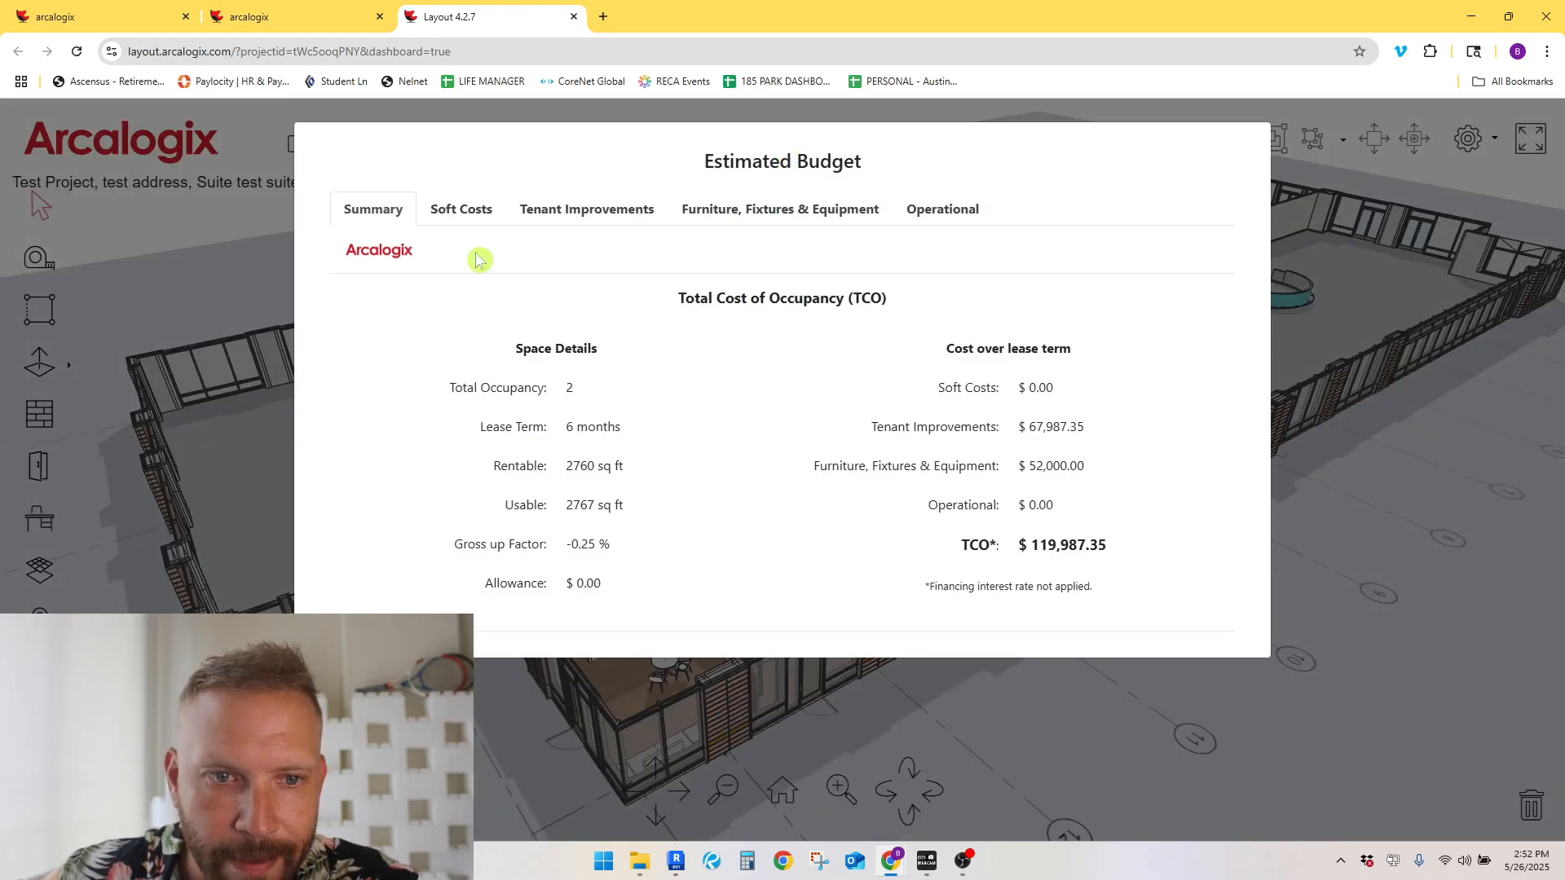
click(459, 208)
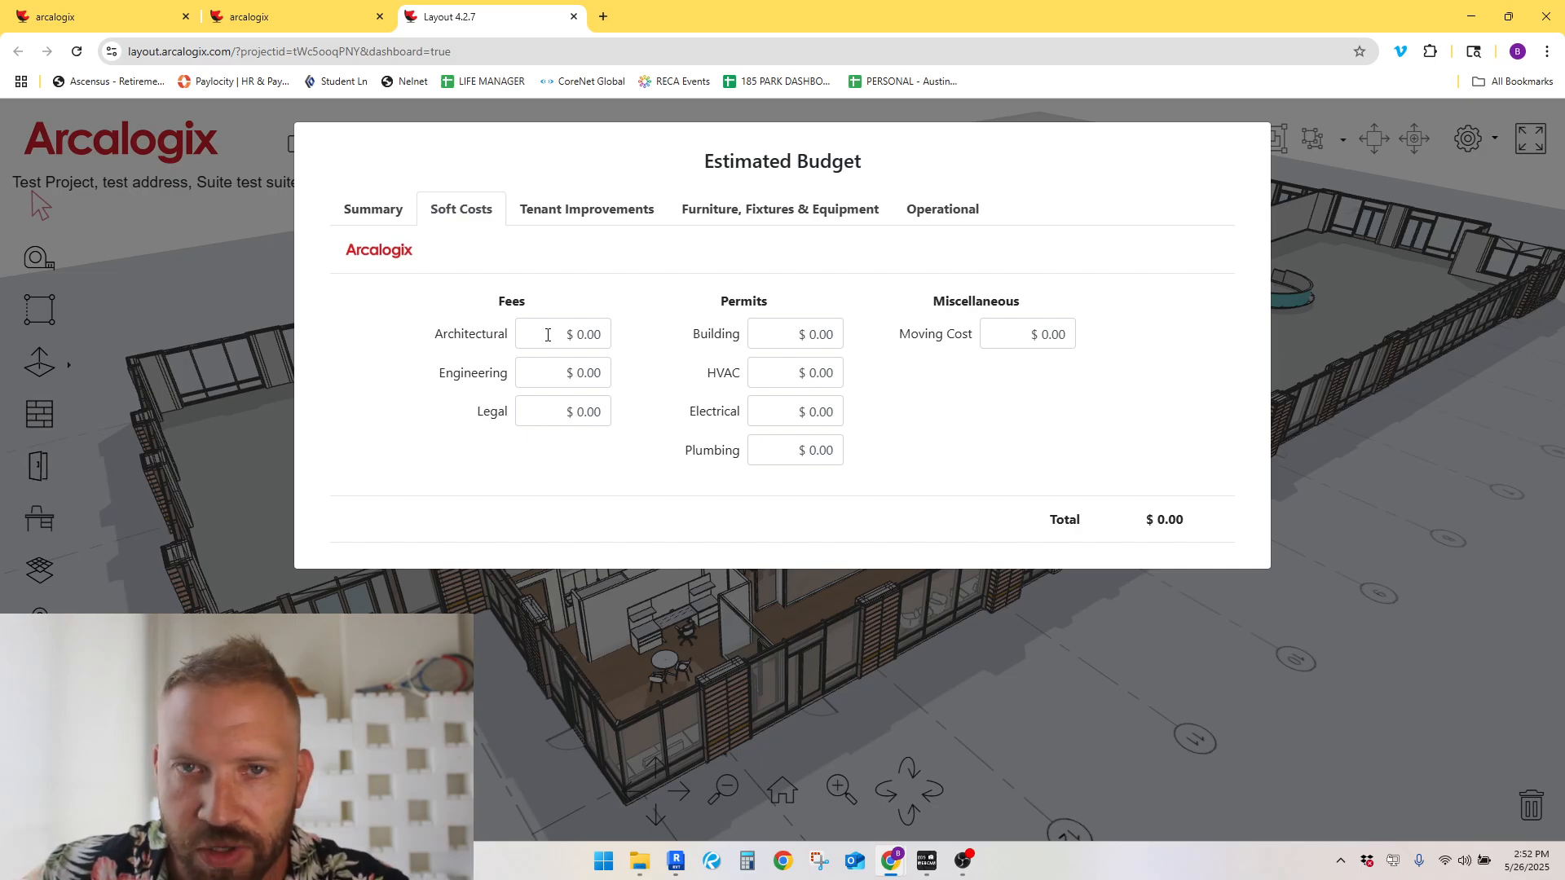
mouse_move(555, 396)
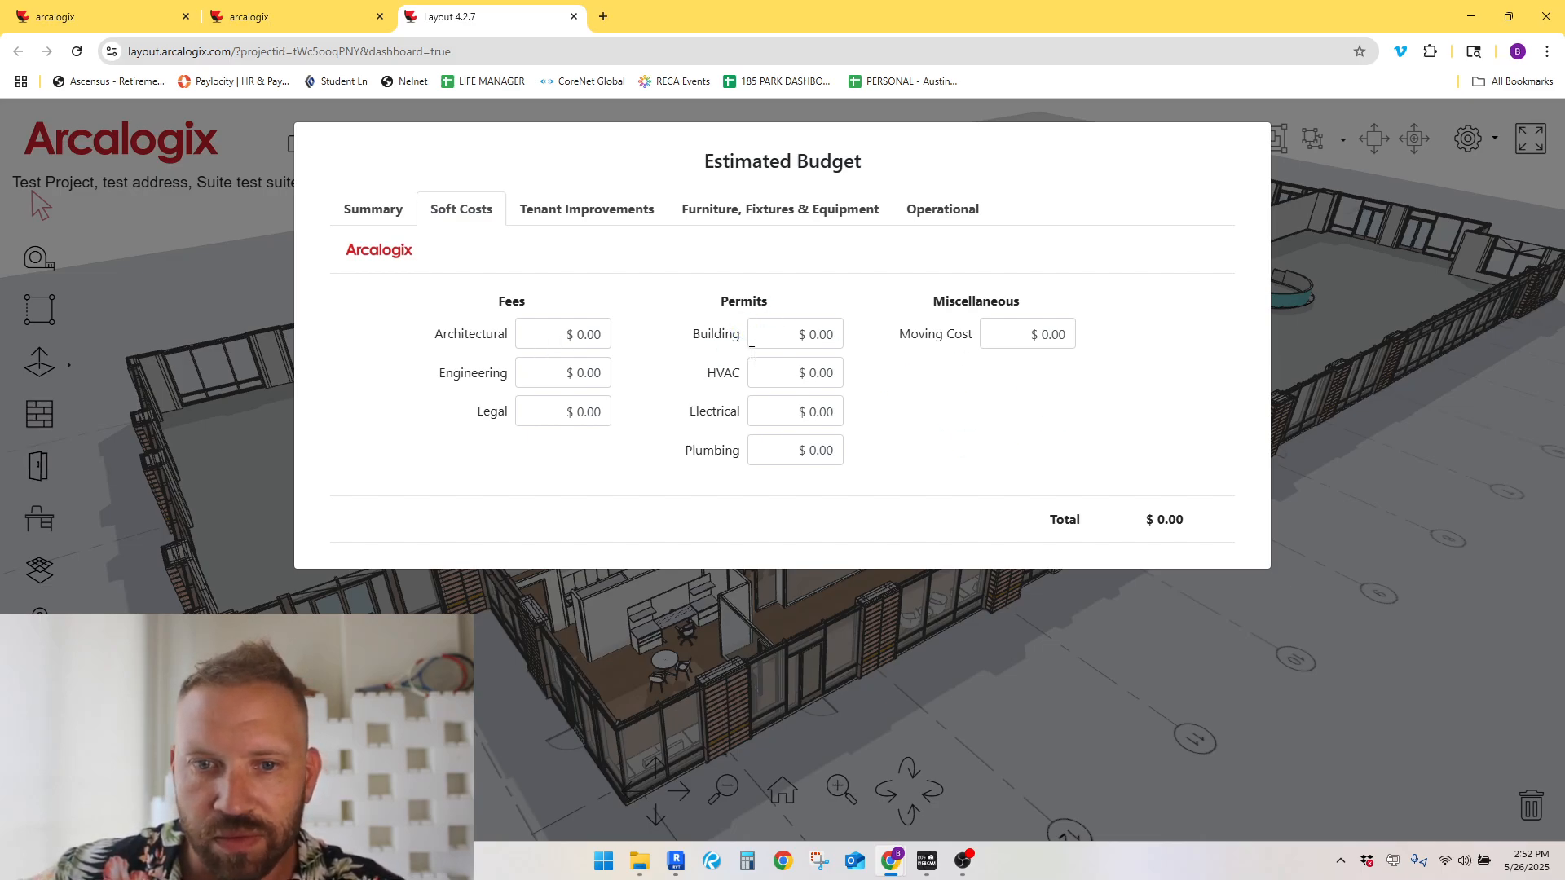
click(586, 209)
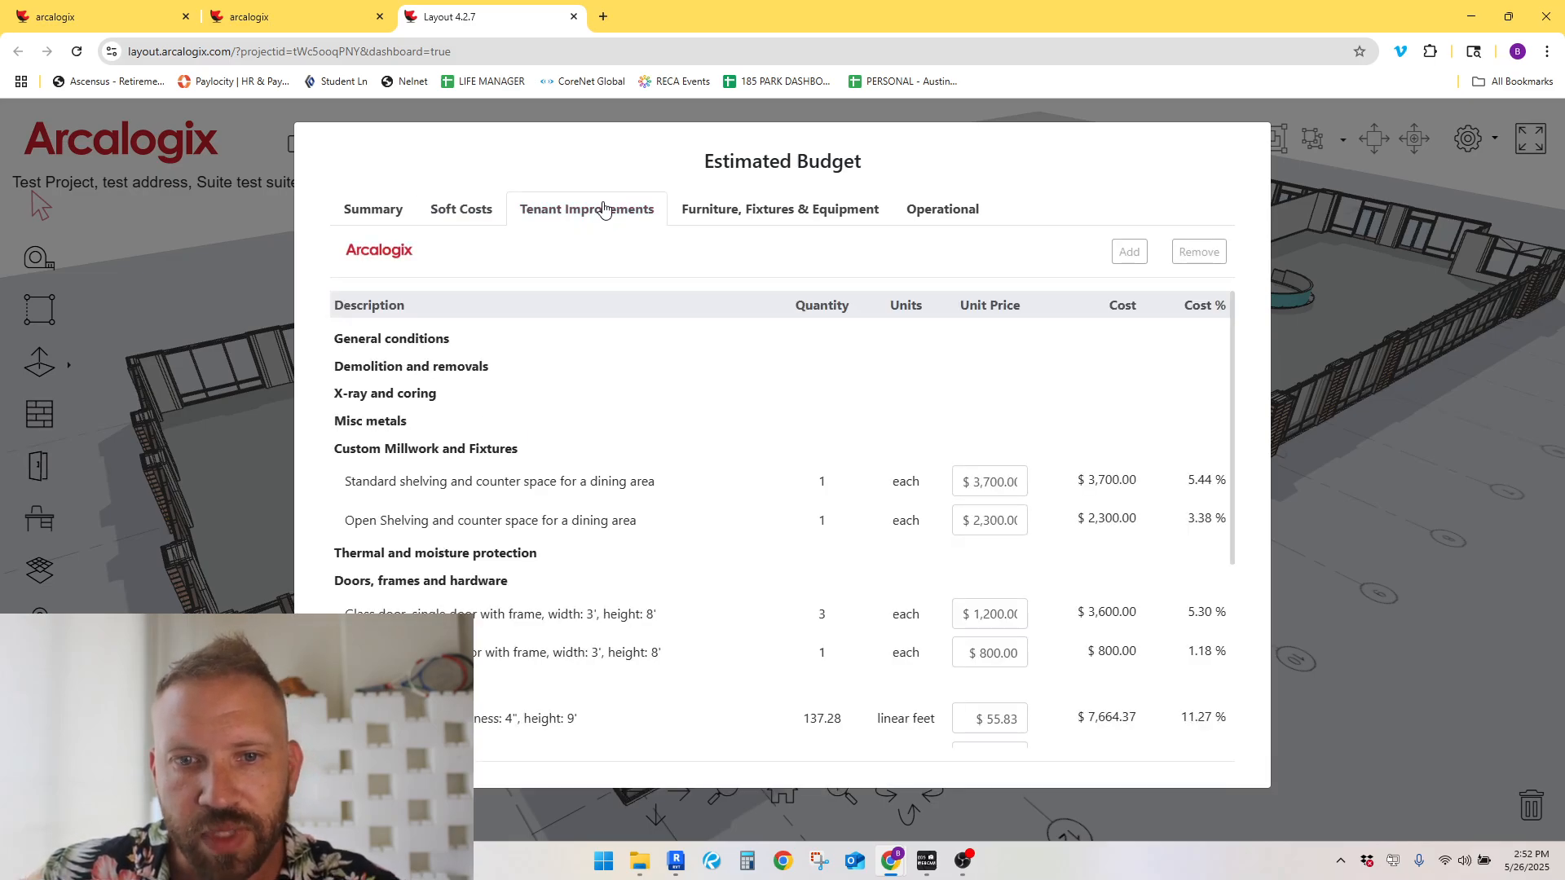
click(779, 209)
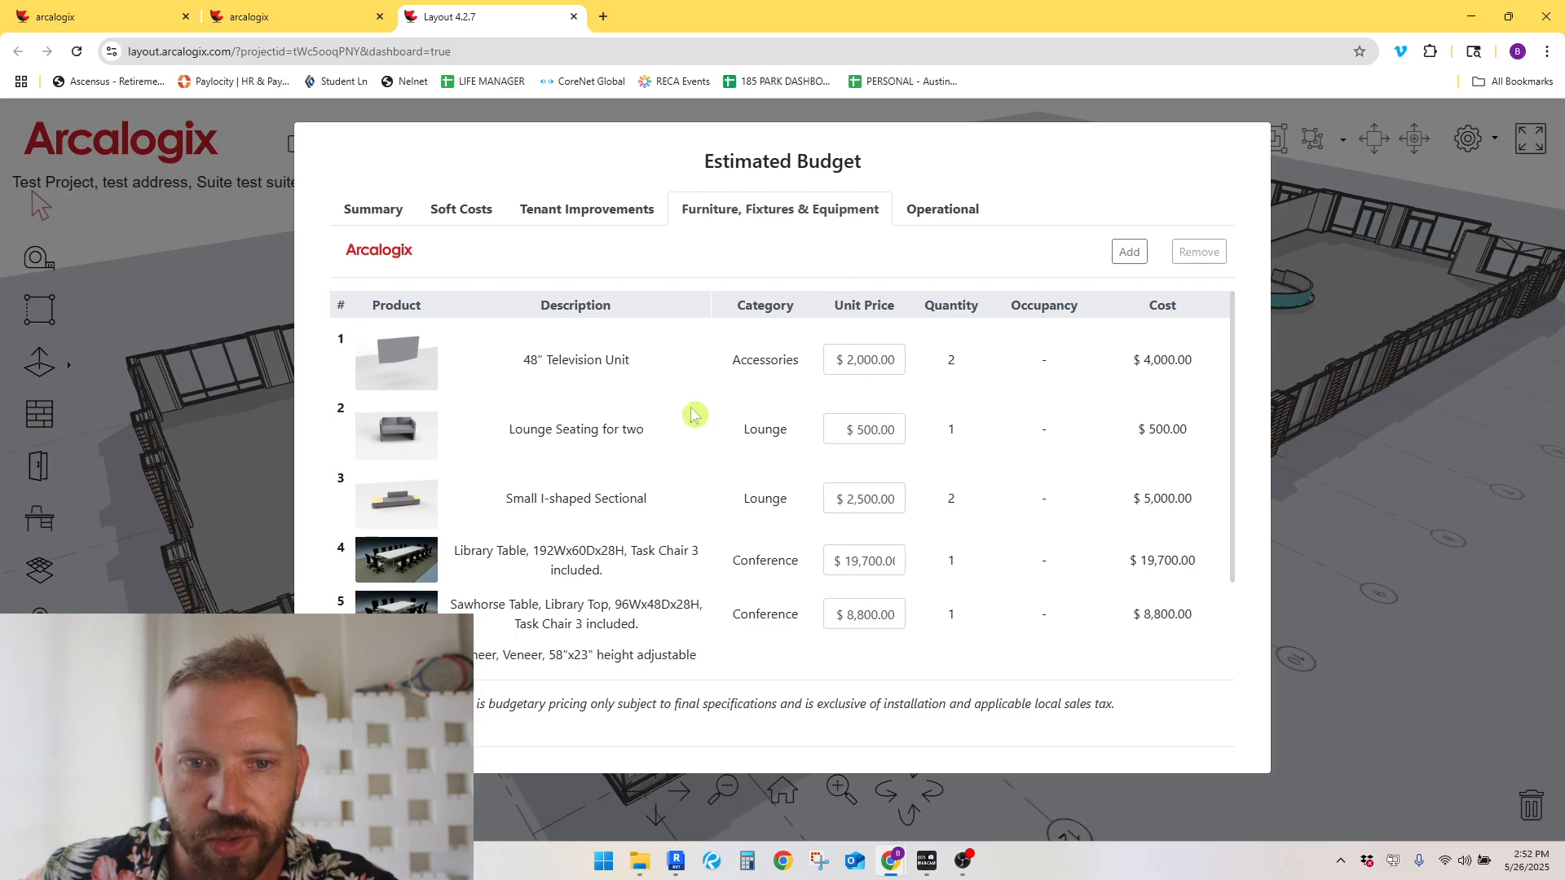
scroll(down, 3)
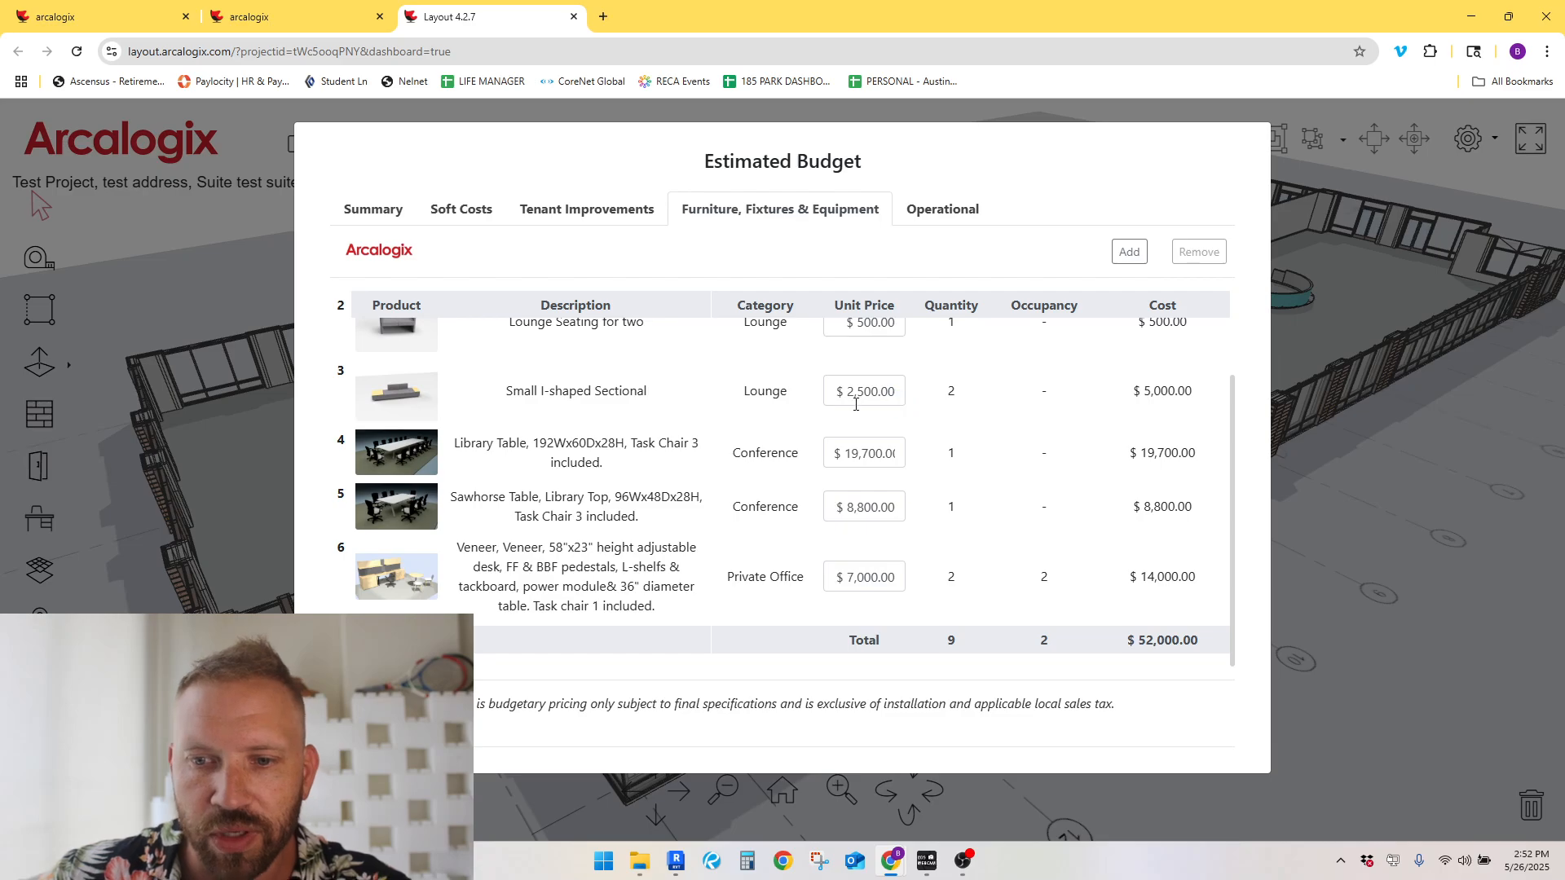
mouse_move(940, 209)
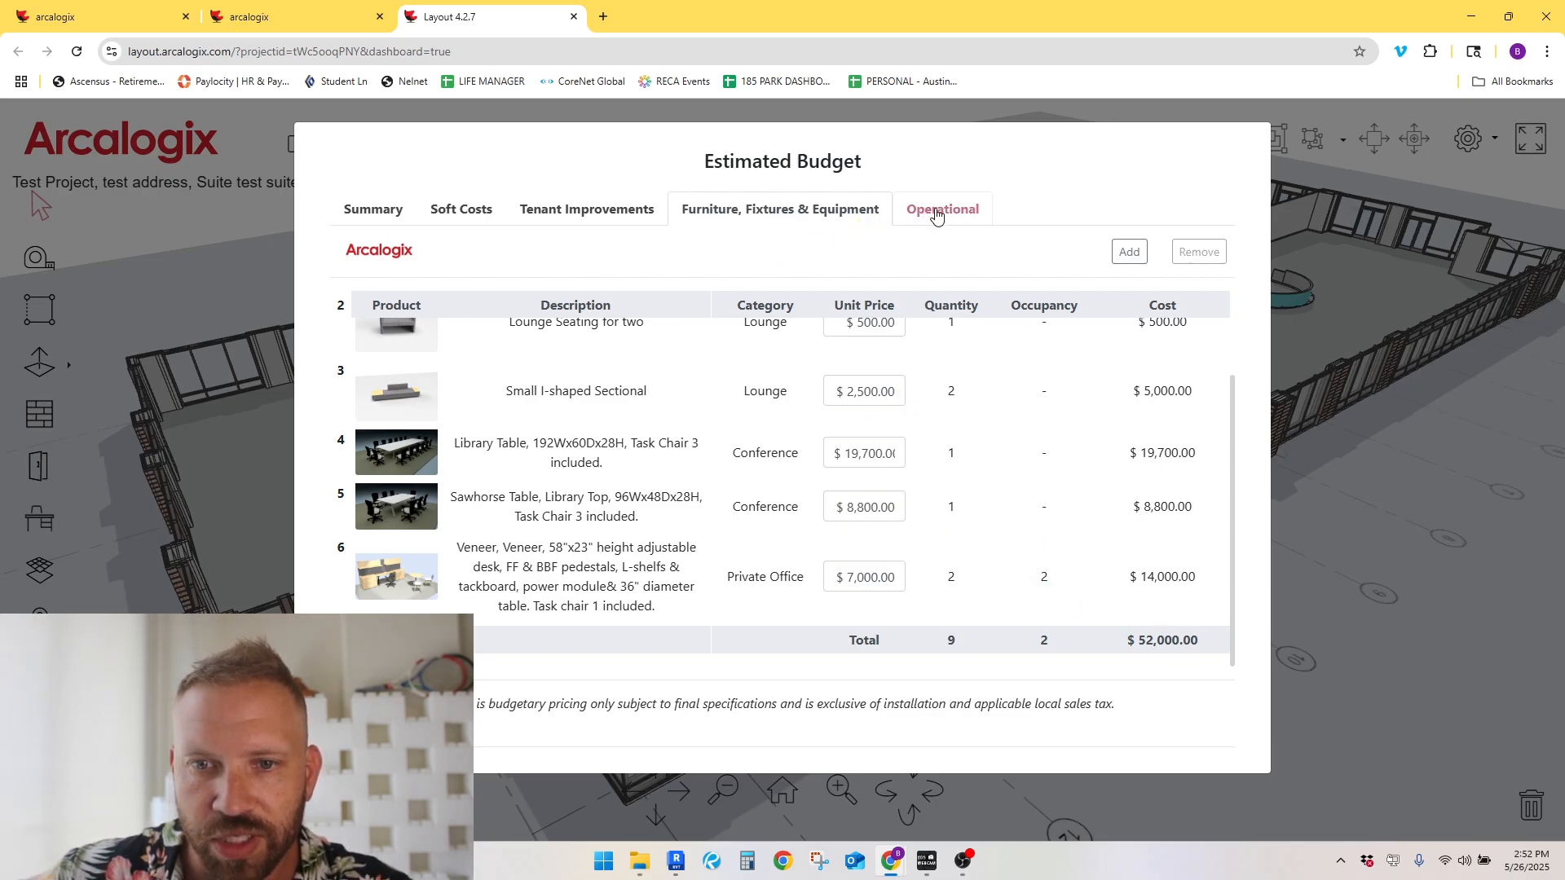
Step: Enter a 6-month lease term and view the $119,987.35 total cost of occupancy summary
click(941, 209)
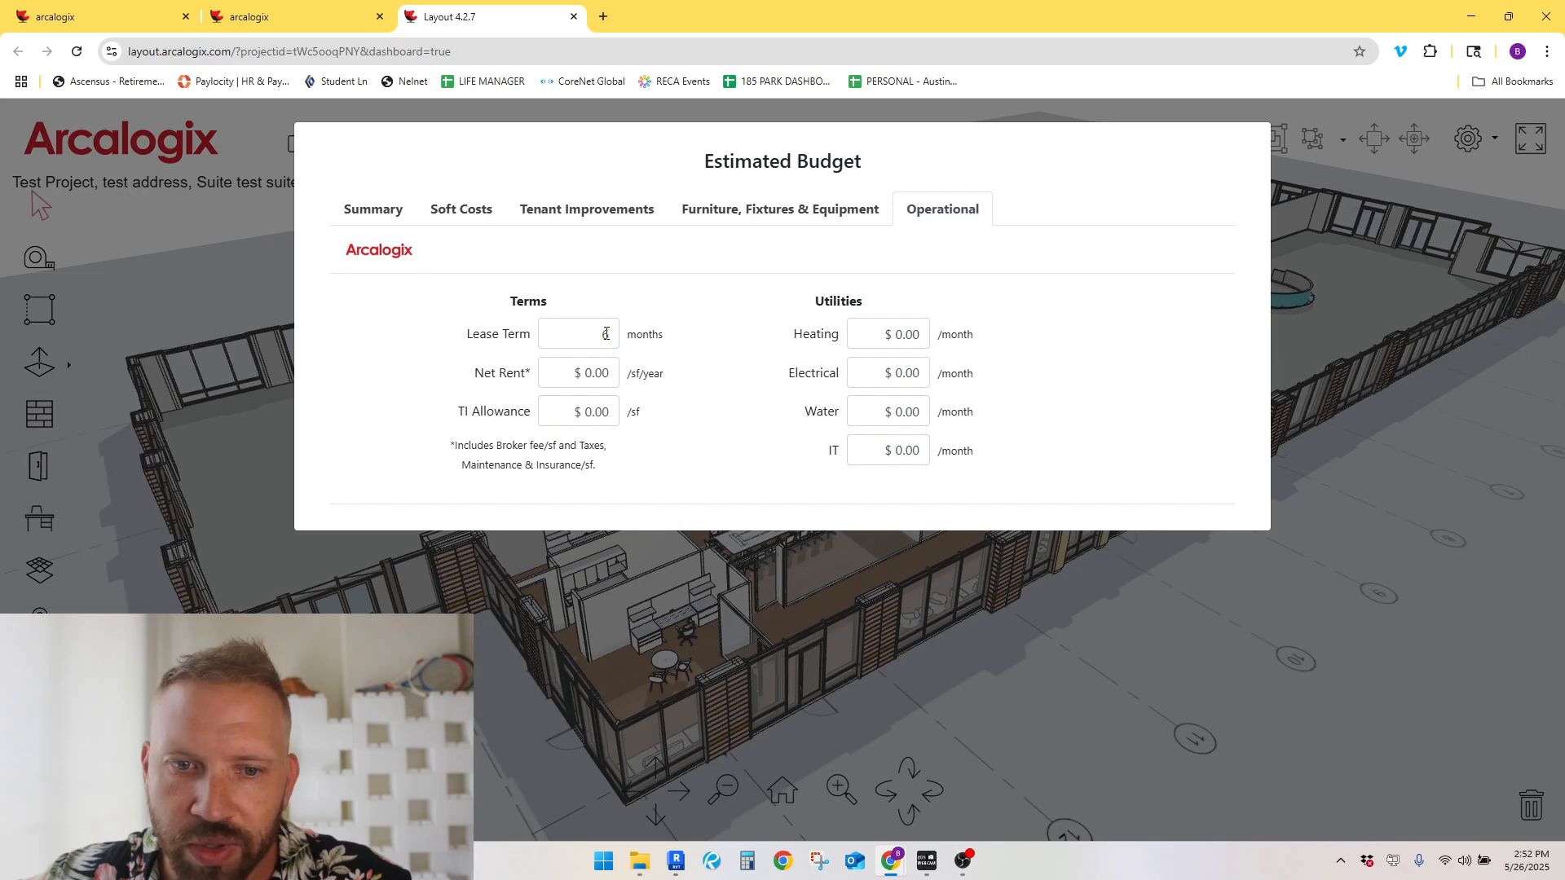
text(6)
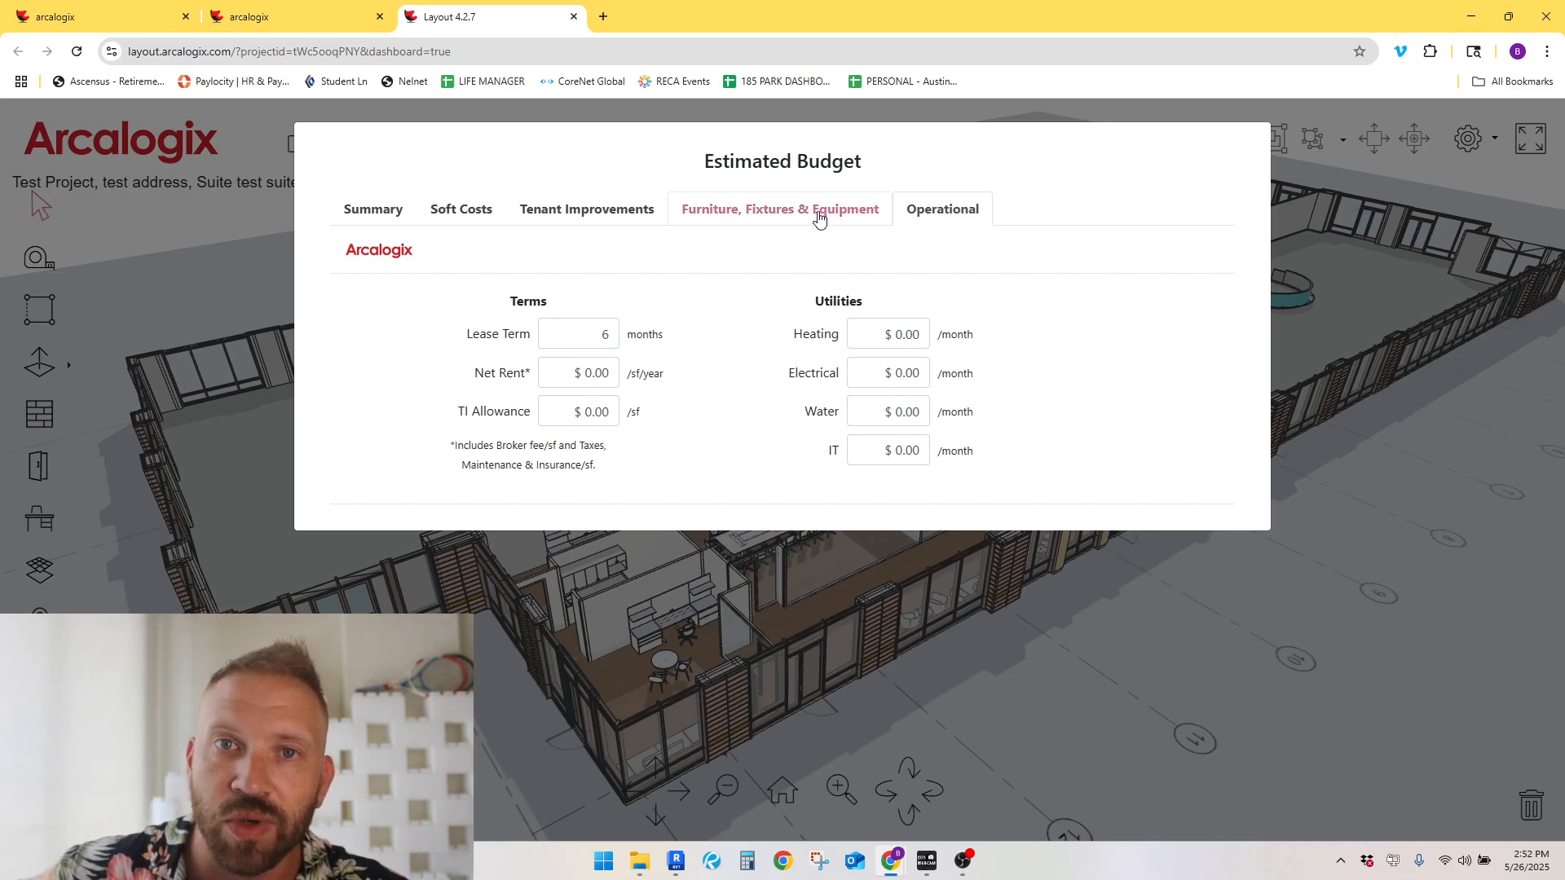
mouse_move(594, 206)
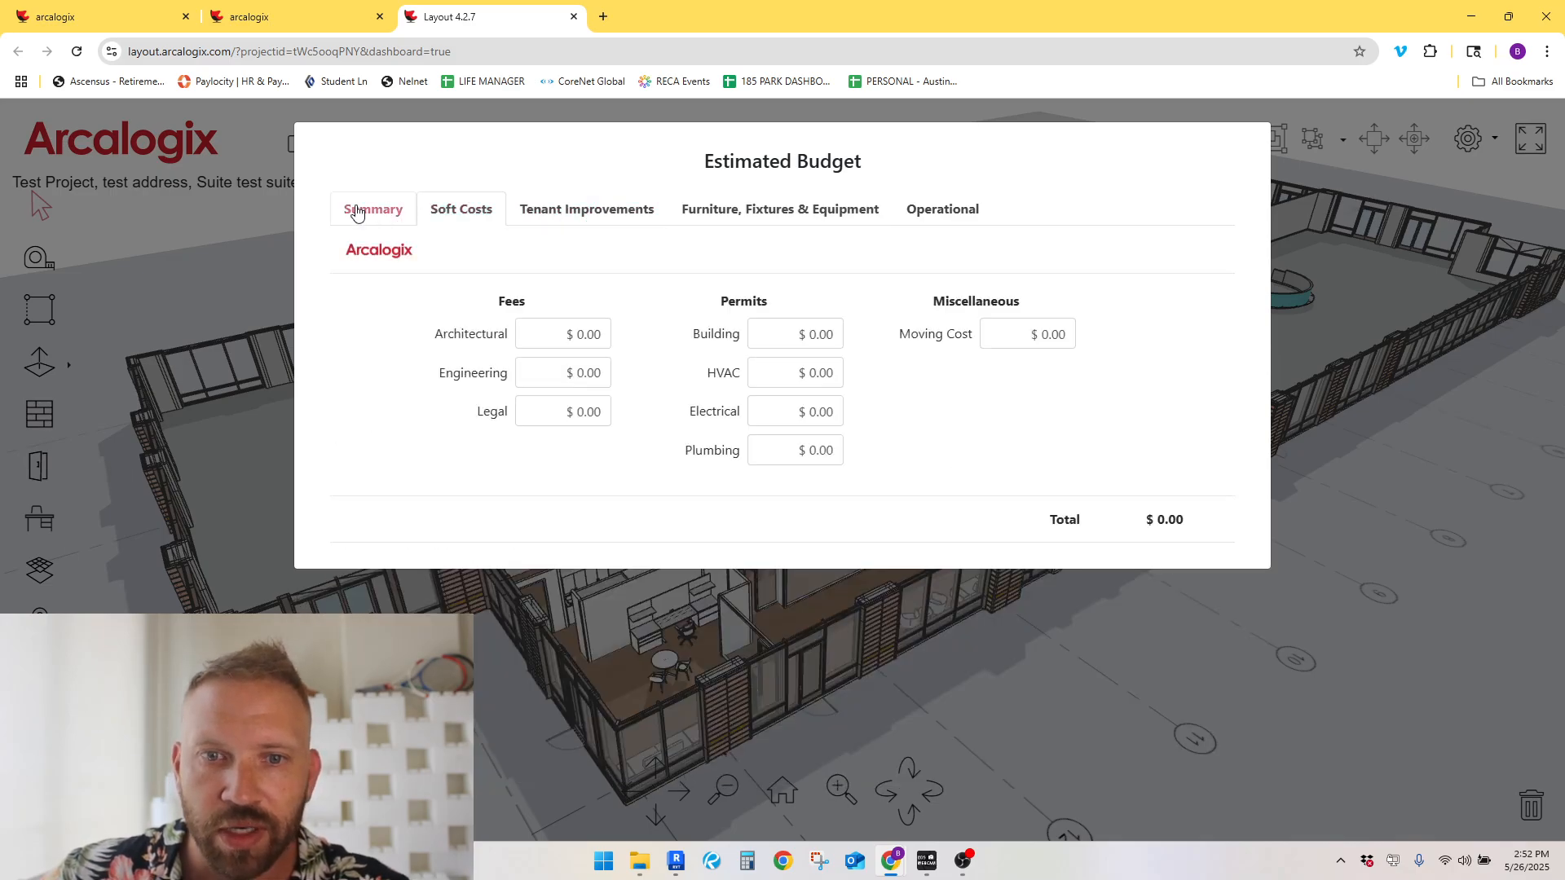
click(373, 208)
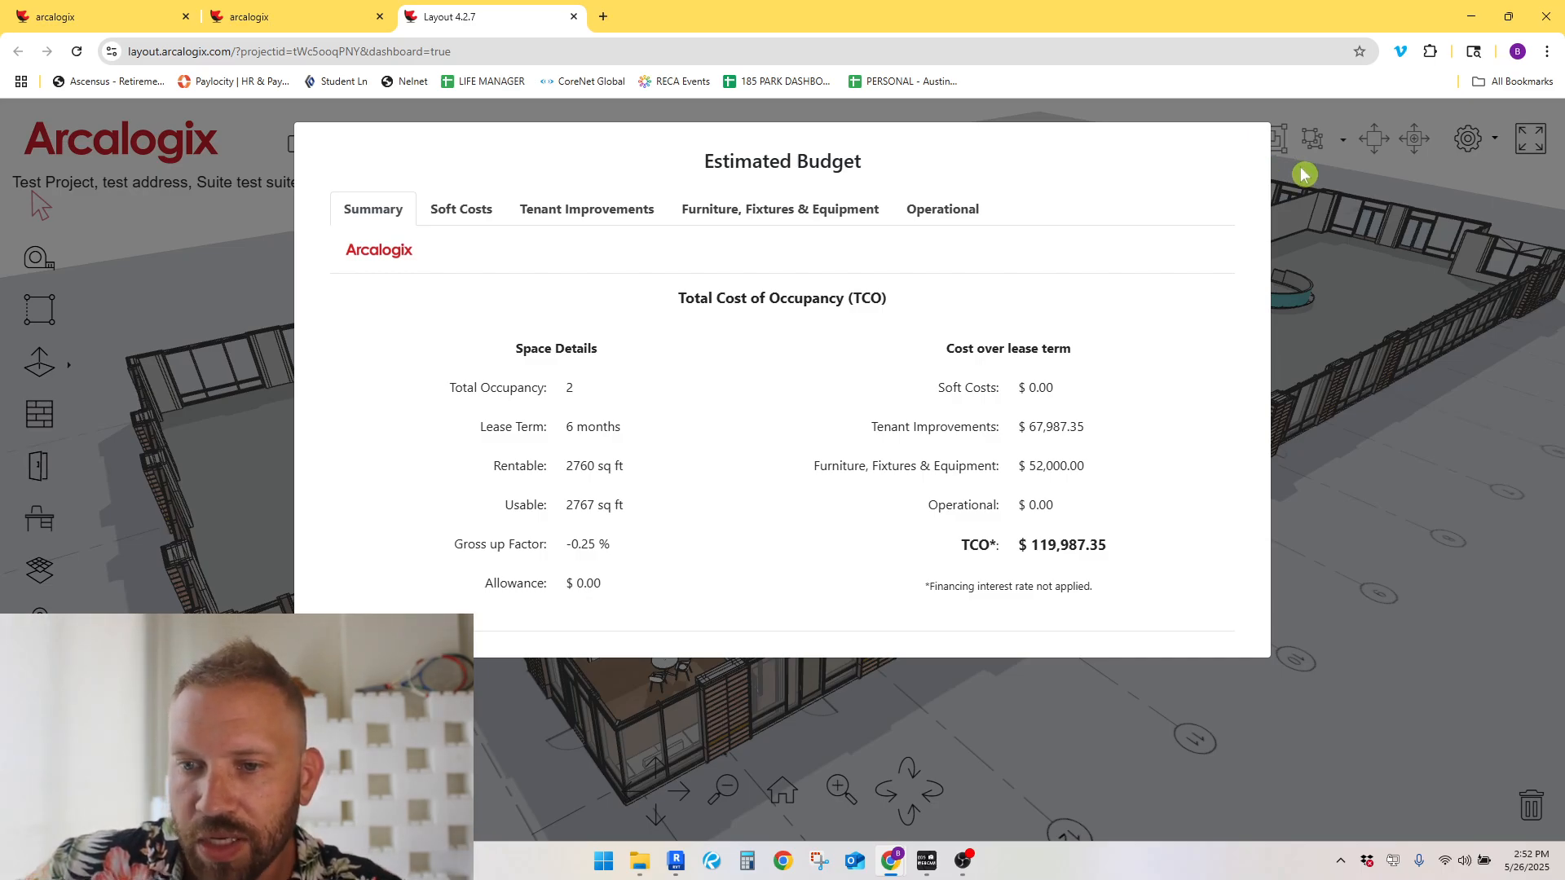
mouse_move(1410, 307)
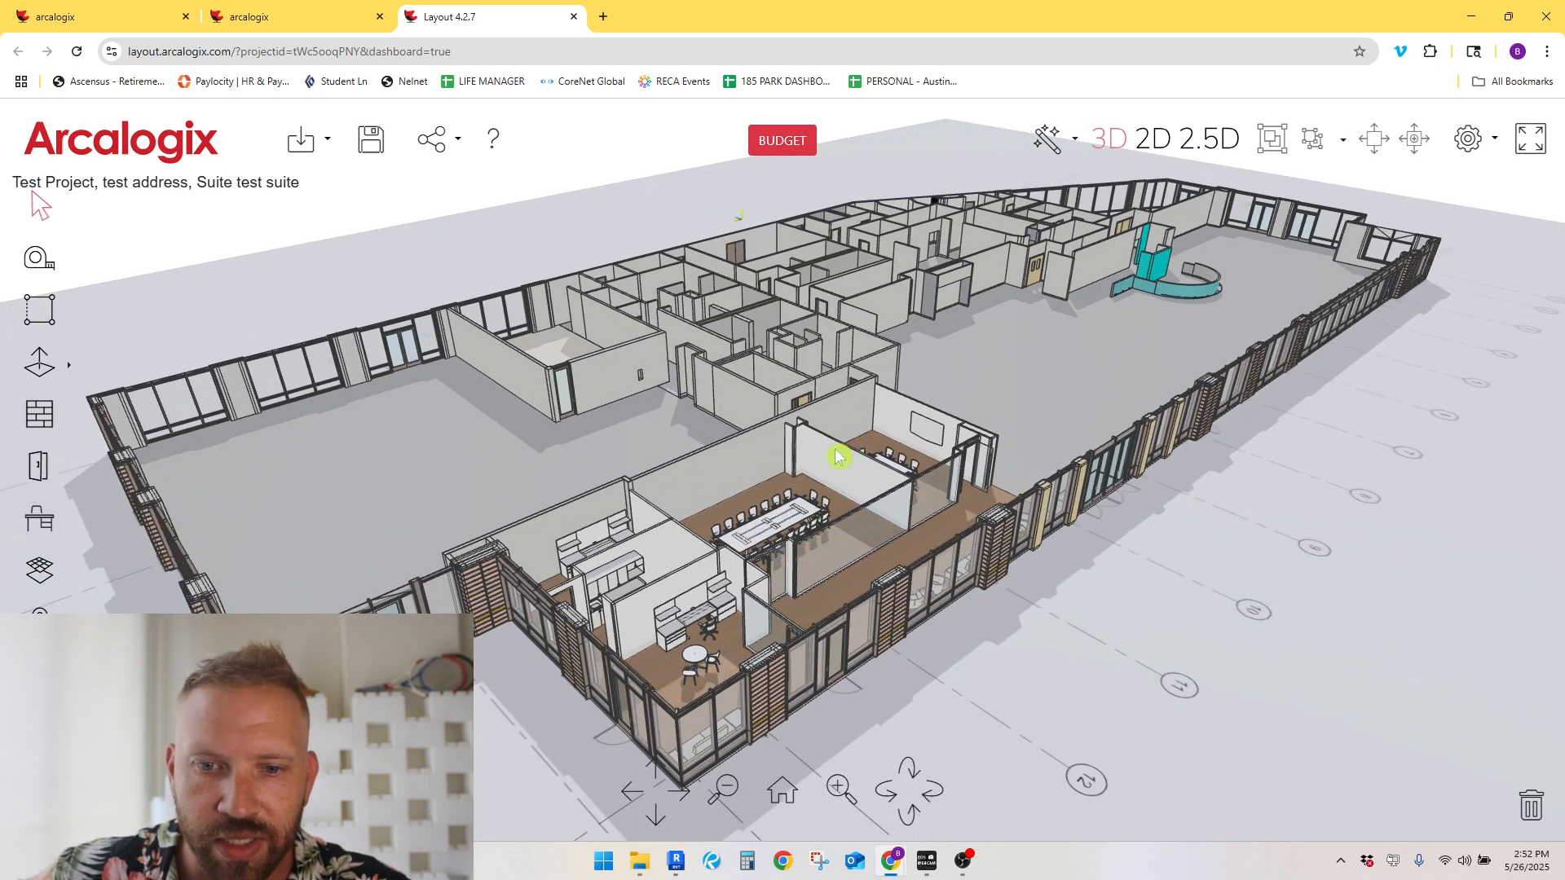
click(839, 458)
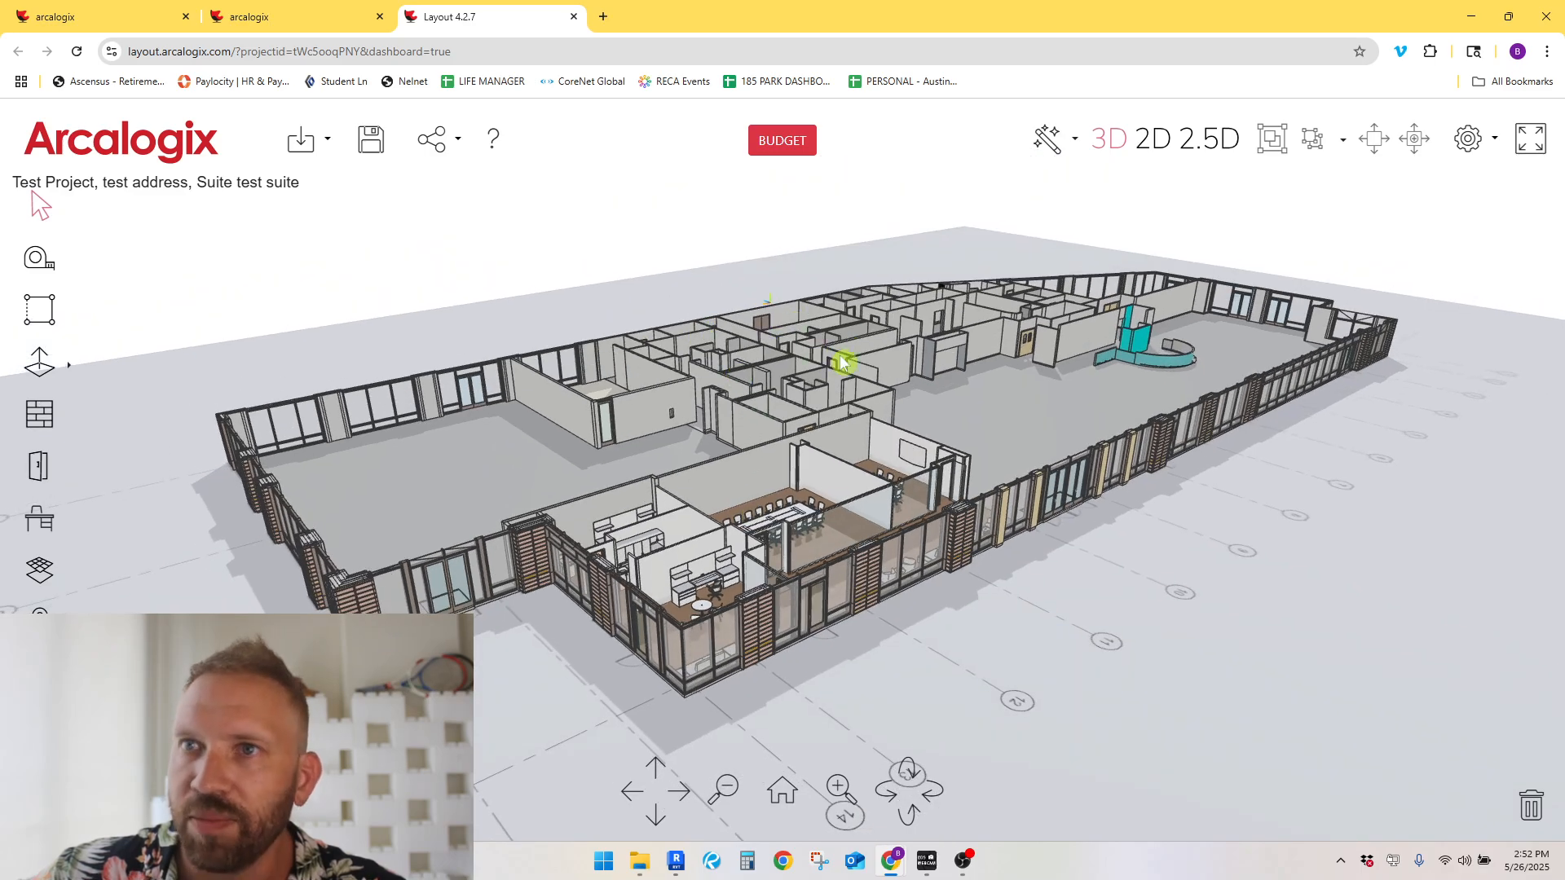
mouse_move(1539, 374)
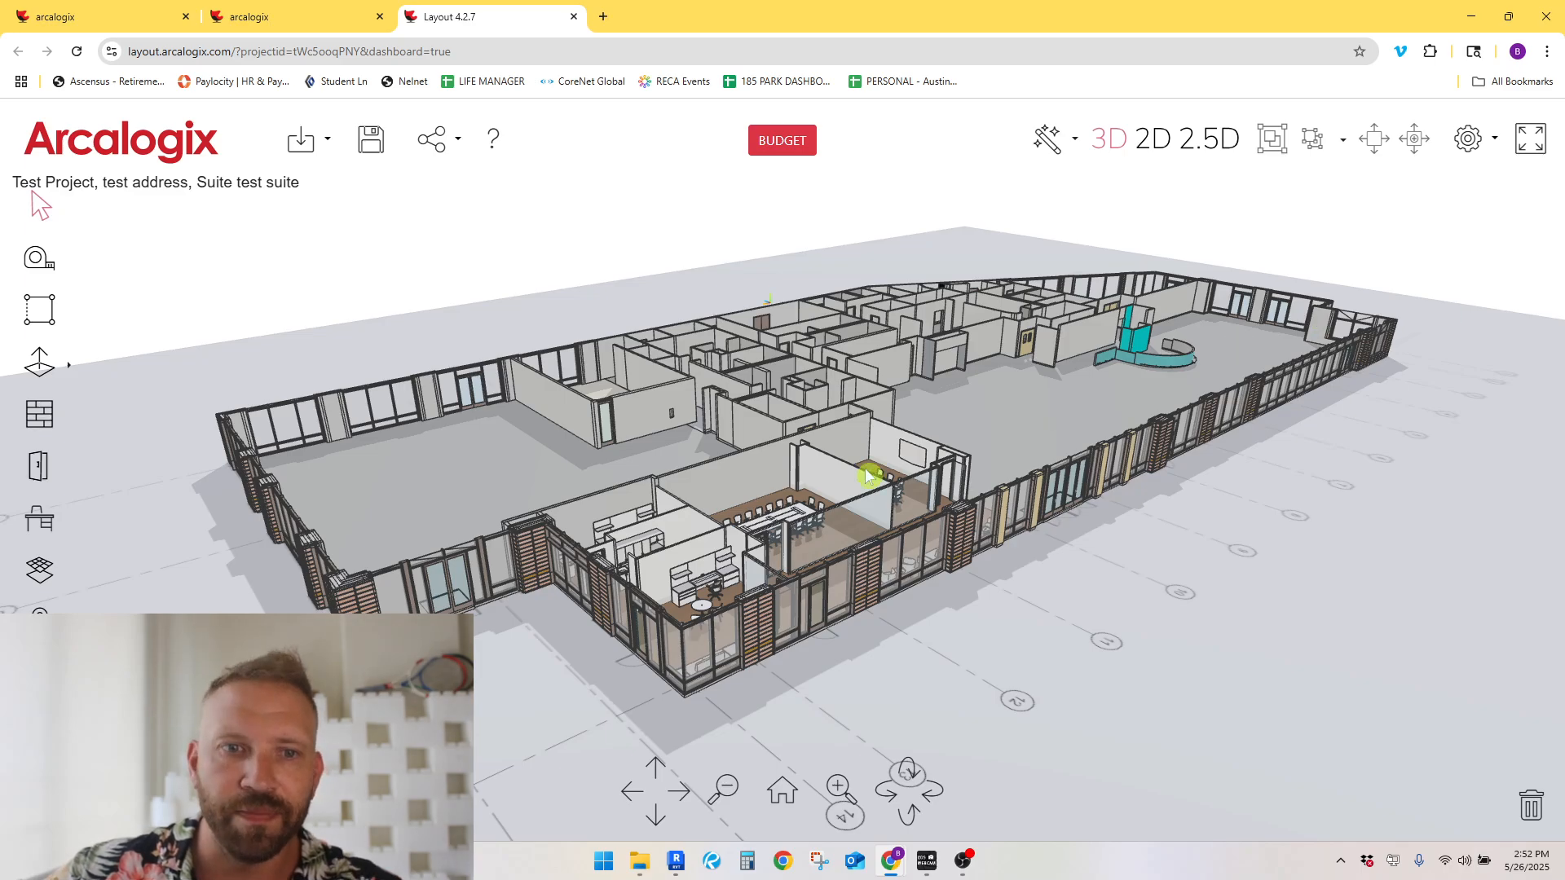
Step: Switch to the My Spaces list and close the Layout 4.2.7 editor tab
click(295, 17)
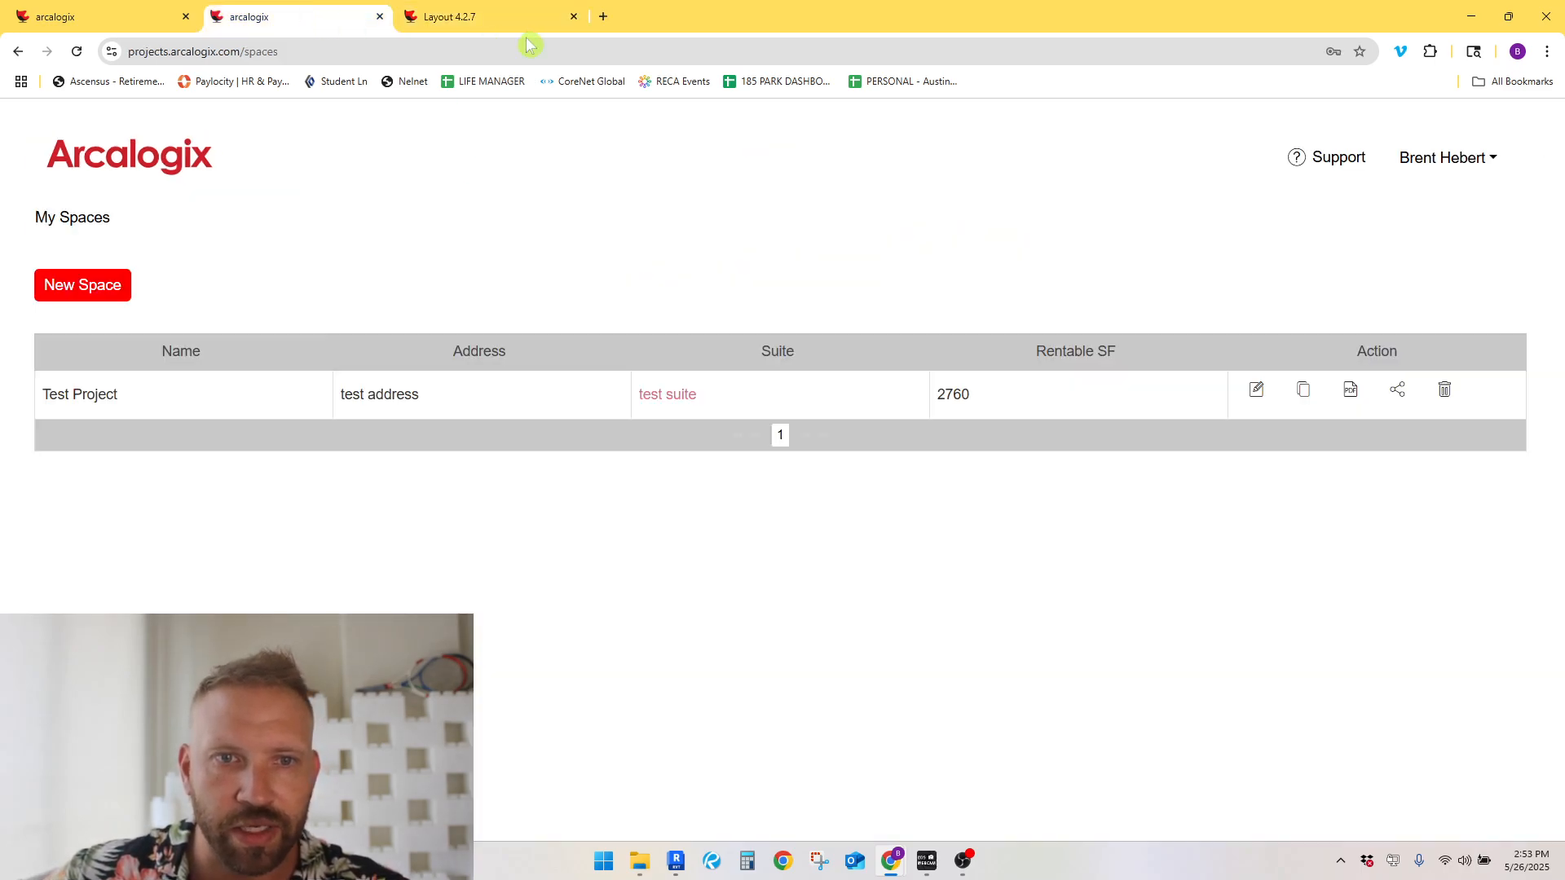
click(572, 17)
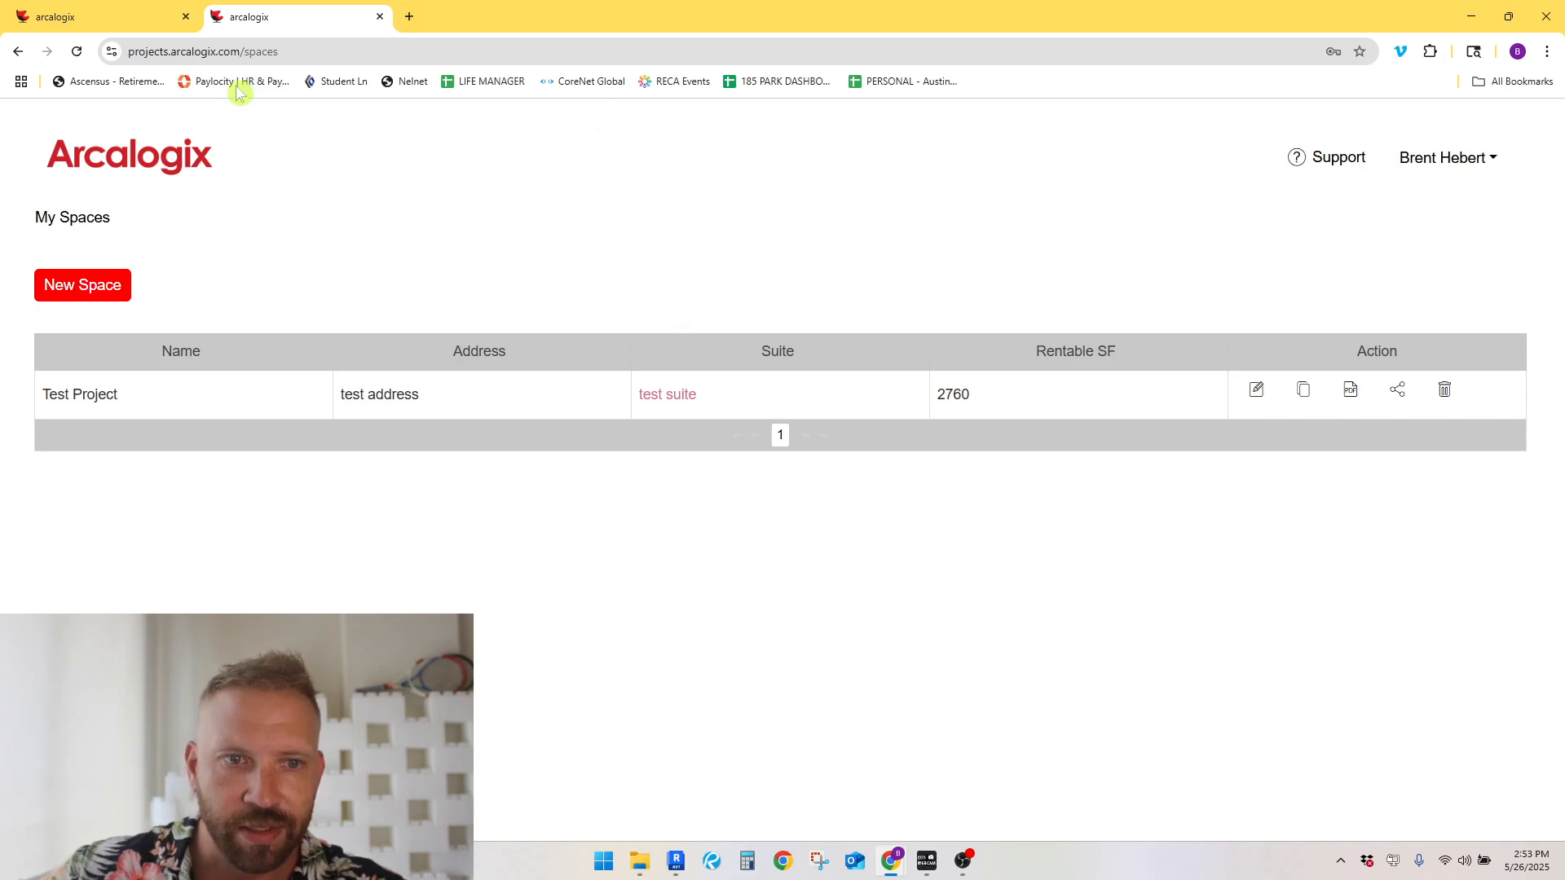
mouse_move(99, 81)
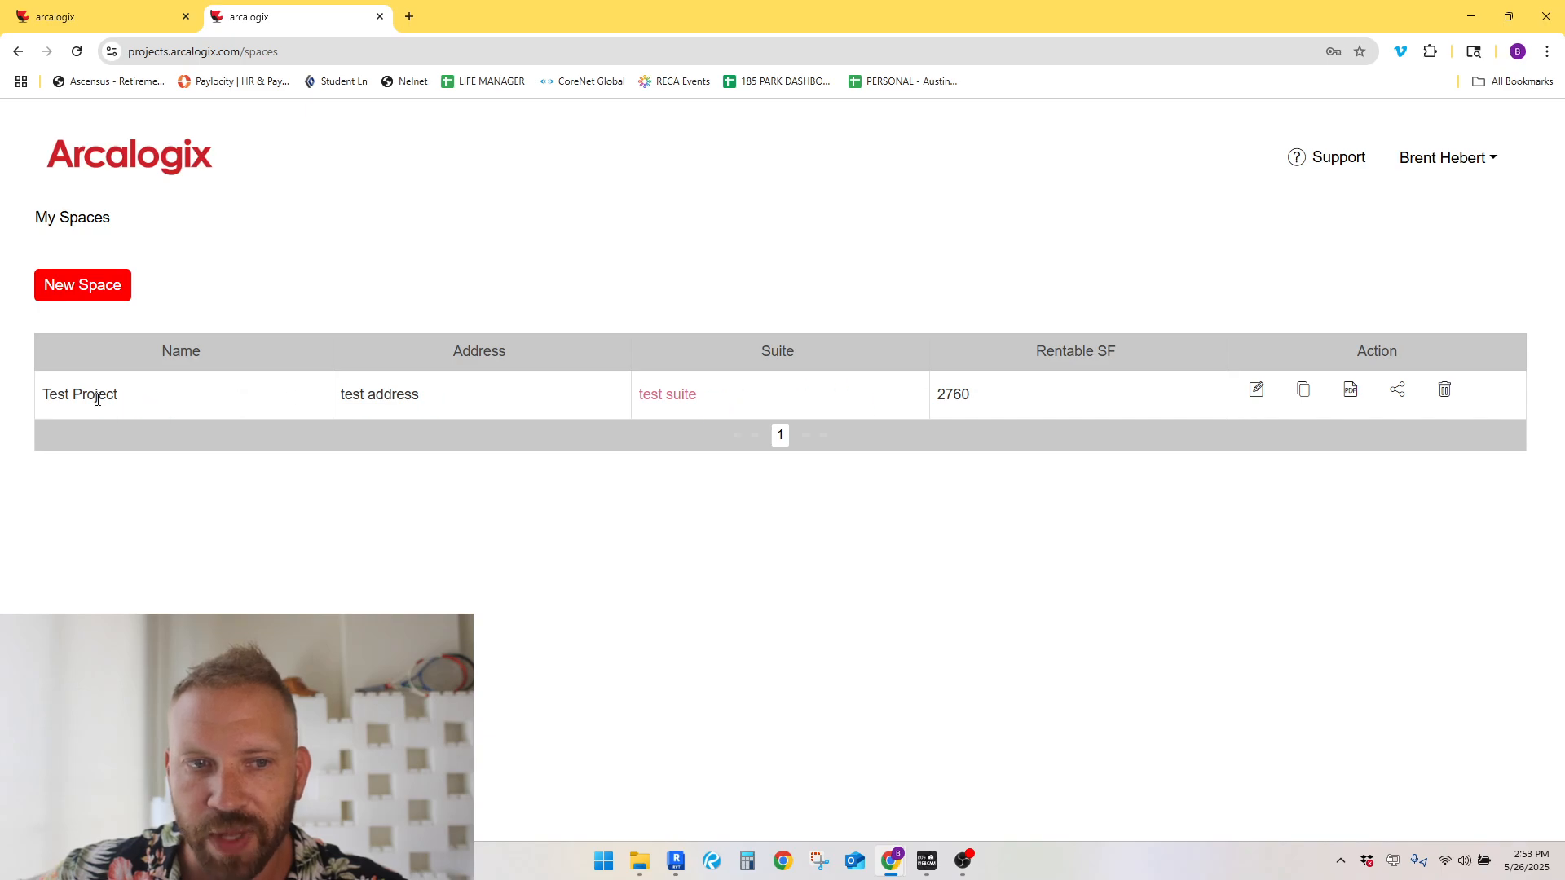
mouse_move(884, 403)
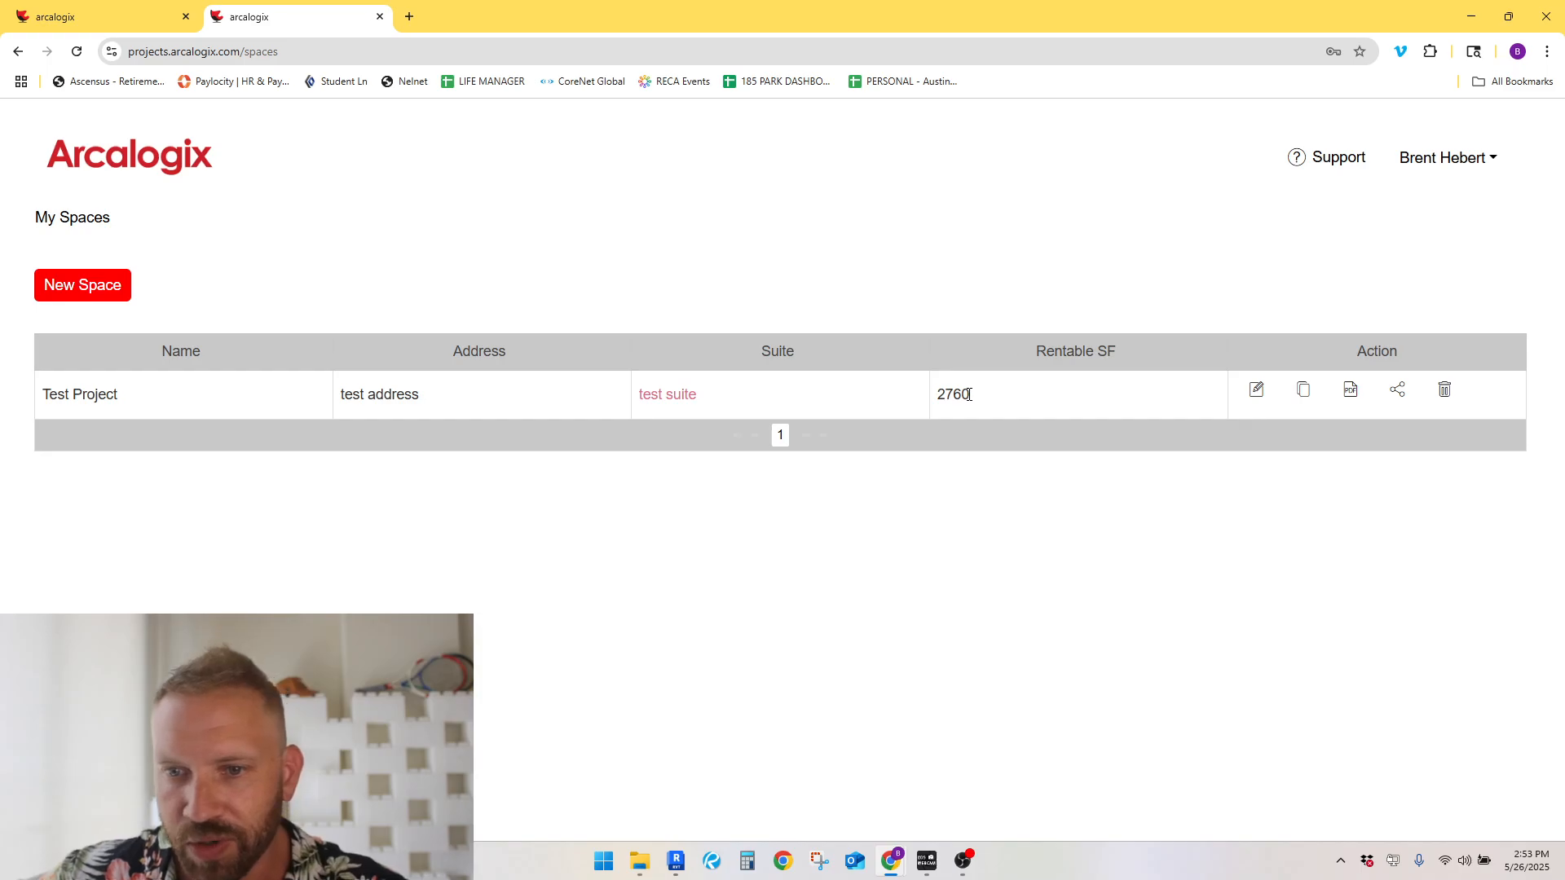
mouse_move(81, 285)
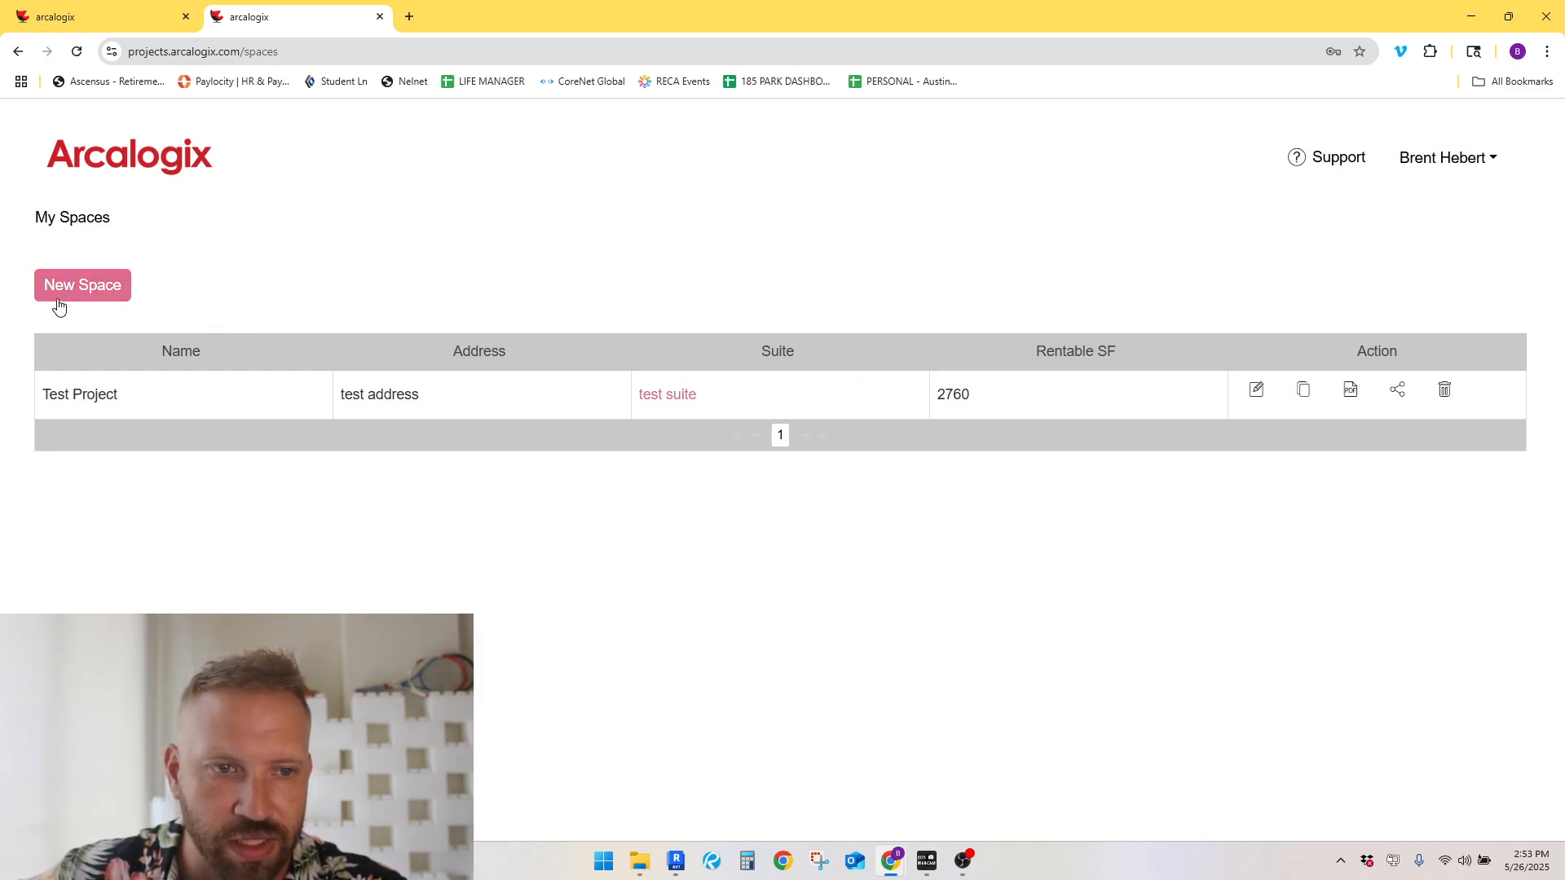
Step: Save new space 'test 2' with address test 2, suite test 2, 2760 rentable sq ft
click(81, 284)
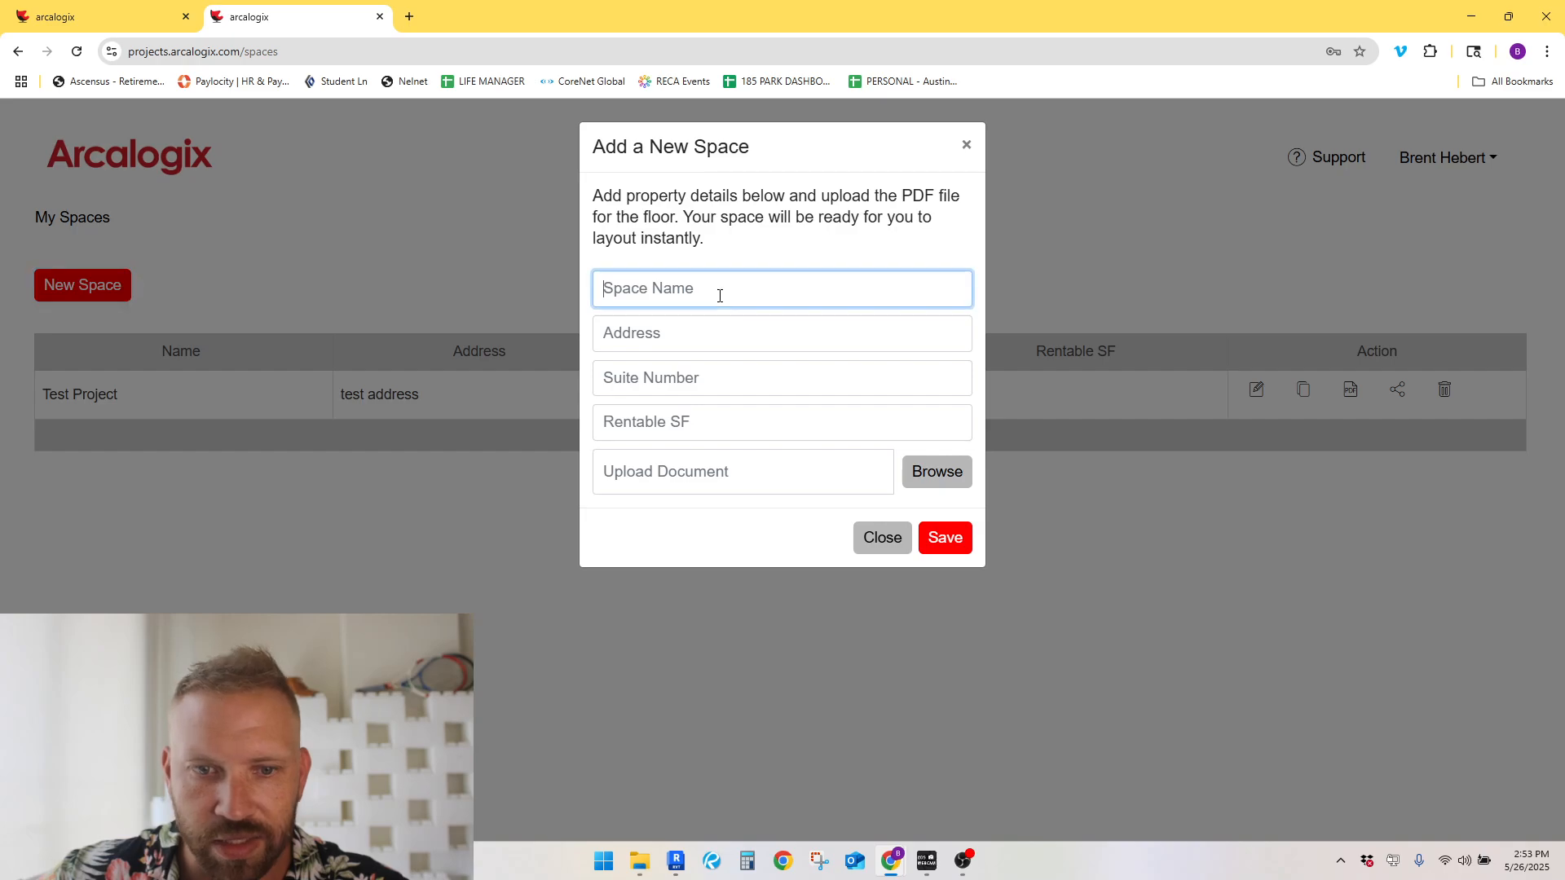
text(test 2)
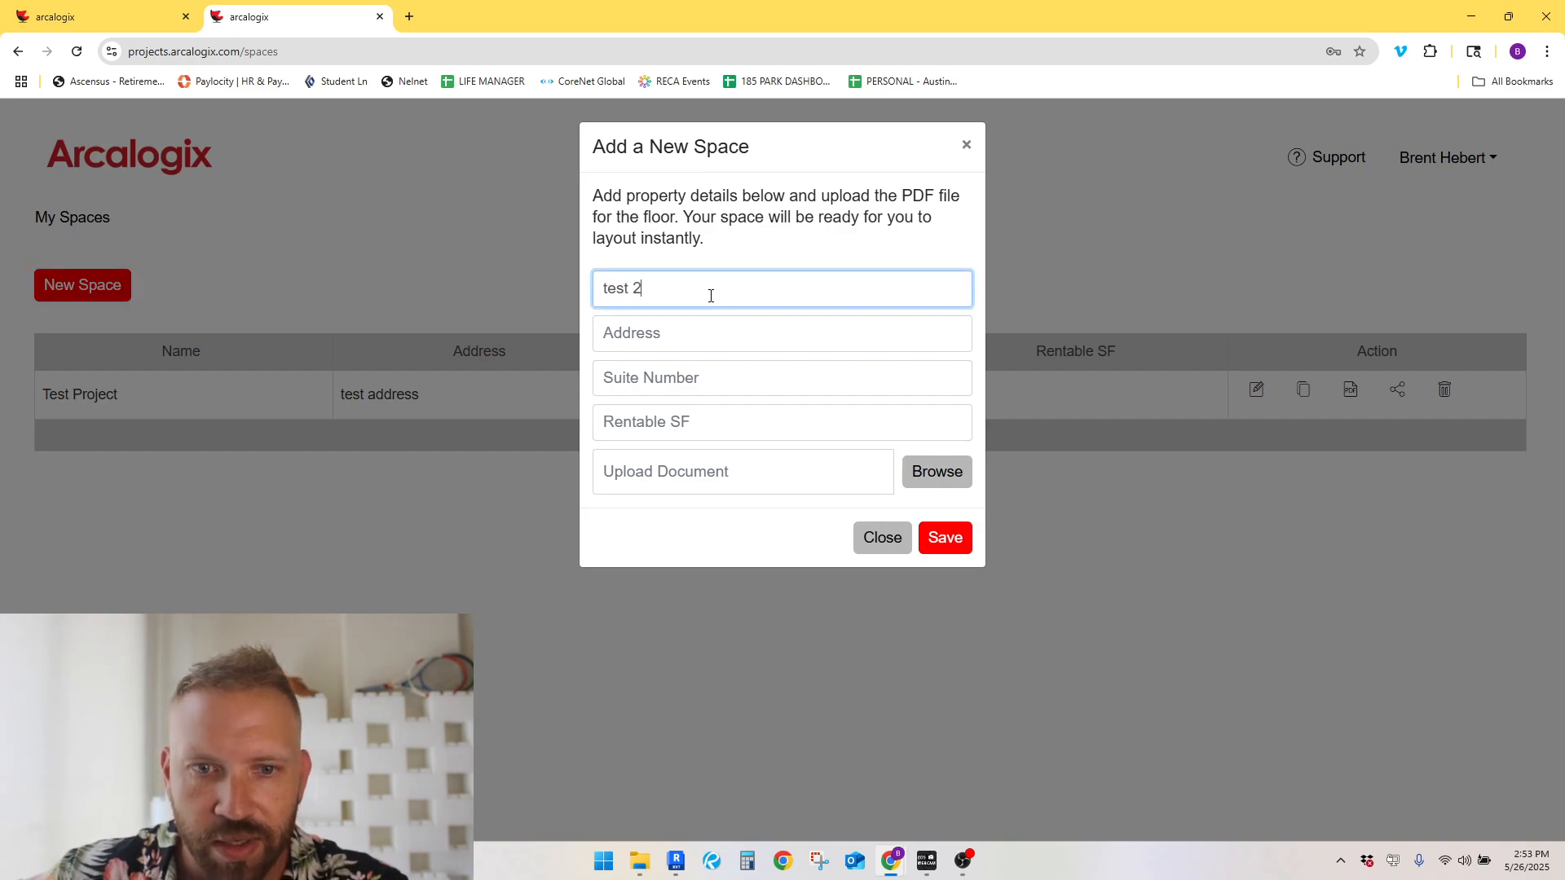
click(781, 332)
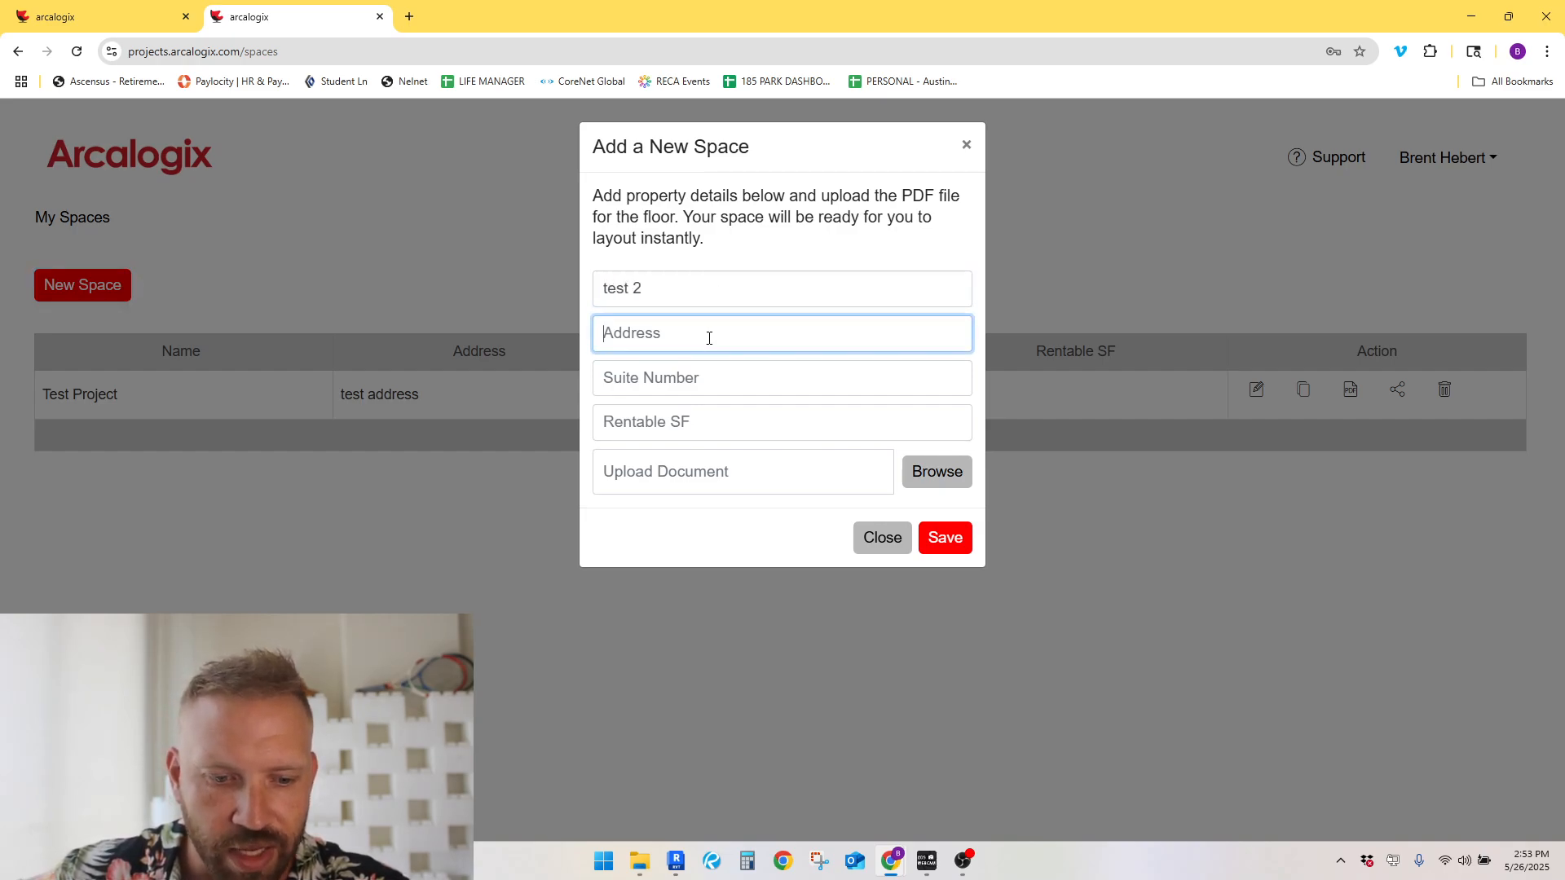
text(test 2)
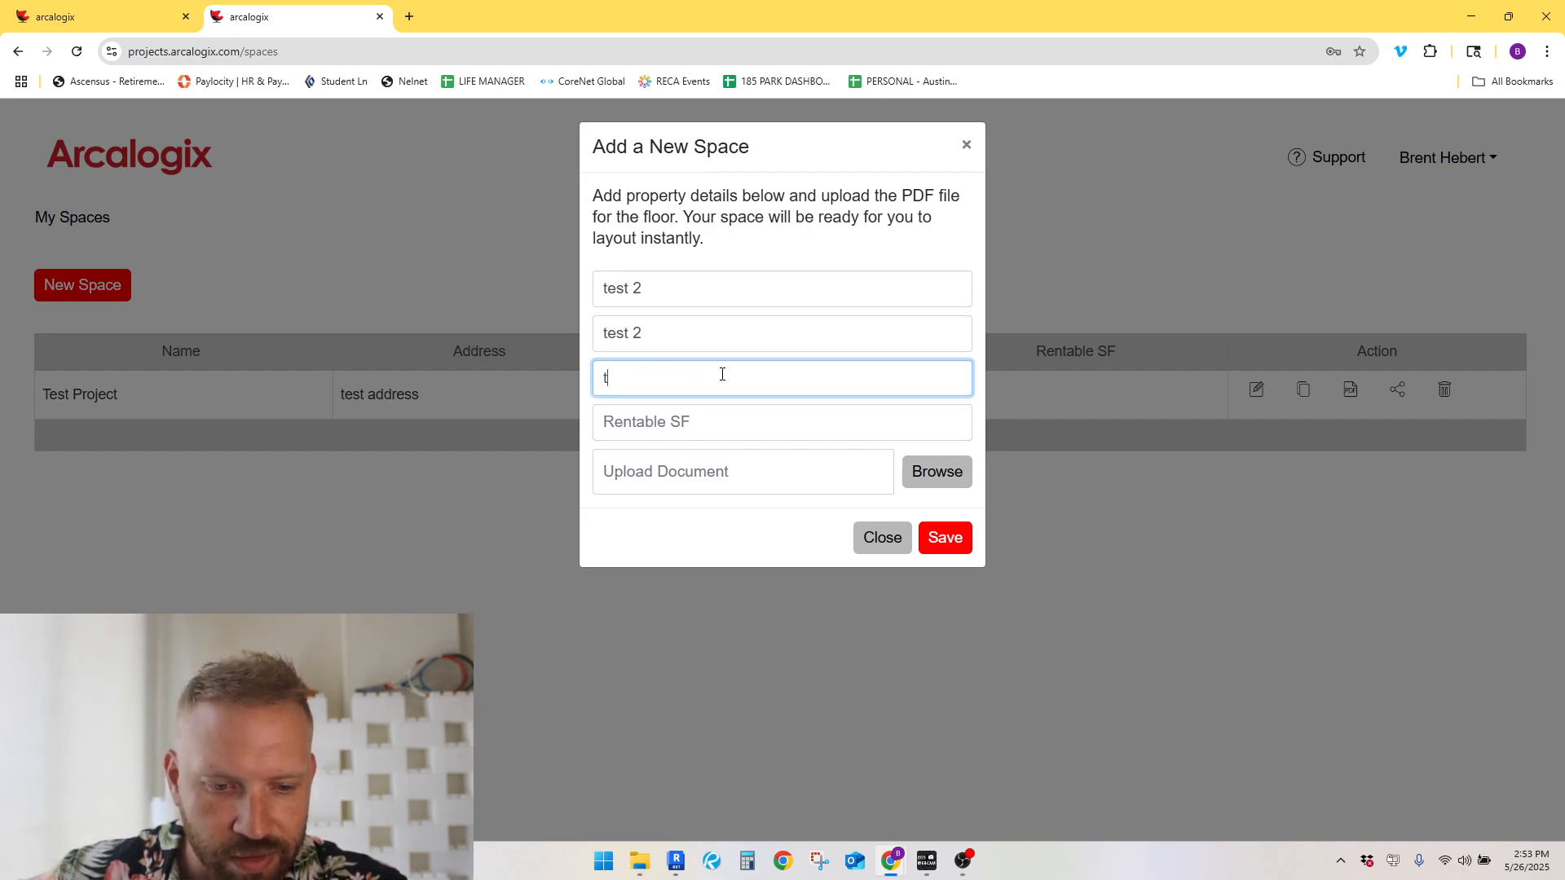
text(est 2)
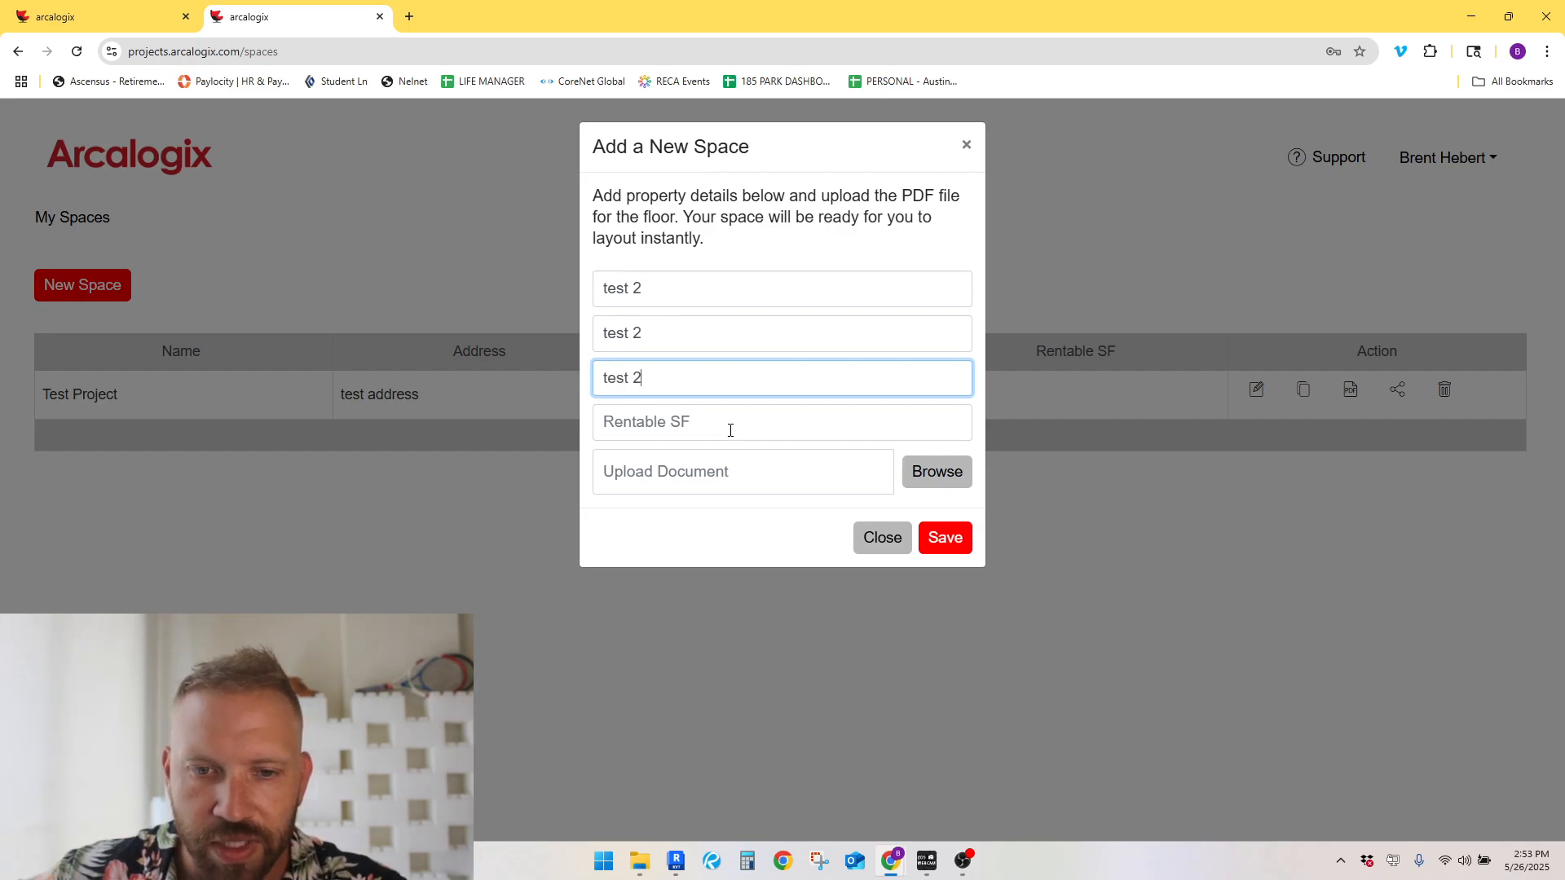
text(2760)
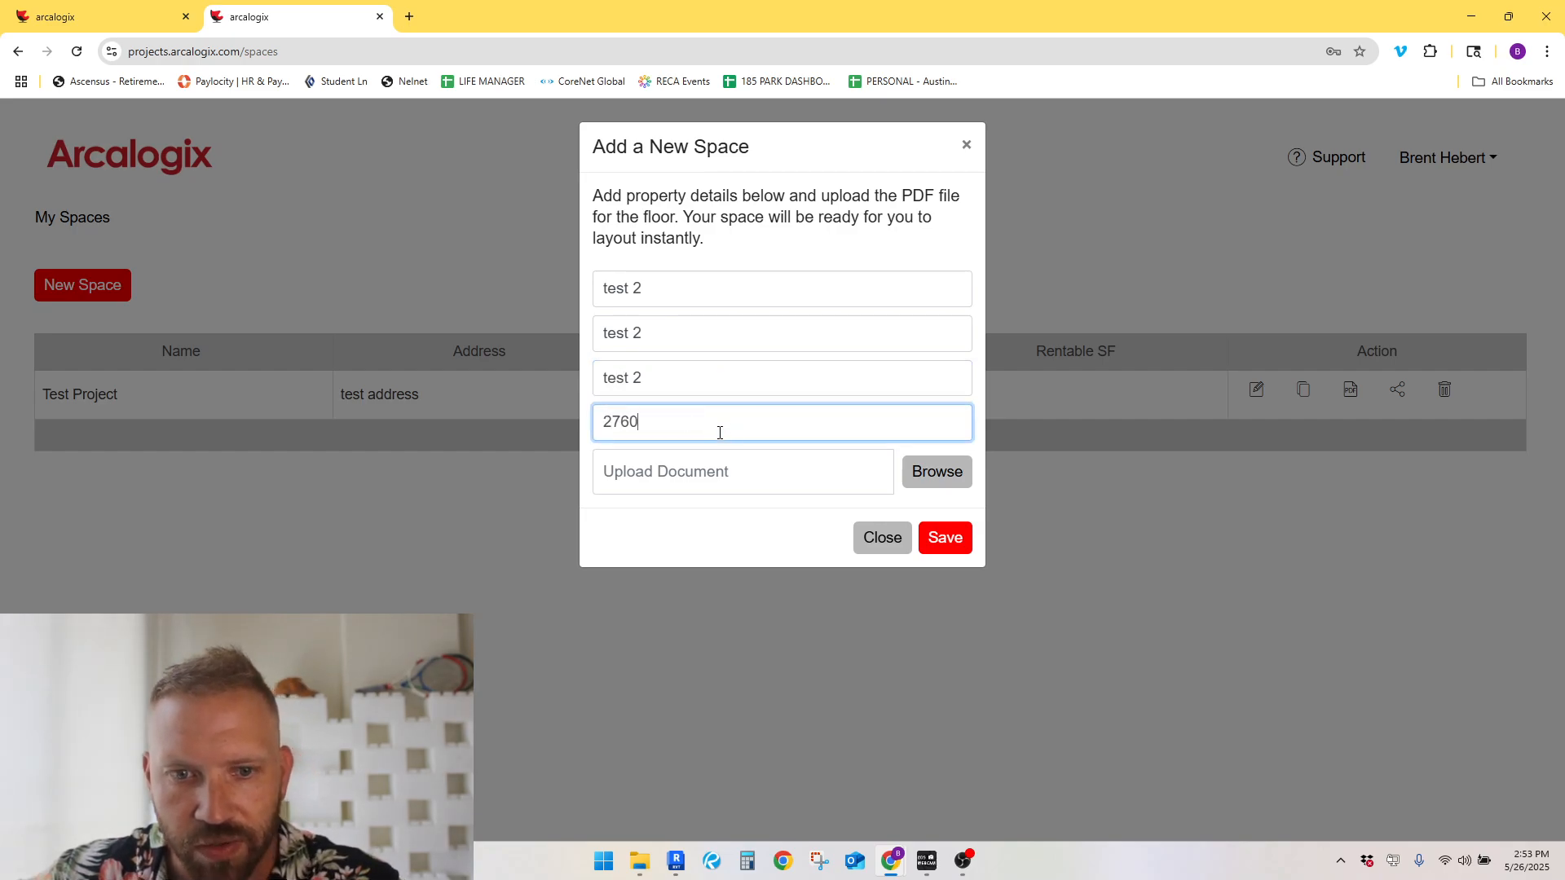
mouse_move(815, 473)
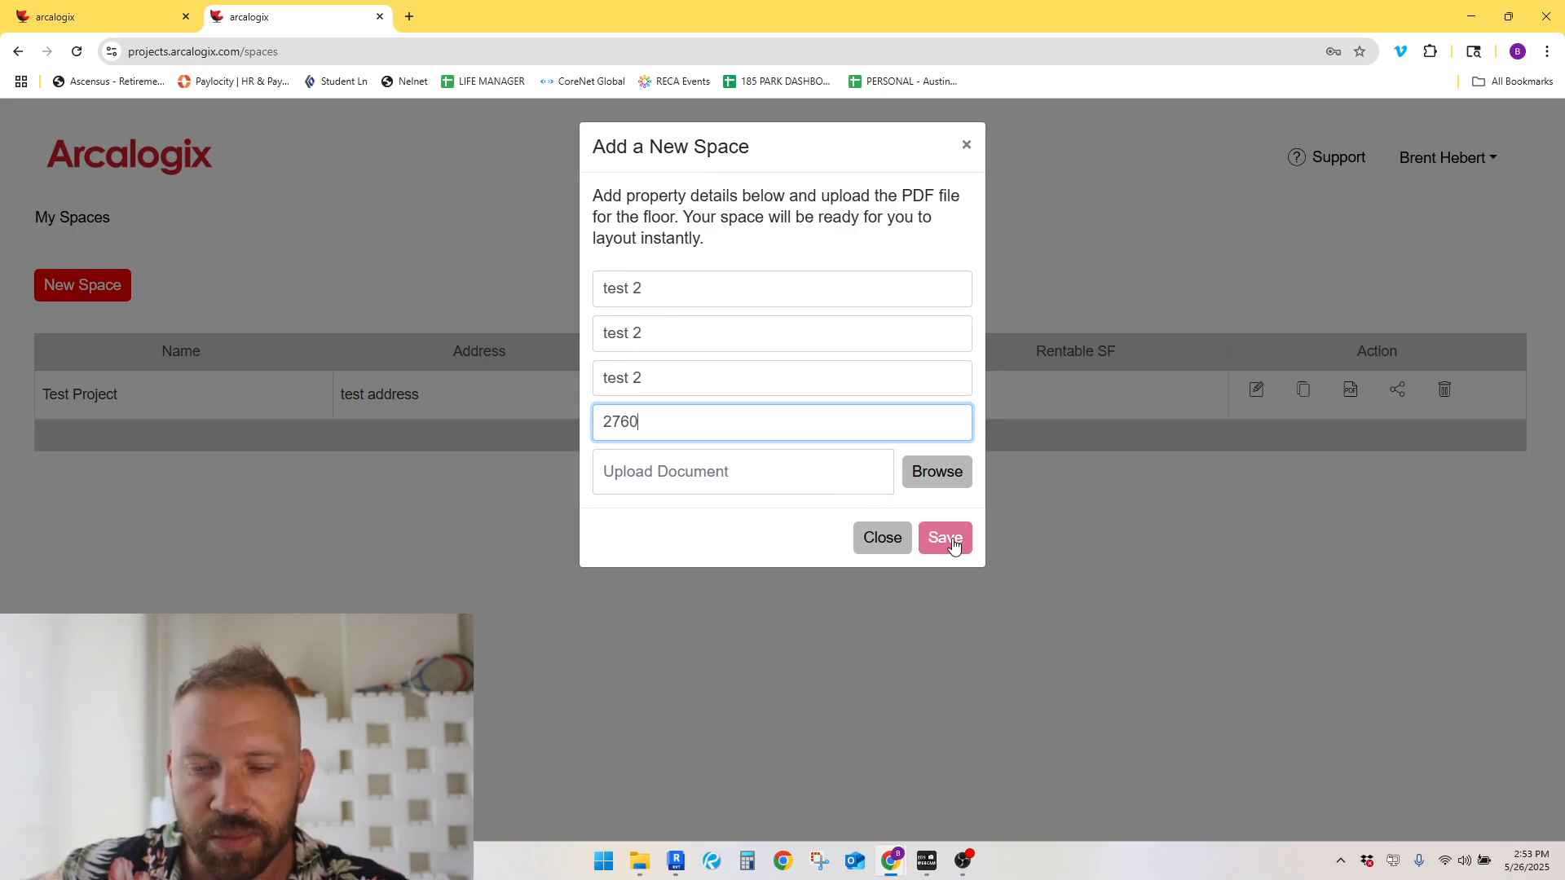
click(943, 537)
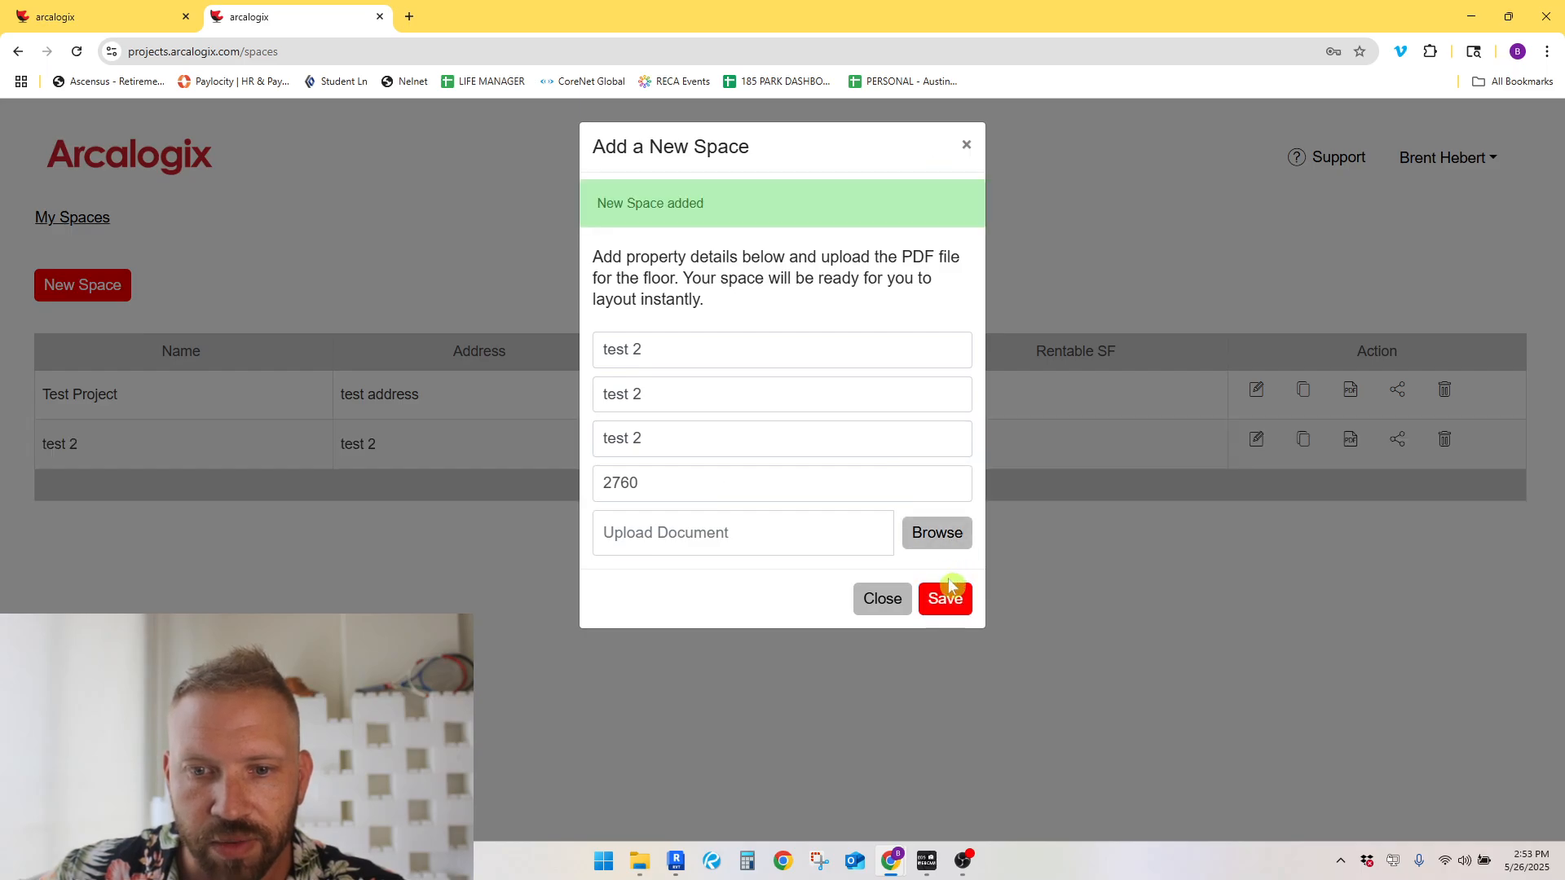
click(943, 597)
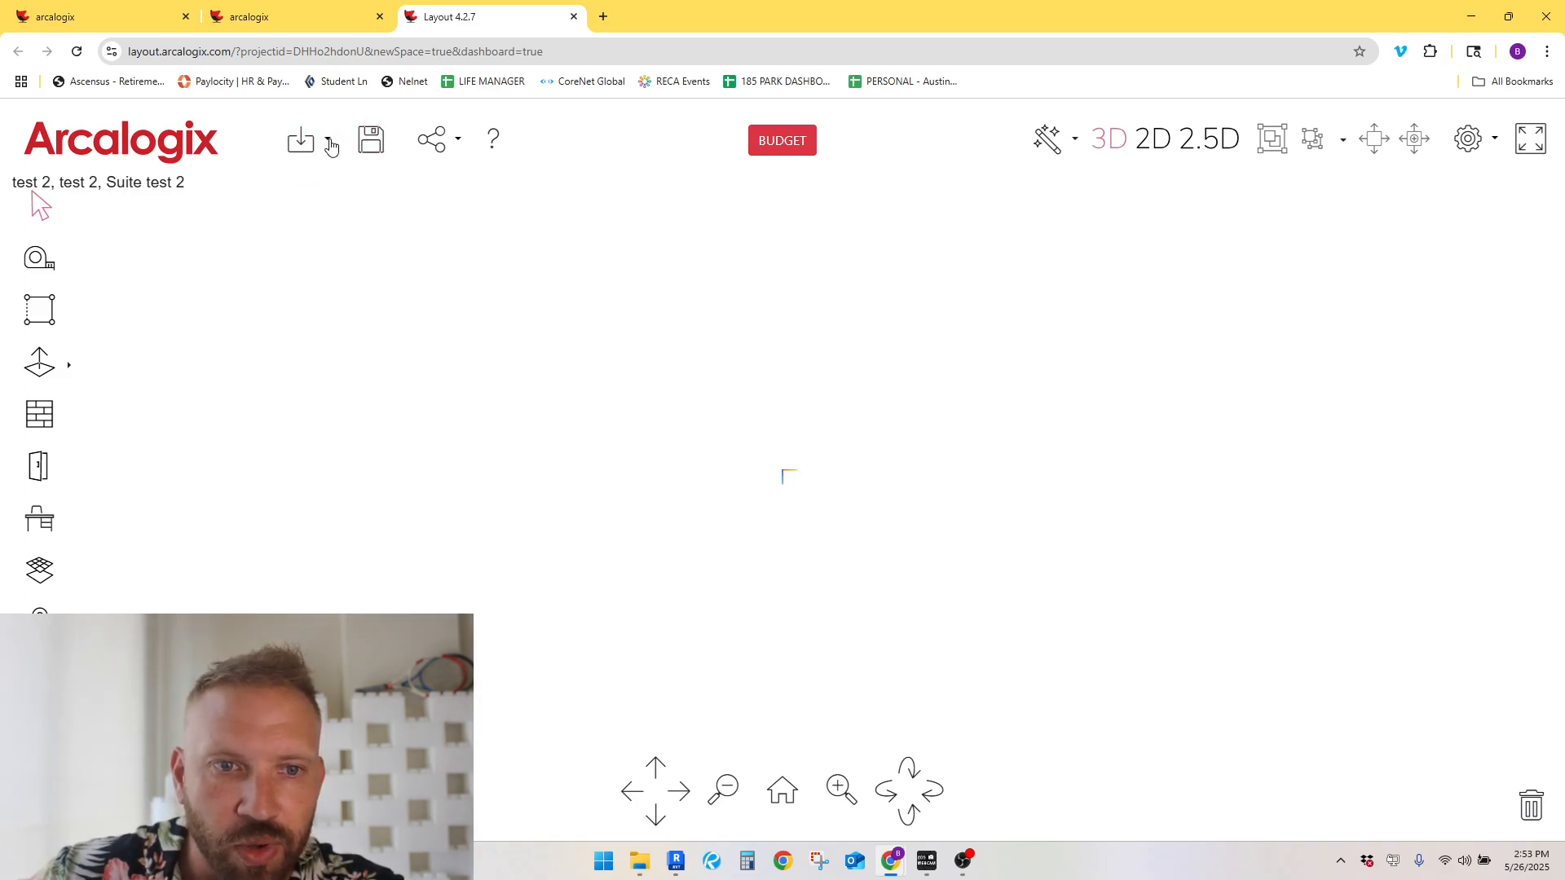
Step: Choose level 1 floor plan.pdf as the 2D floorplan file to import
click(301, 138)
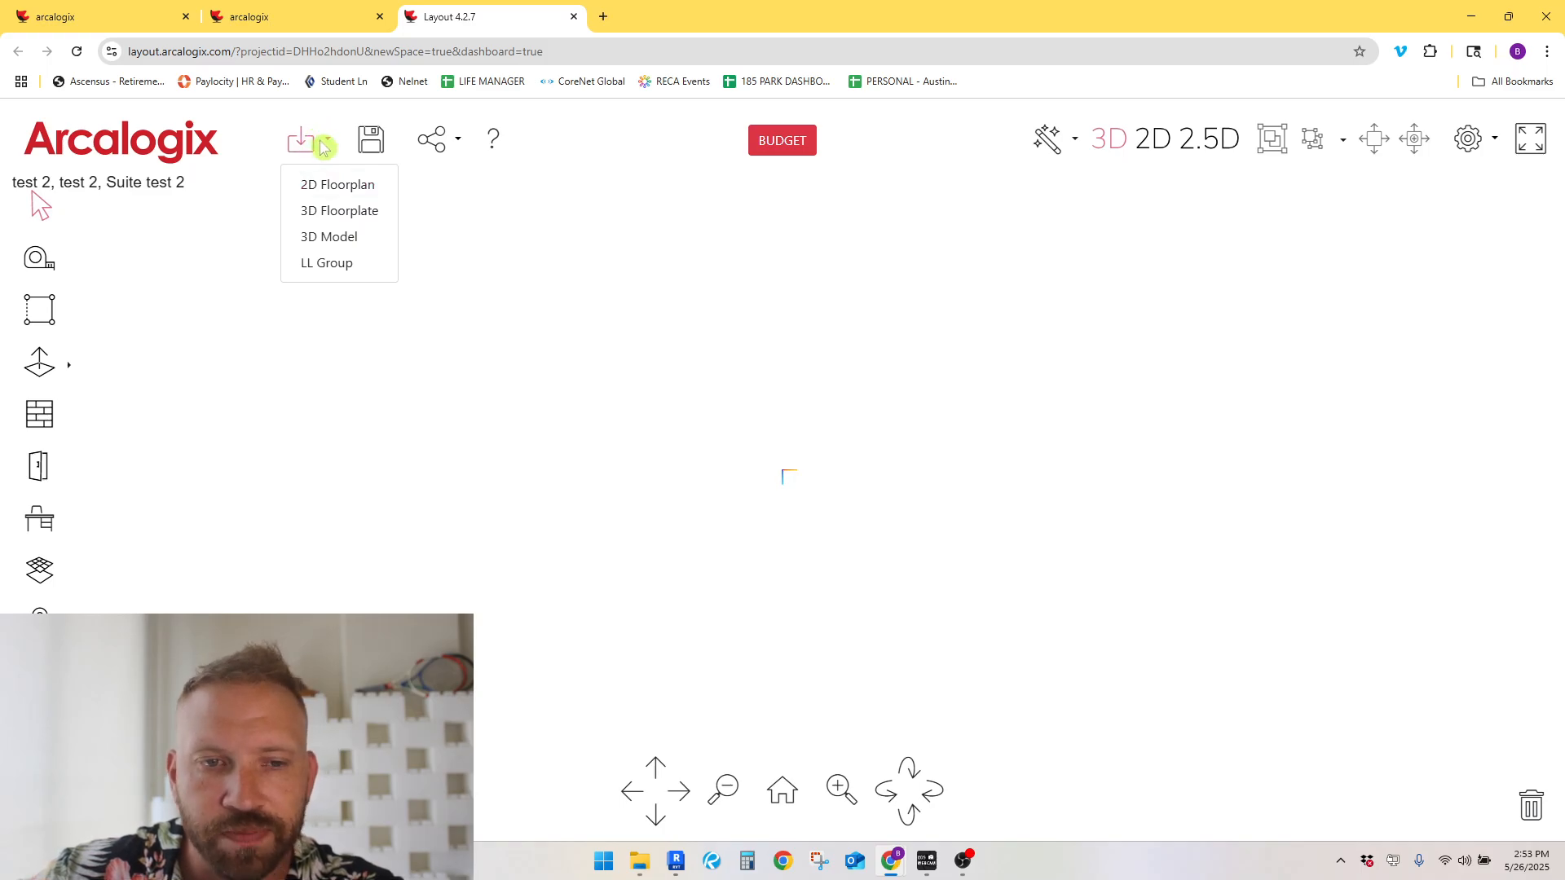
click(337, 185)
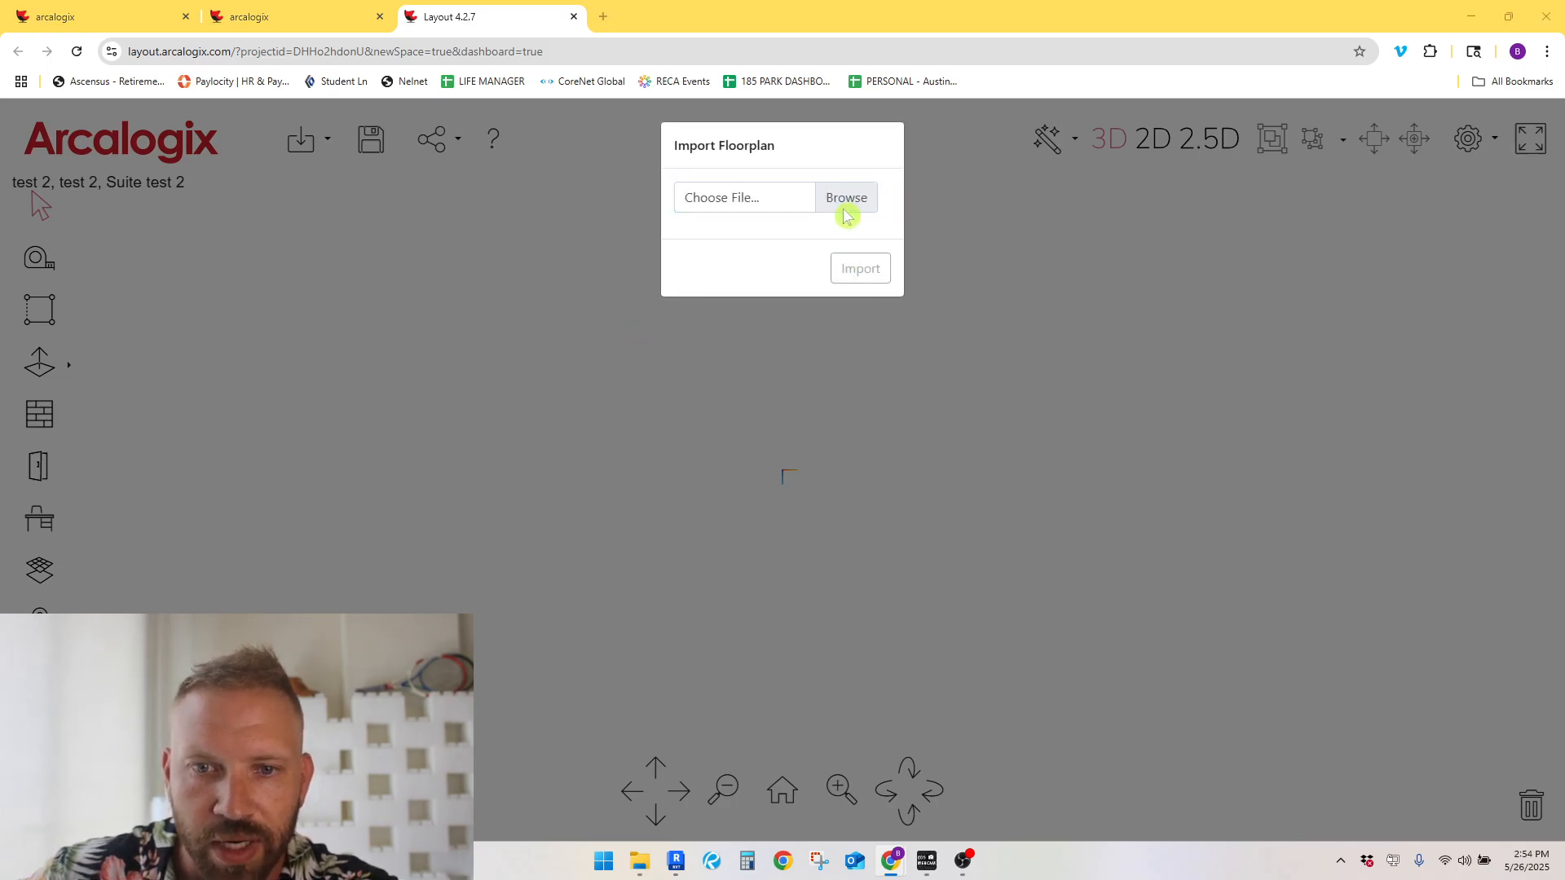
click(844, 196)
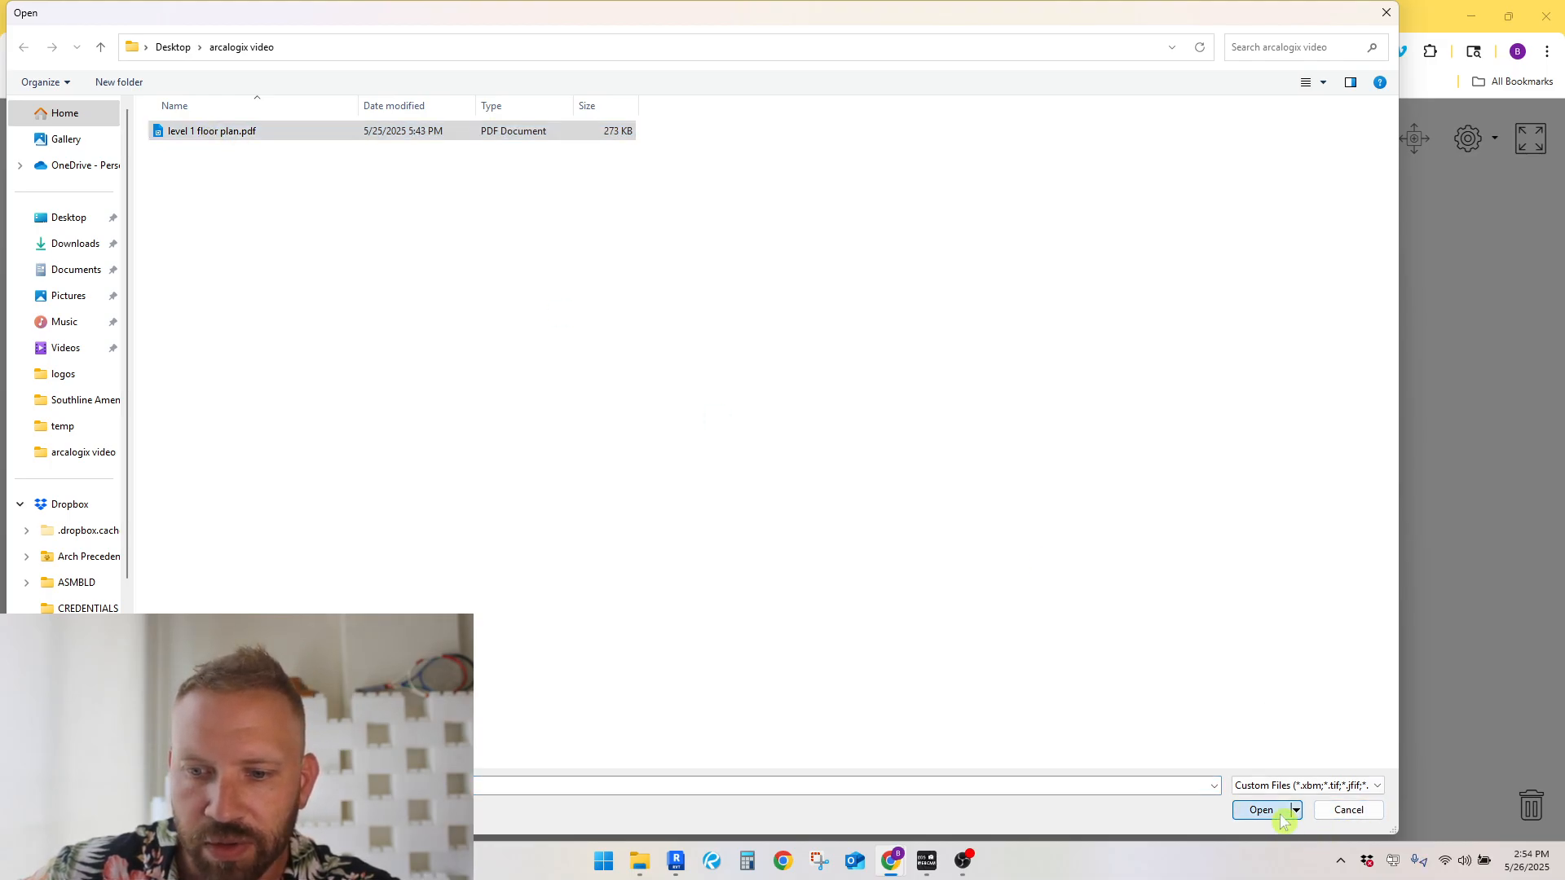
click(1261, 809)
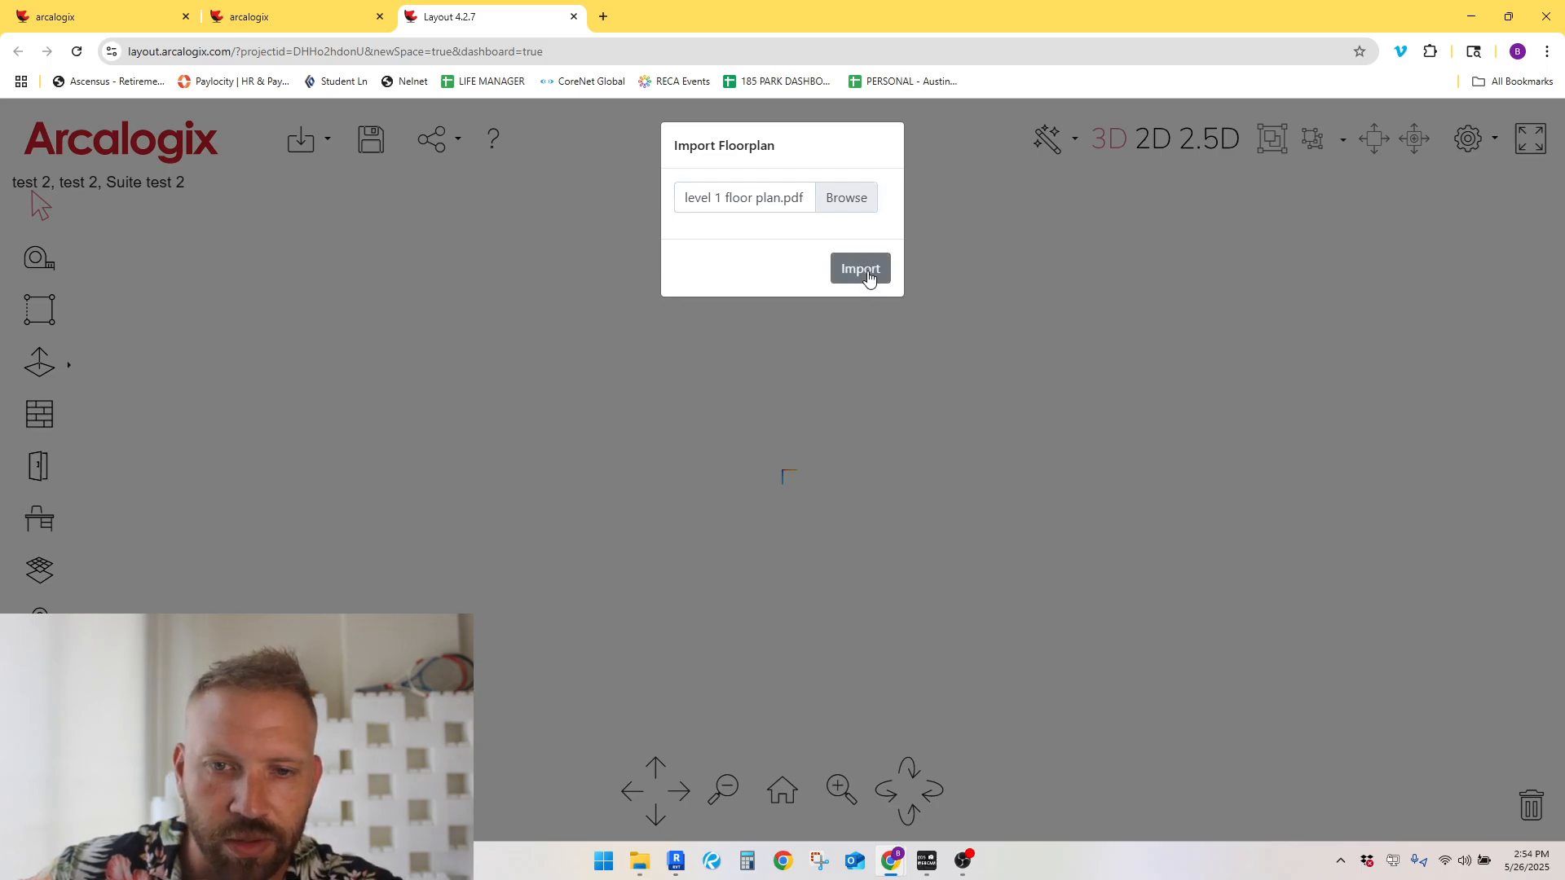
Step: Import the level 1 plan and scale gridlines 11–12 to 20 ft, leaving it unlocked
click(859, 268)
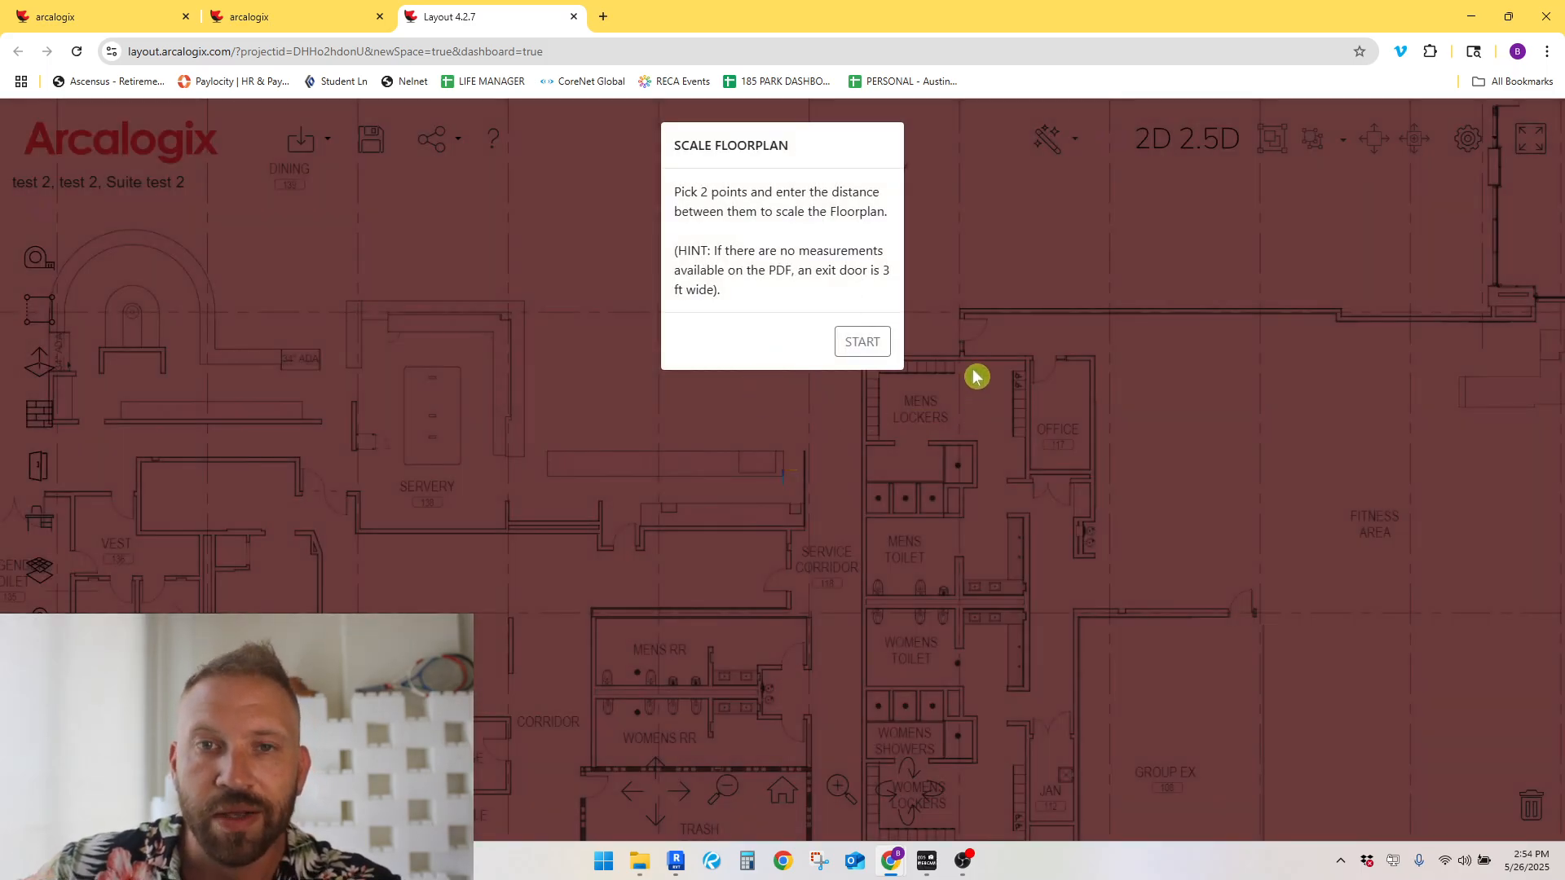
mouse_move(822, 361)
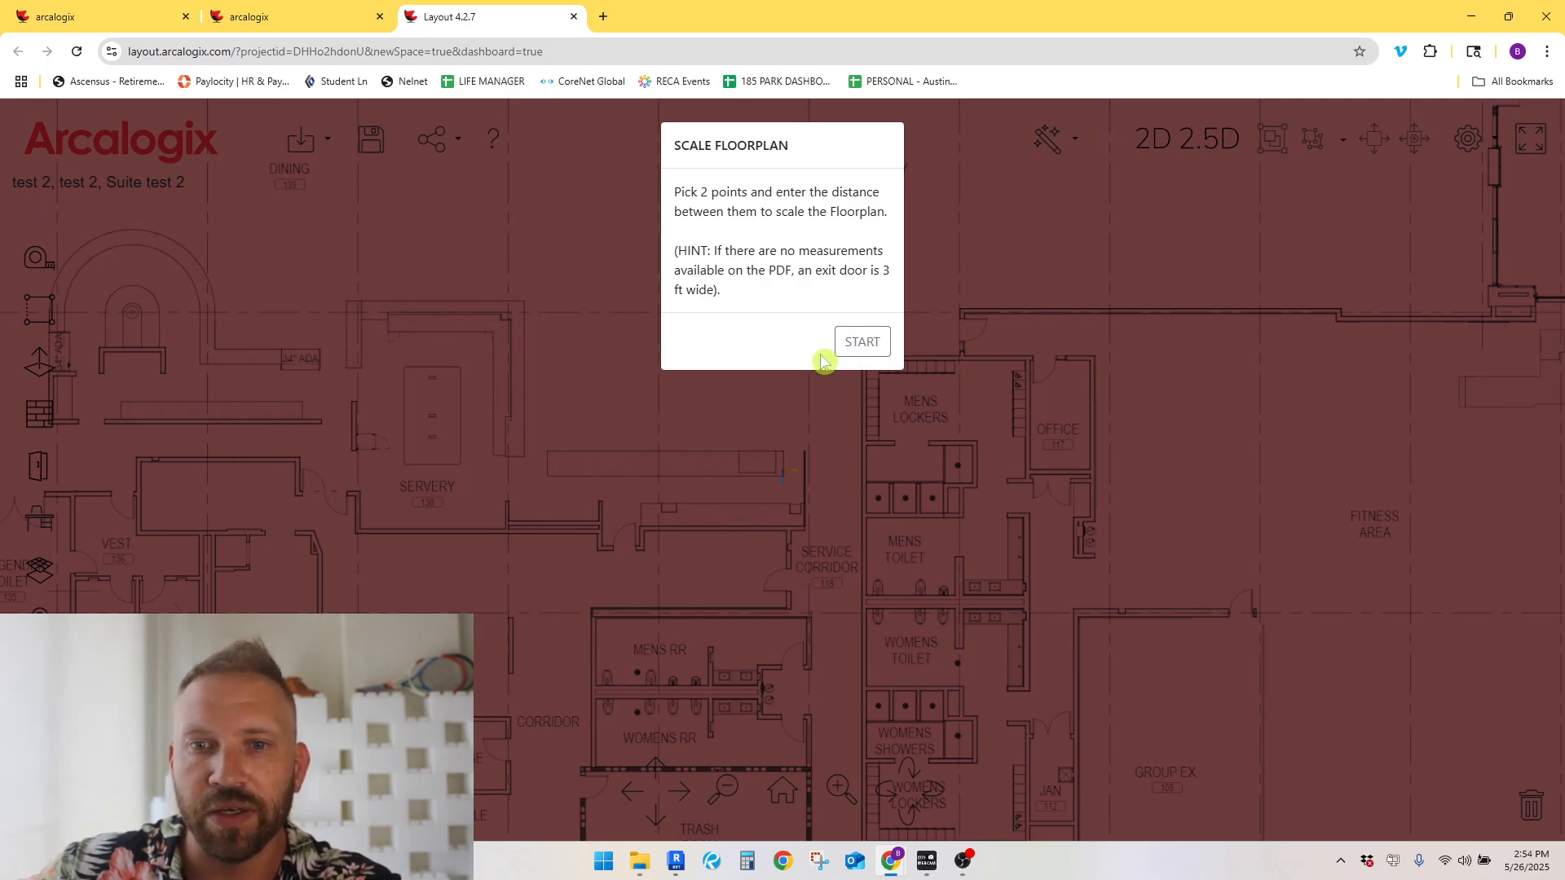
mouse_move(945, 371)
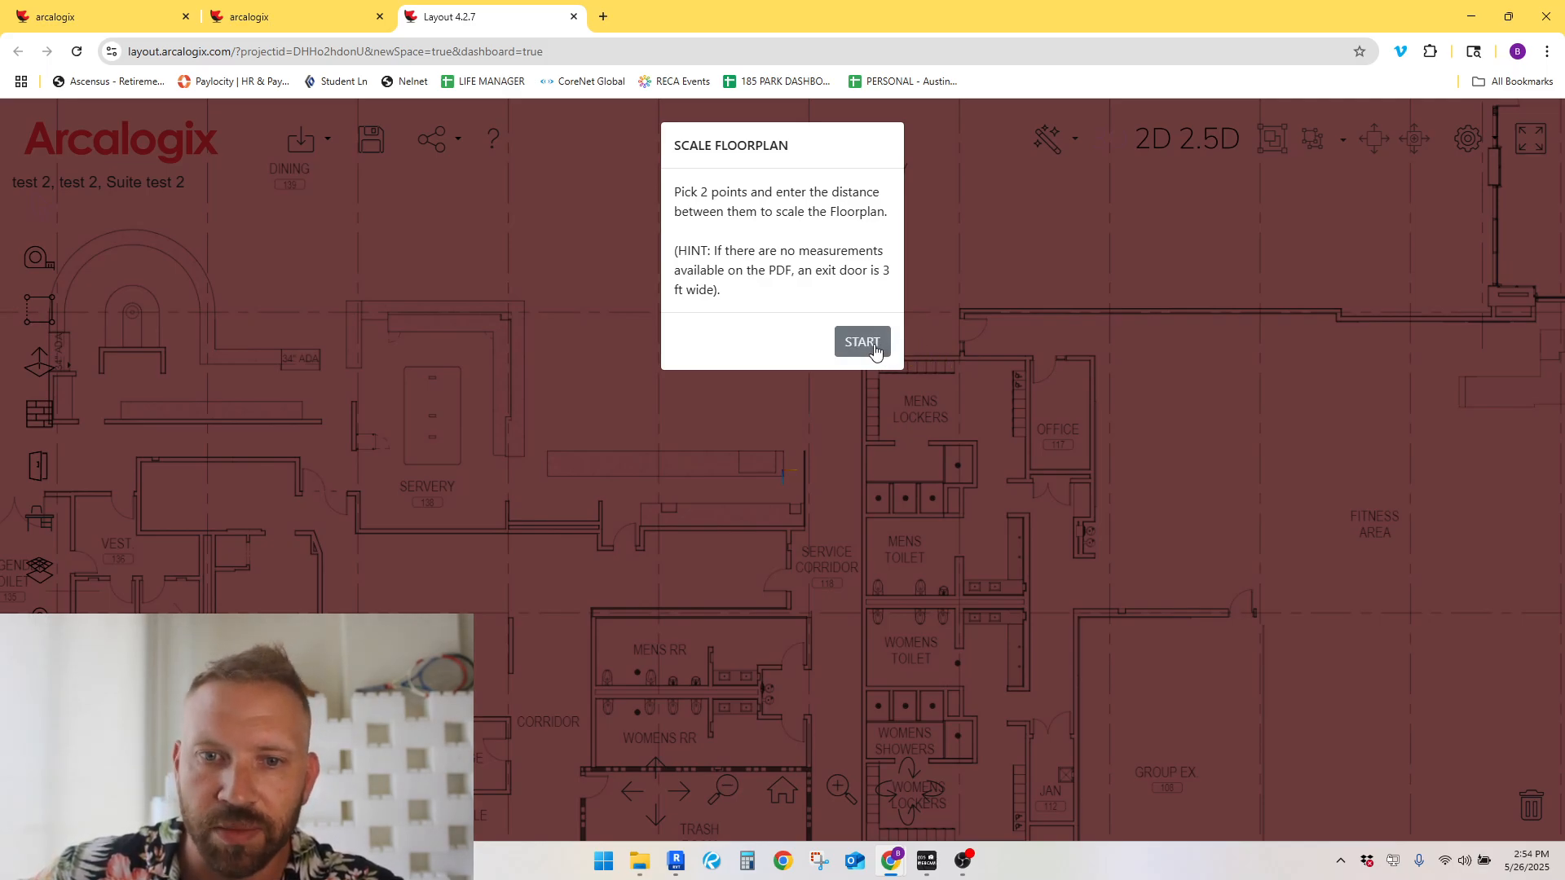
click(860, 342)
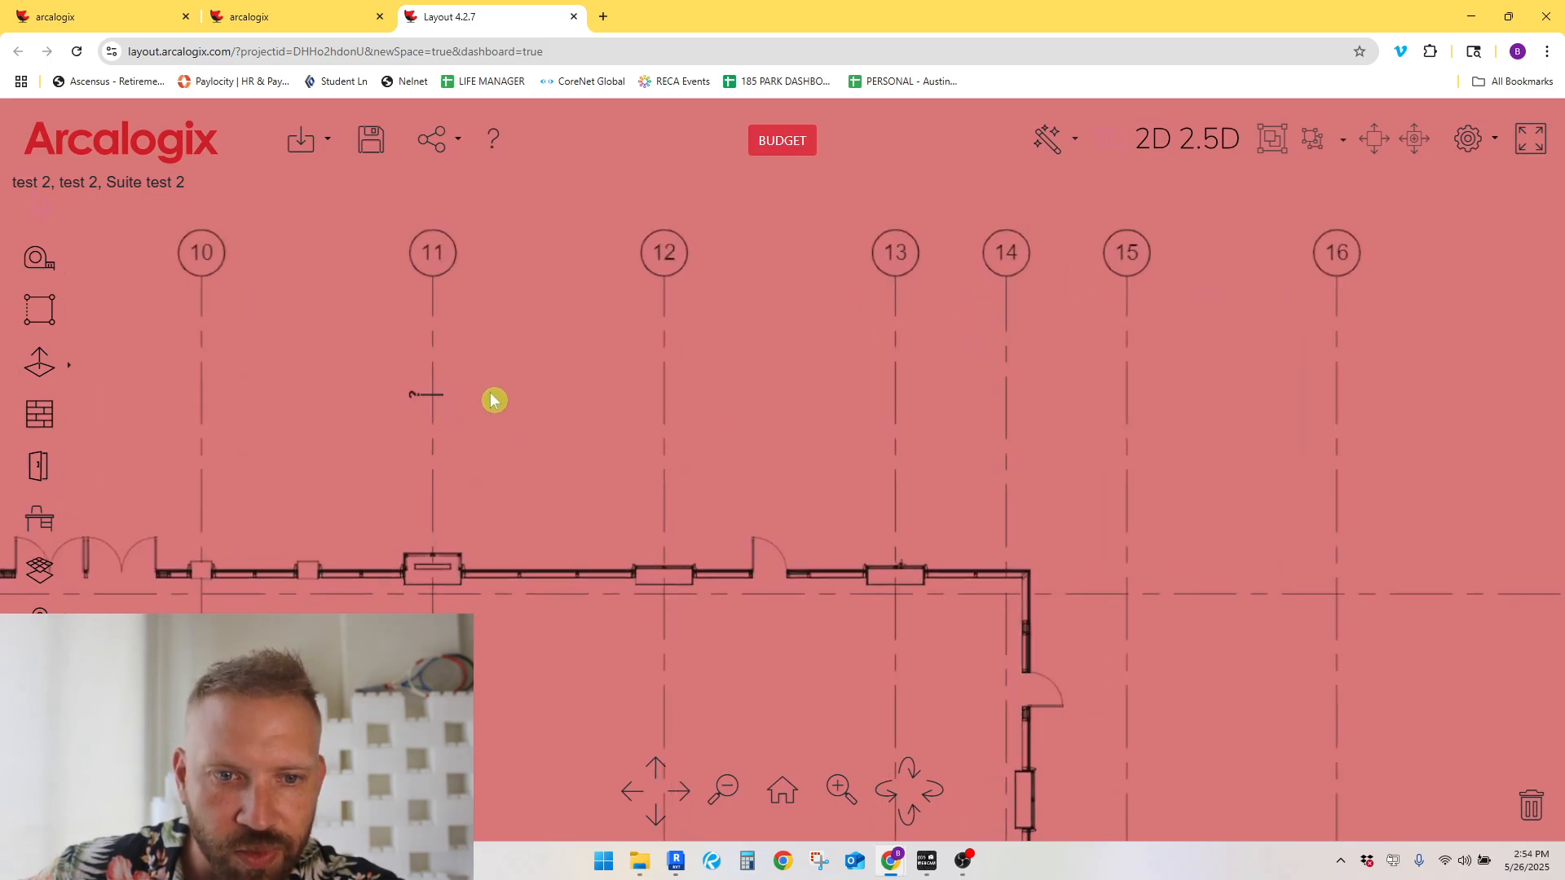
drag(432, 395, 668, 407)
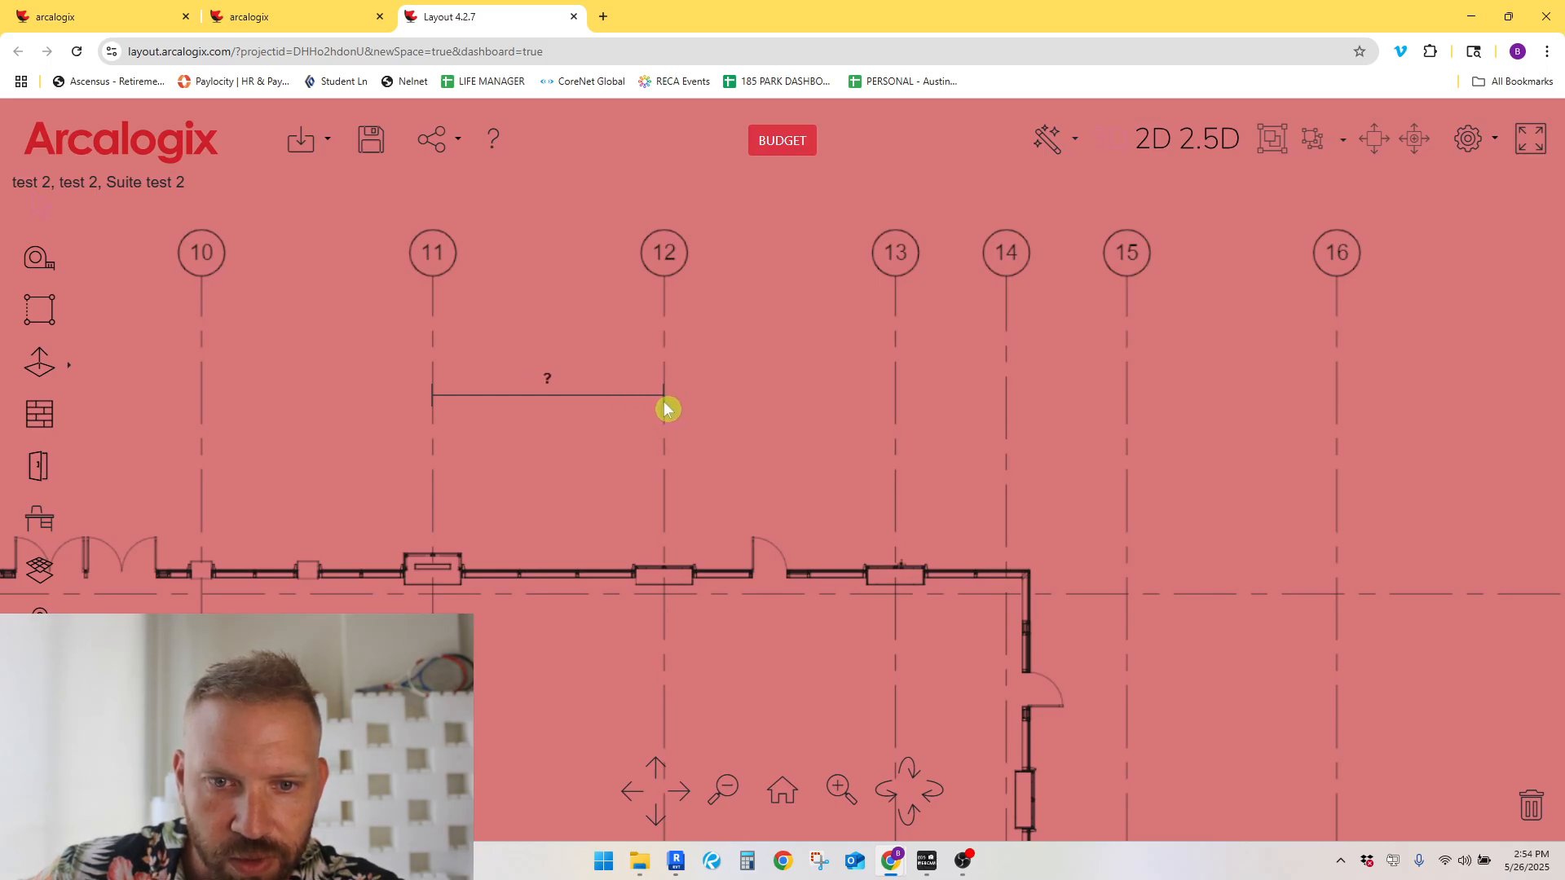
click(662, 393)
text(20)
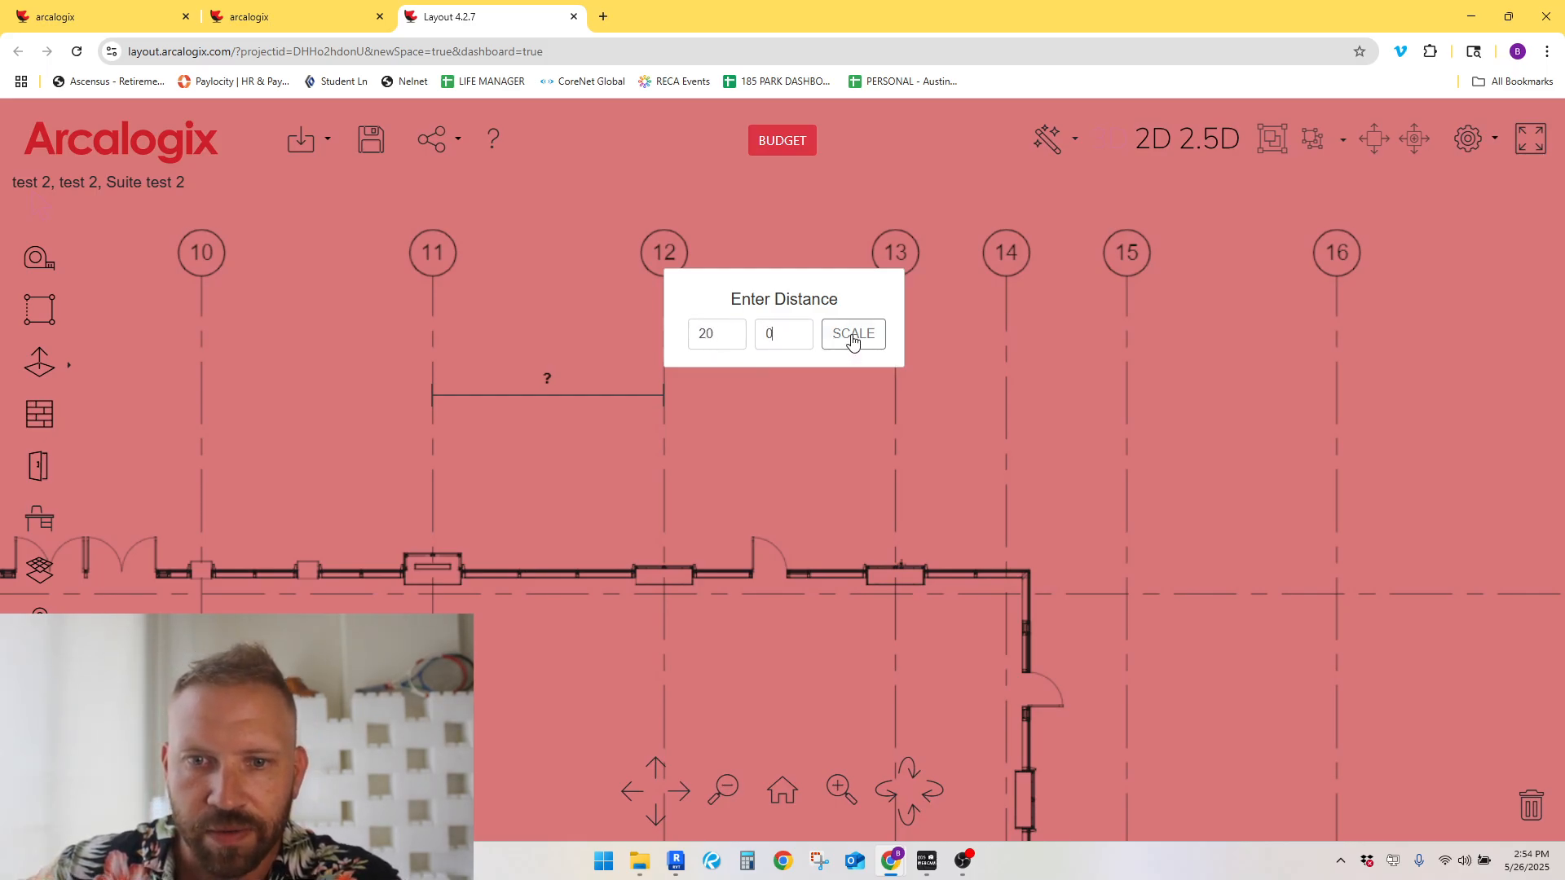
click(851, 333)
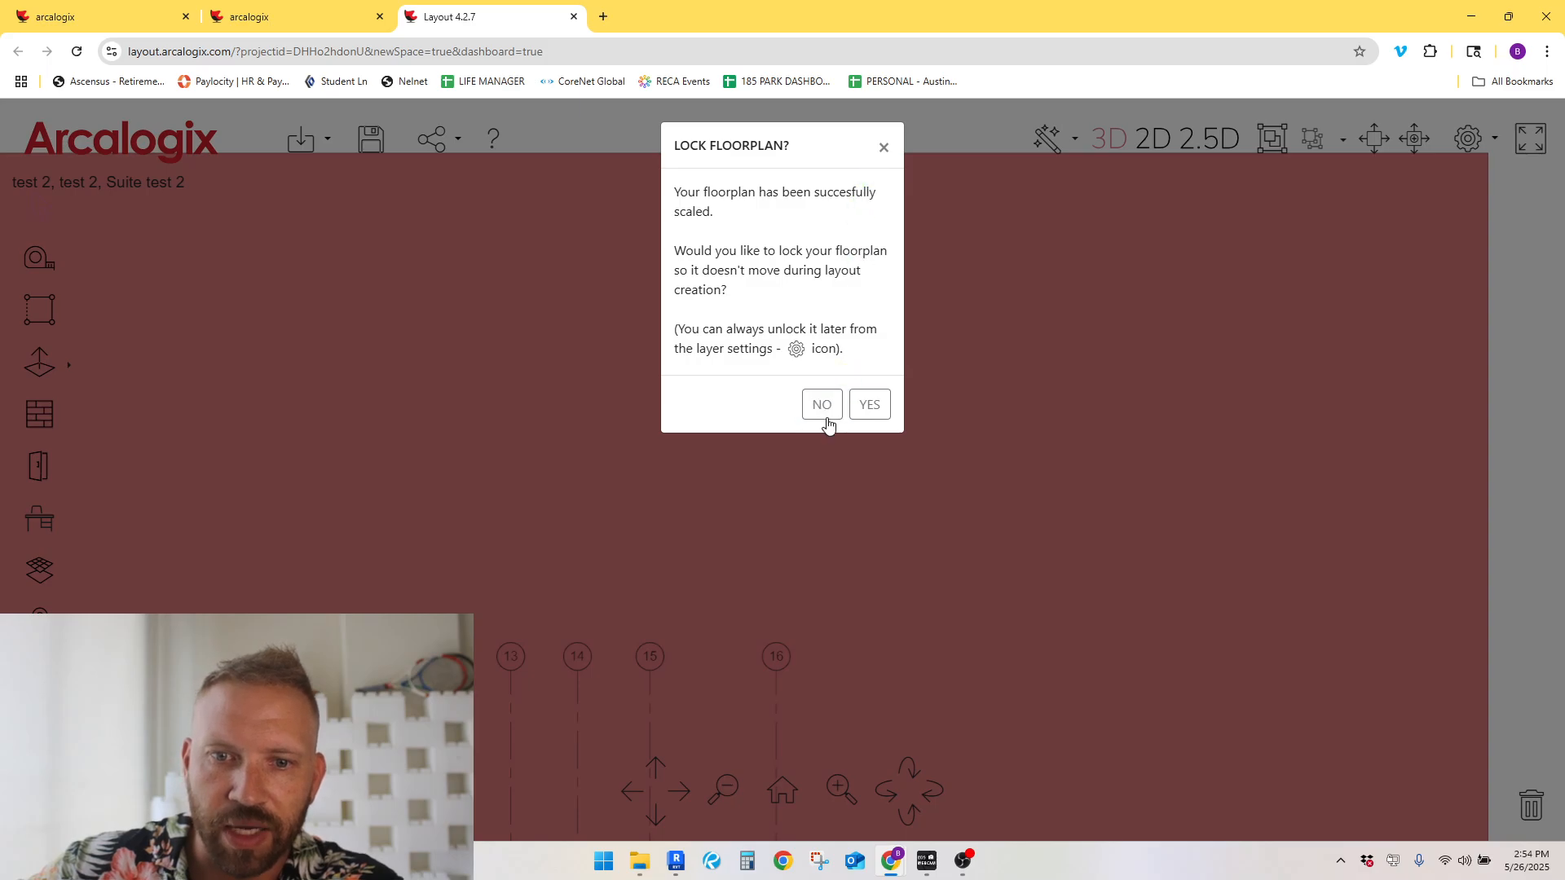
click(821, 404)
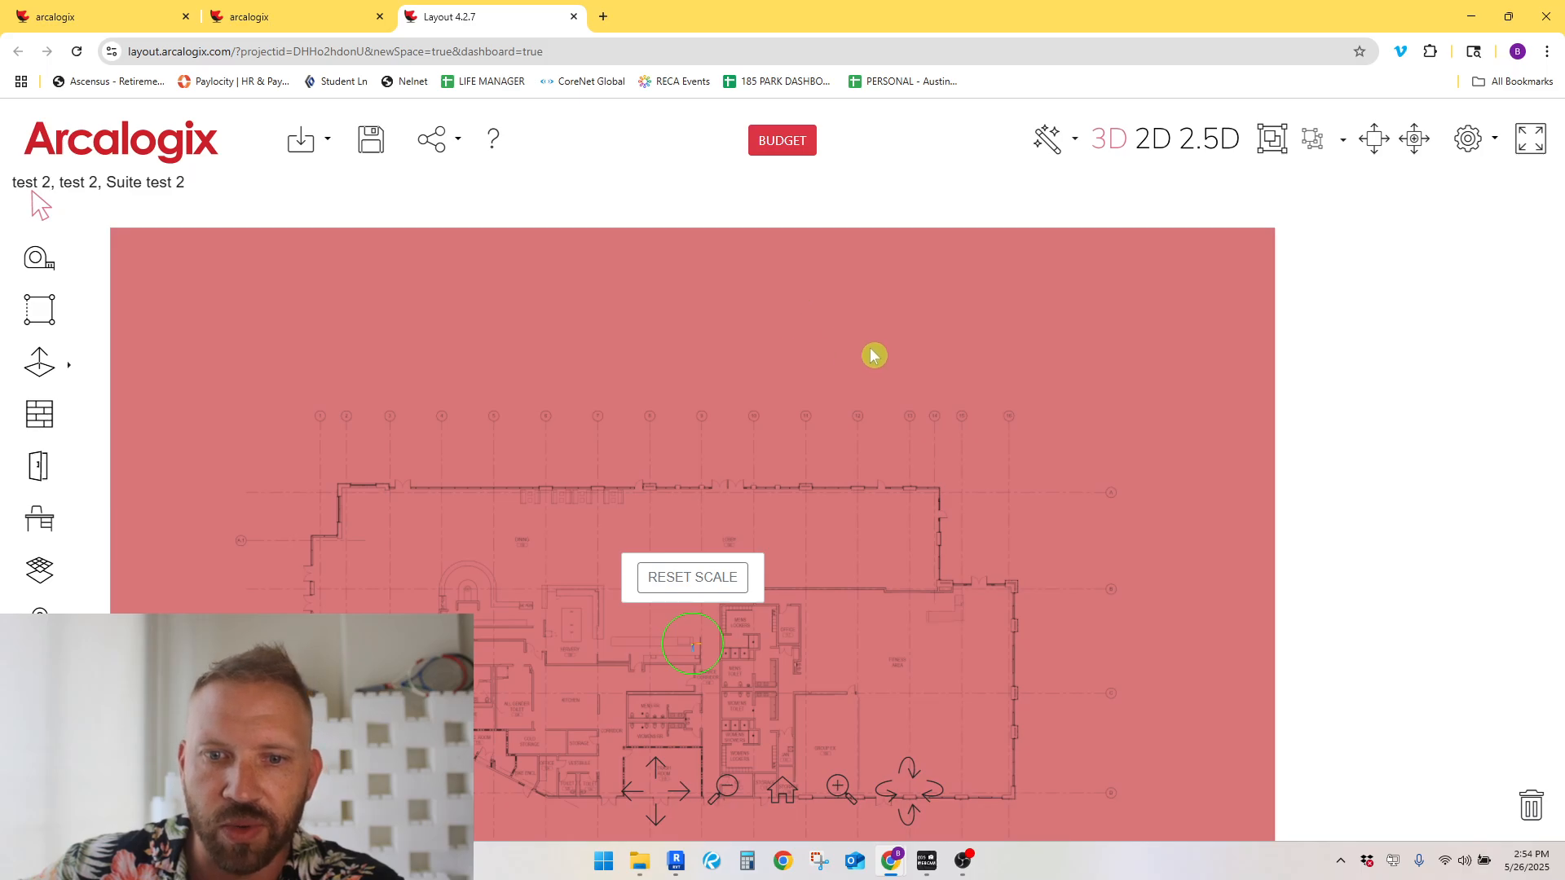
mouse_move(890, 301)
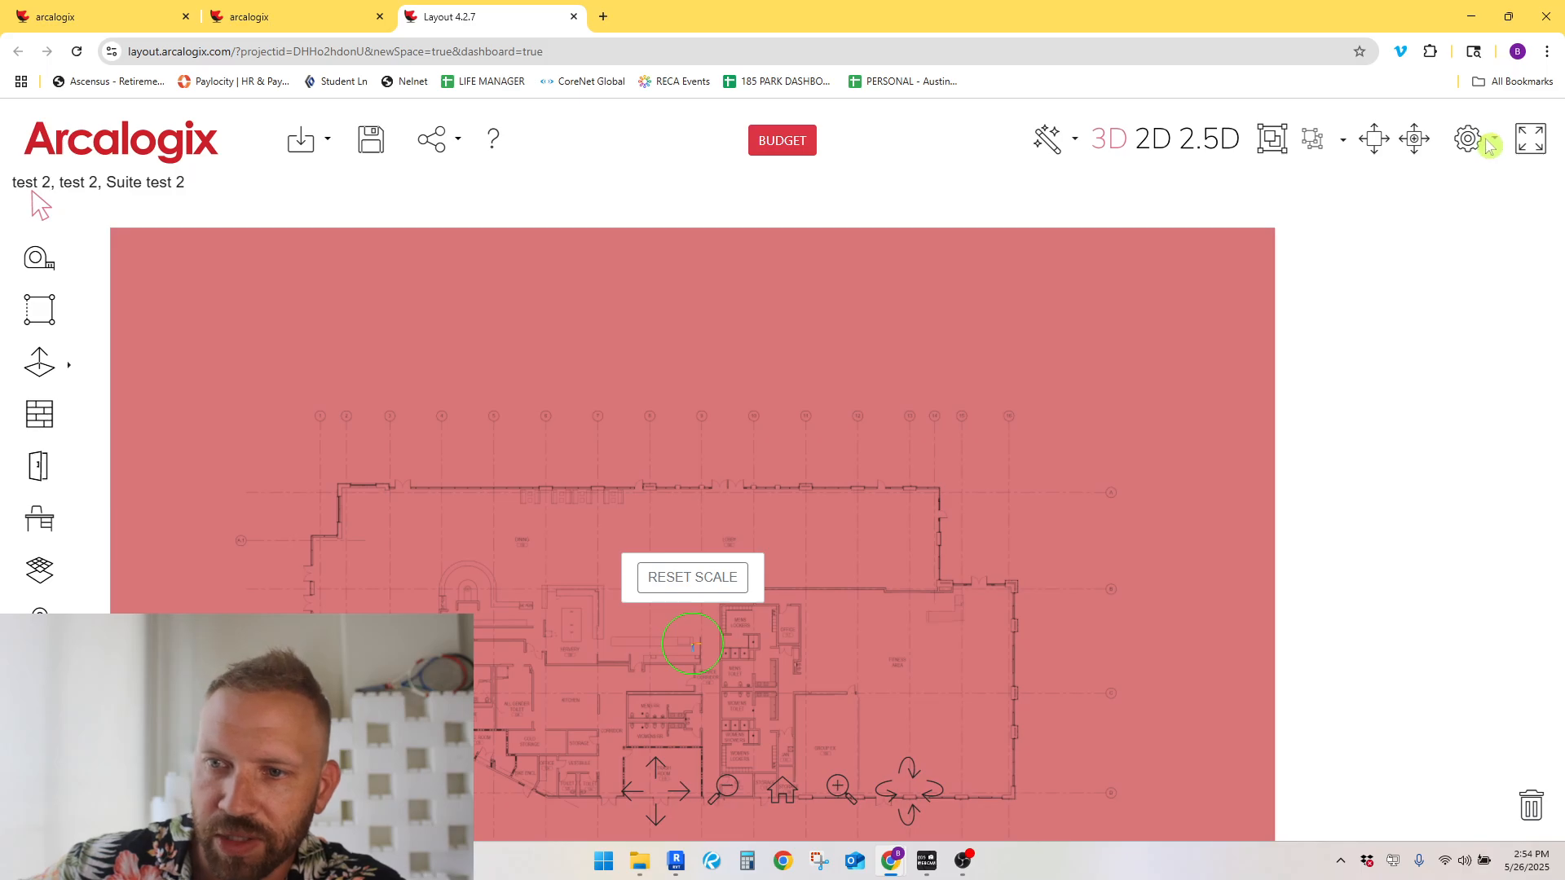
click(1466, 139)
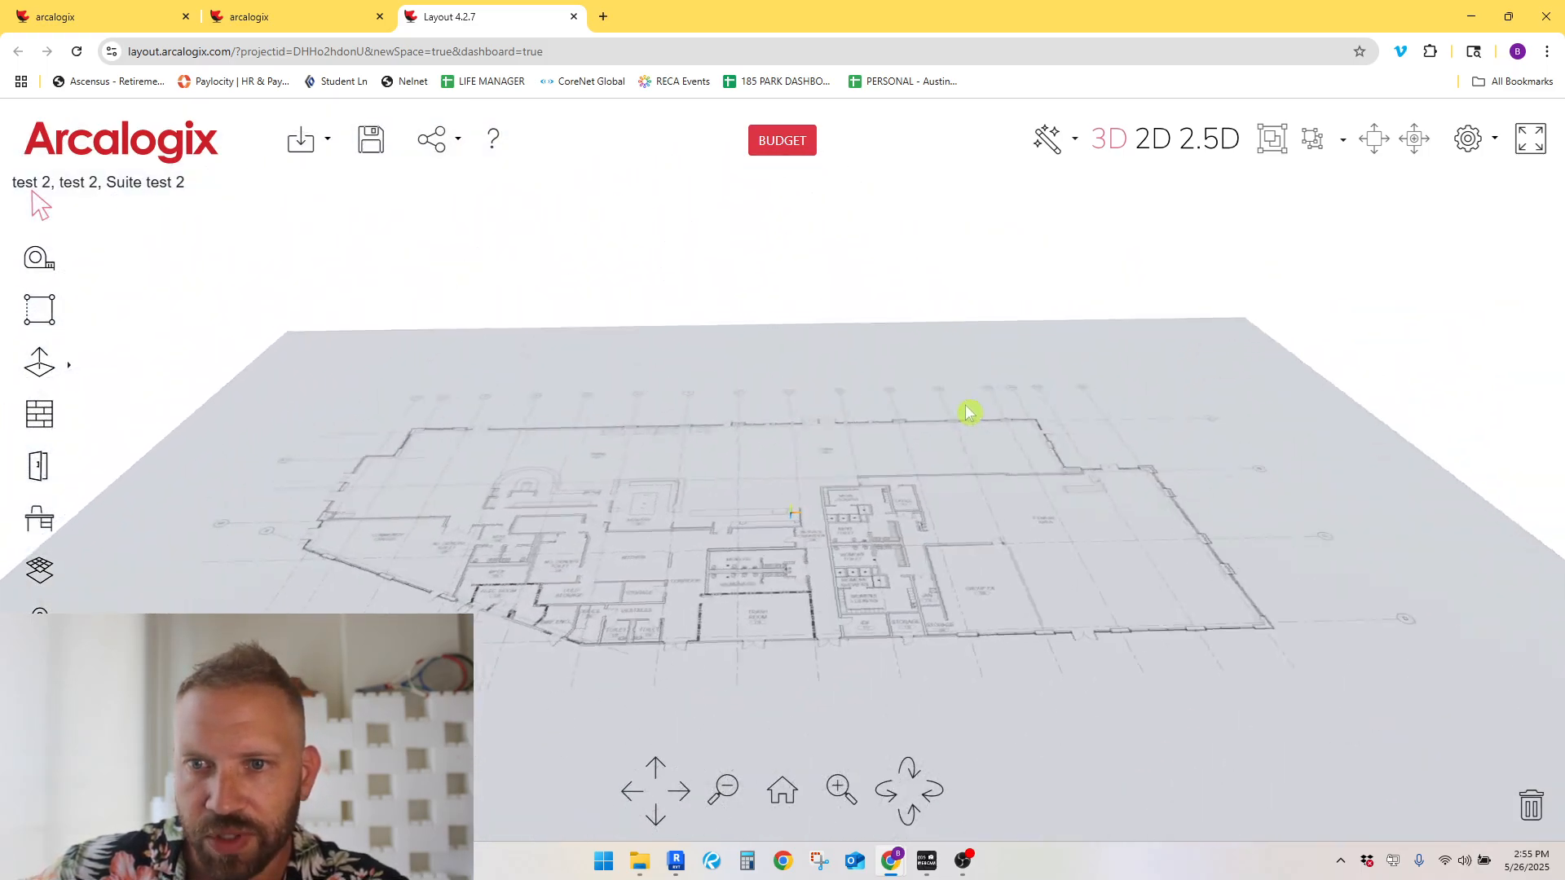
Step: Orbit and zoom around the scaled plan sheet in 3D, then switch to the Revit model
drag(968, 413, 851, 497)
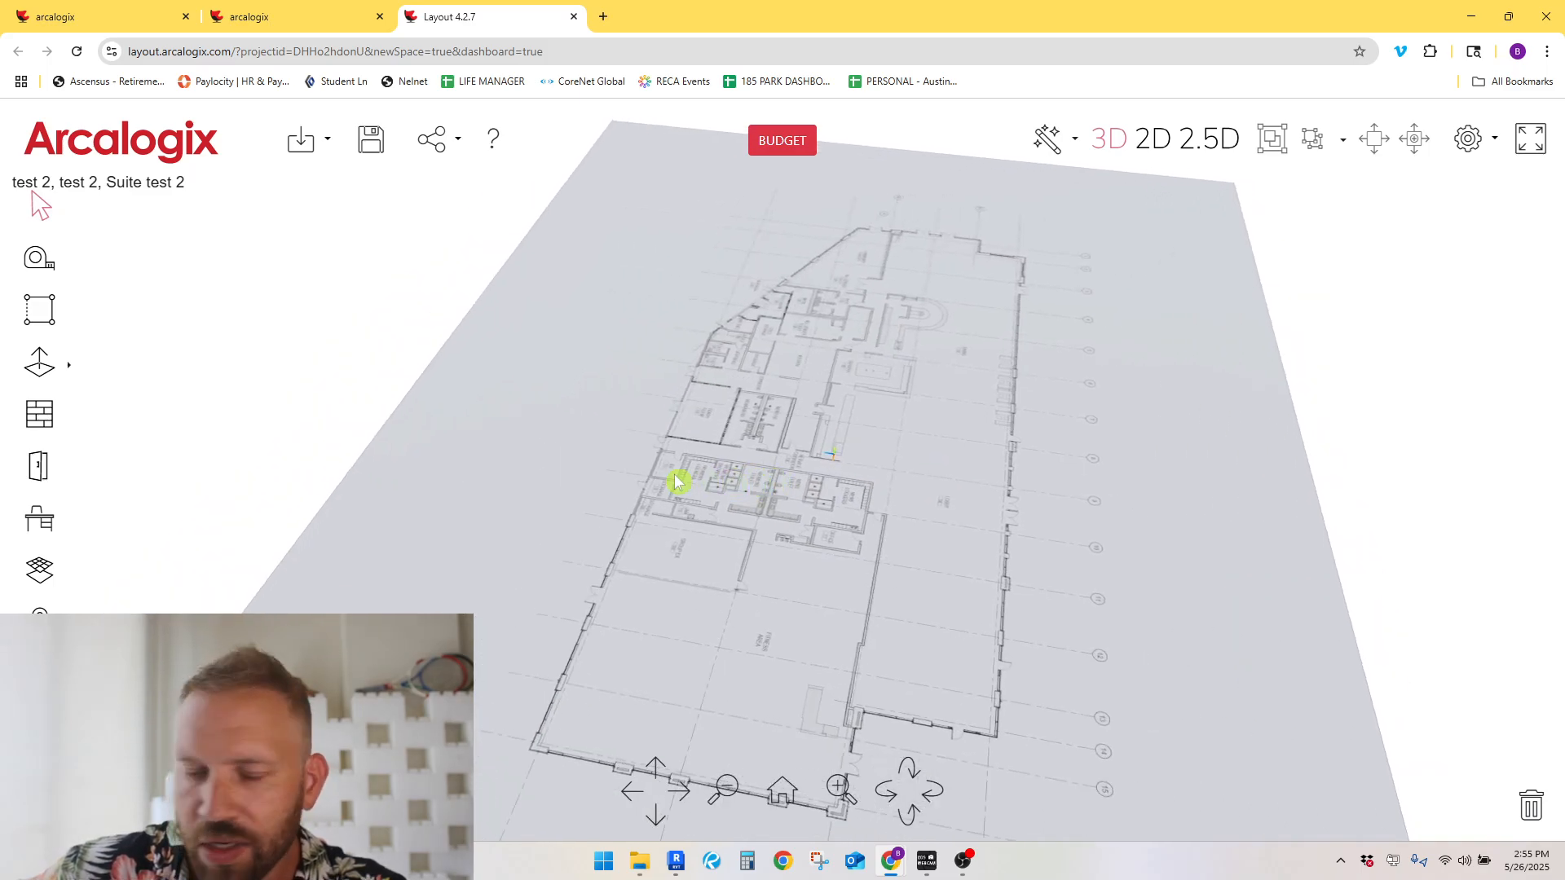
drag(678, 481, 884, 454)
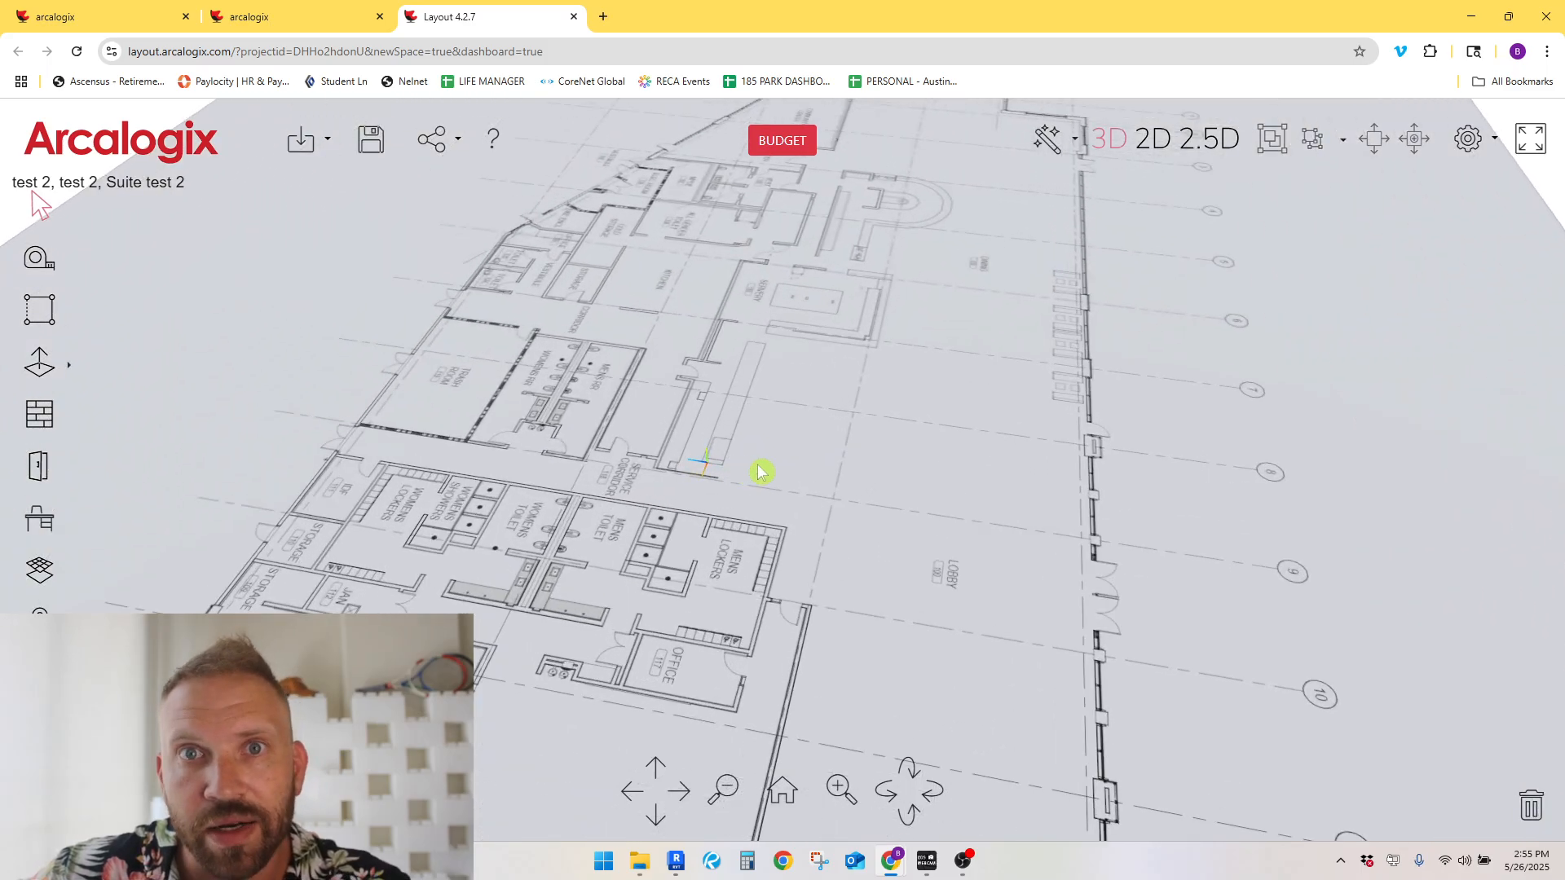
drag(759, 471, 753, 504)
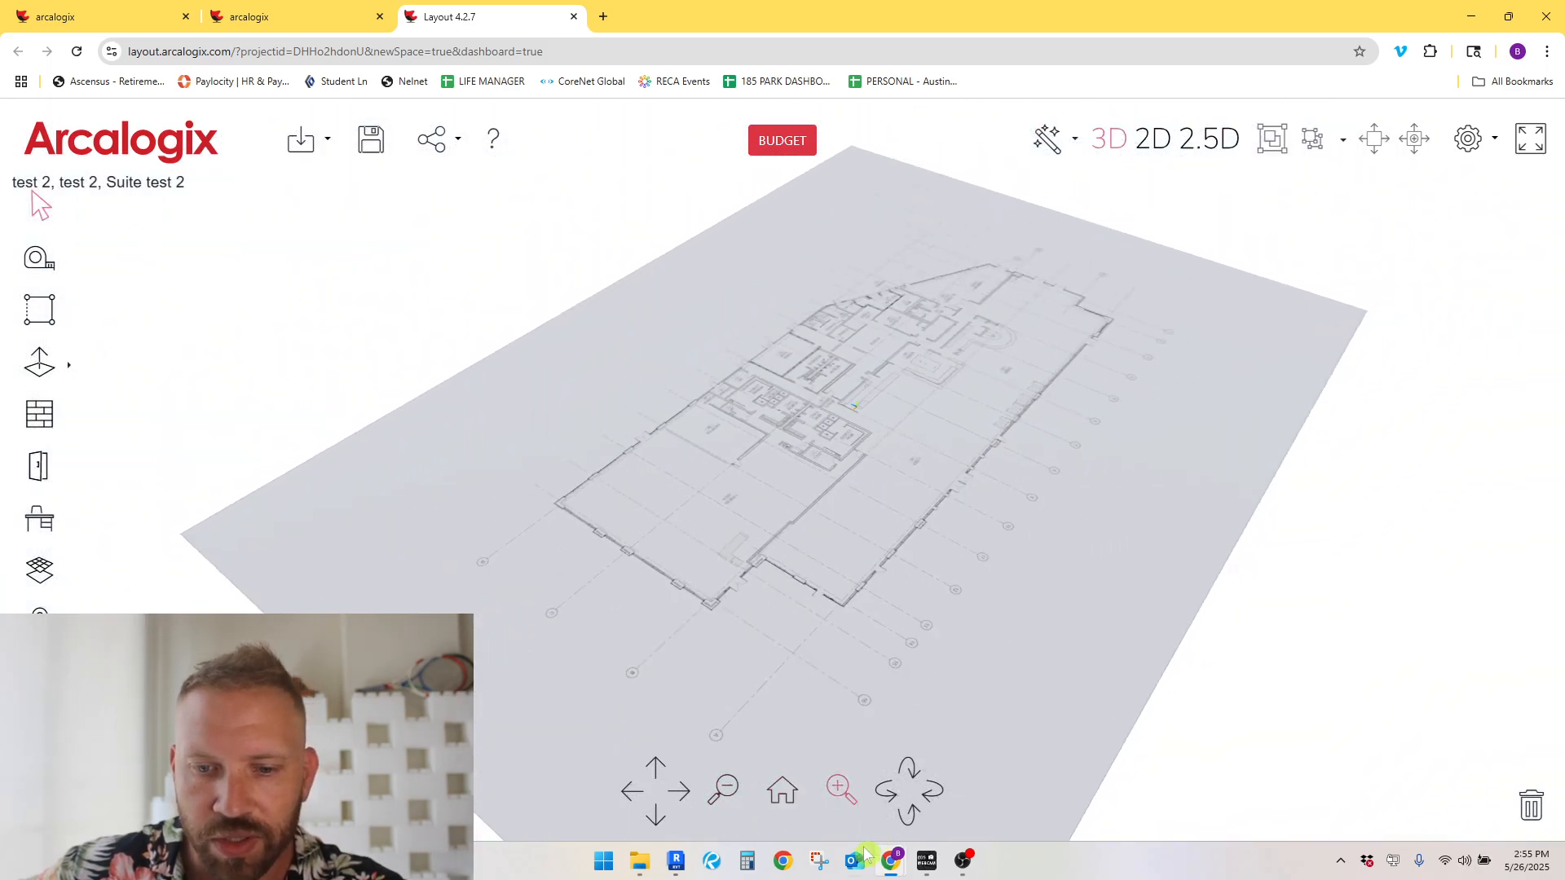
click(675, 861)
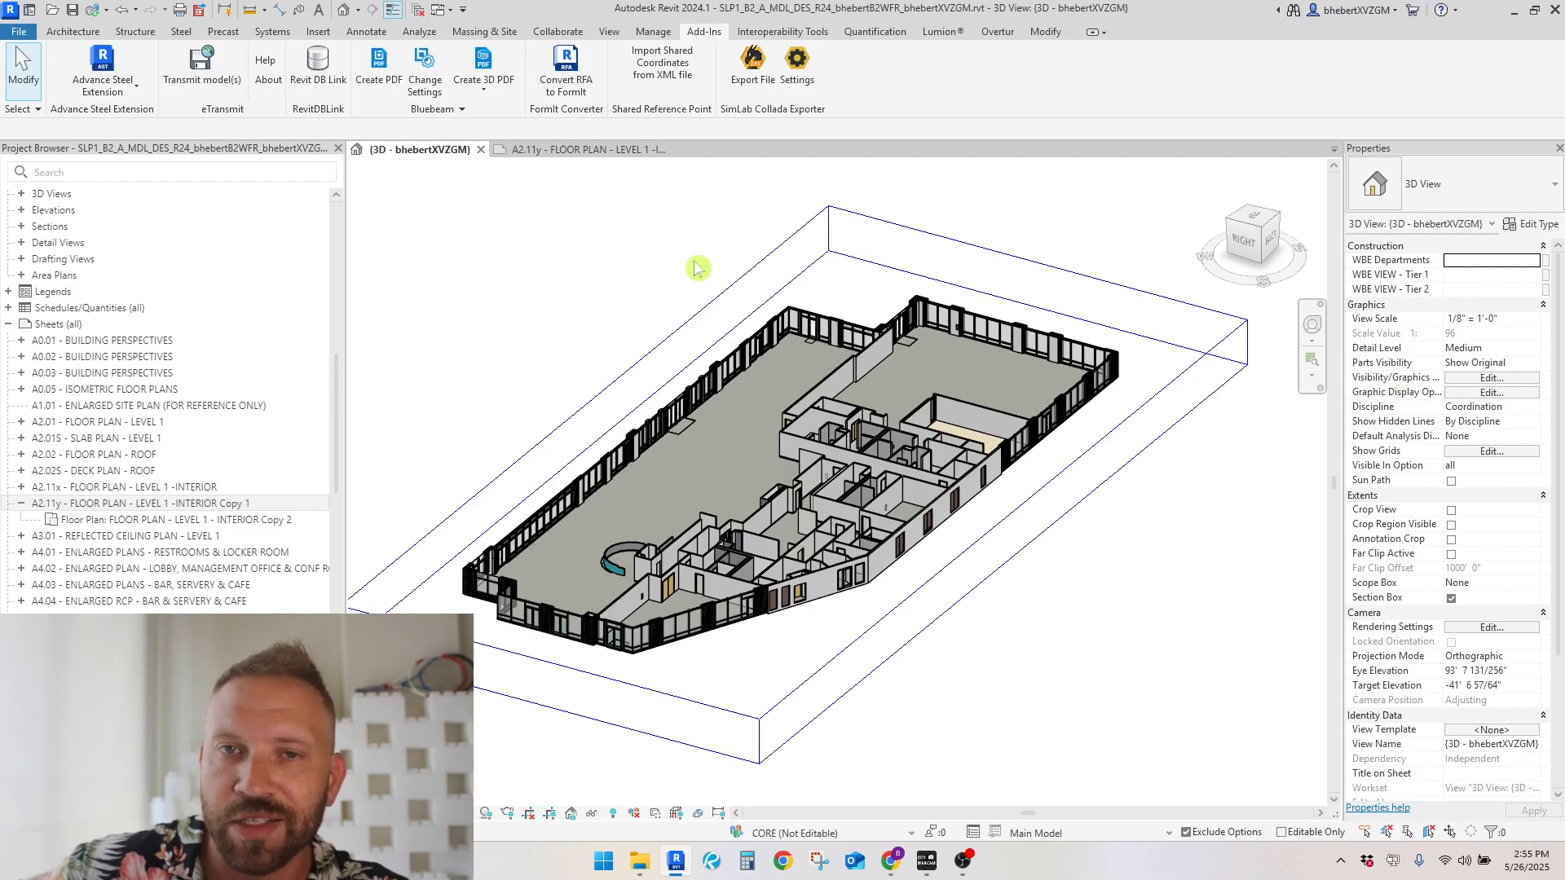
mouse_move(714, 271)
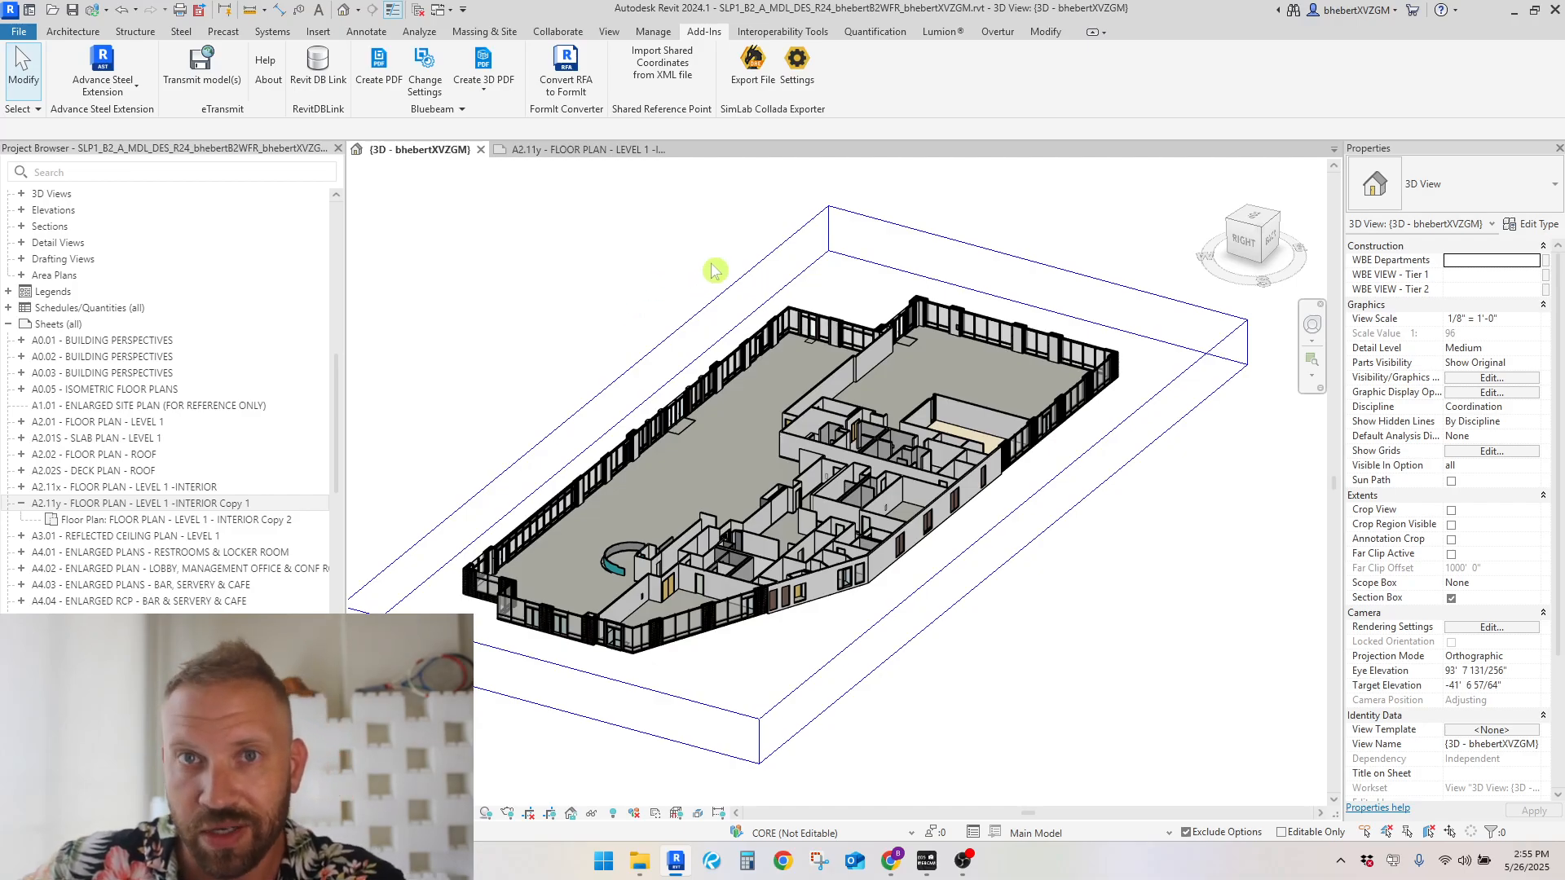
click(939, 31)
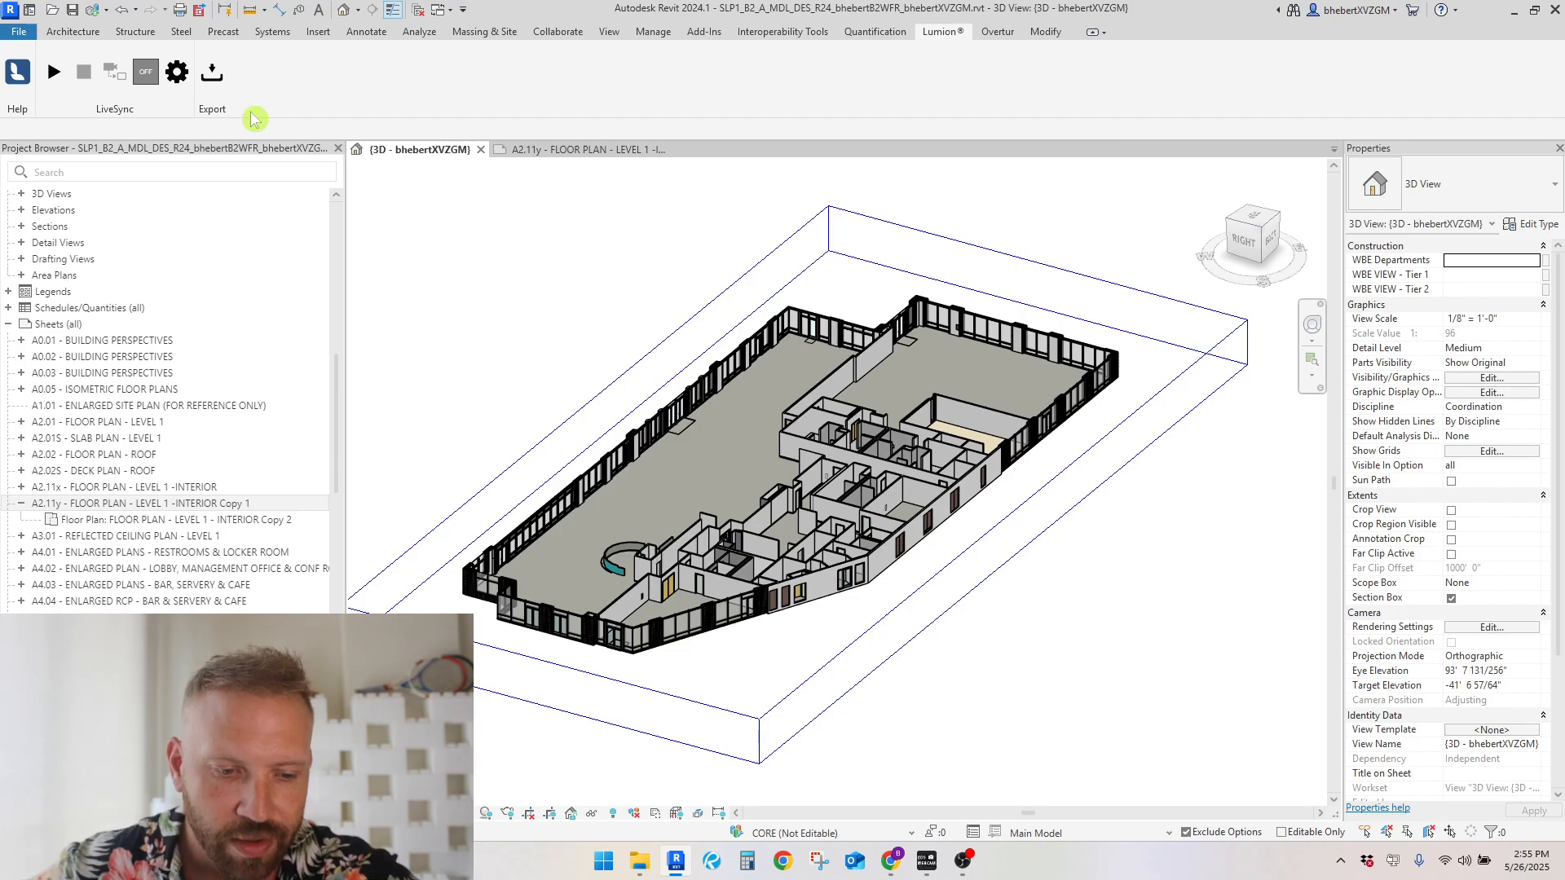
mouse_move(1044, 47)
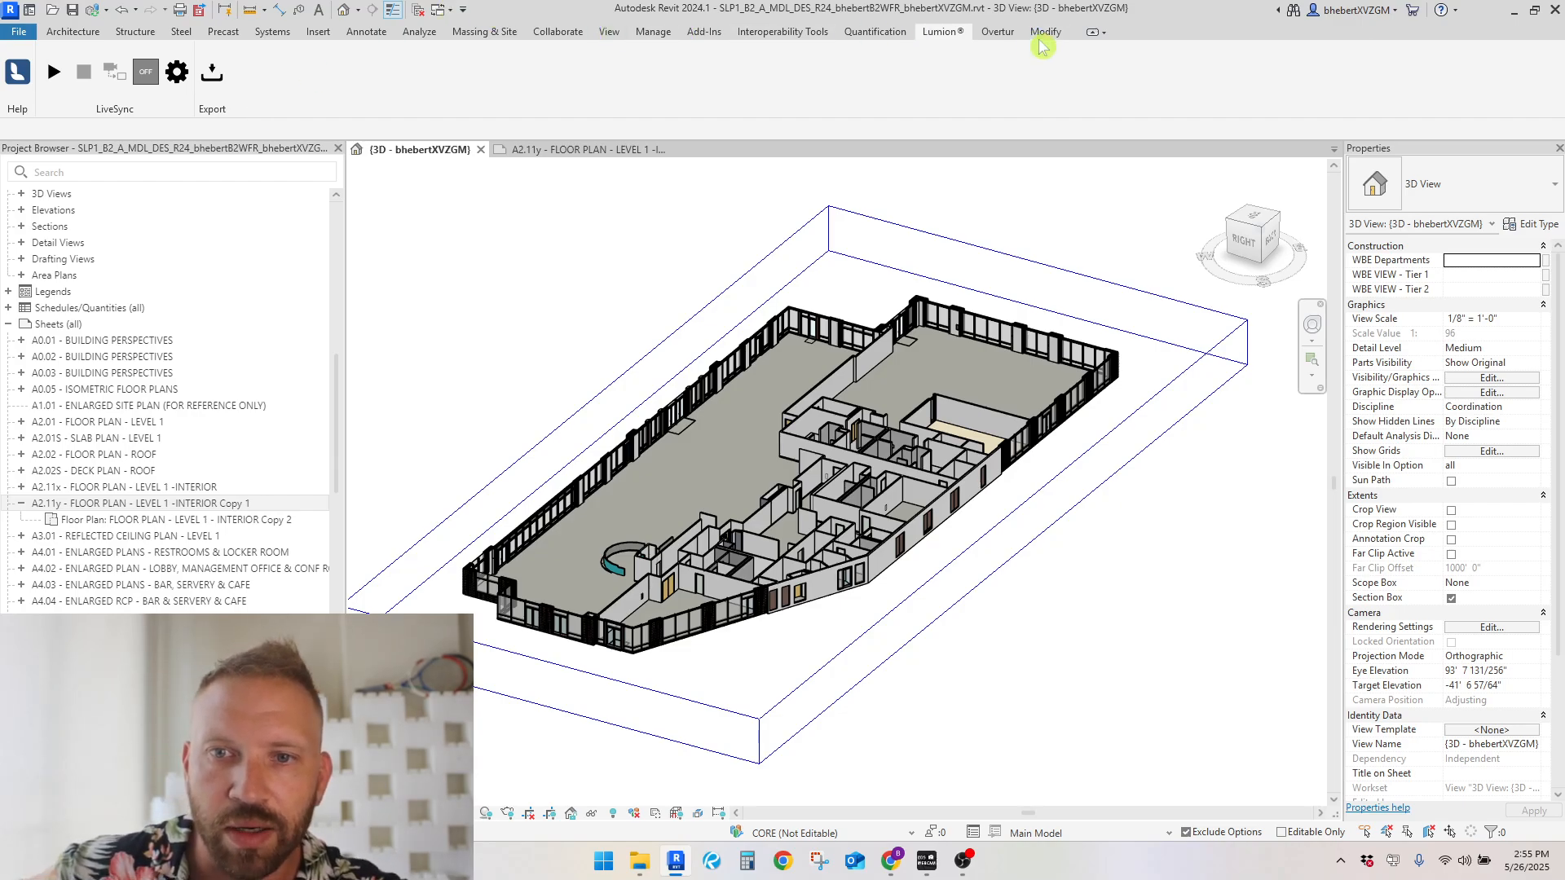
click(703, 31)
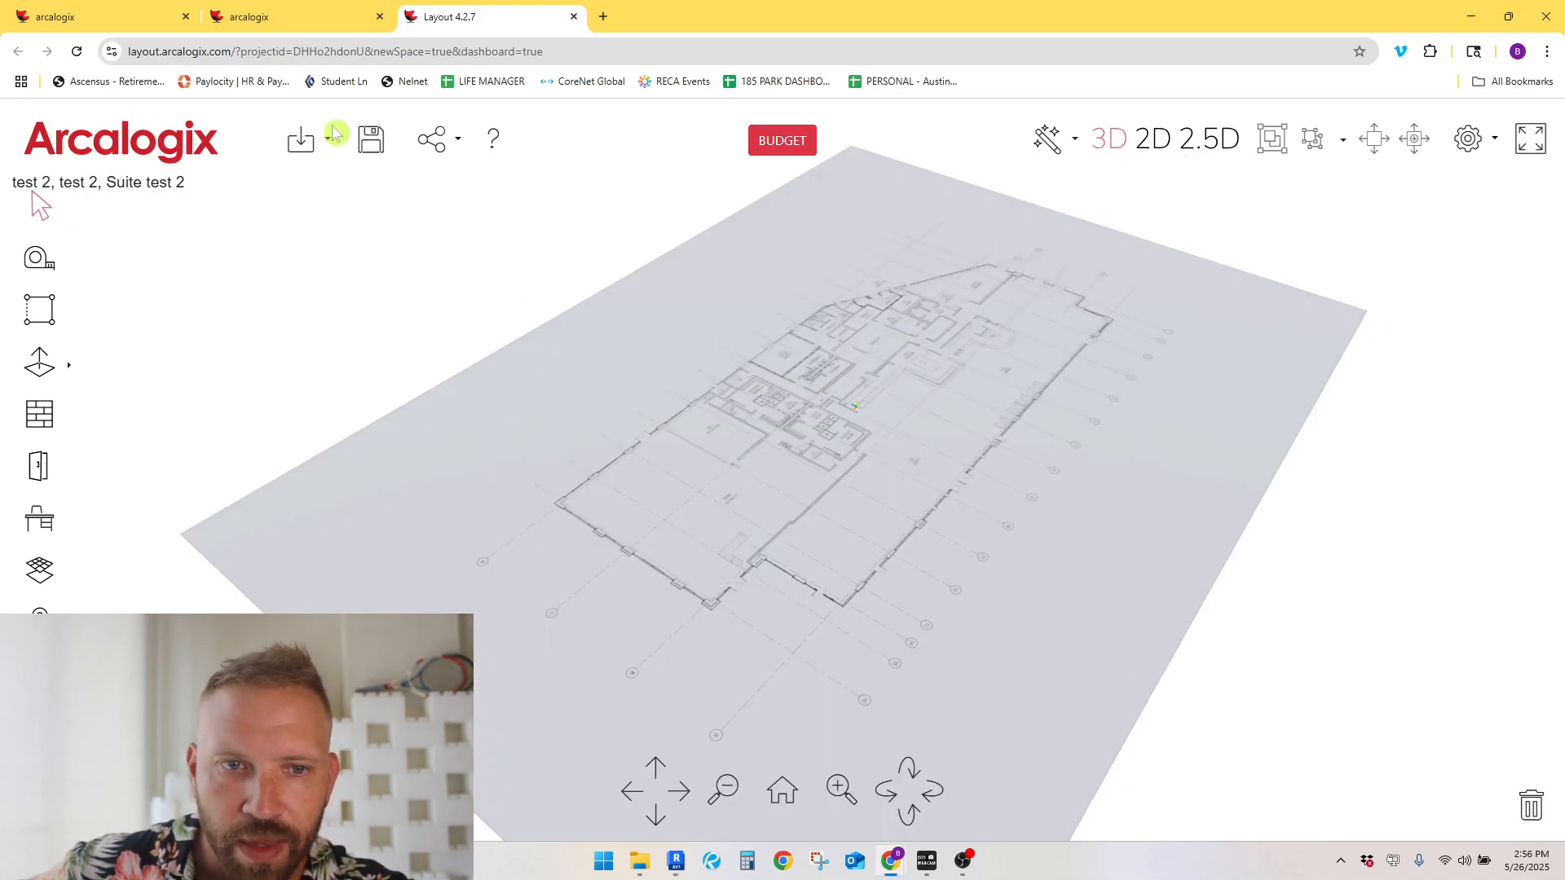
Step: Choose 3D Model import, select CALLADA EXPORT.dae from disk, and submit the import
right_click(337, 134)
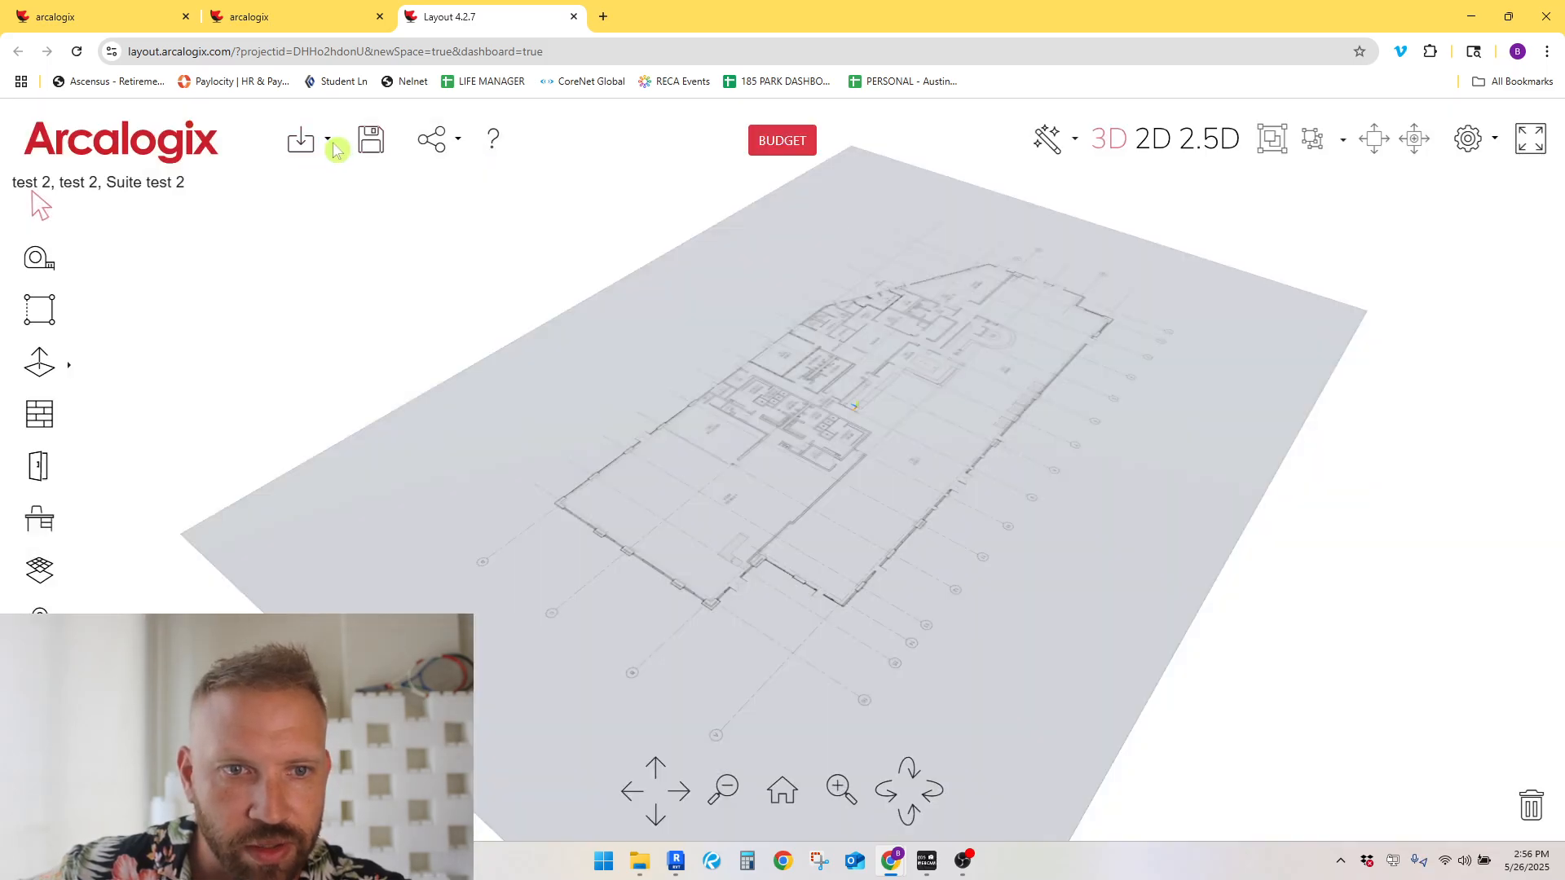
click(326, 139)
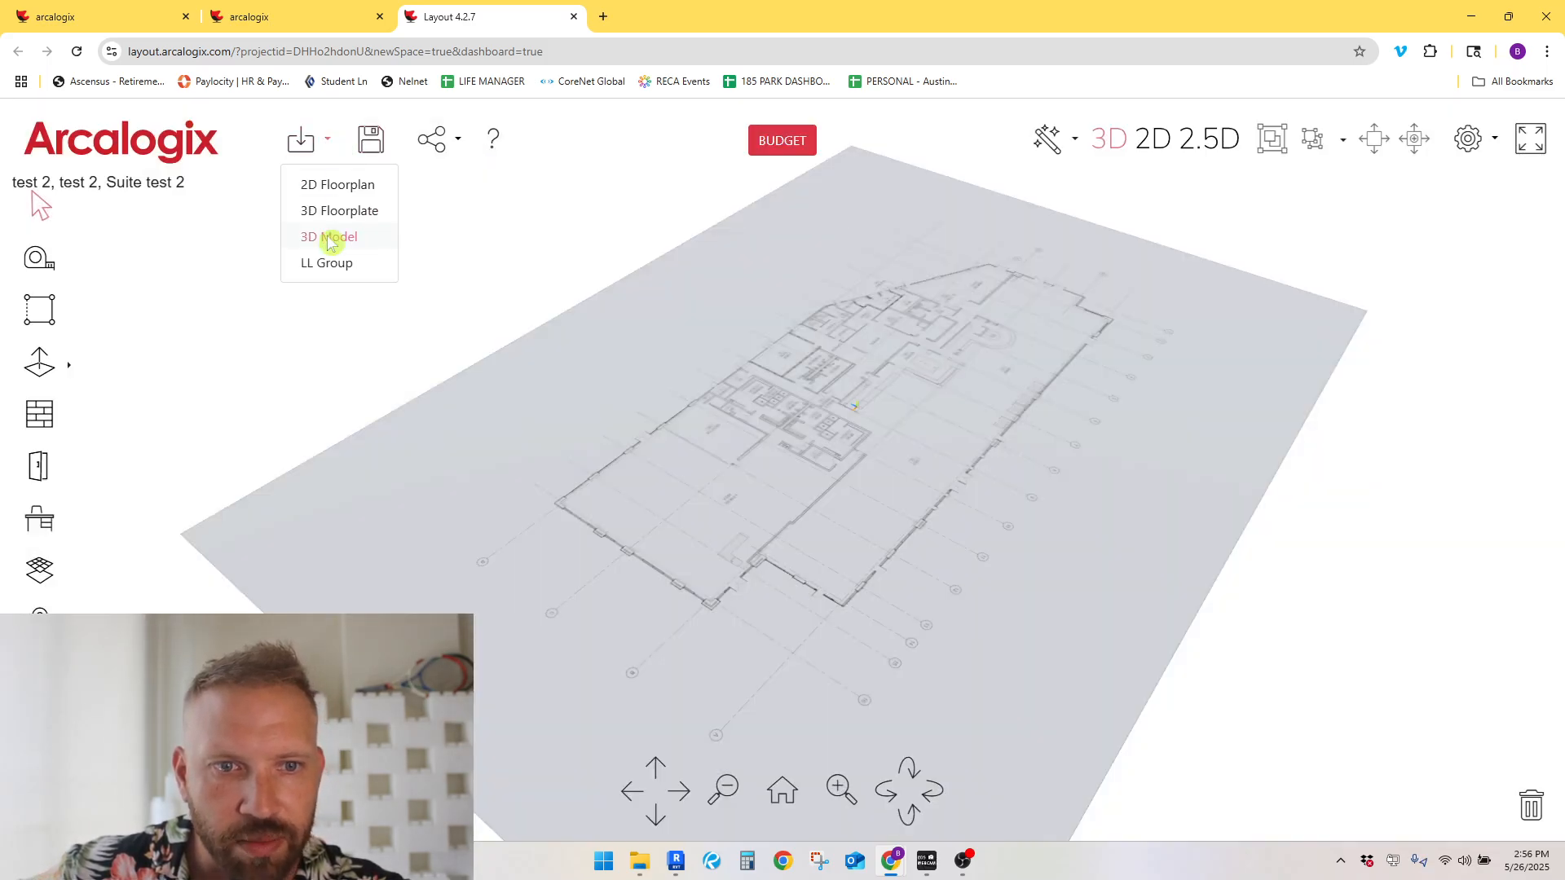
click(329, 237)
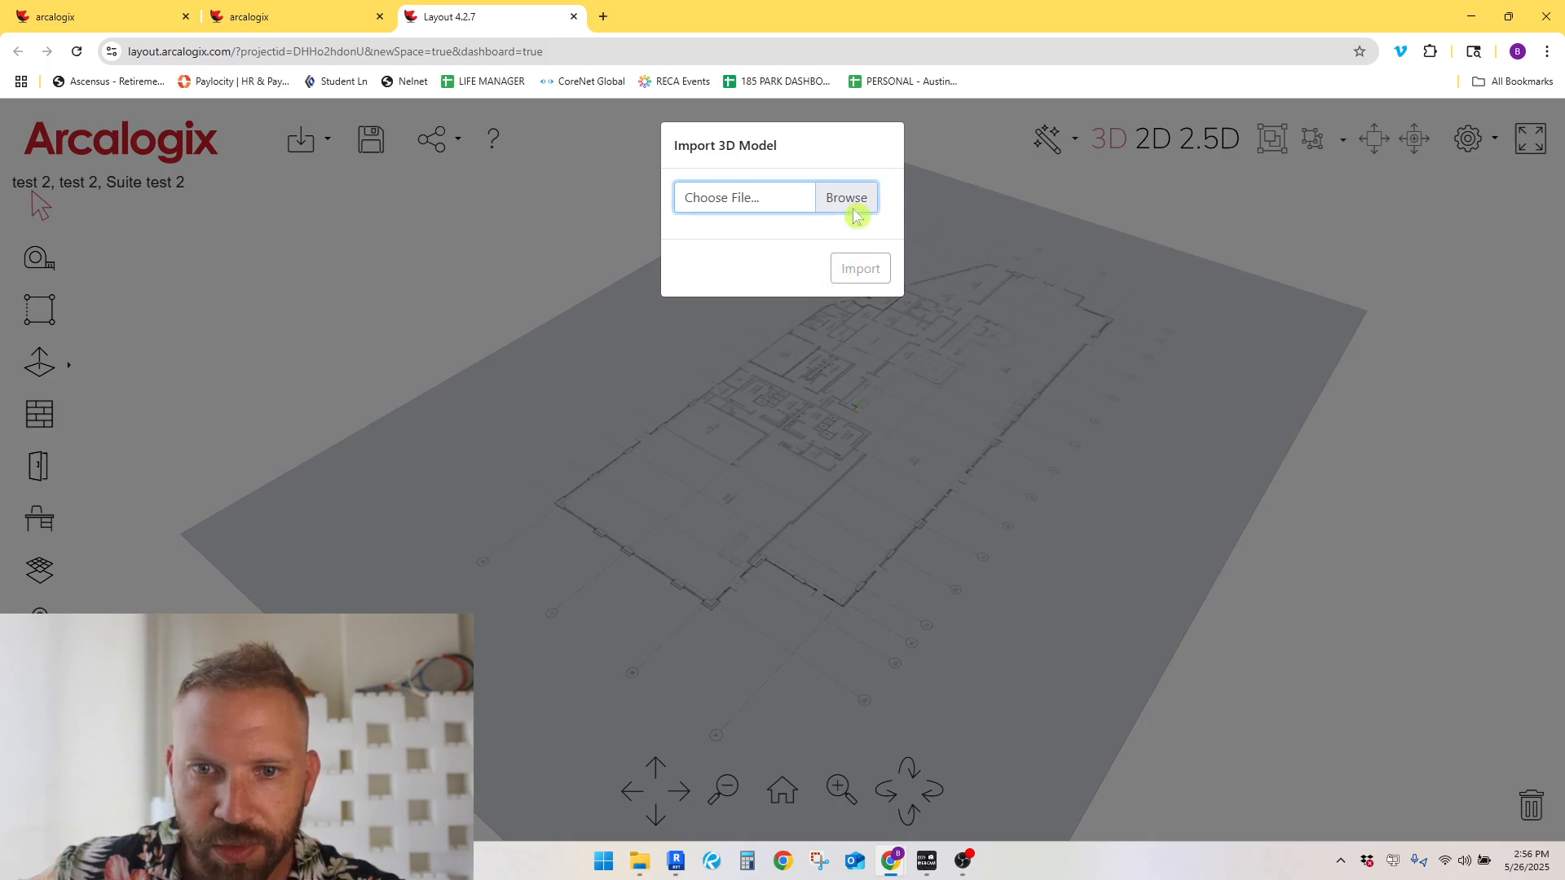
click(845, 196)
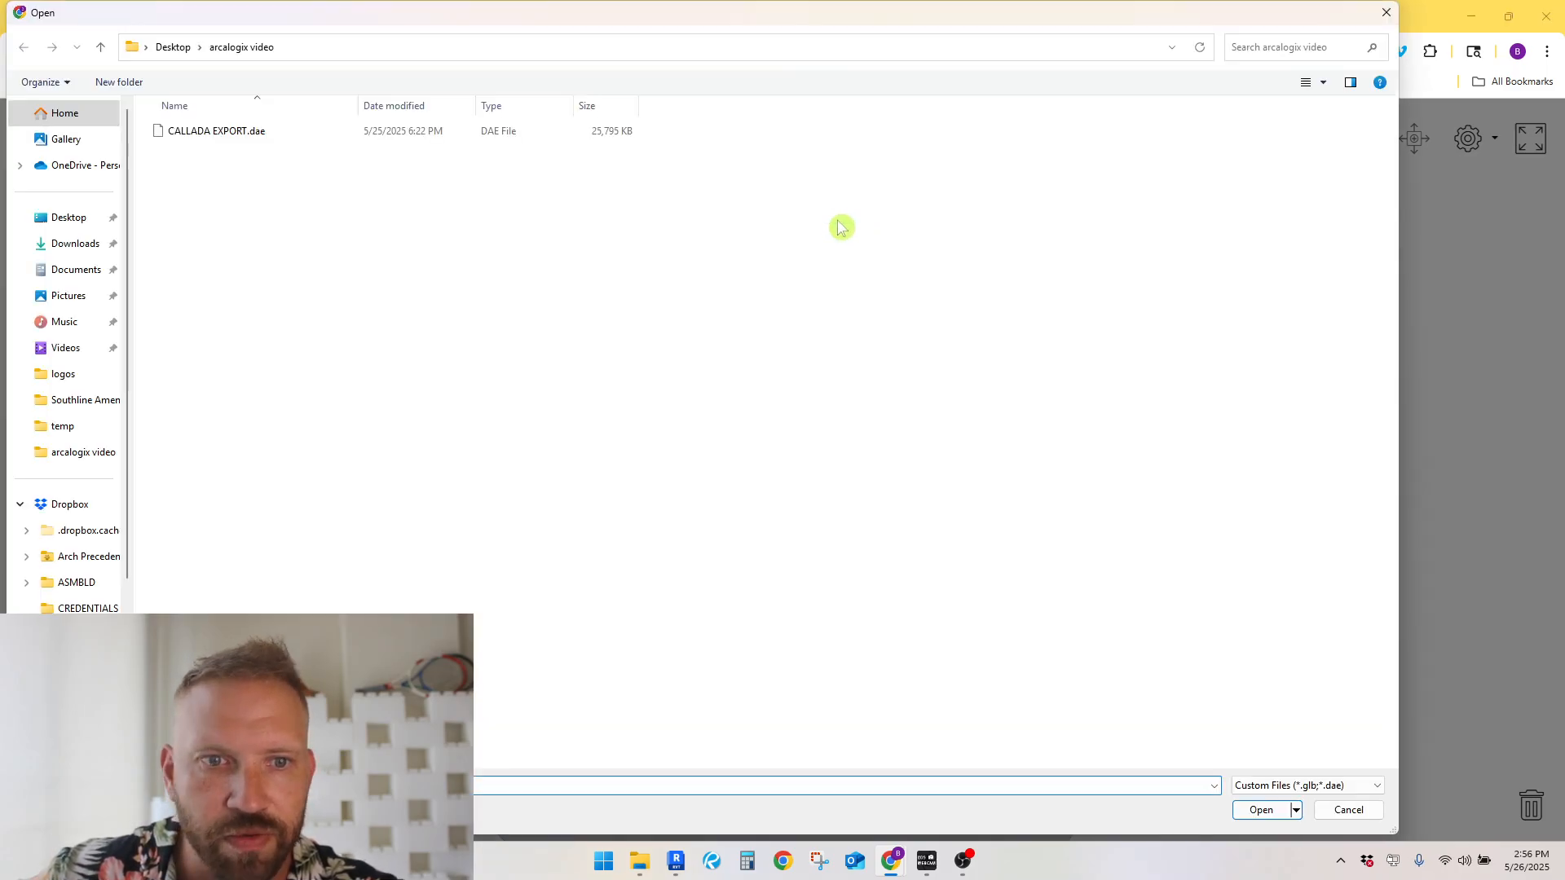
click(215, 130)
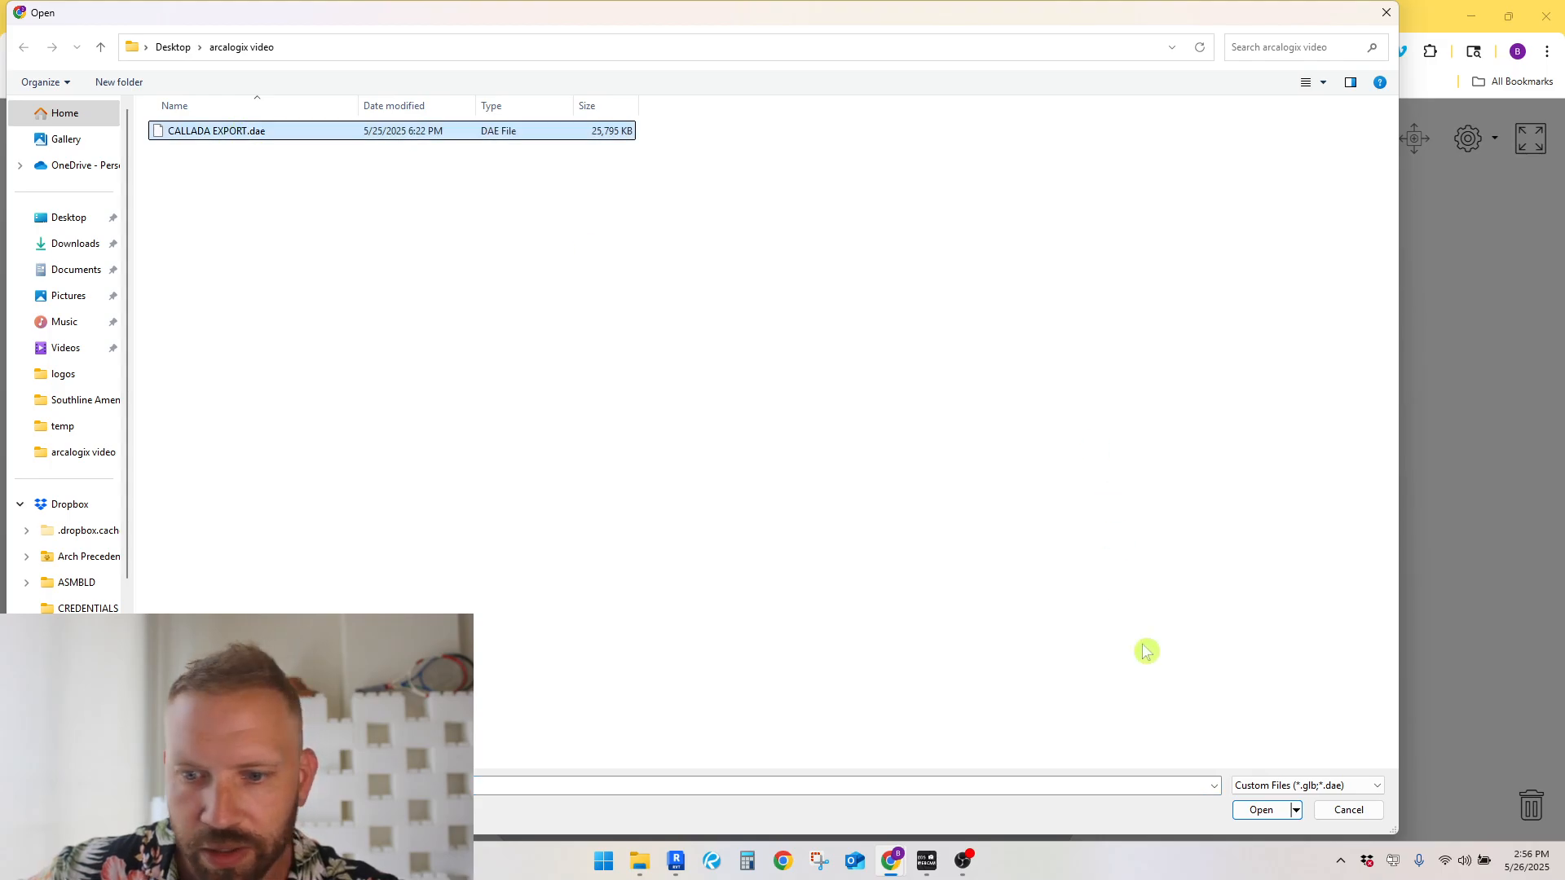
click(1259, 809)
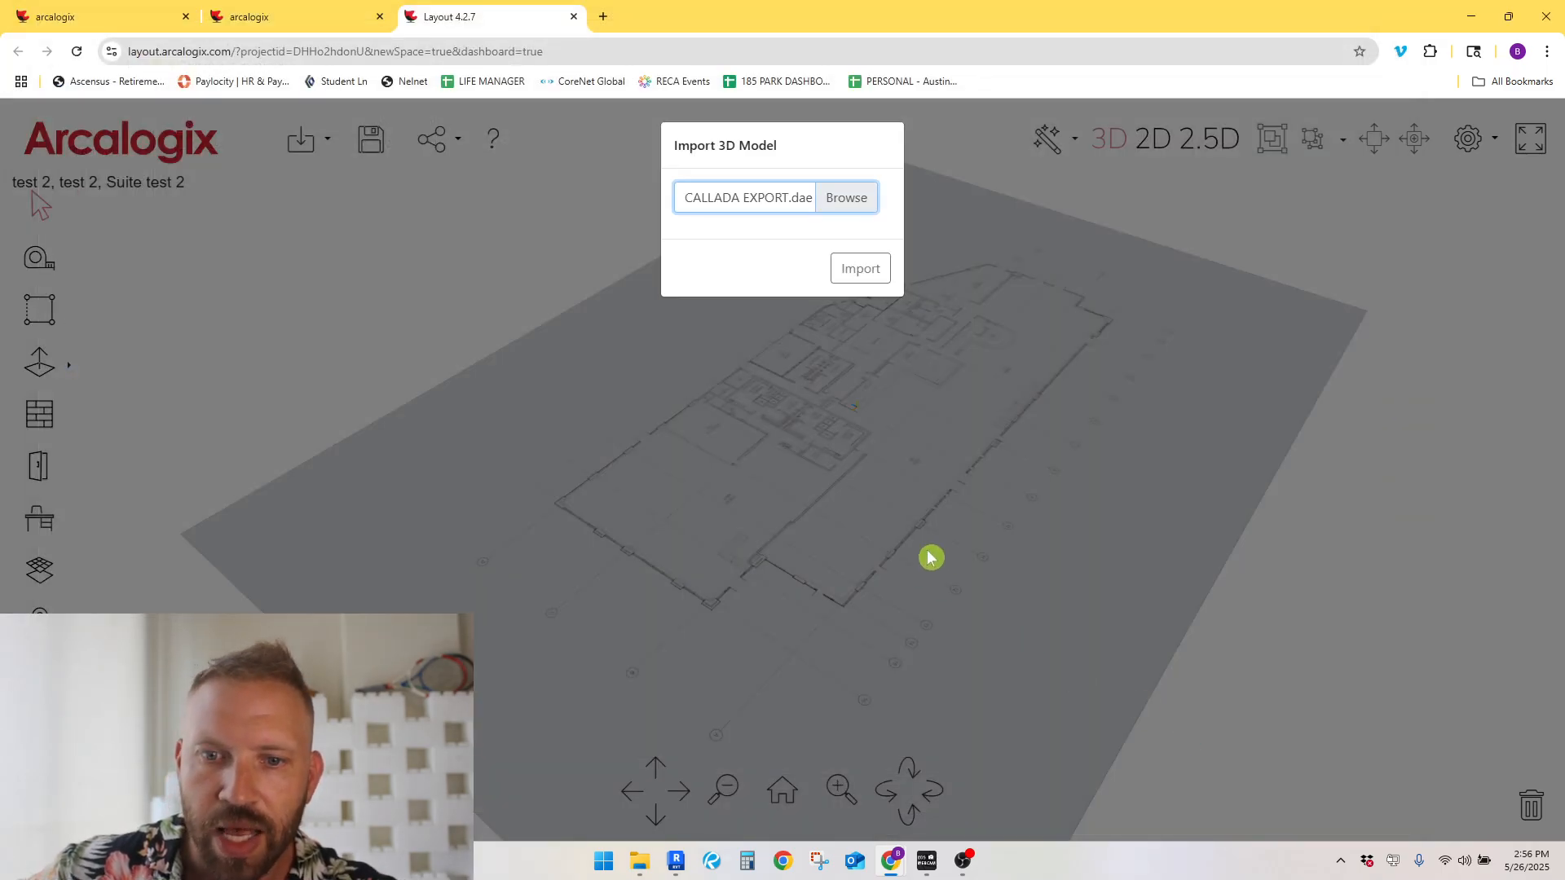
click(859, 267)
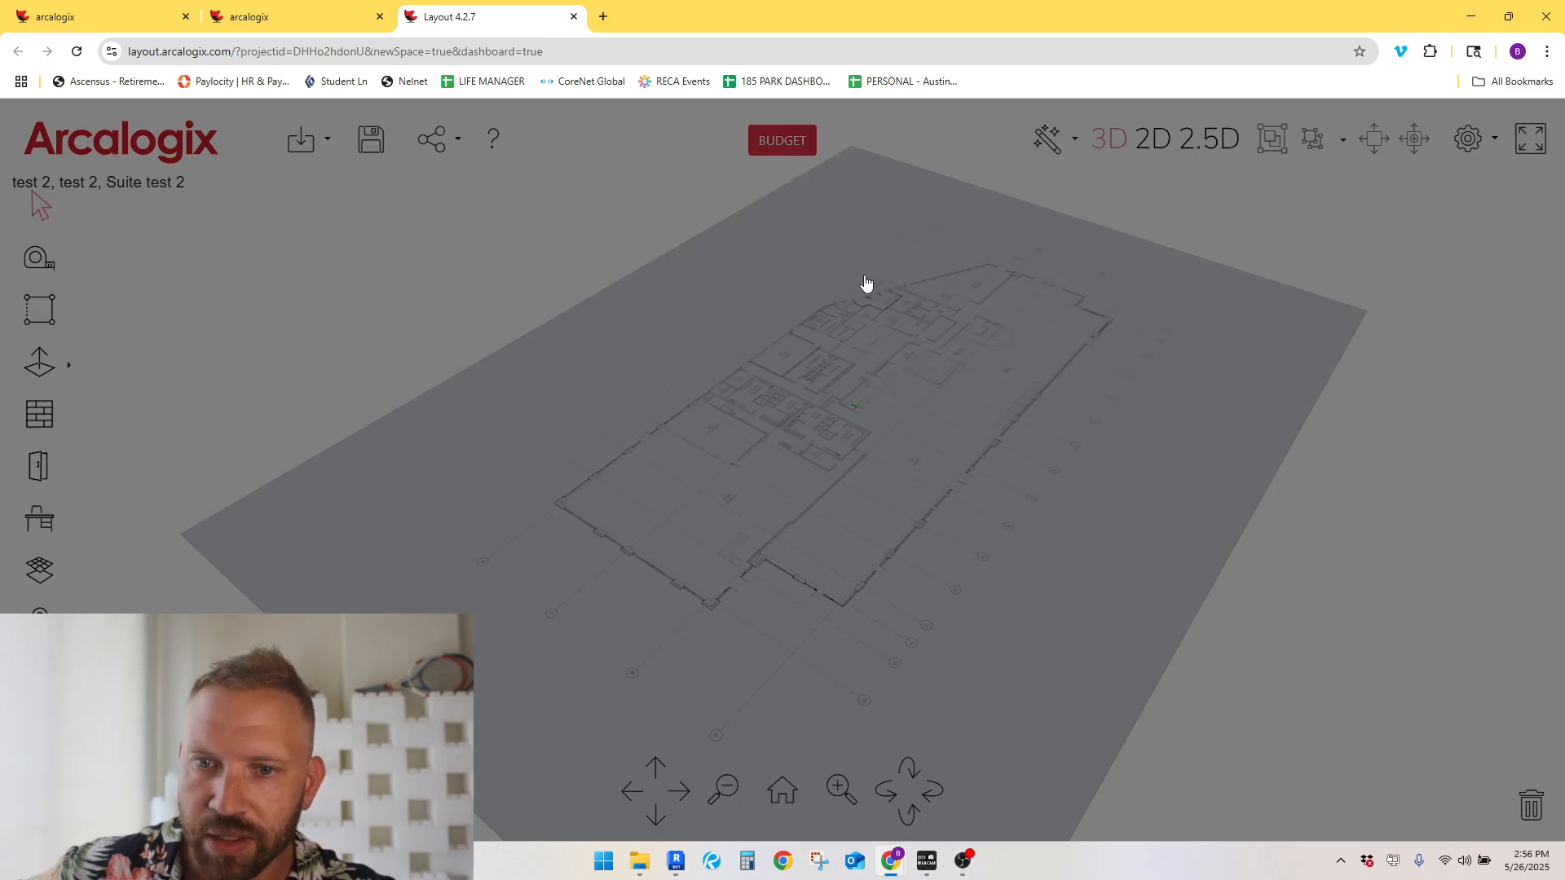
mouse_move(846, 298)
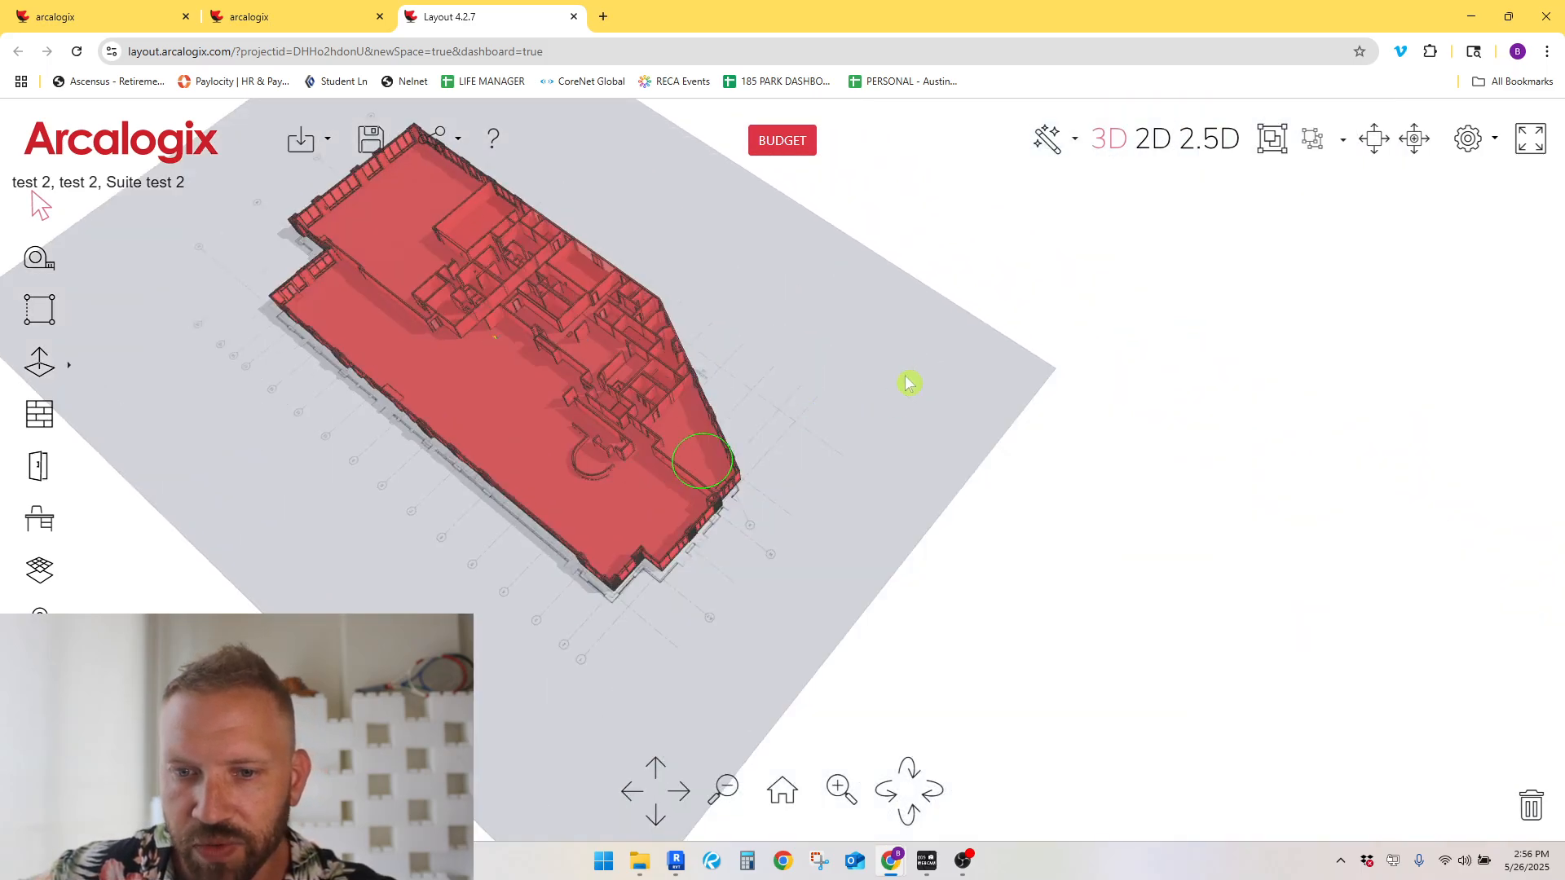
Step: Place the imported Revit model on the floor plan, then orbit closer to inspect its walls
click(1151, 139)
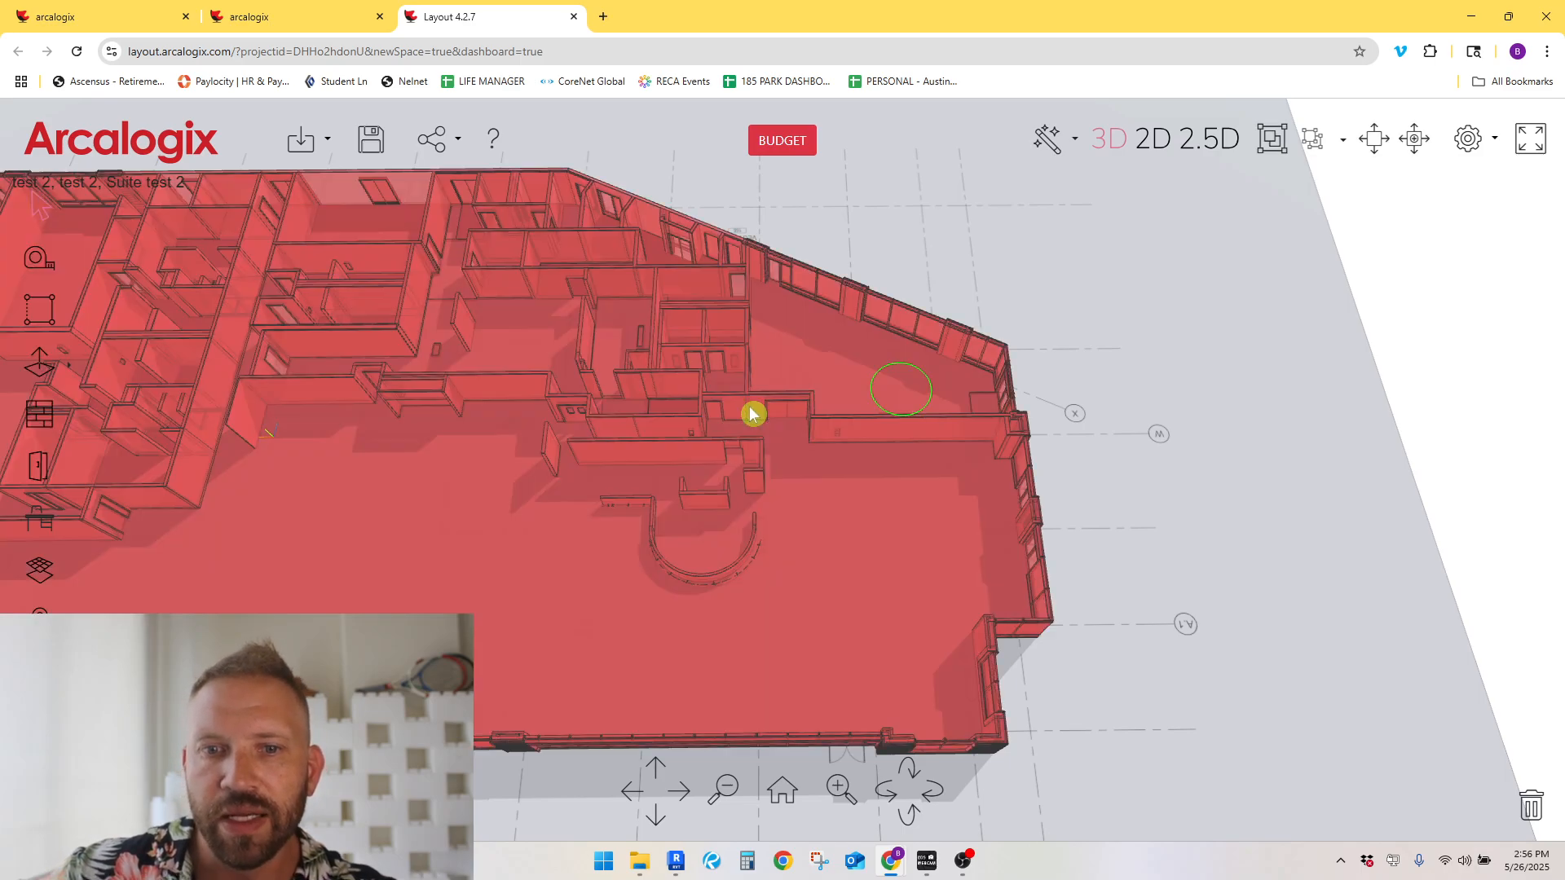
mouse_move(1497, 147)
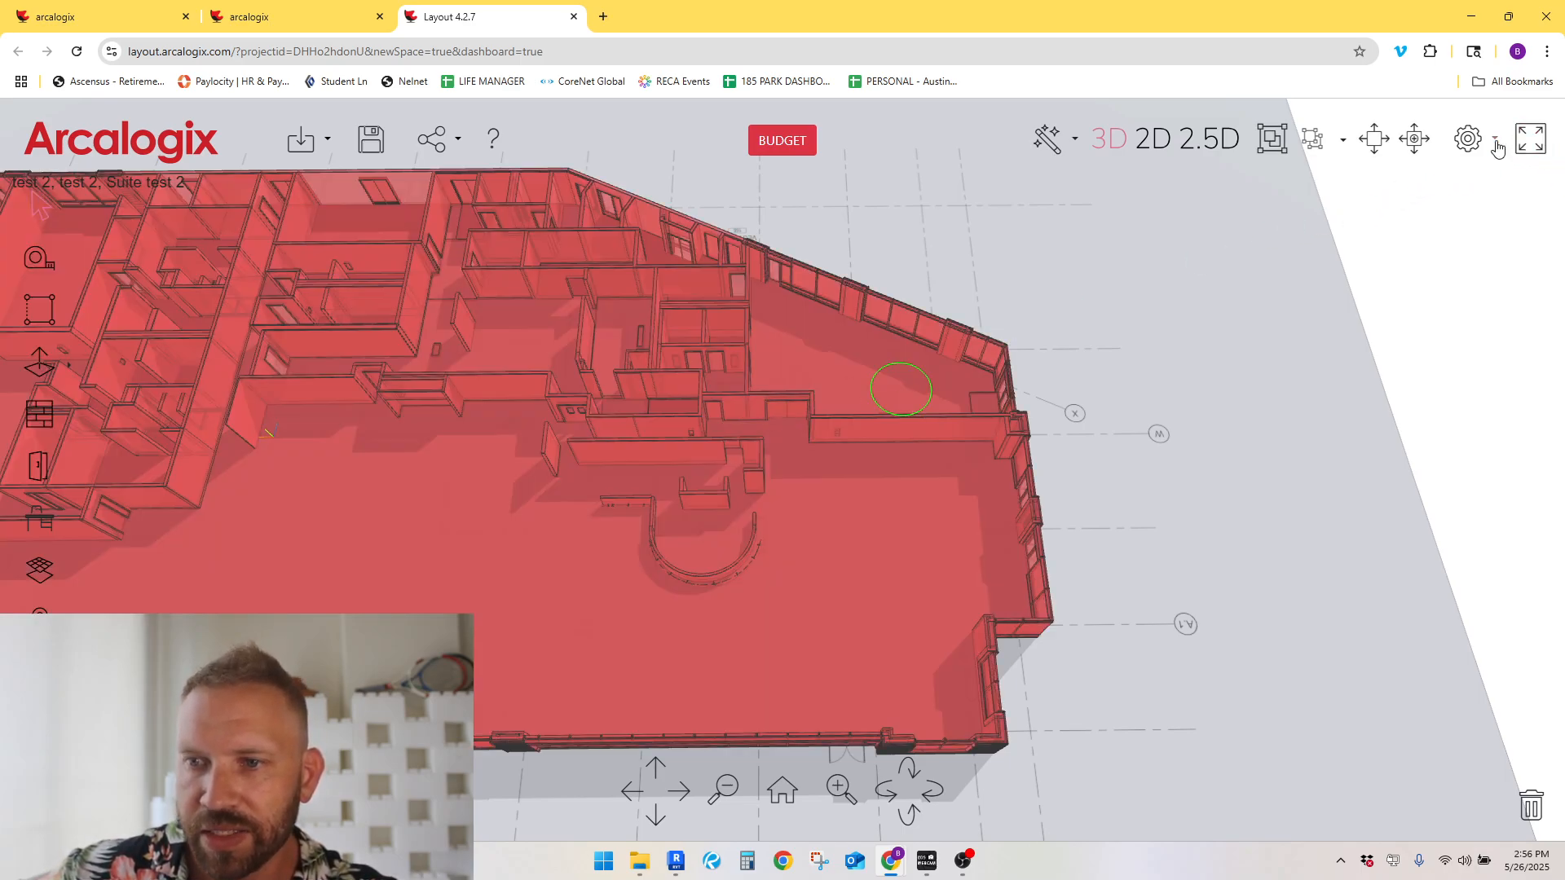
click(1467, 138)
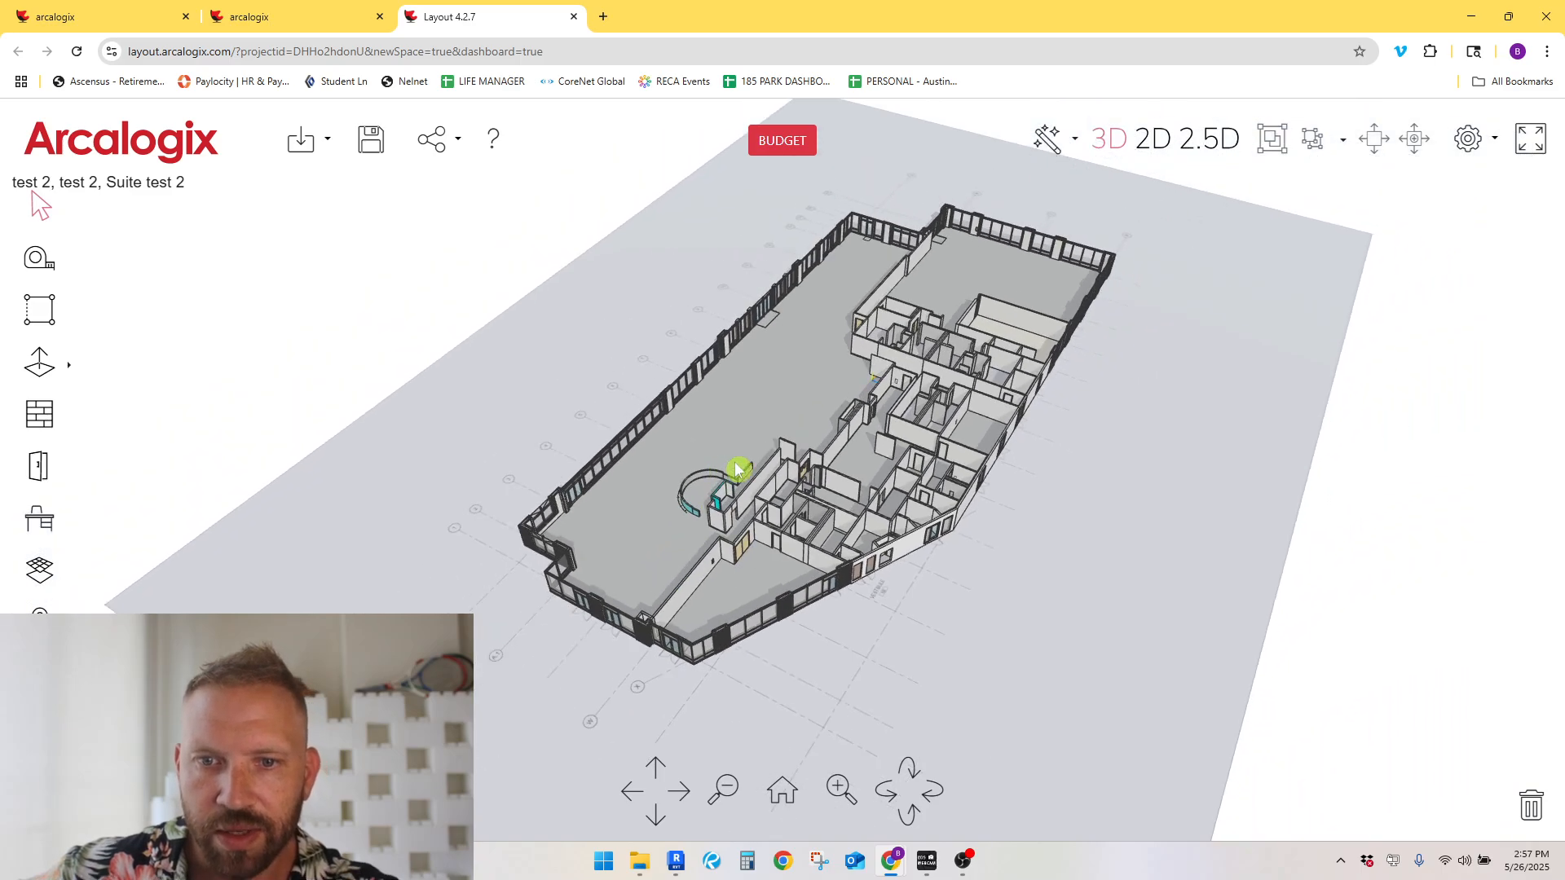
drag(739, 469, 908, 694)
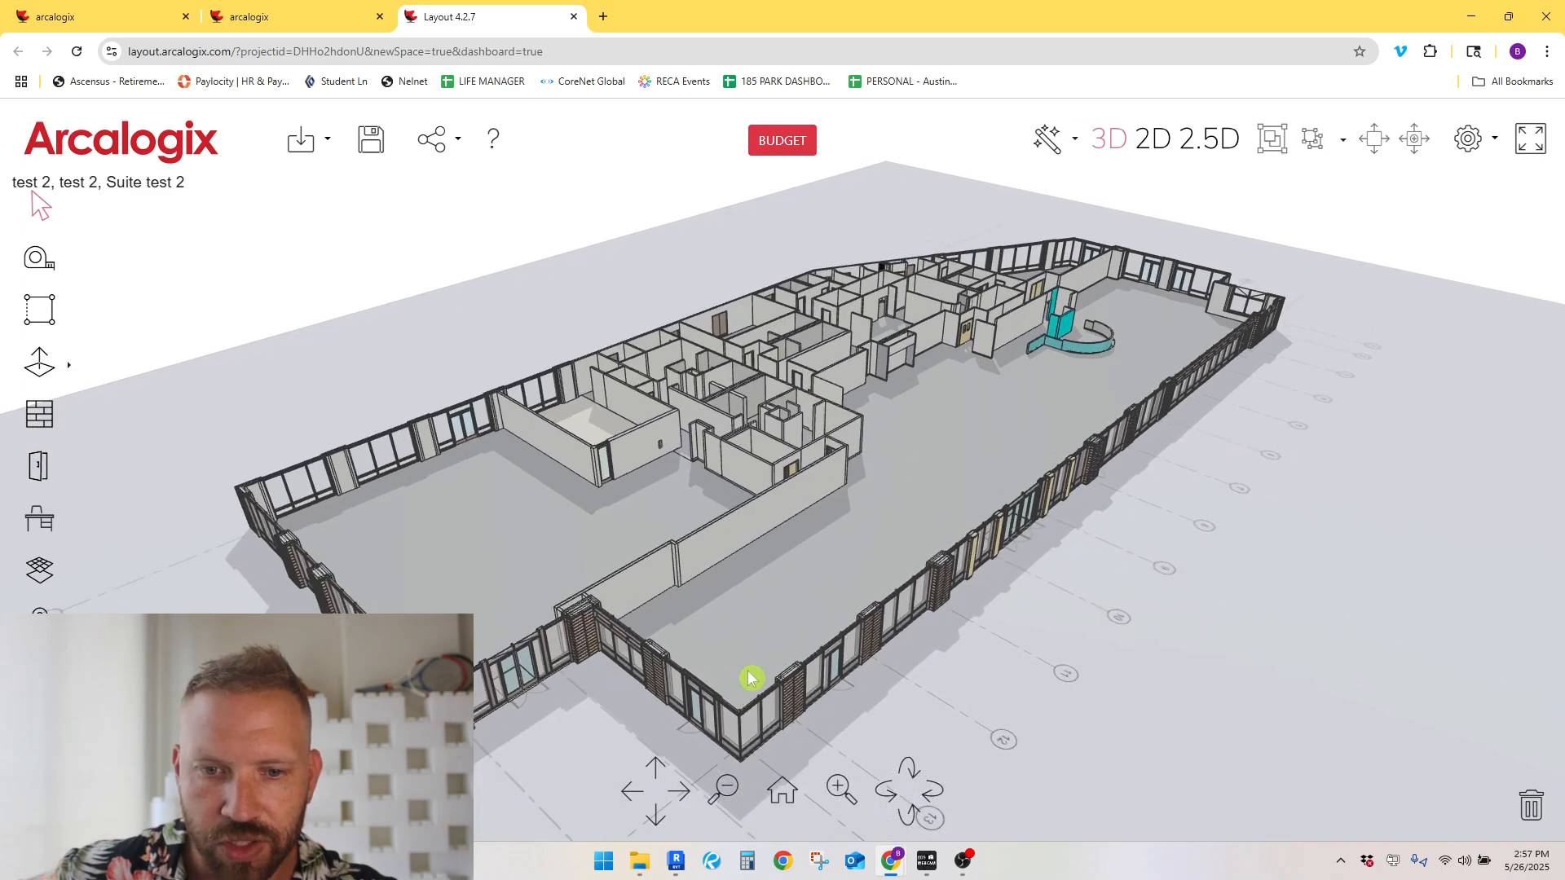
drag(751, 679, 805, 457)
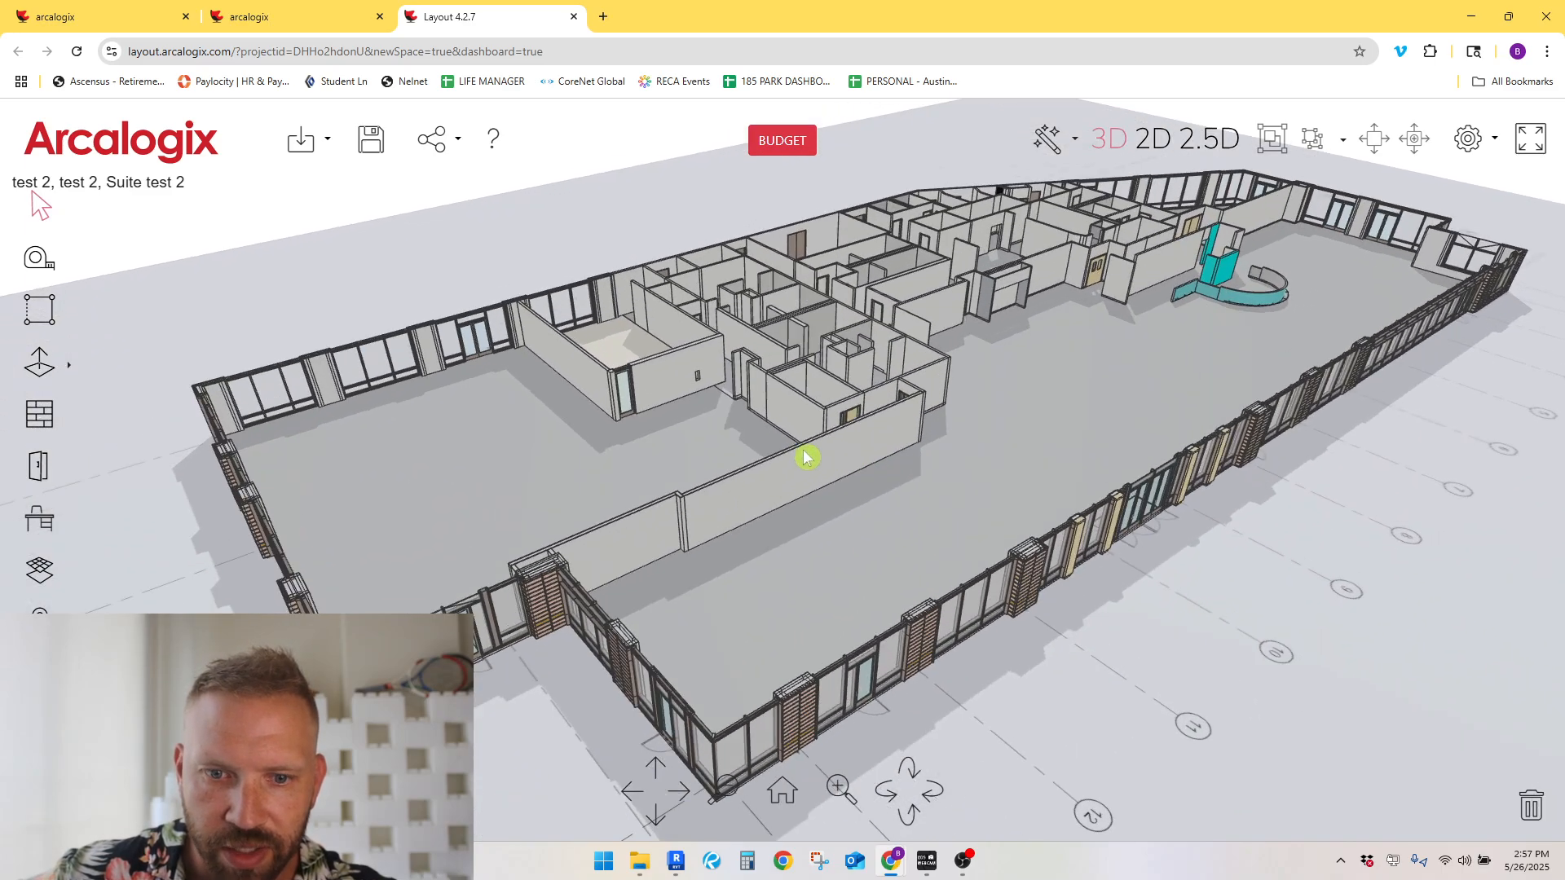
drag(805, 458, 849, 502)
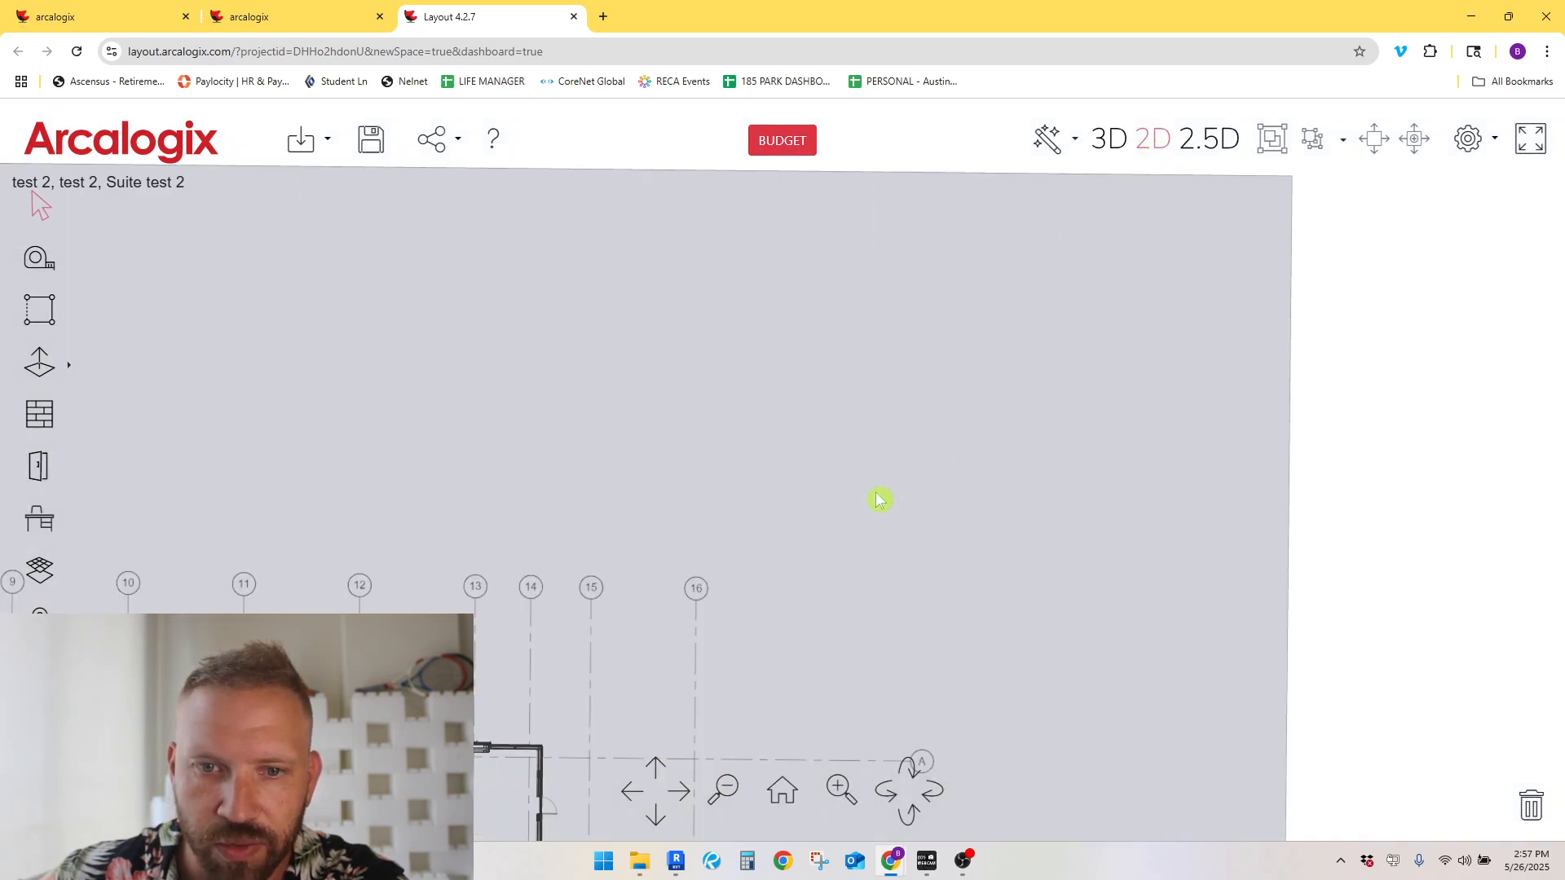
mouse_move(670, 629)
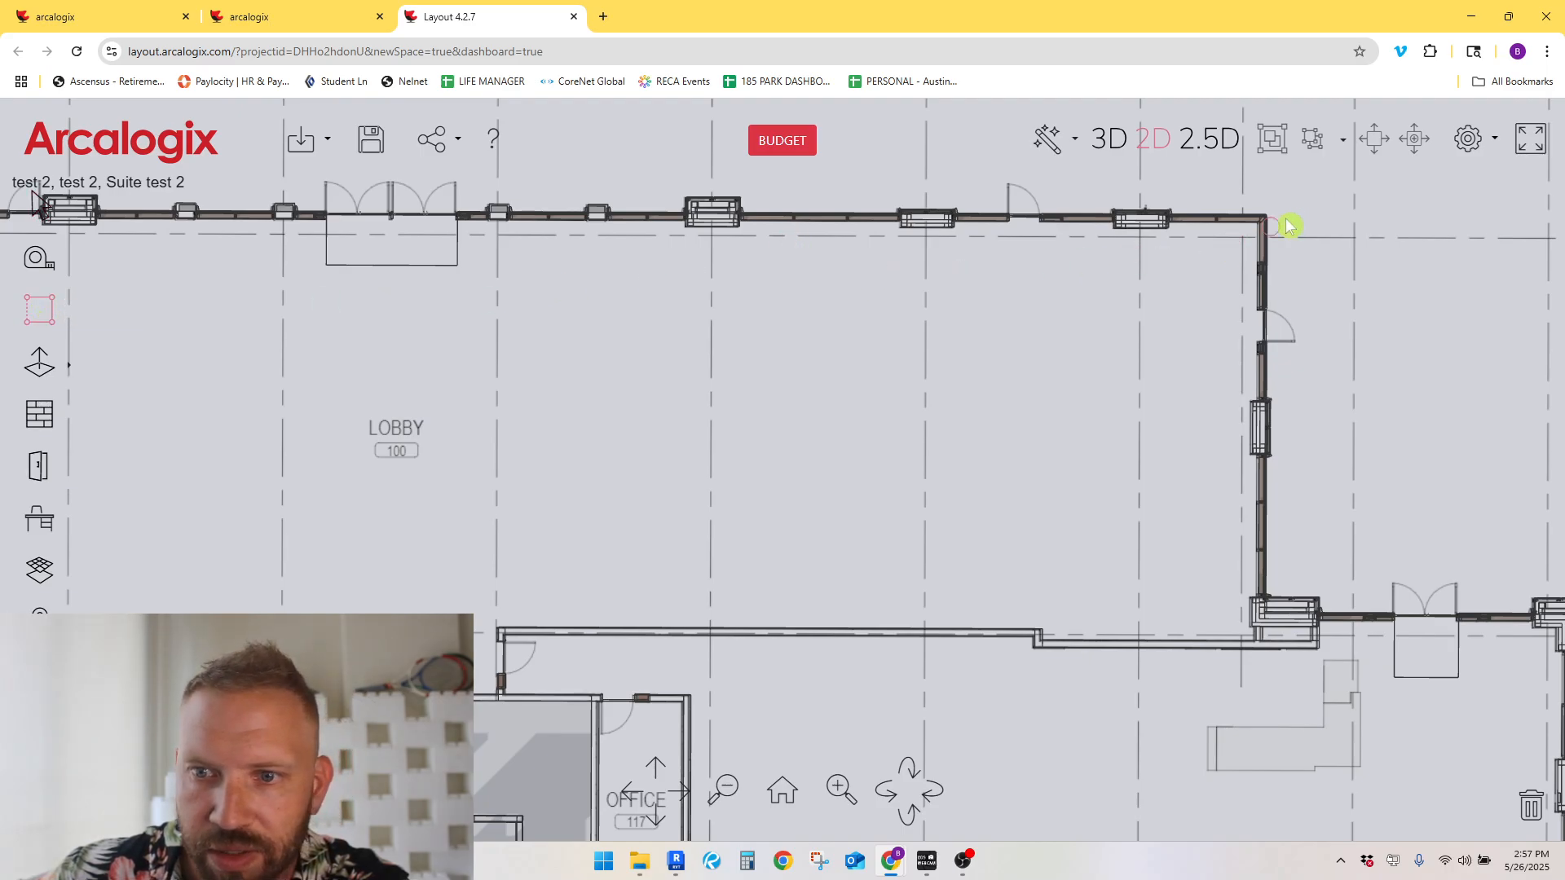
mouse_move(1260, 234)
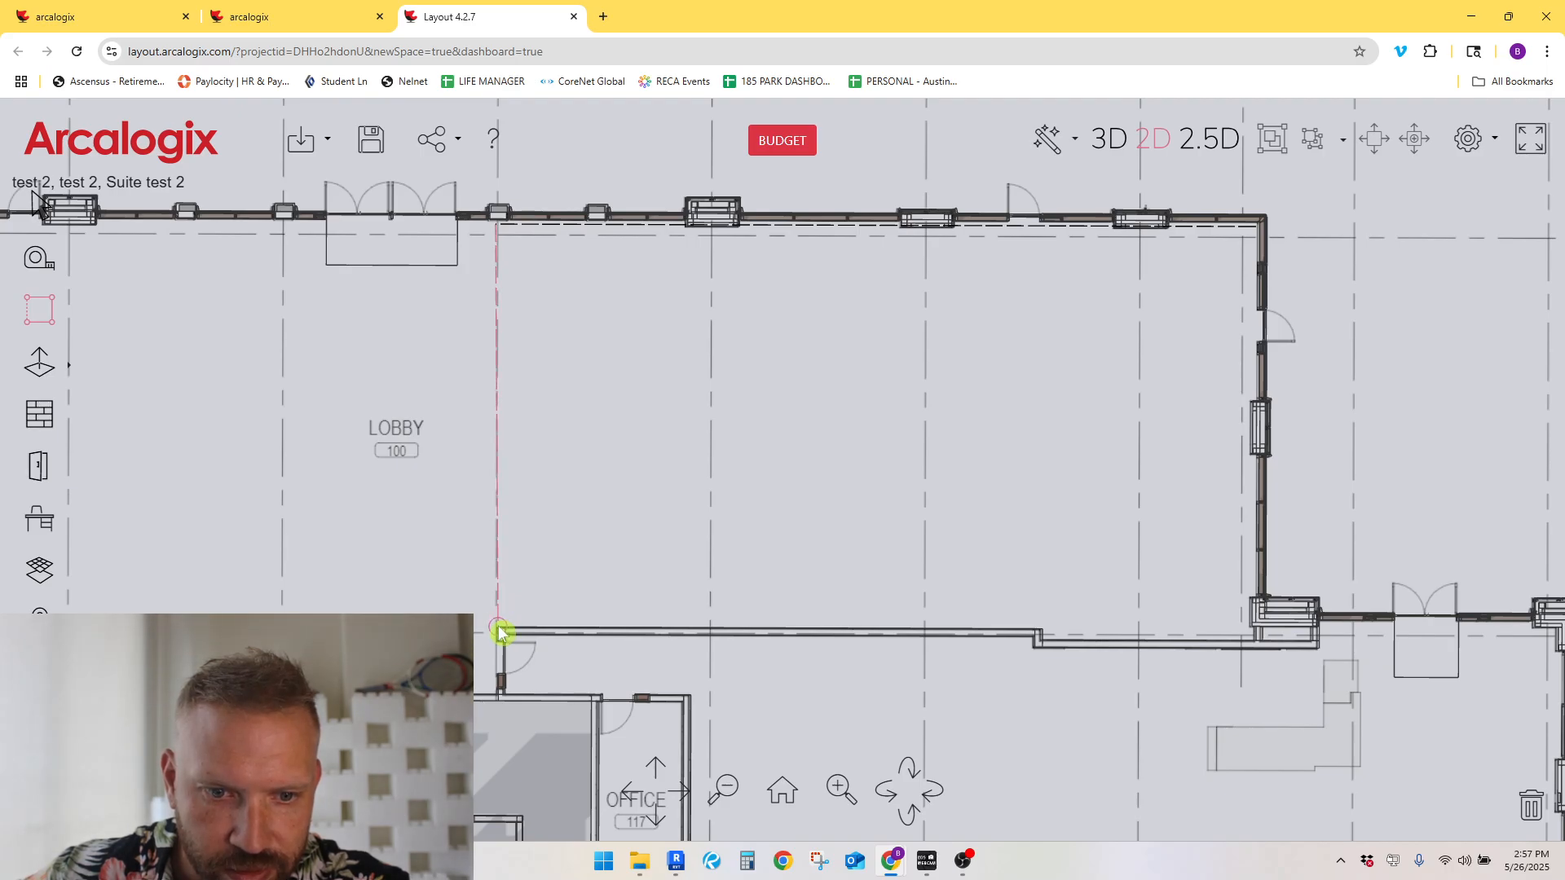
Step: Close the 2662 sq ft suite rectangle, give it Concrete - Polished flooring, and view in 3D
drag(499, 632, 1228, 634)
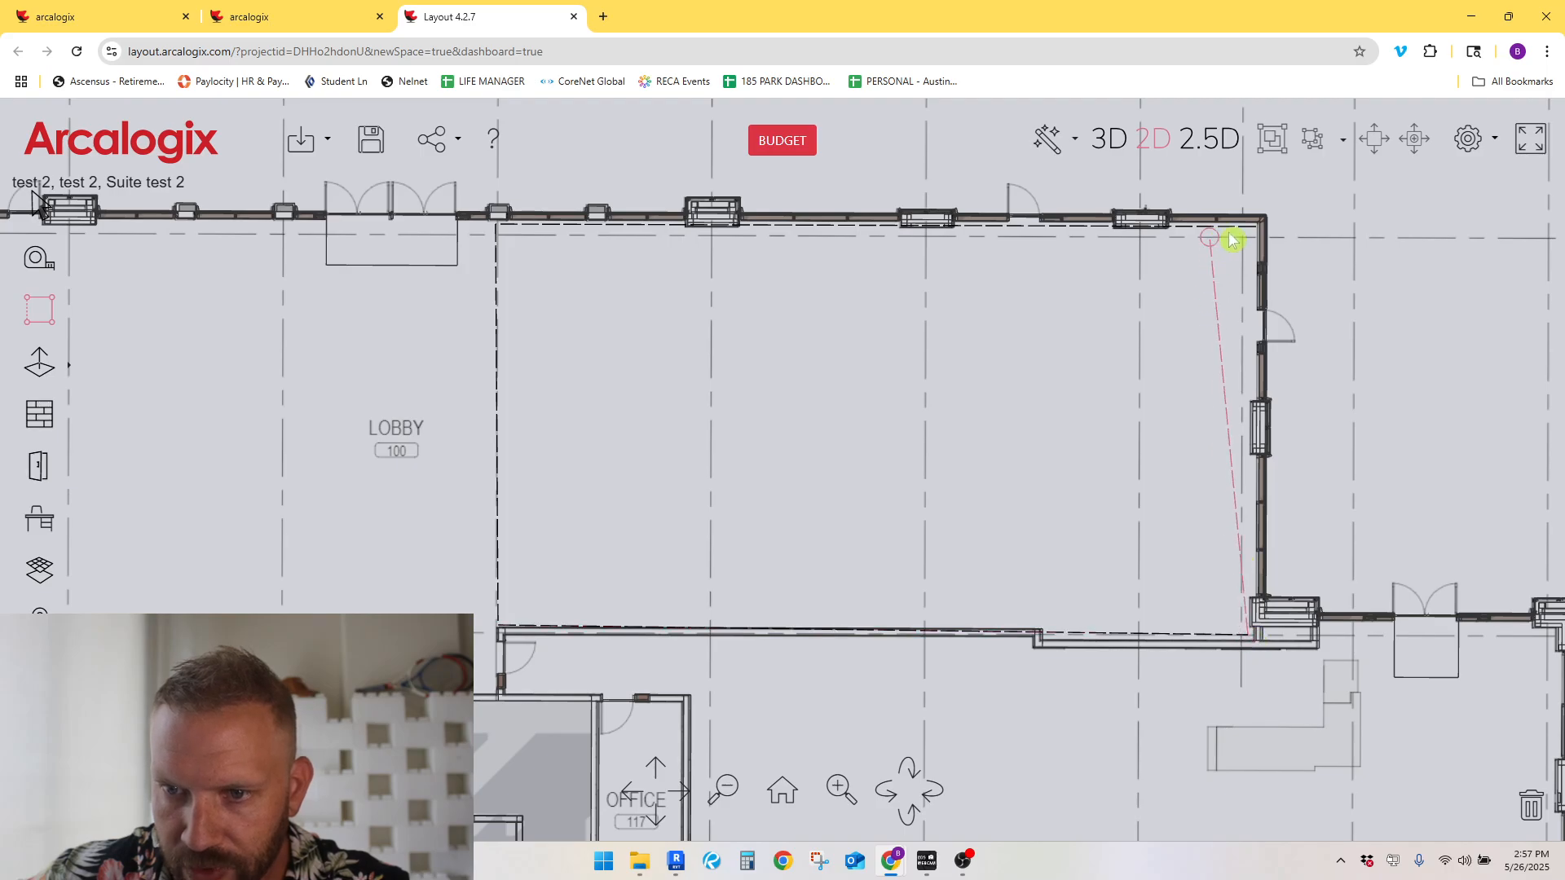
click(1210, 237)
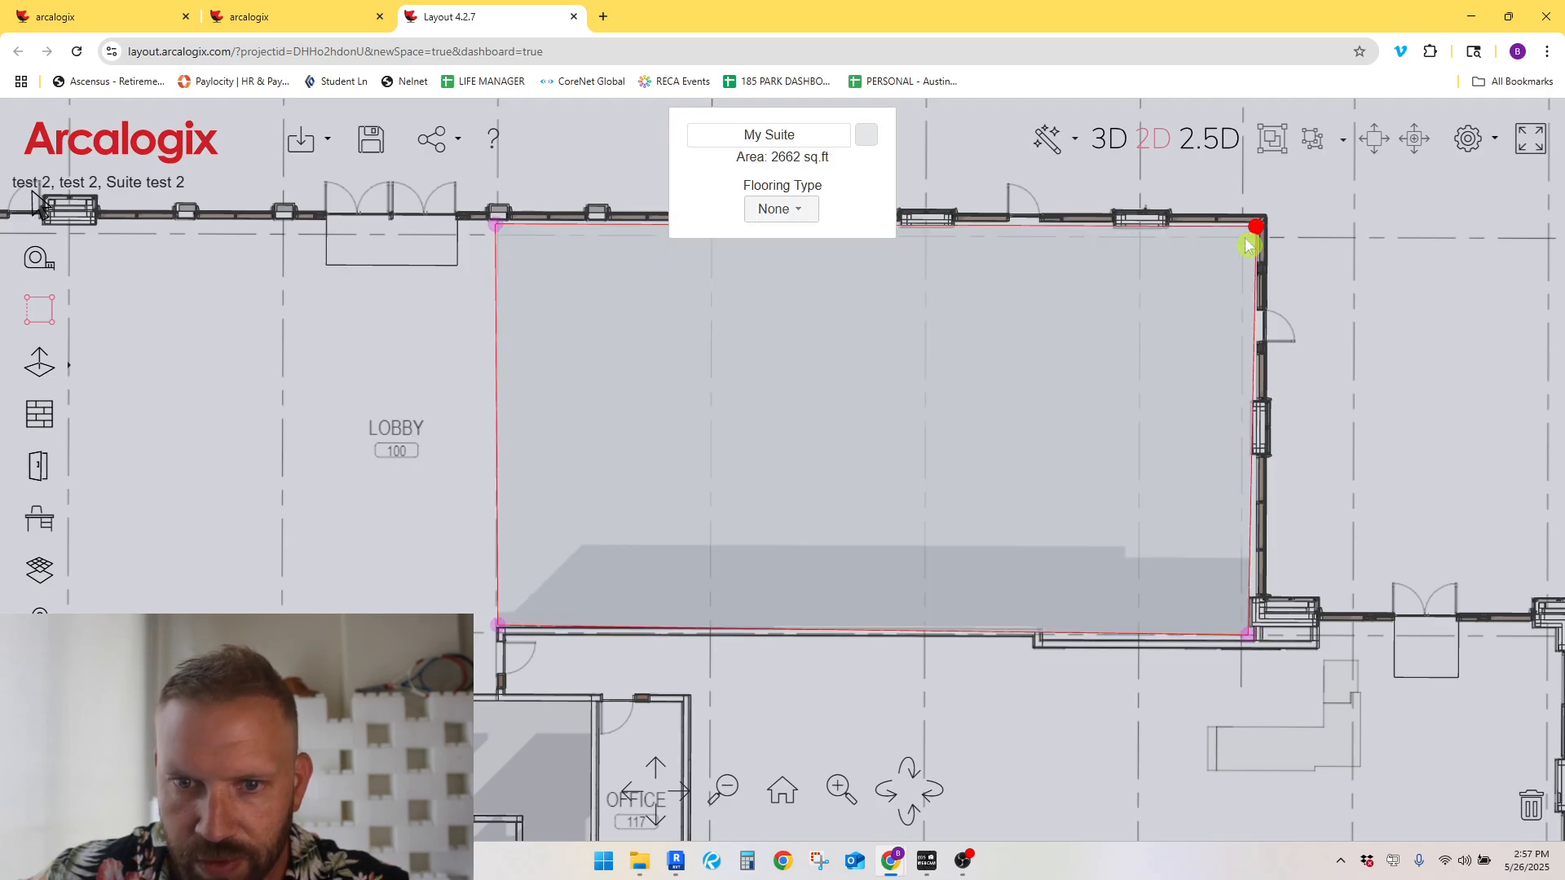
click(781, 208)
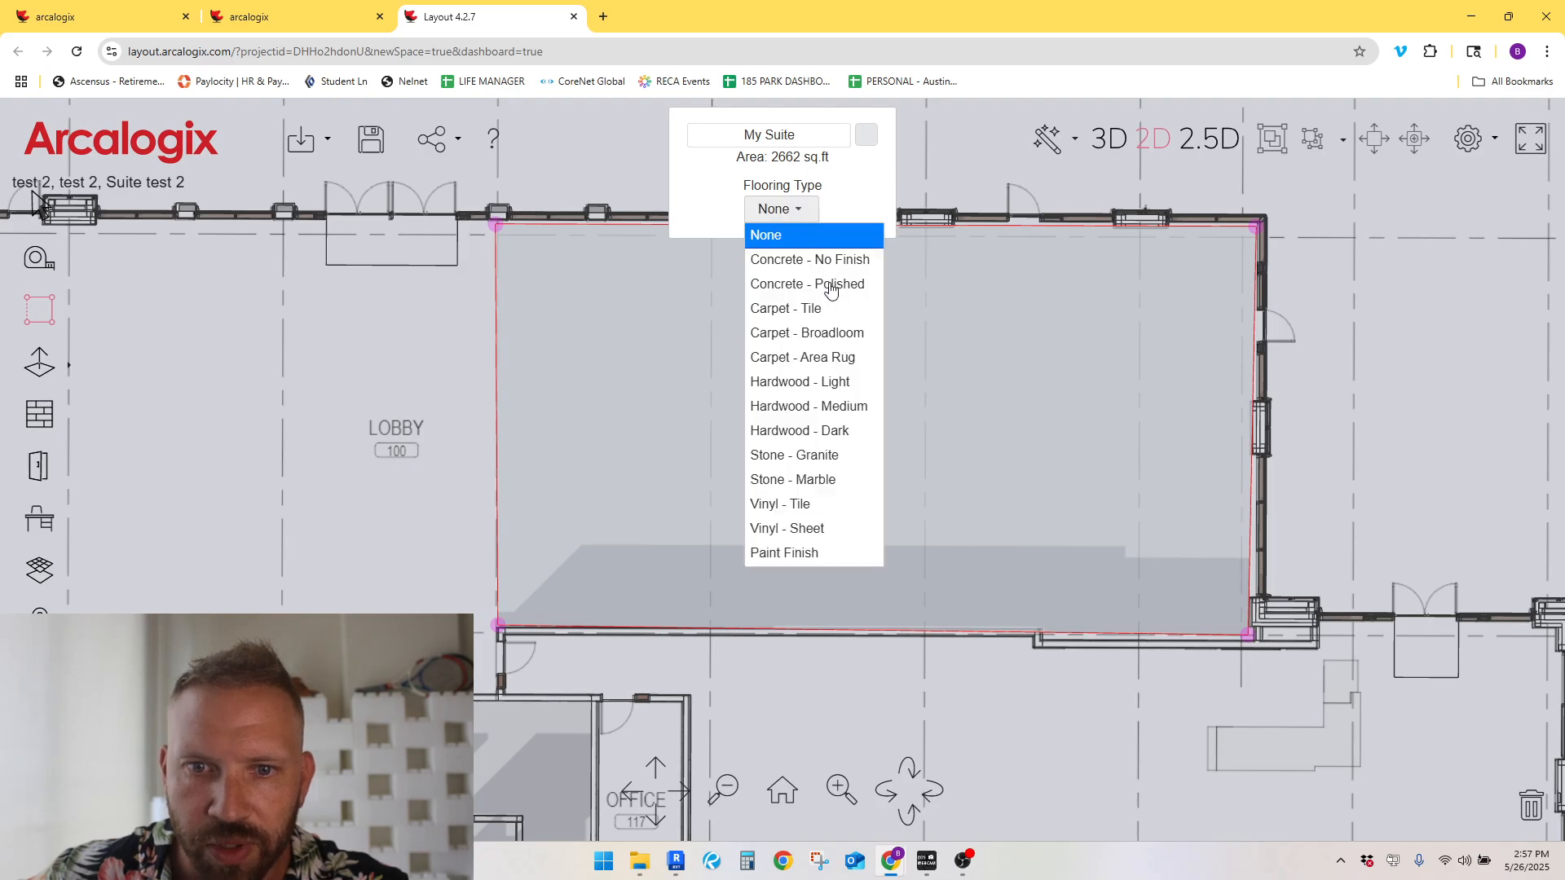
mouse_move(828, 287)
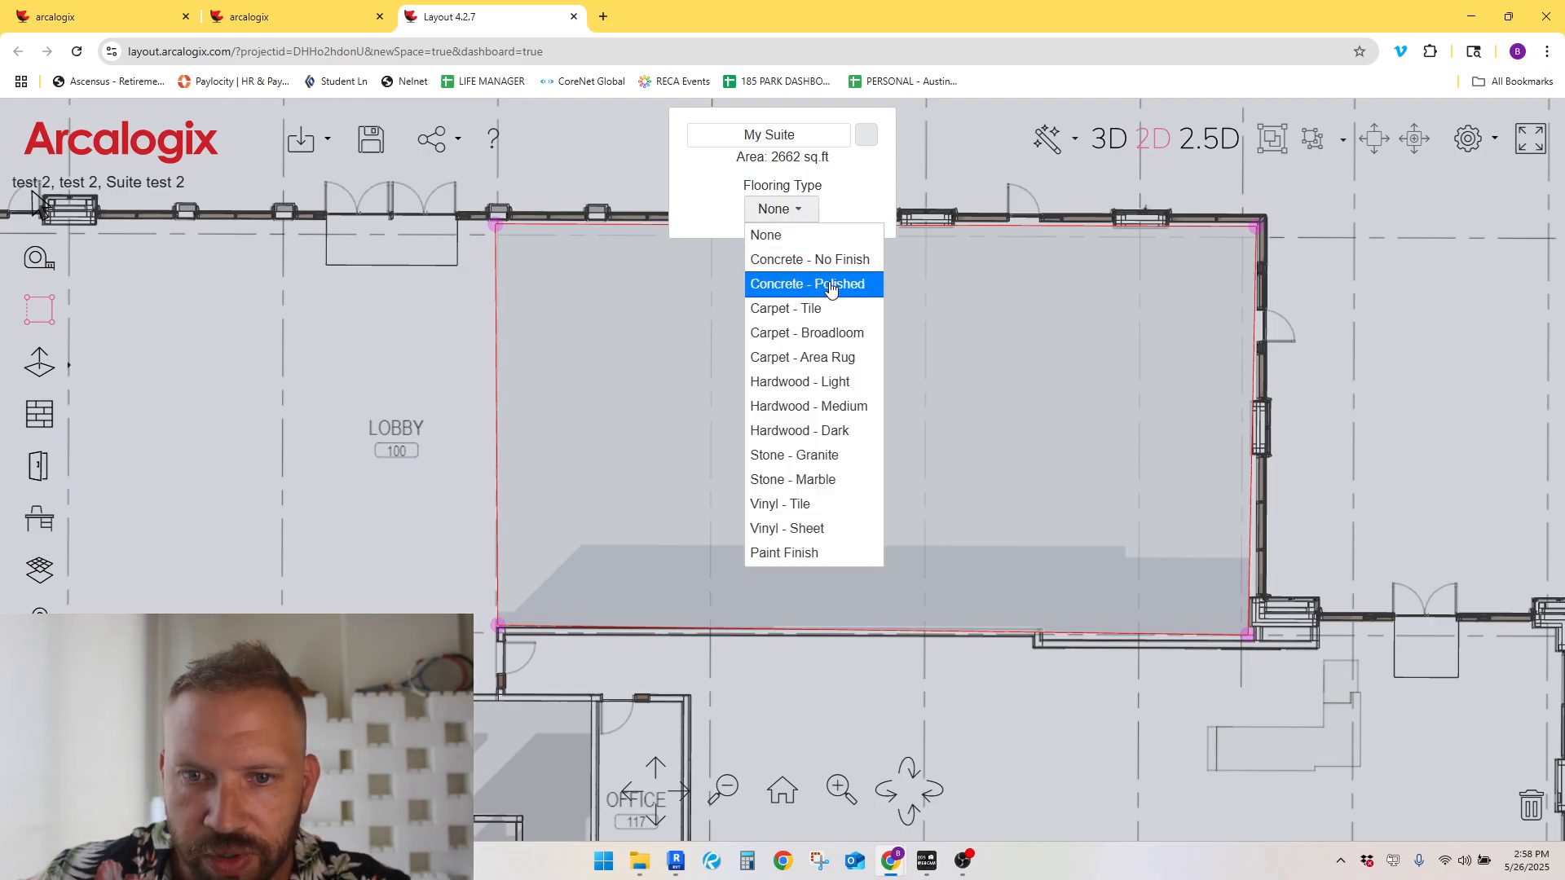
click(806, 284)
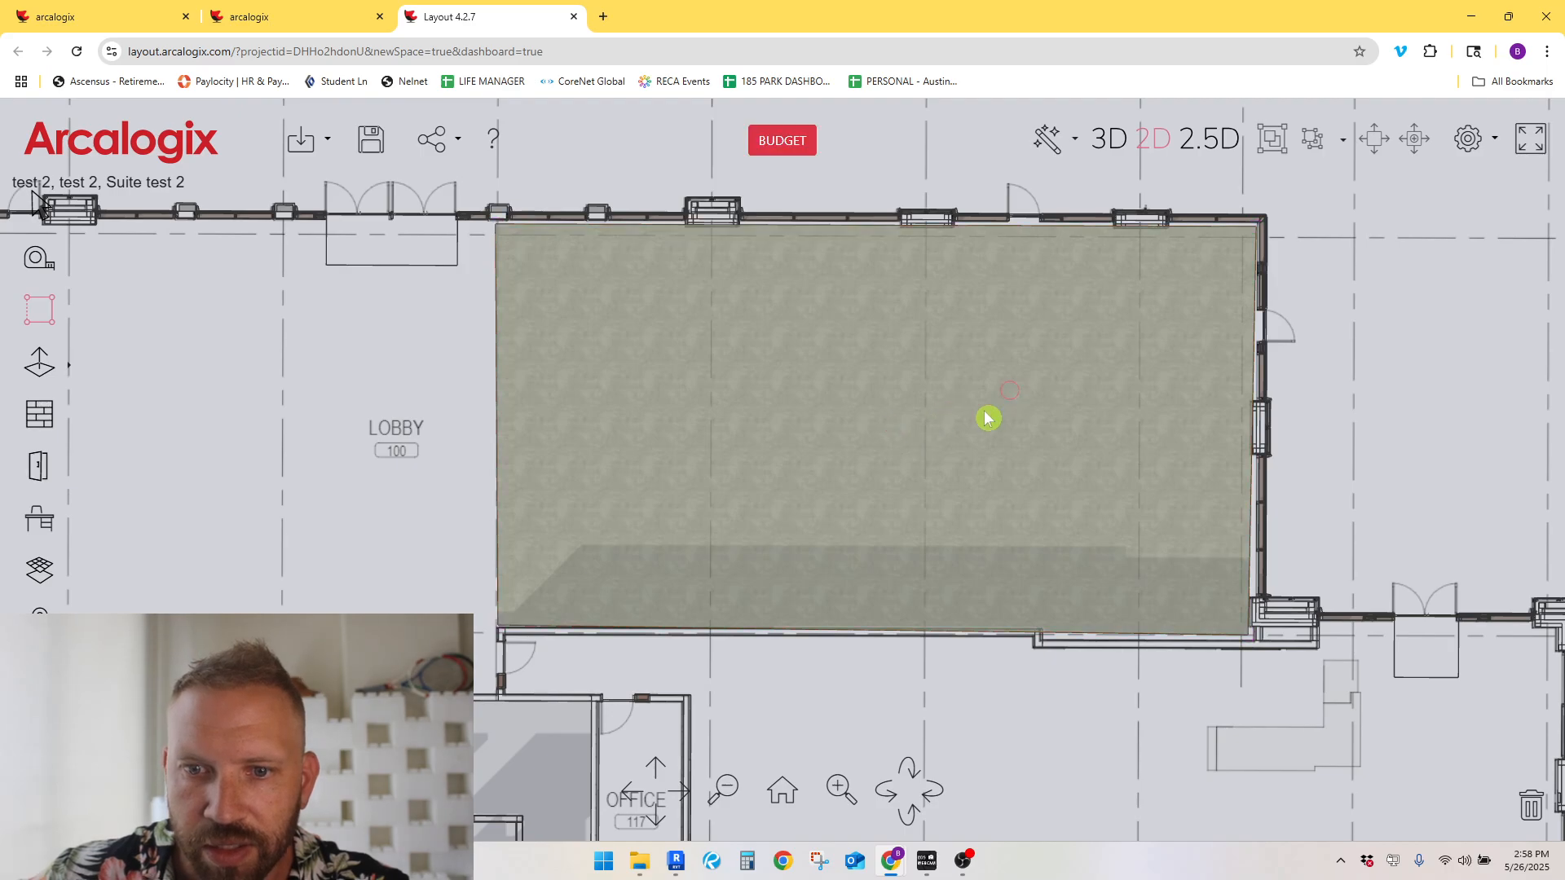
drag(1008, 418, 883, 454)
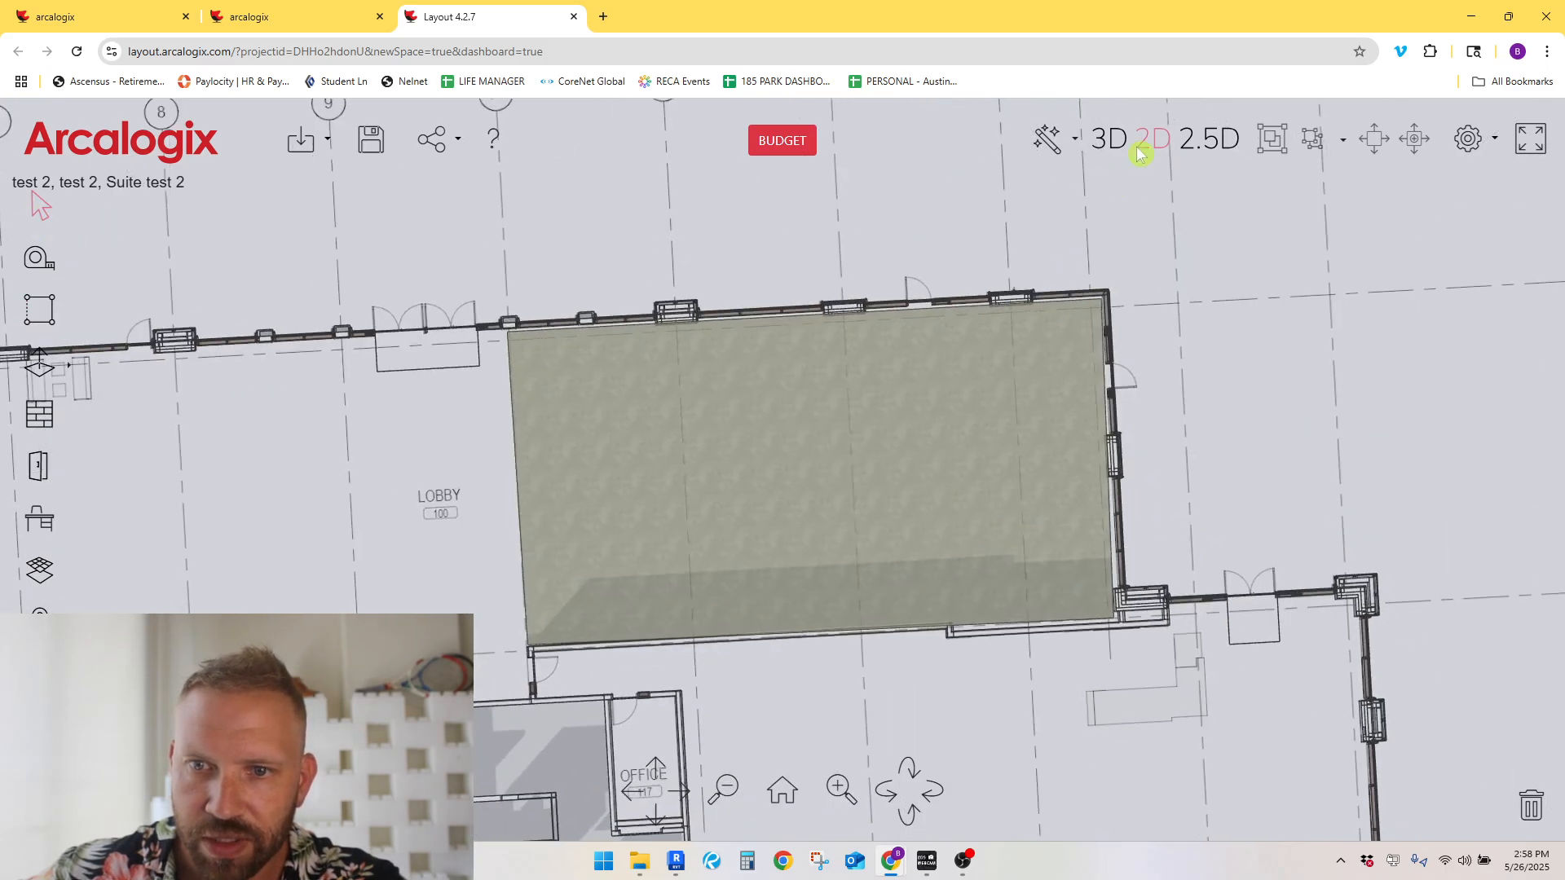
click(1107, 138)
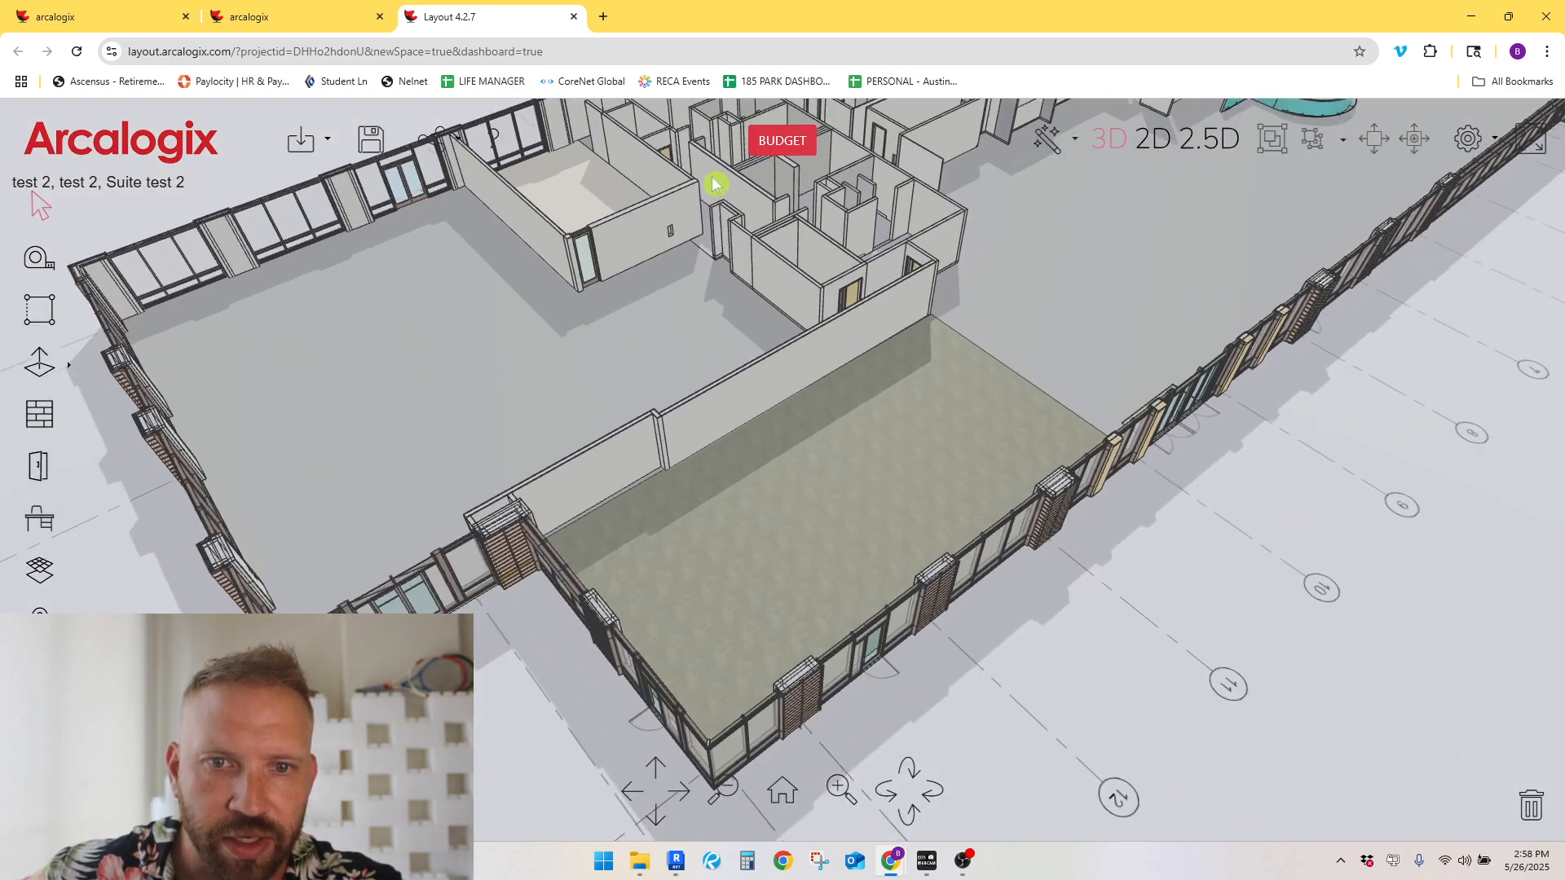
click(781, 139)
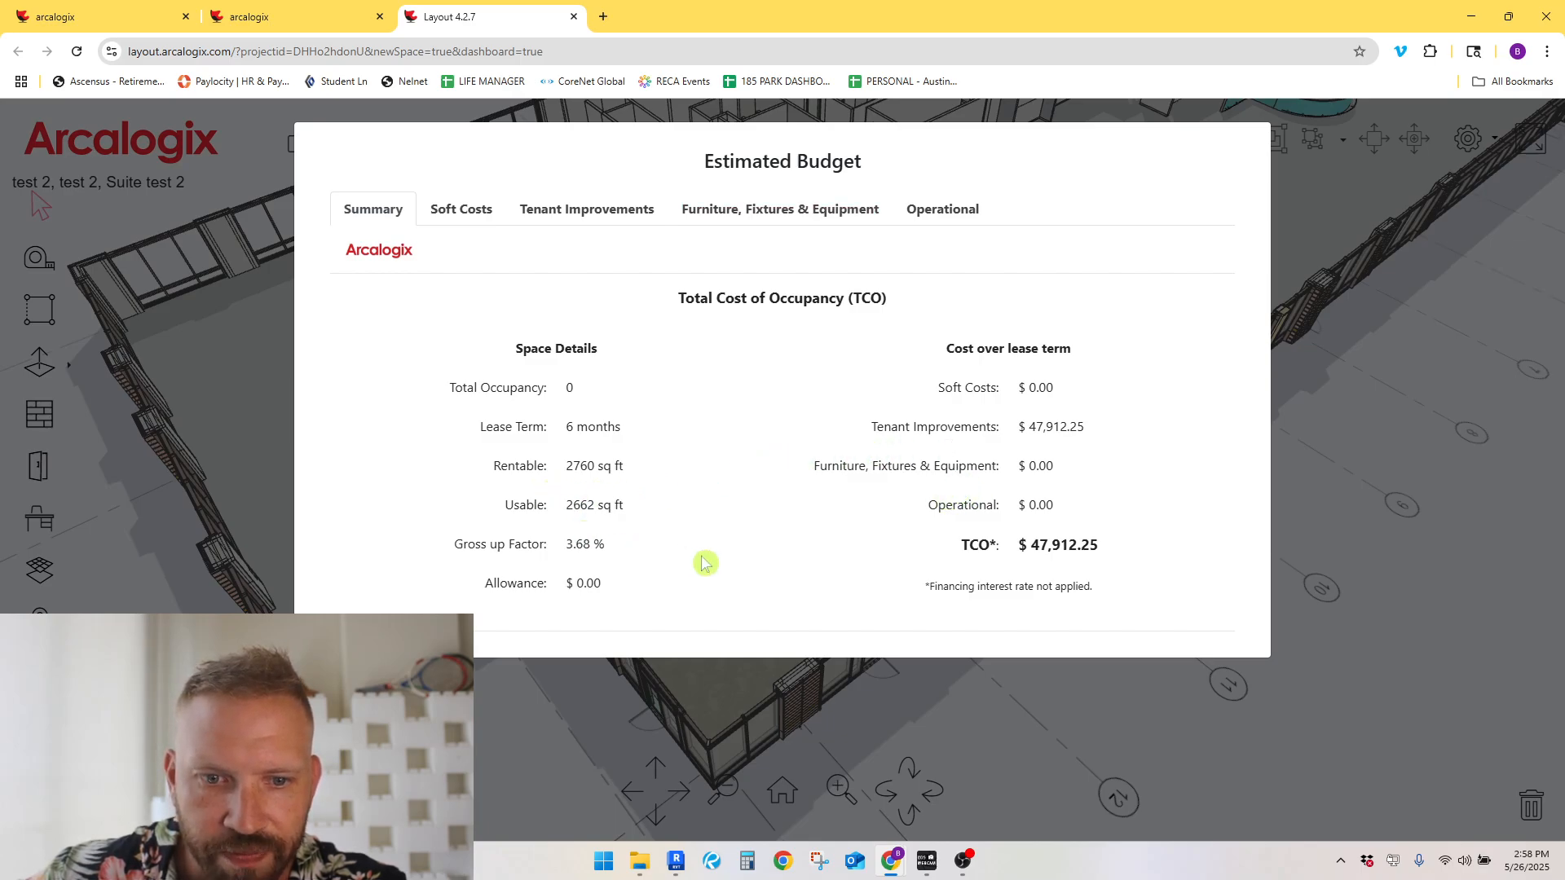
click(779, 209)
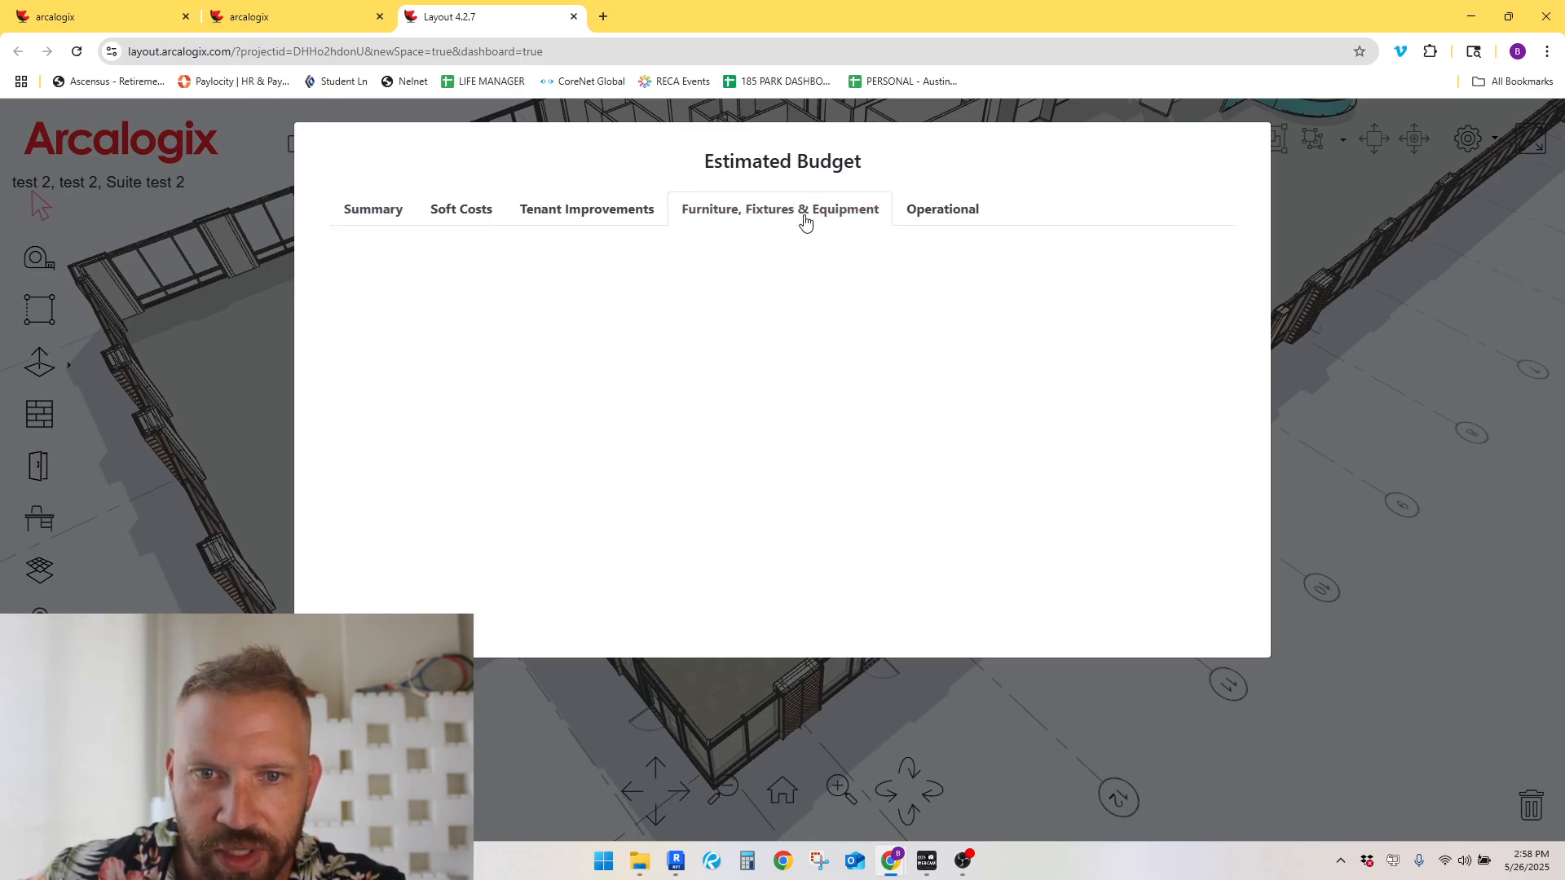
click(587, 209)
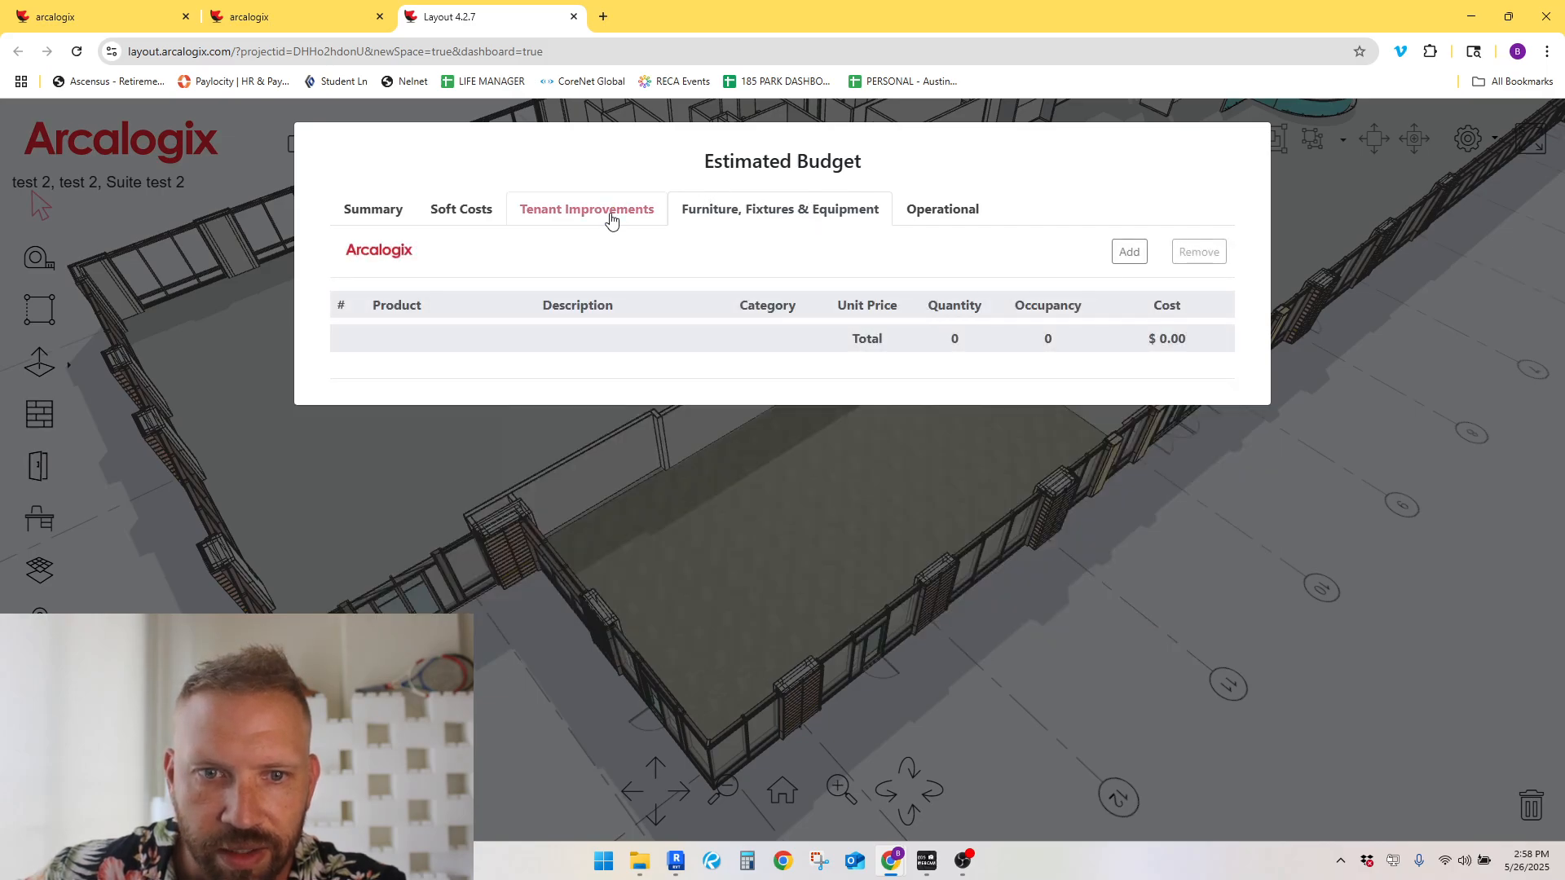
click(587, 209)
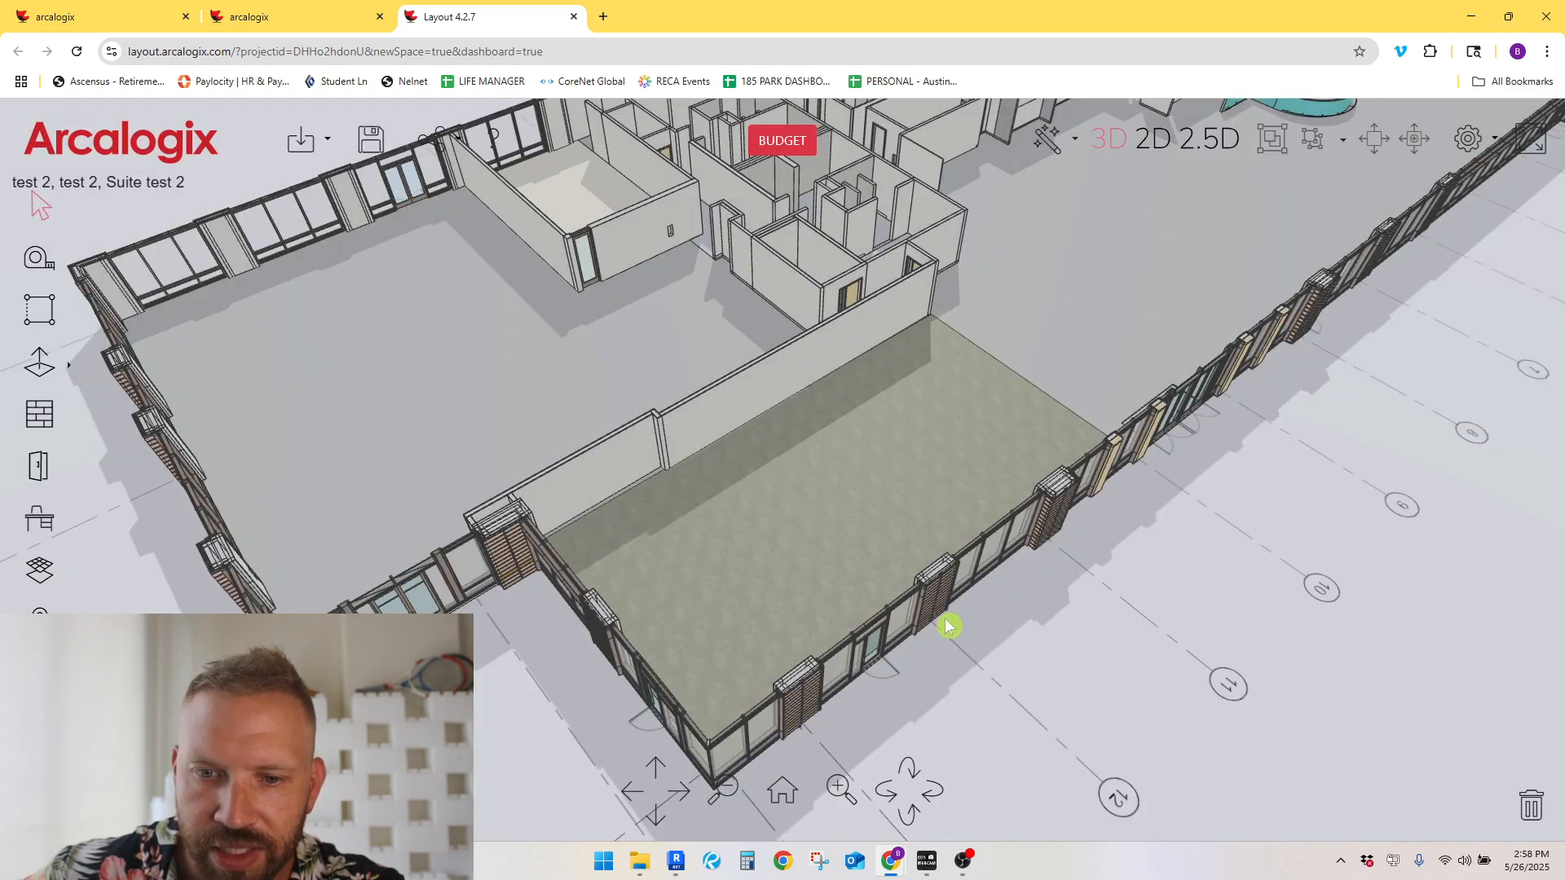
Step: Draw the room walls on the suite floor and keep the front wall at 9 feet
drag(948, 624, 769, 419)
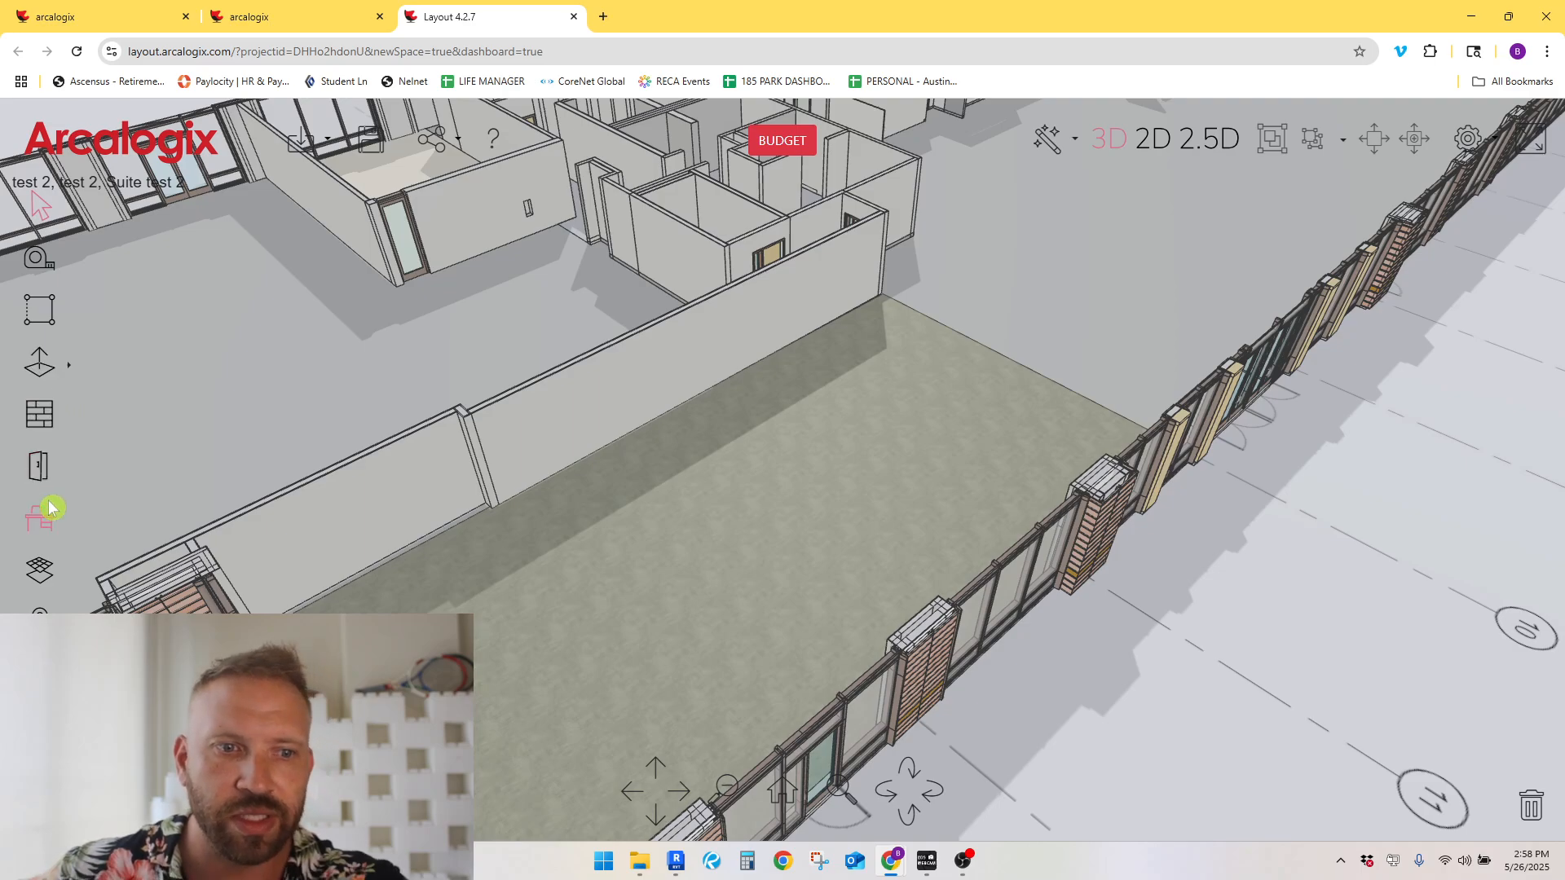
mouse_move(85, 525)
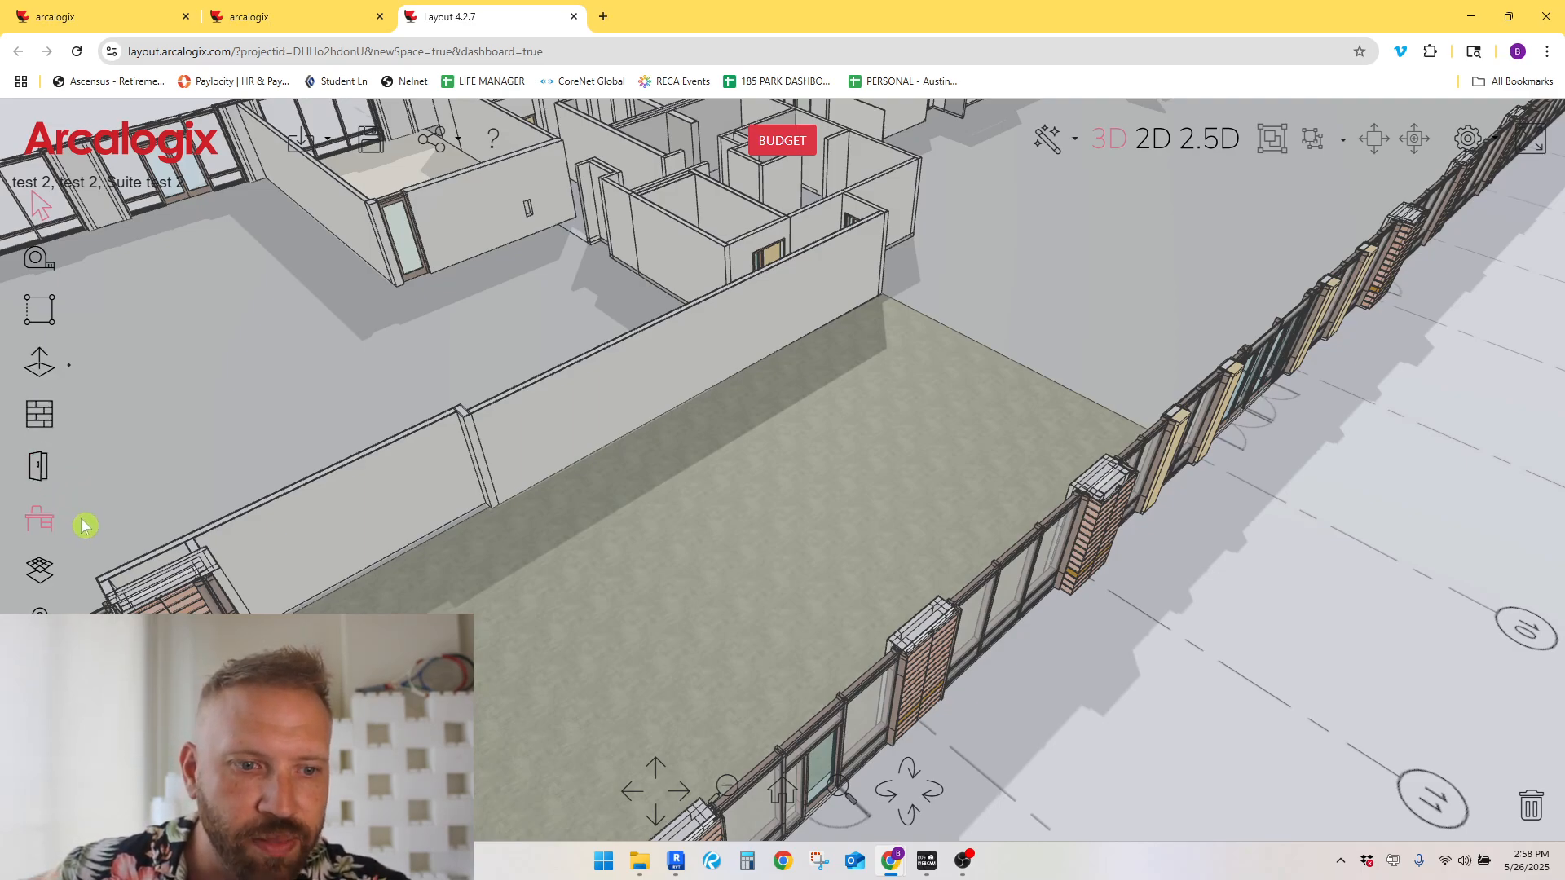
mouse_move(39, 414)
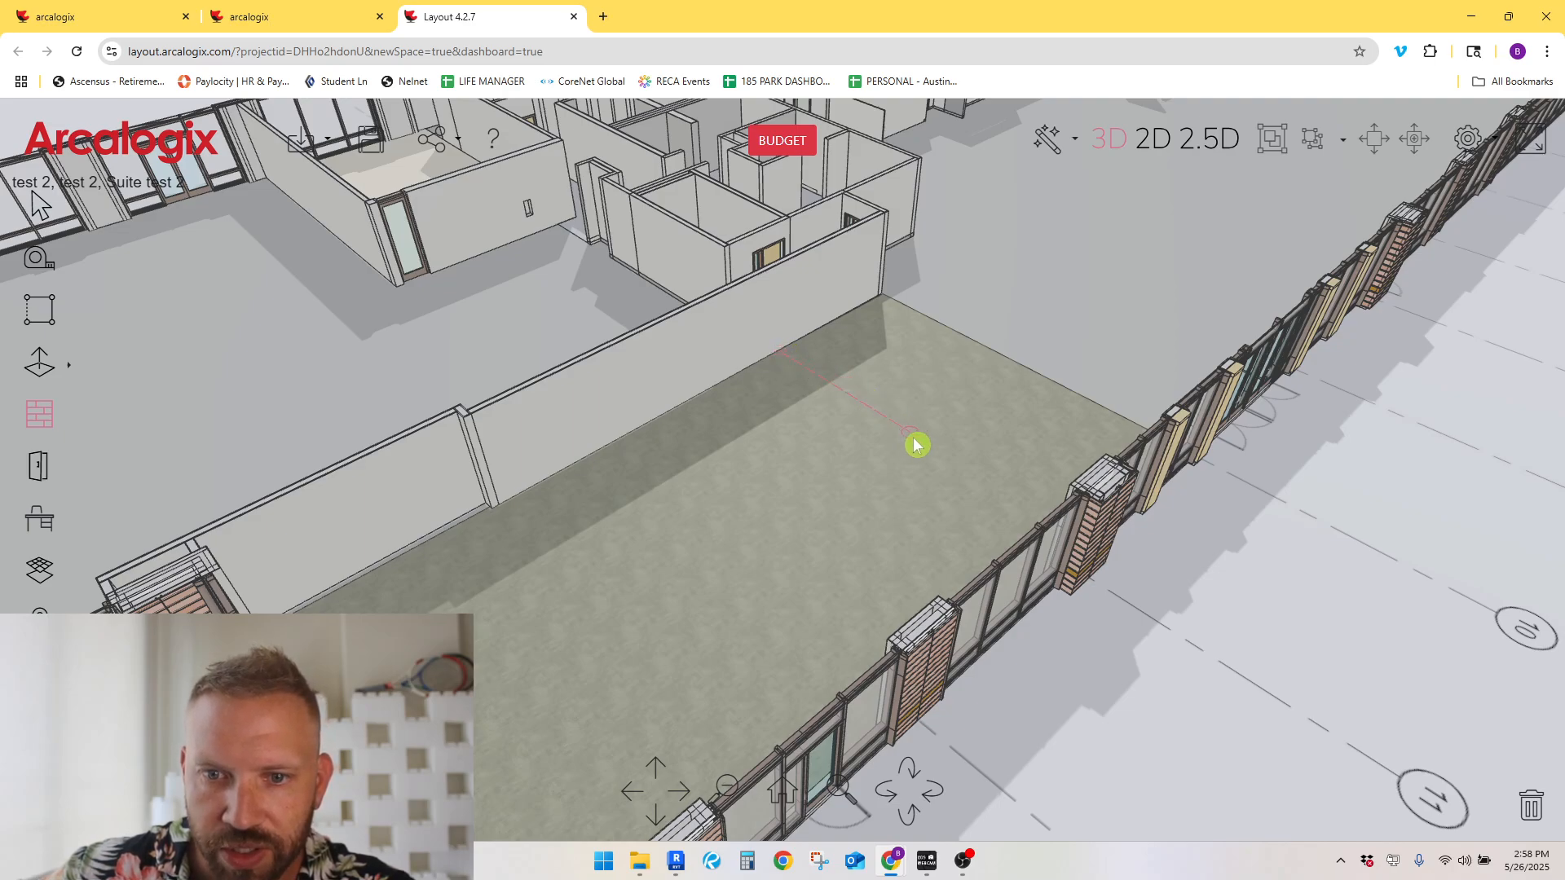
click(915, 445)
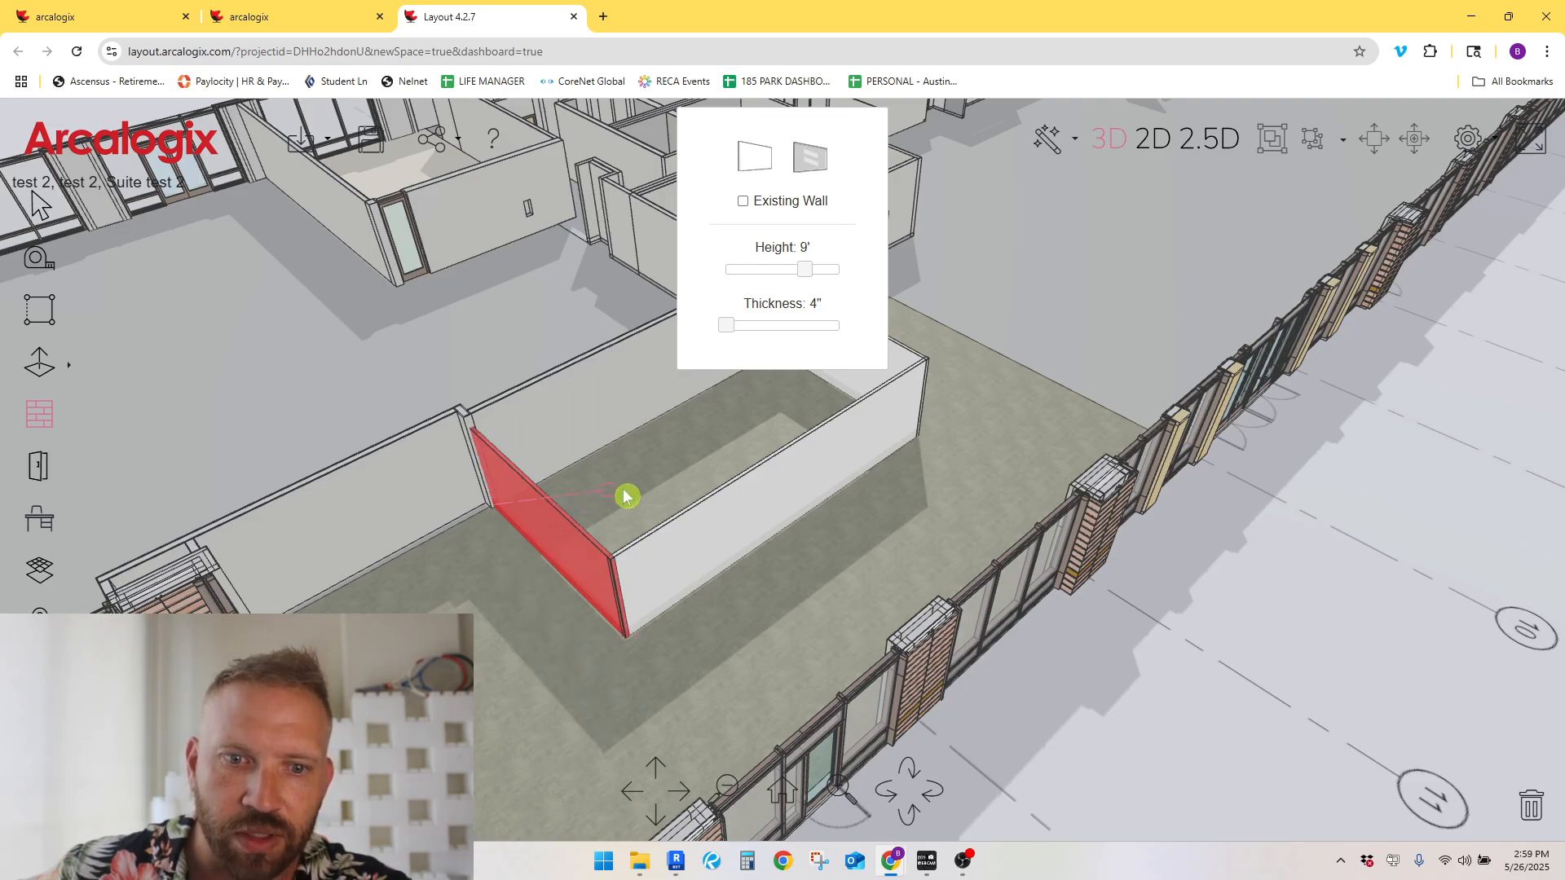
mouse_move(674, 432)
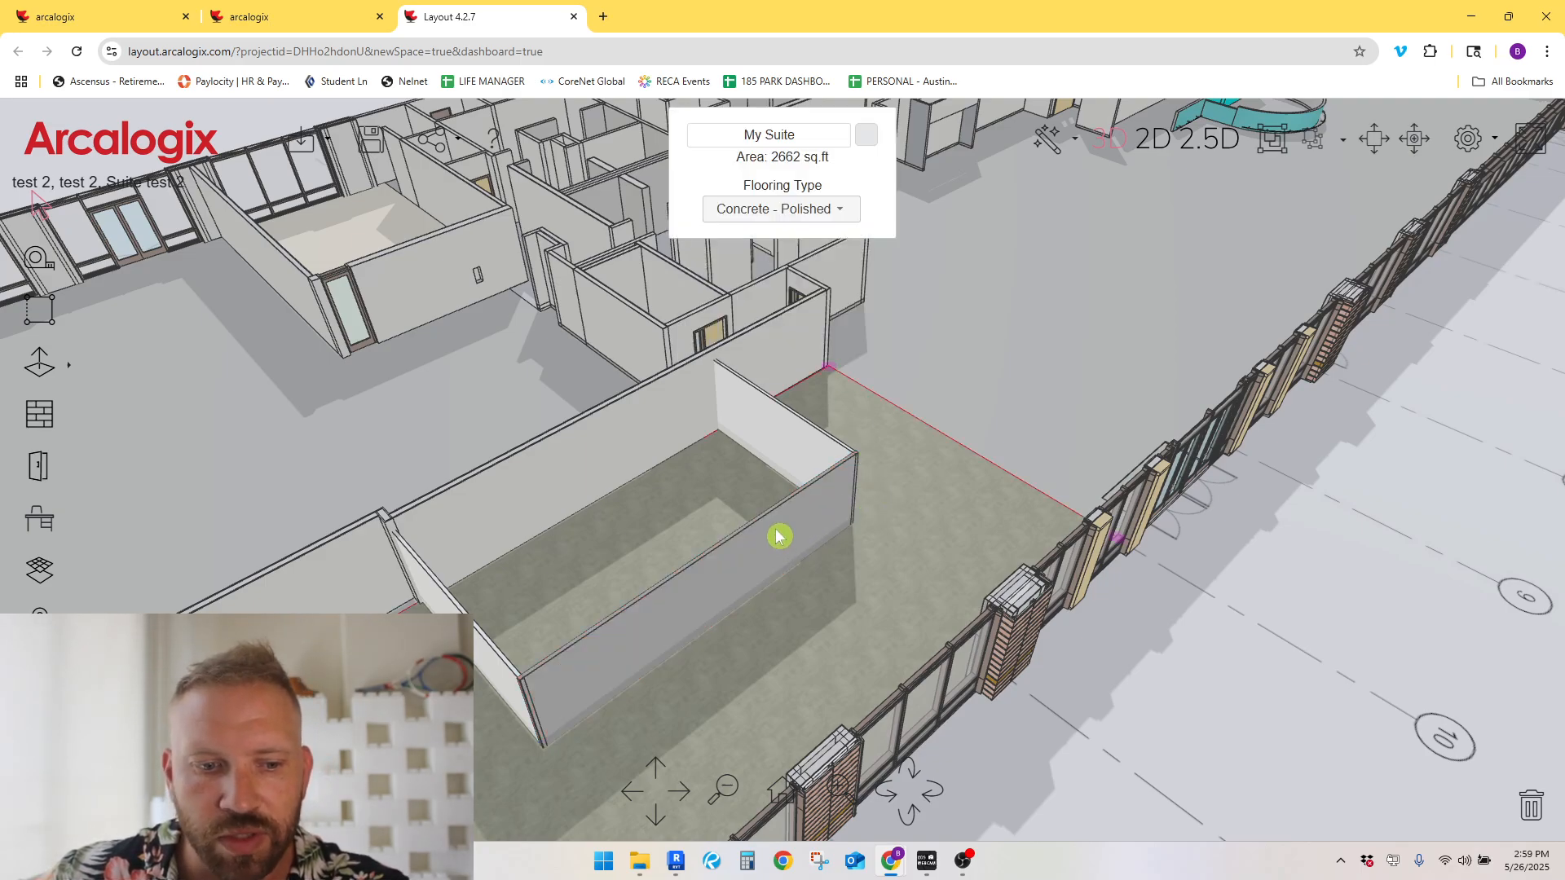
click(778, 536)
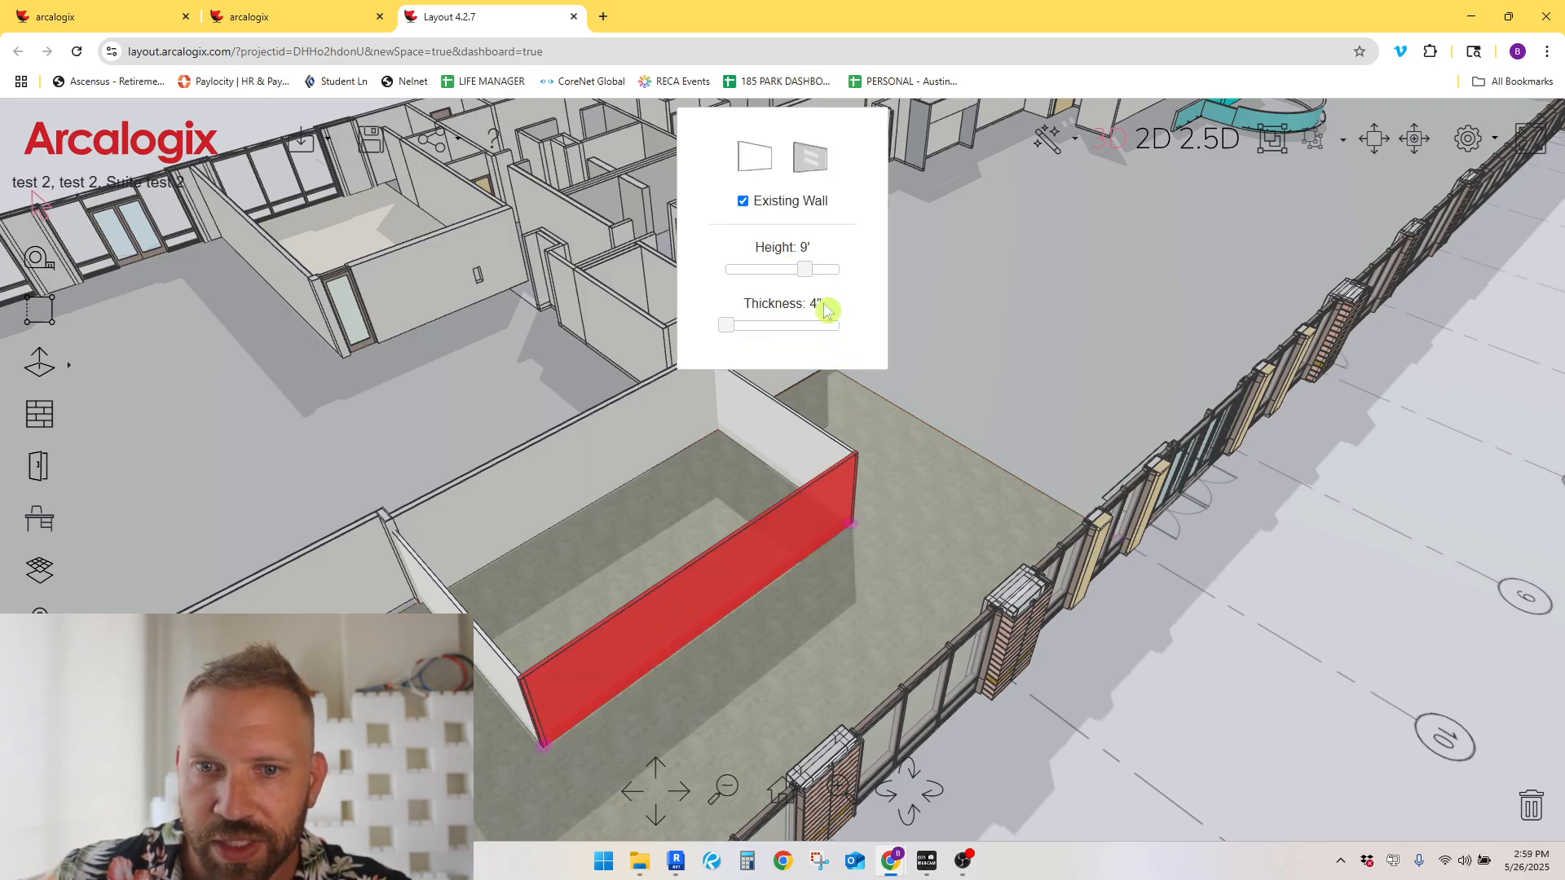
drag(803, 269, 820, 268)
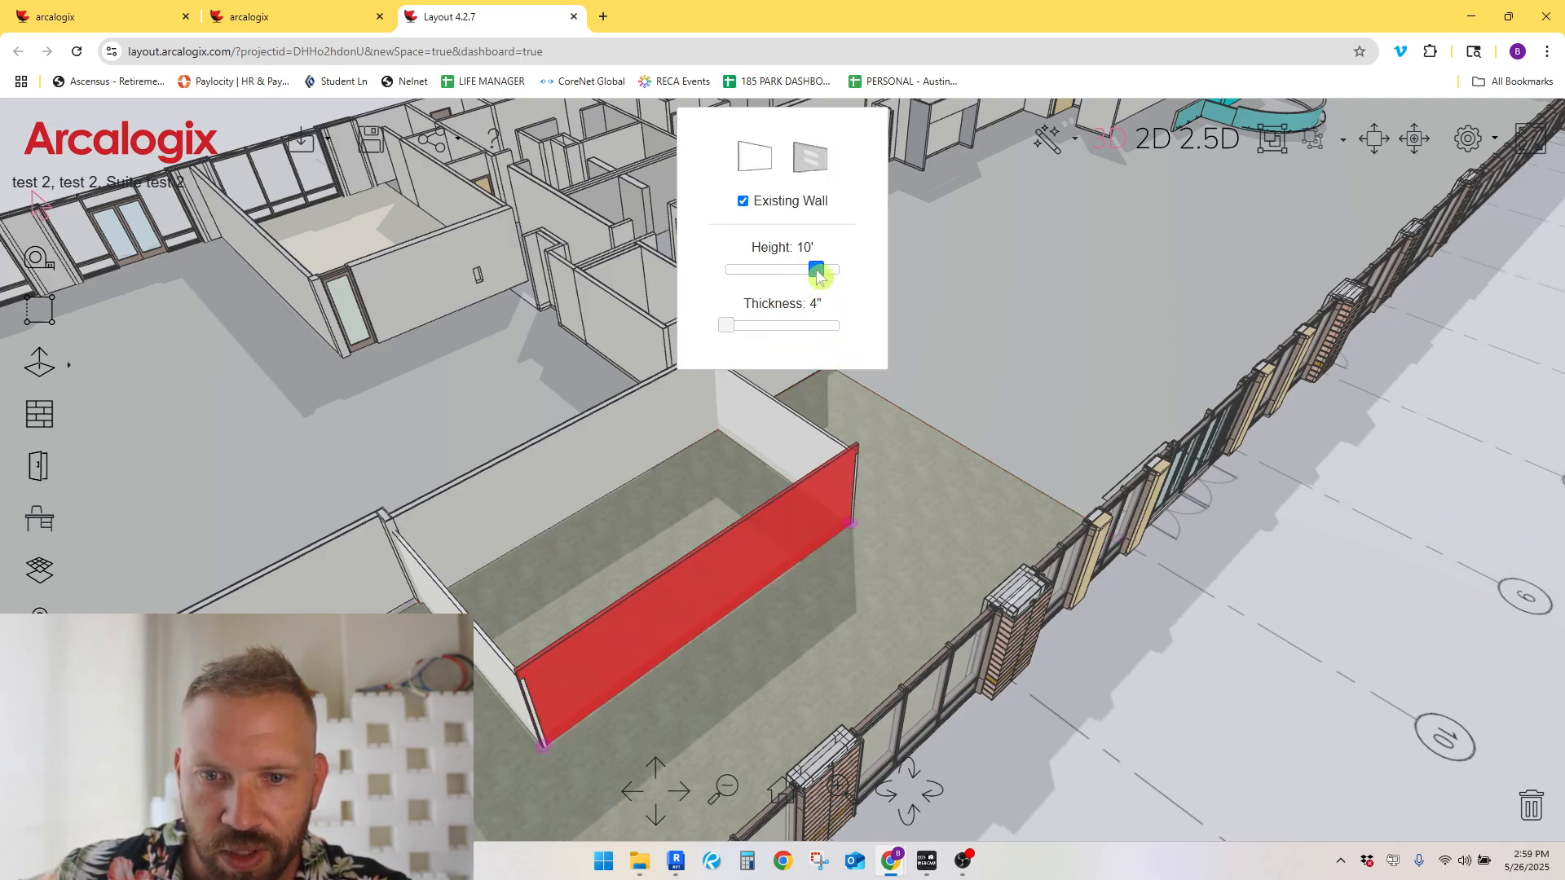
drag(817, 270, 801, 270)
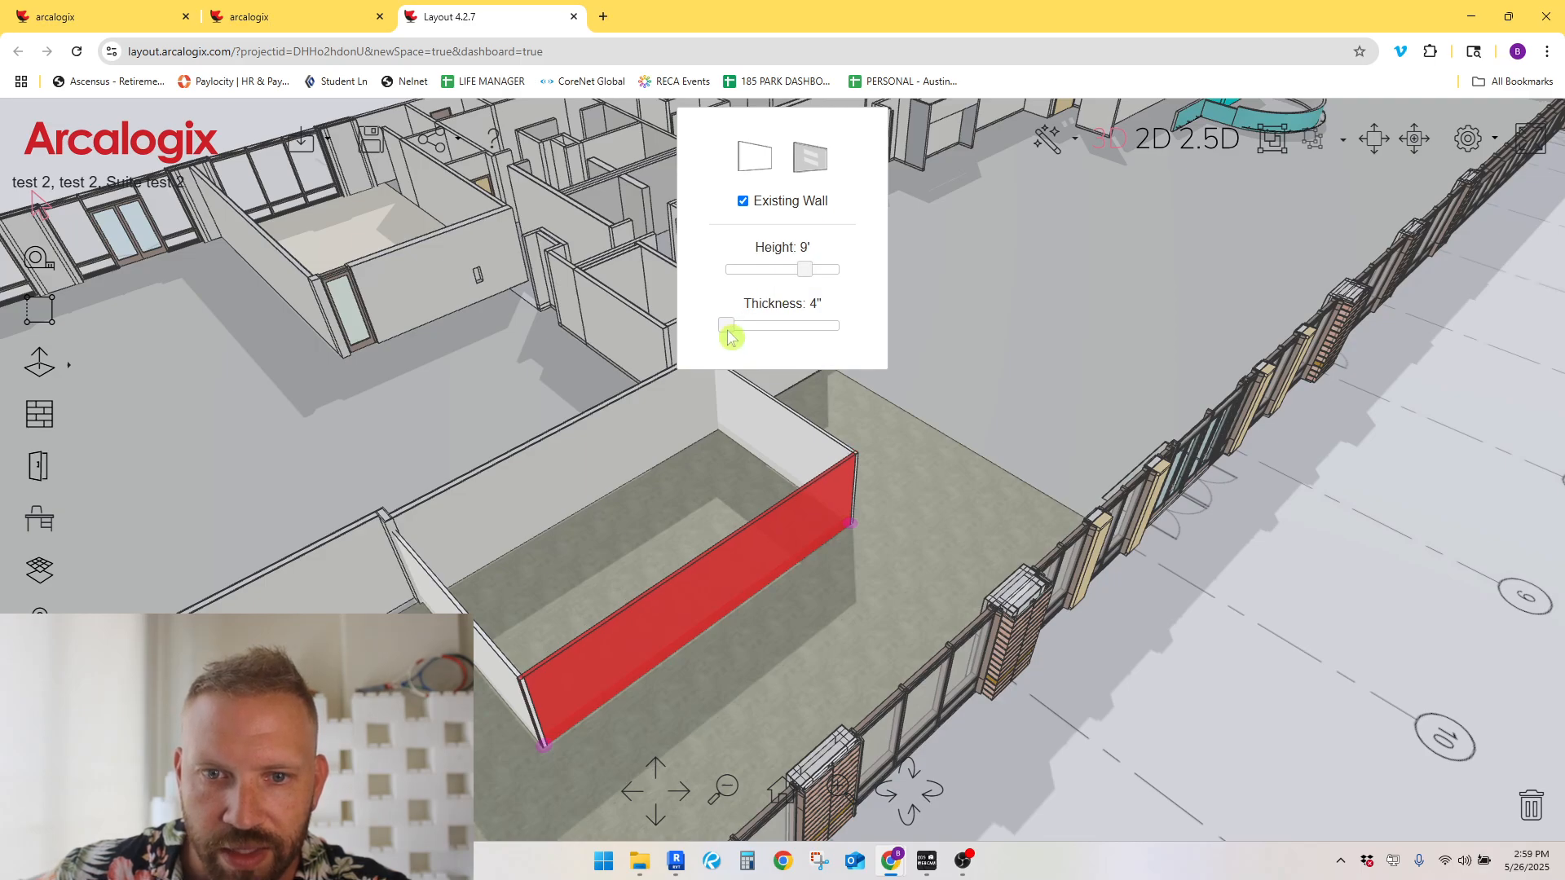
click(810, 157)
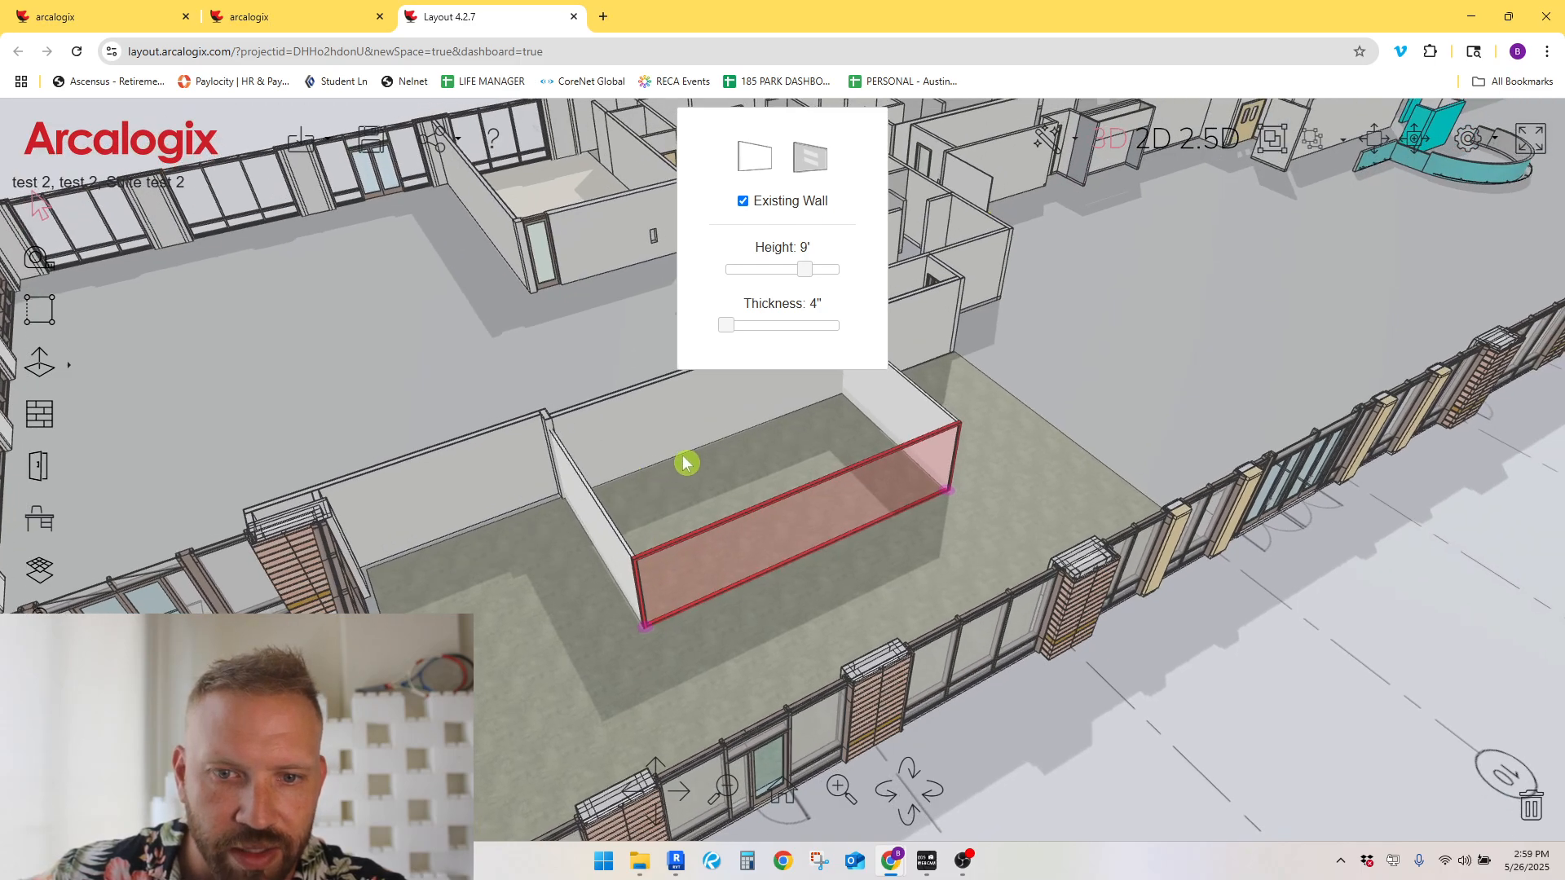
Step: Make the front wall glass and orbit around the suite to view the new rooms
click(742, 200)
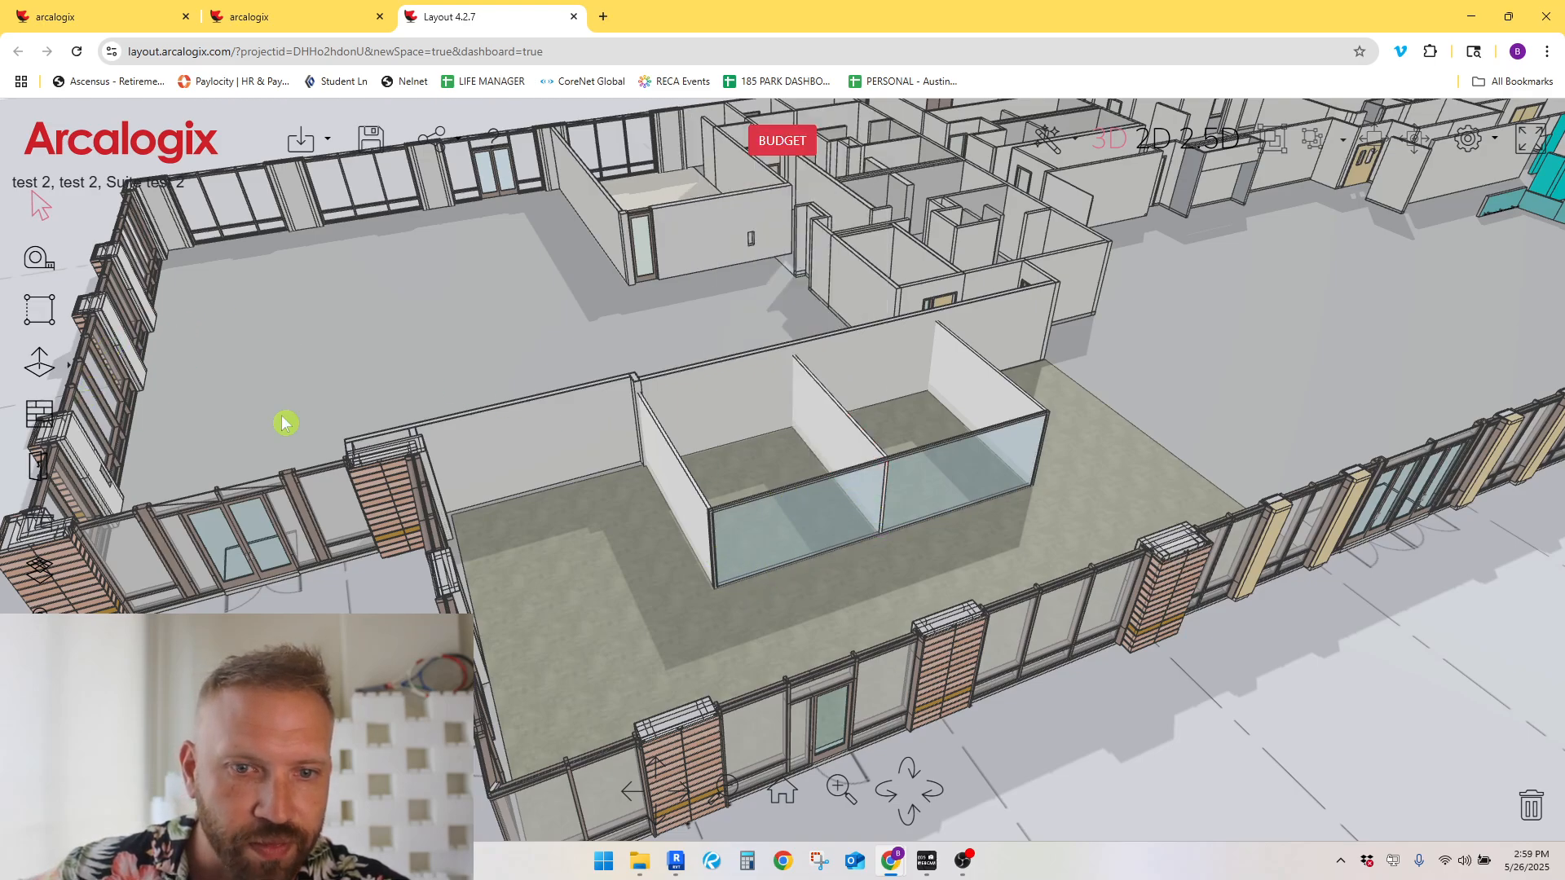
drag(285, 422, 982, 544)
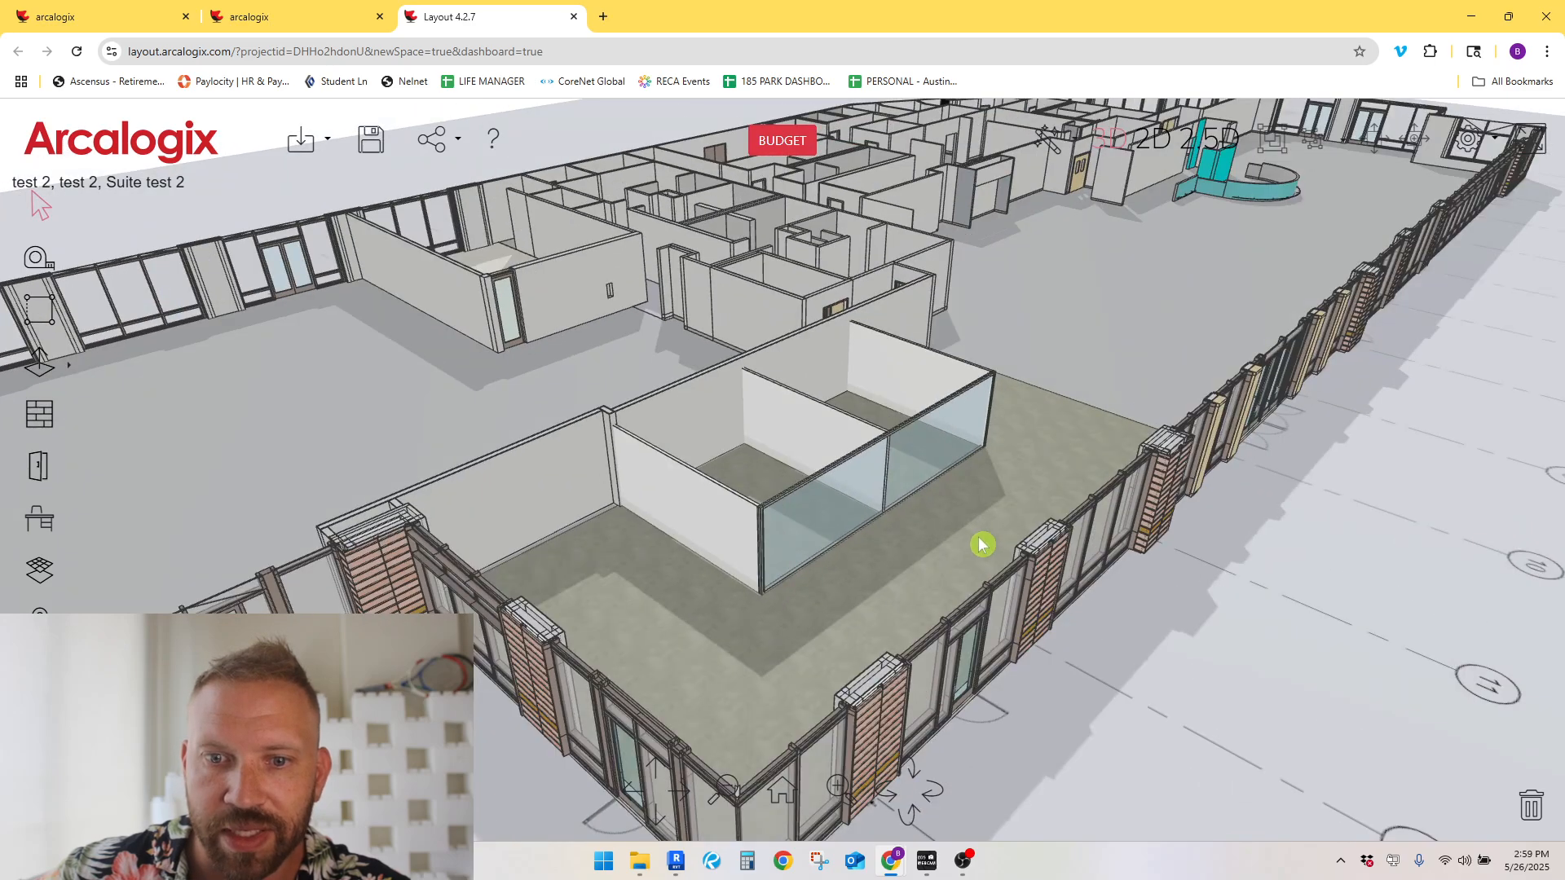
drag(983, 544, 987, 538)
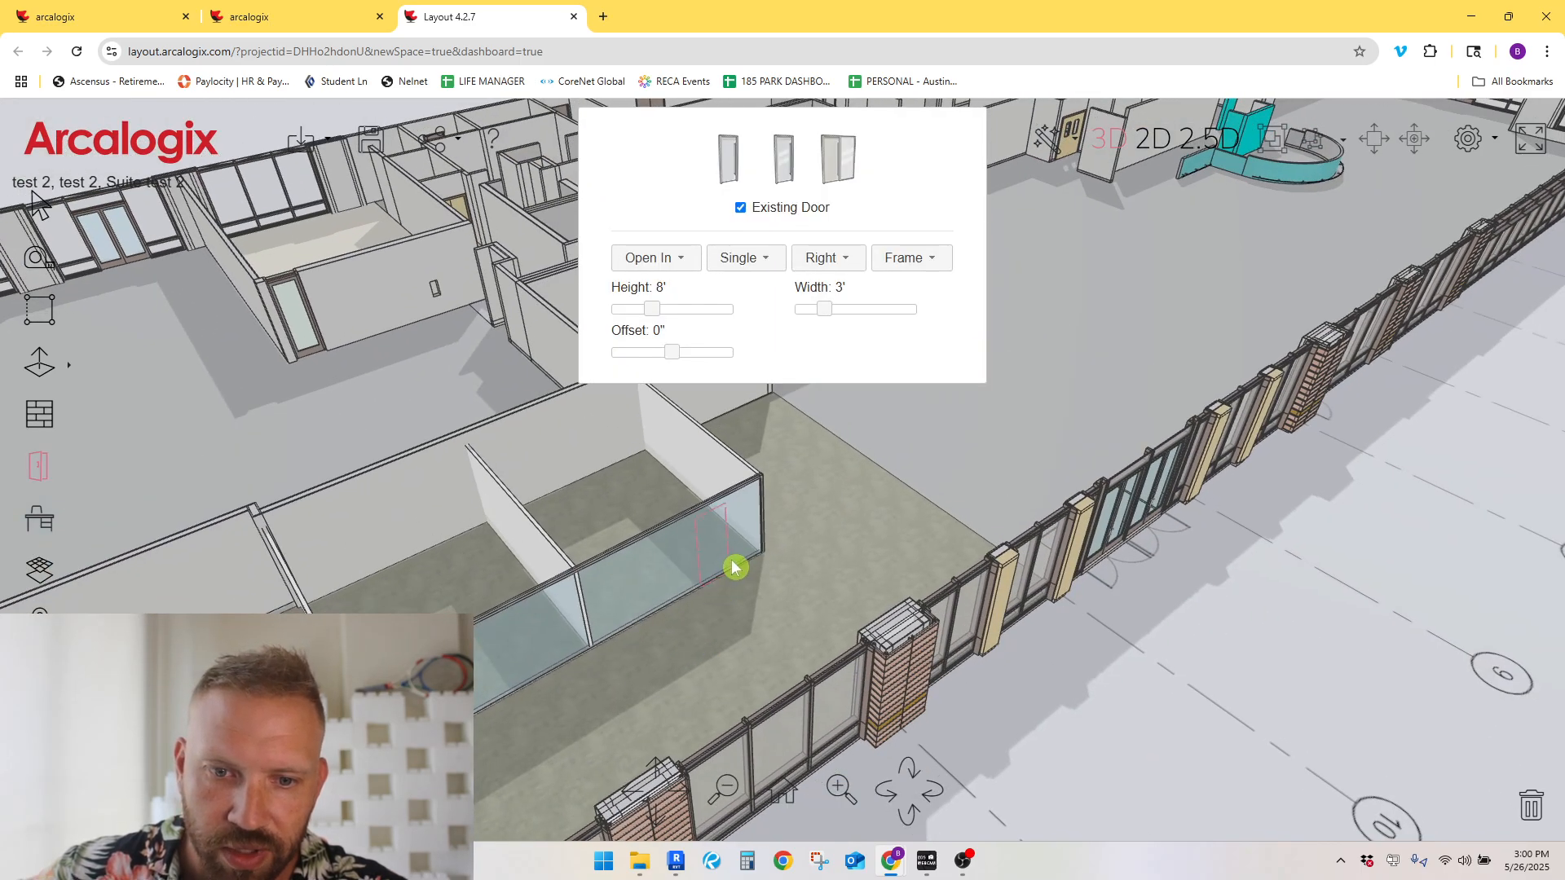
Step: Place an 8' by 3' single door in the room wall and set it to Open Out
click(729, 567)
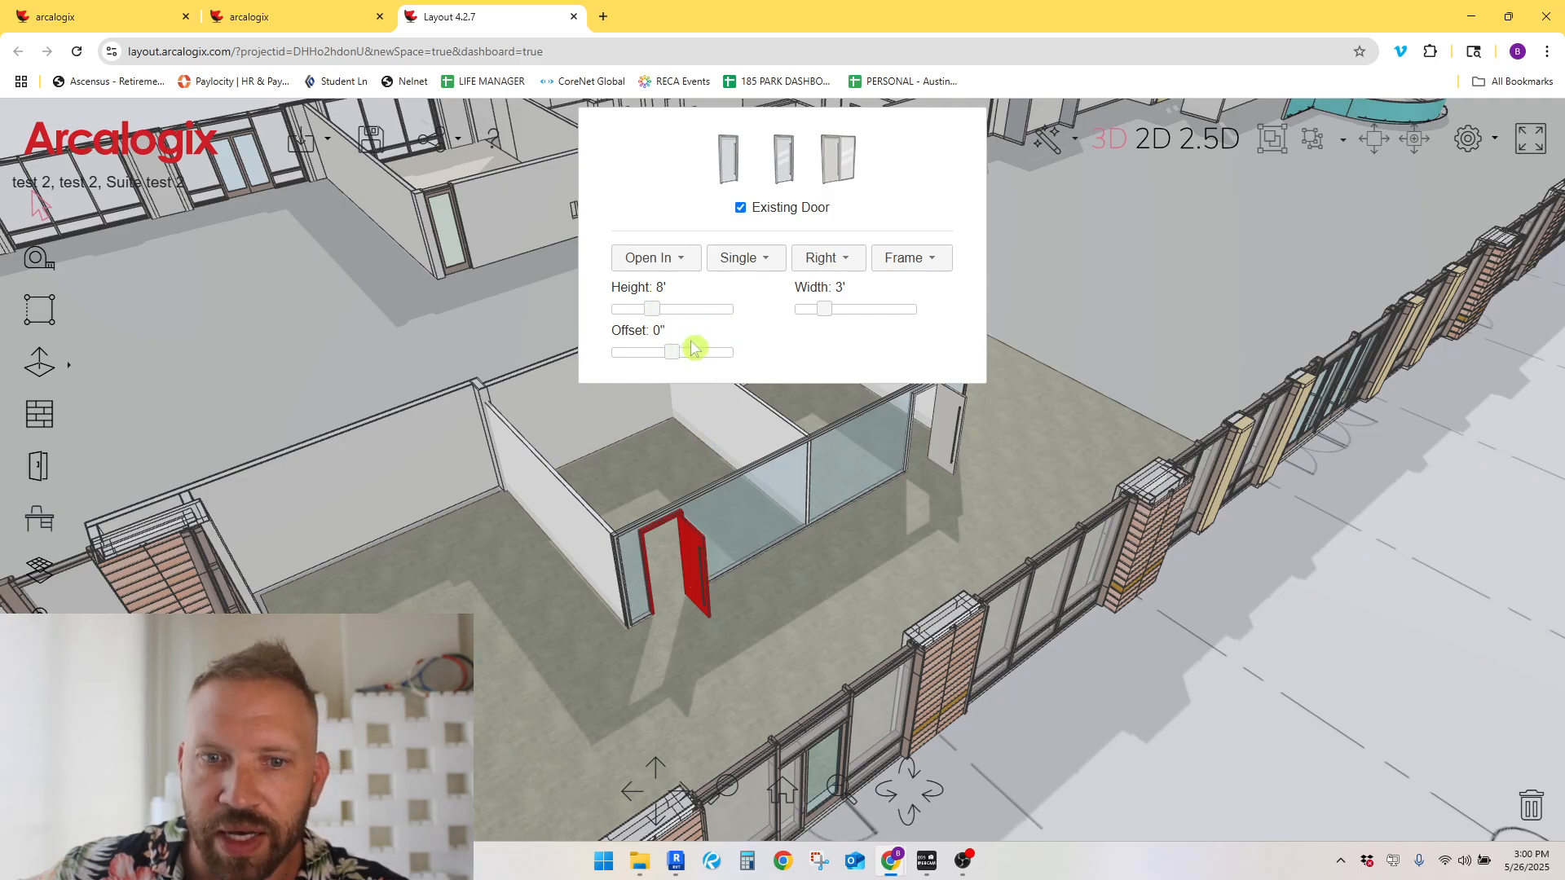
mouse_move(681, 273)
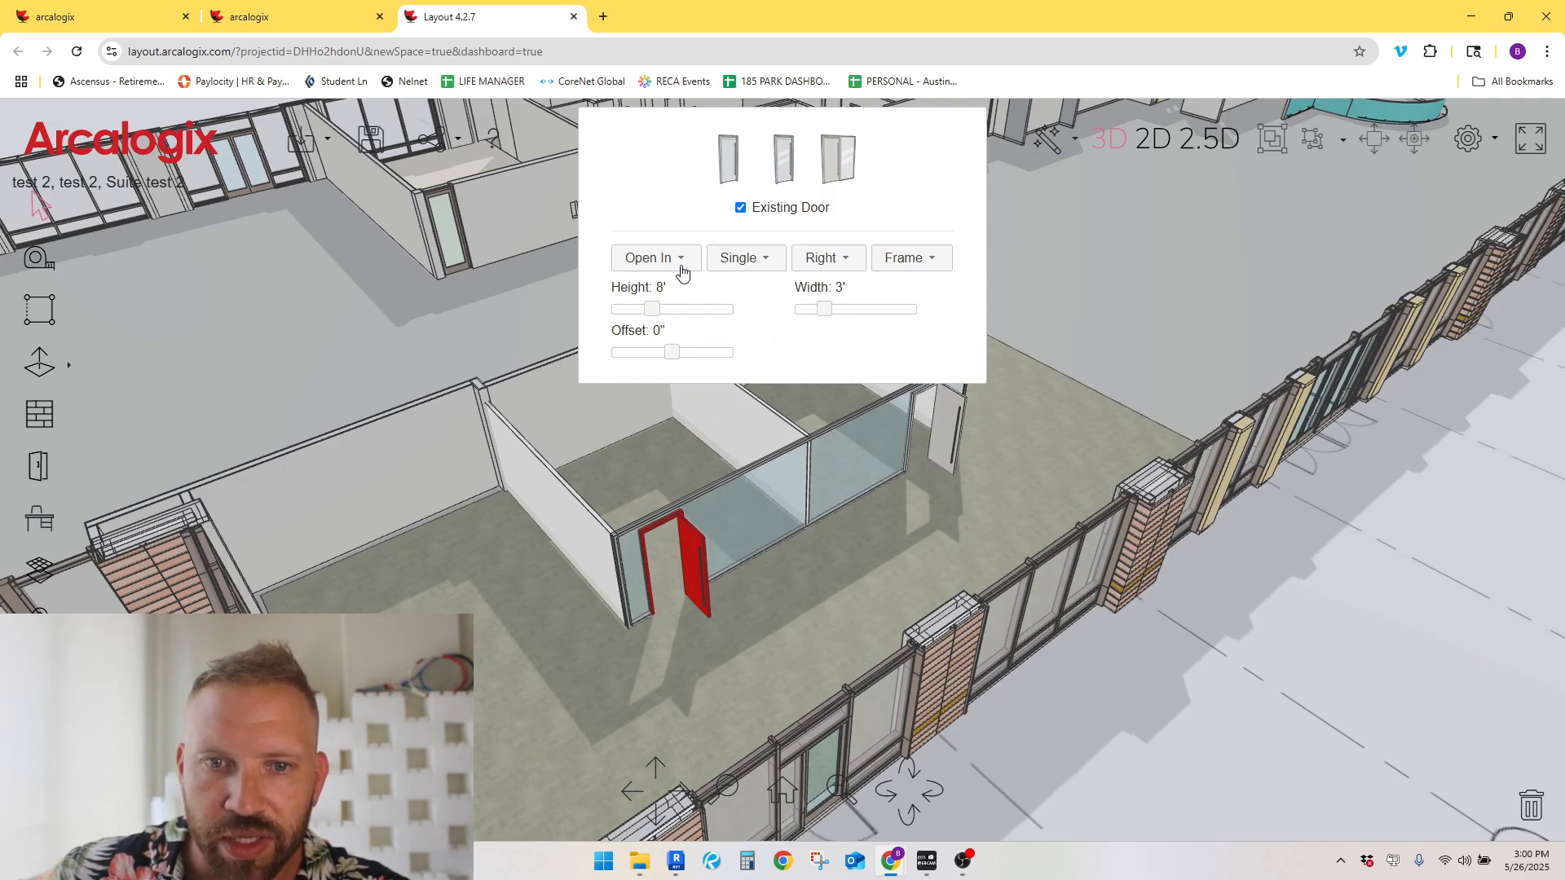
click(655, 258)
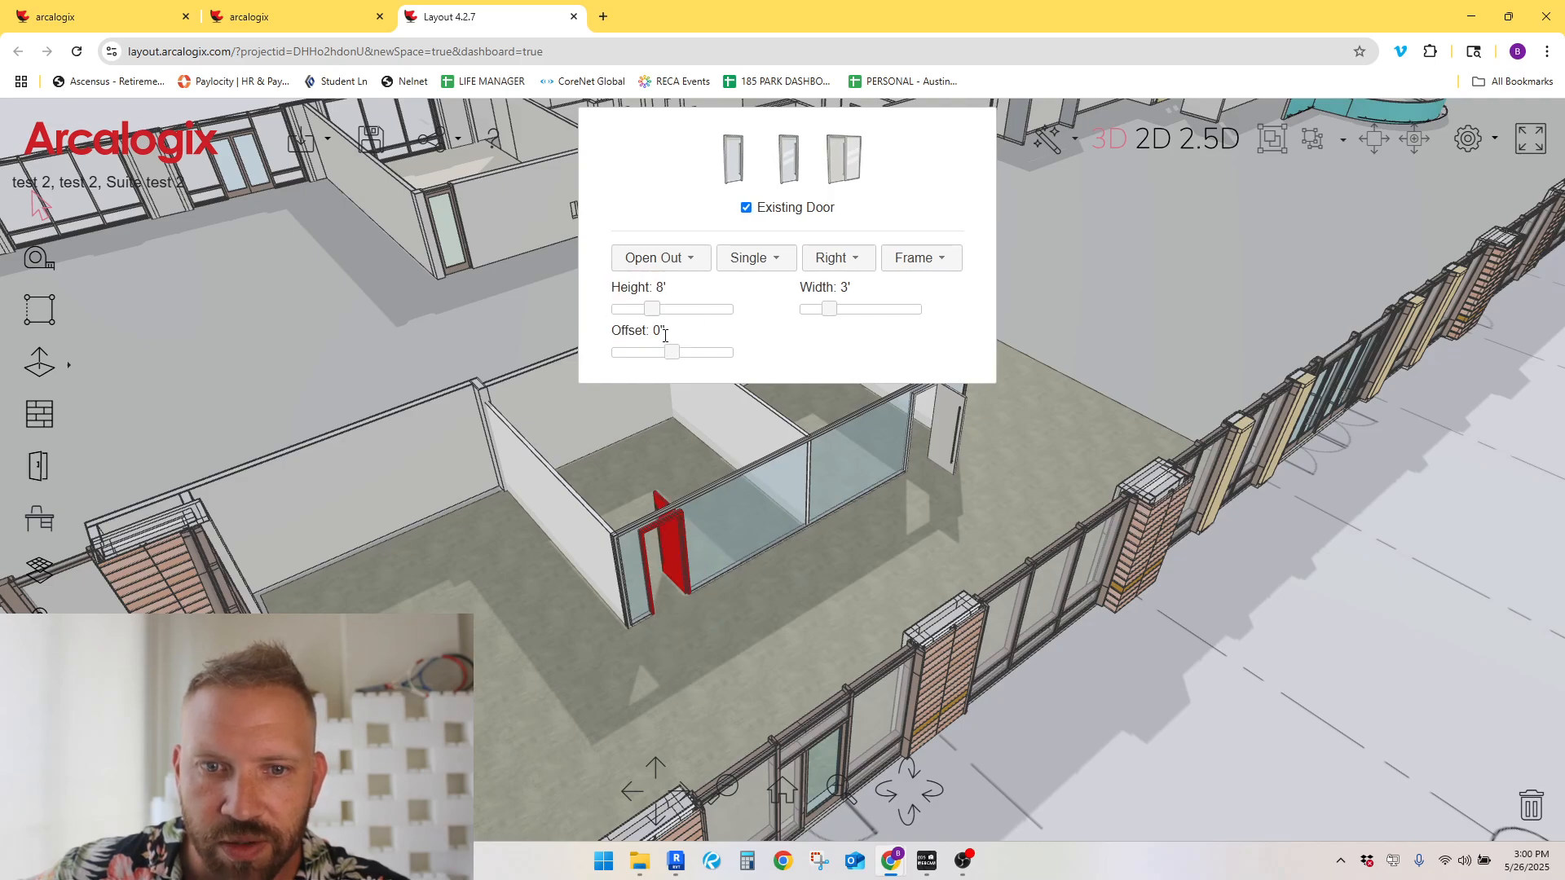
click(653, 257)
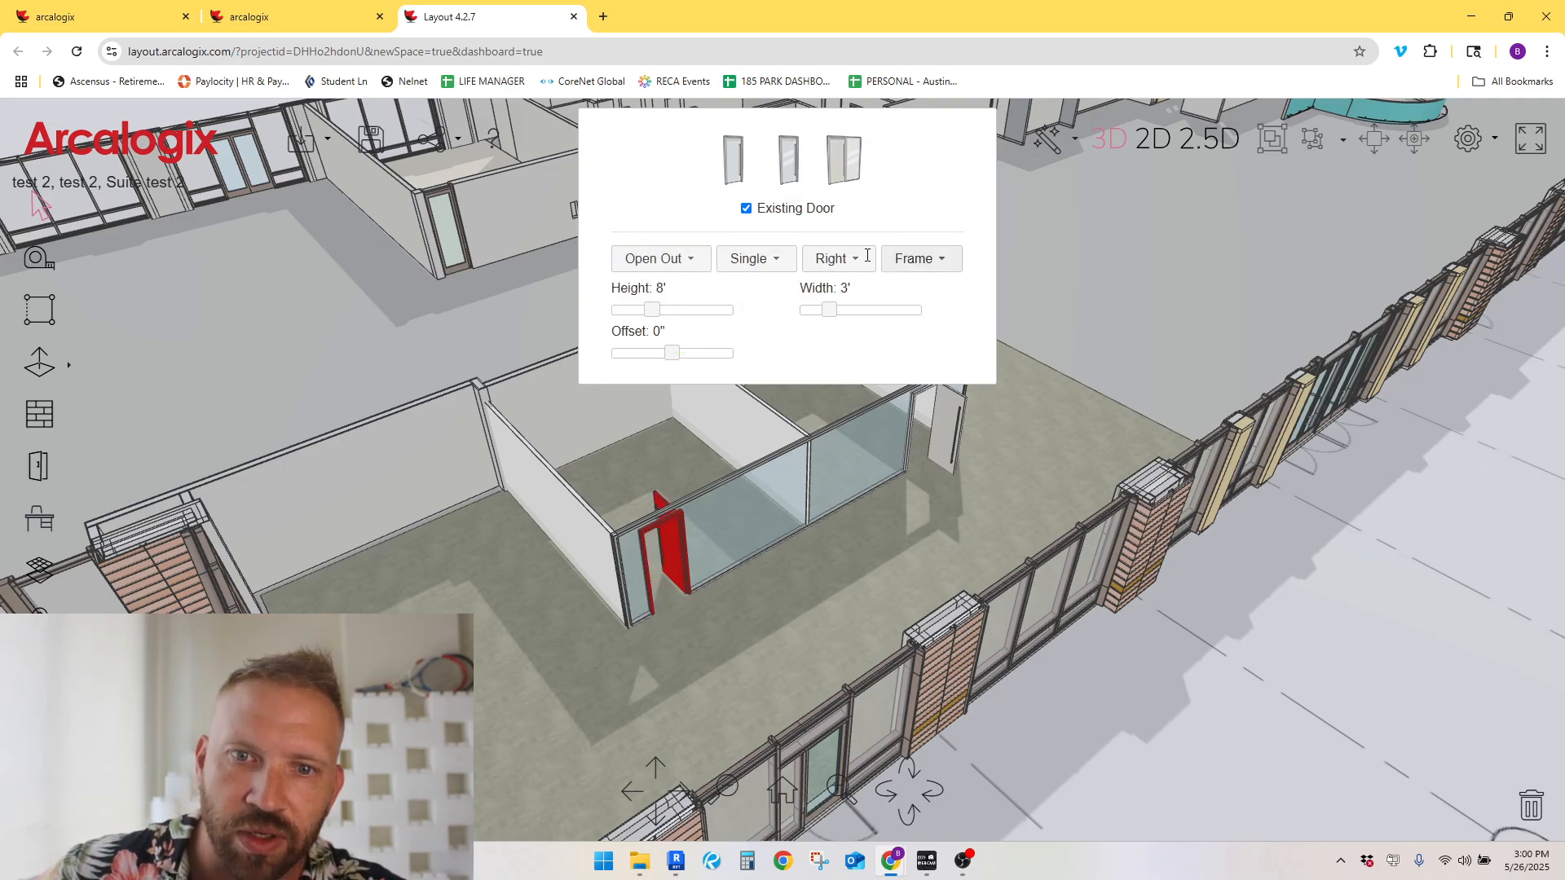
click(787, 160)
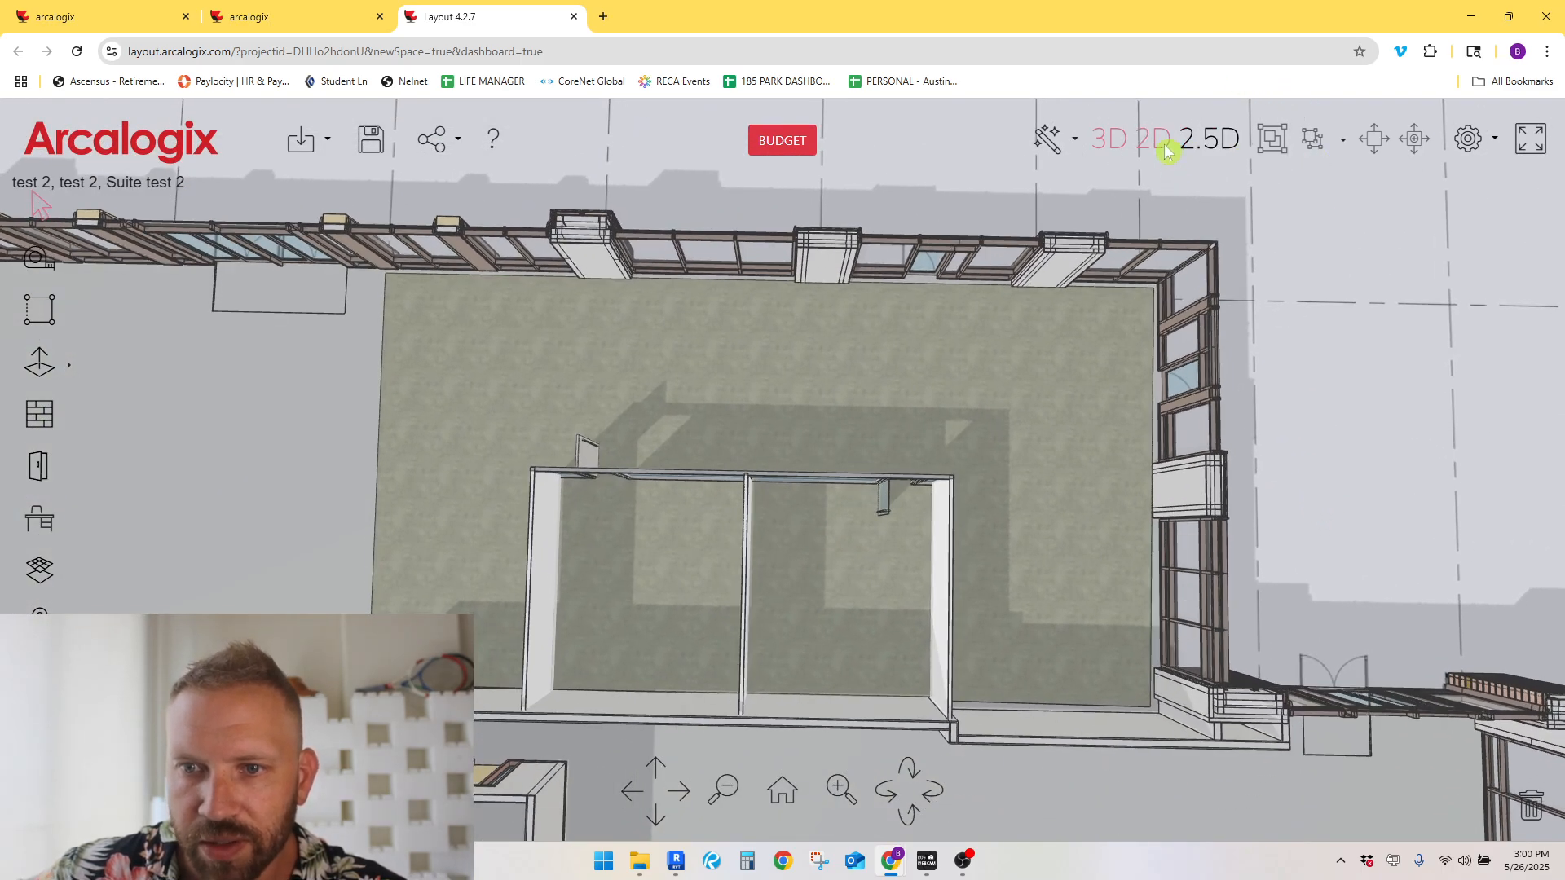
Step: Return to the 2D plan and expand Workstations in the furniture library
click(1154, 138)
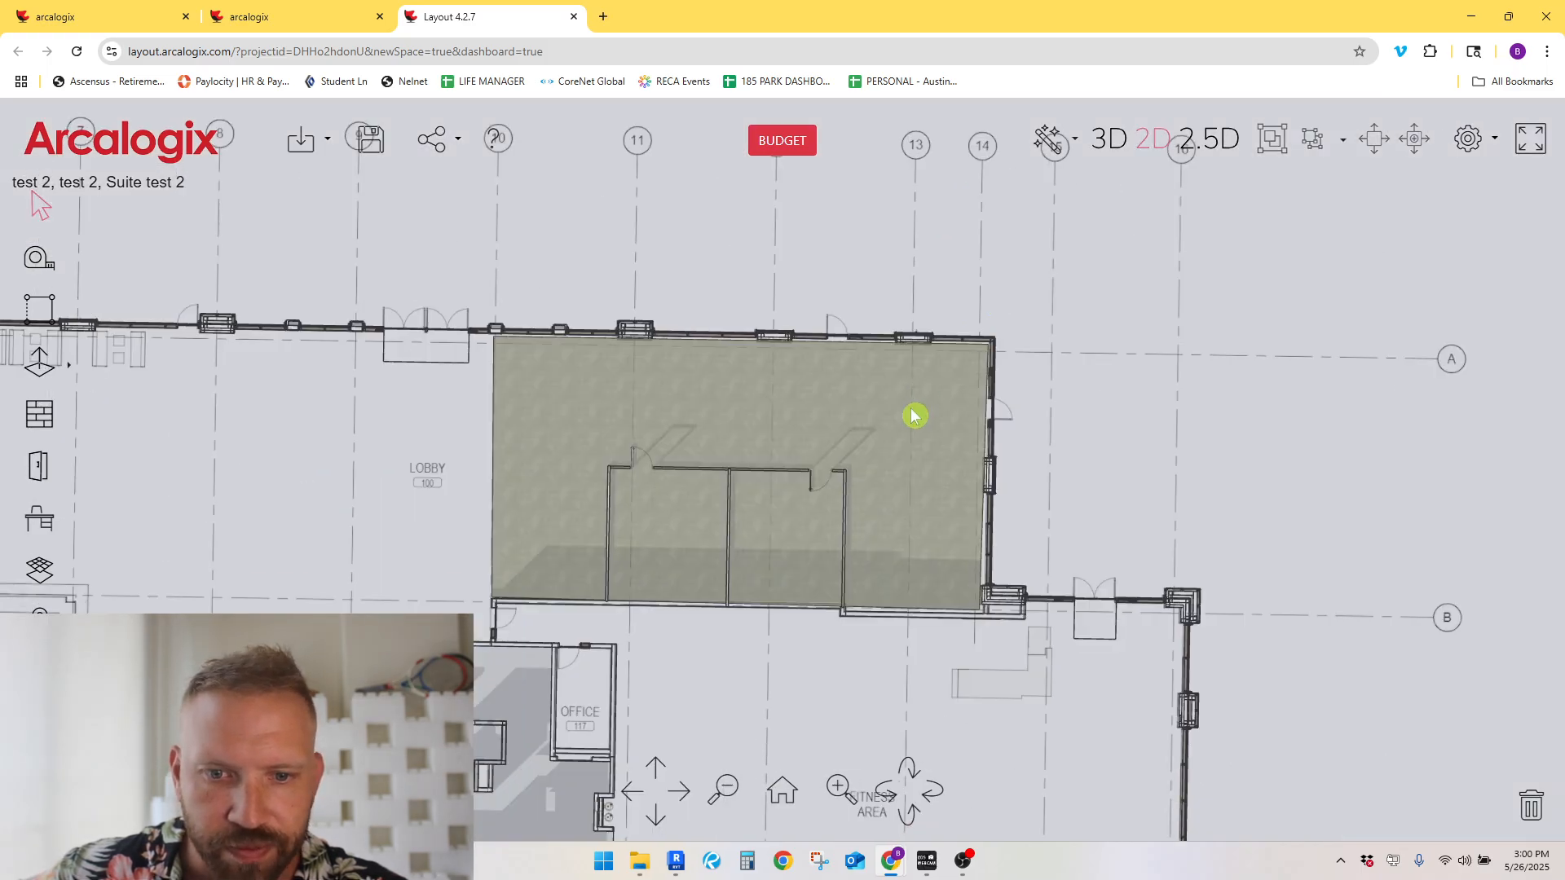
drag(912, 417, 824, 496)
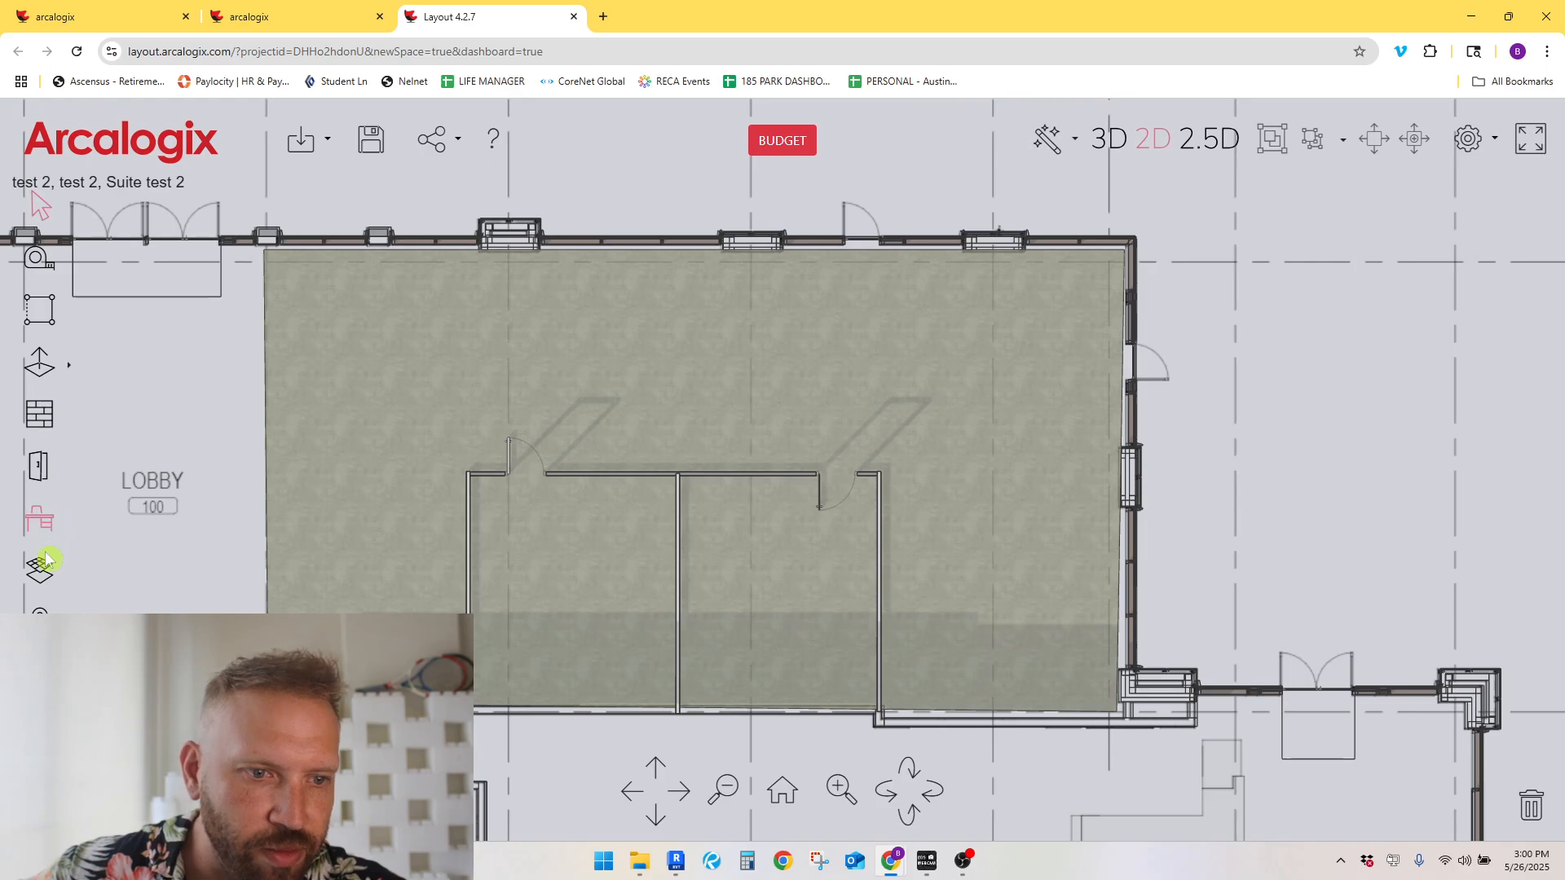
click(40, 567)
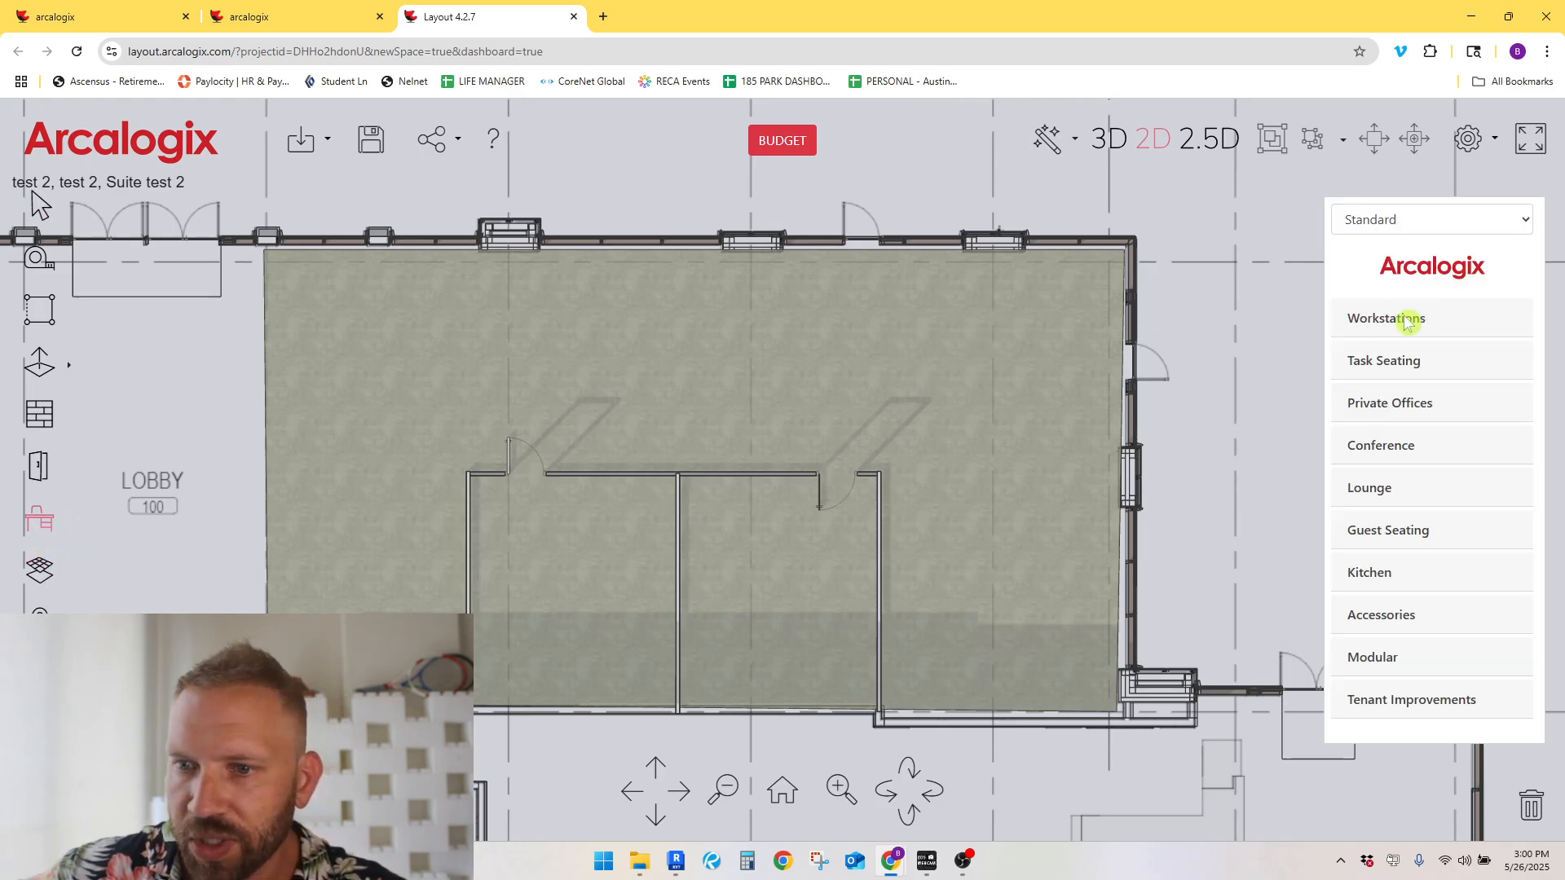
click(1385, 317)
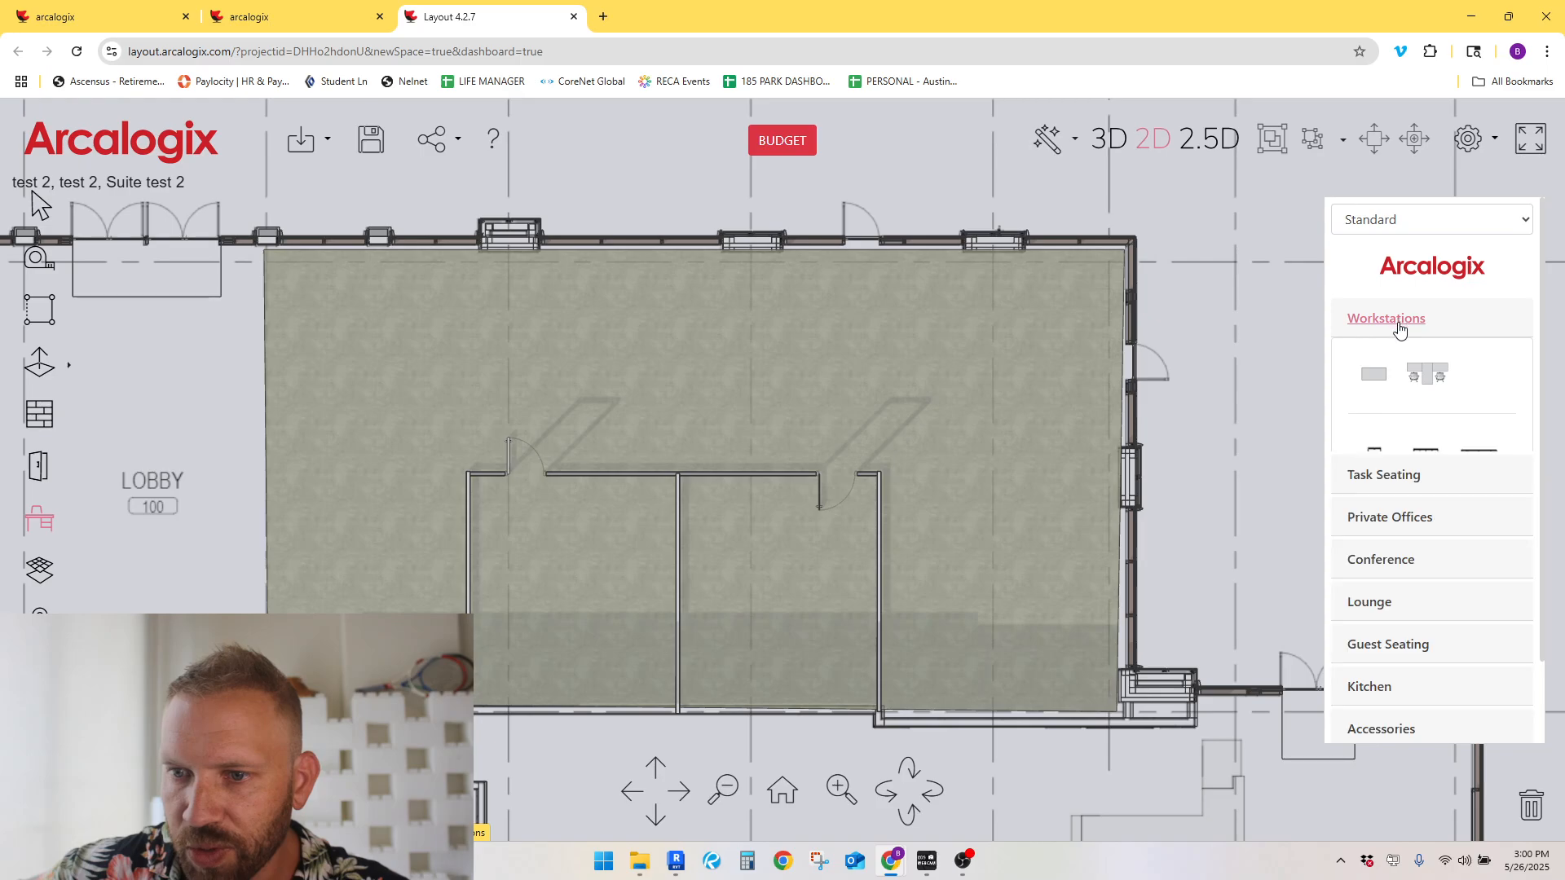
click(1385, 317)
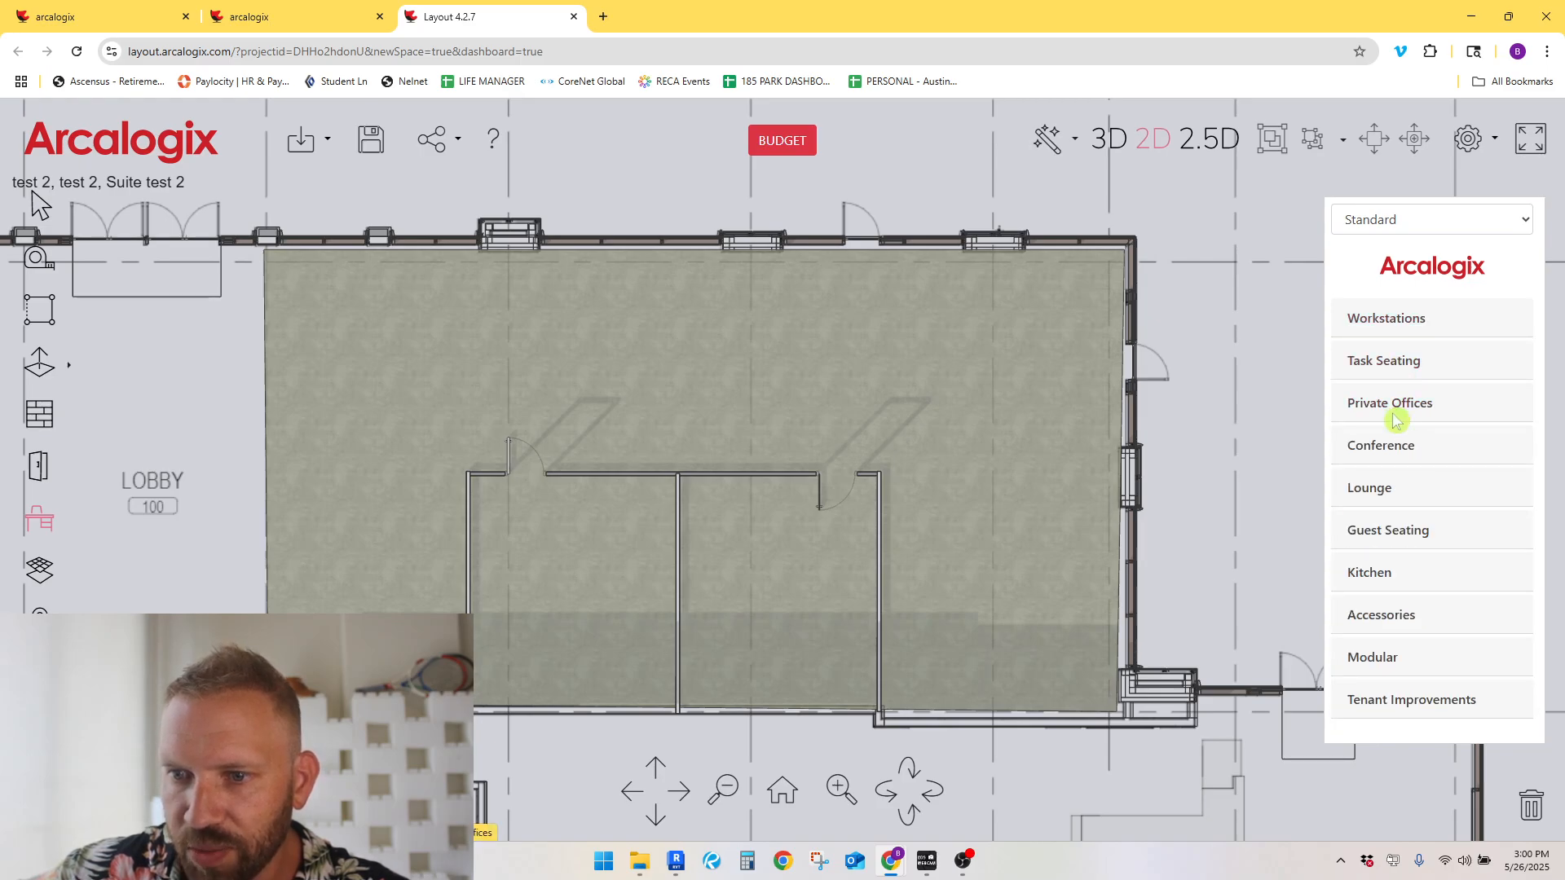
mouse_move(1368, 573)
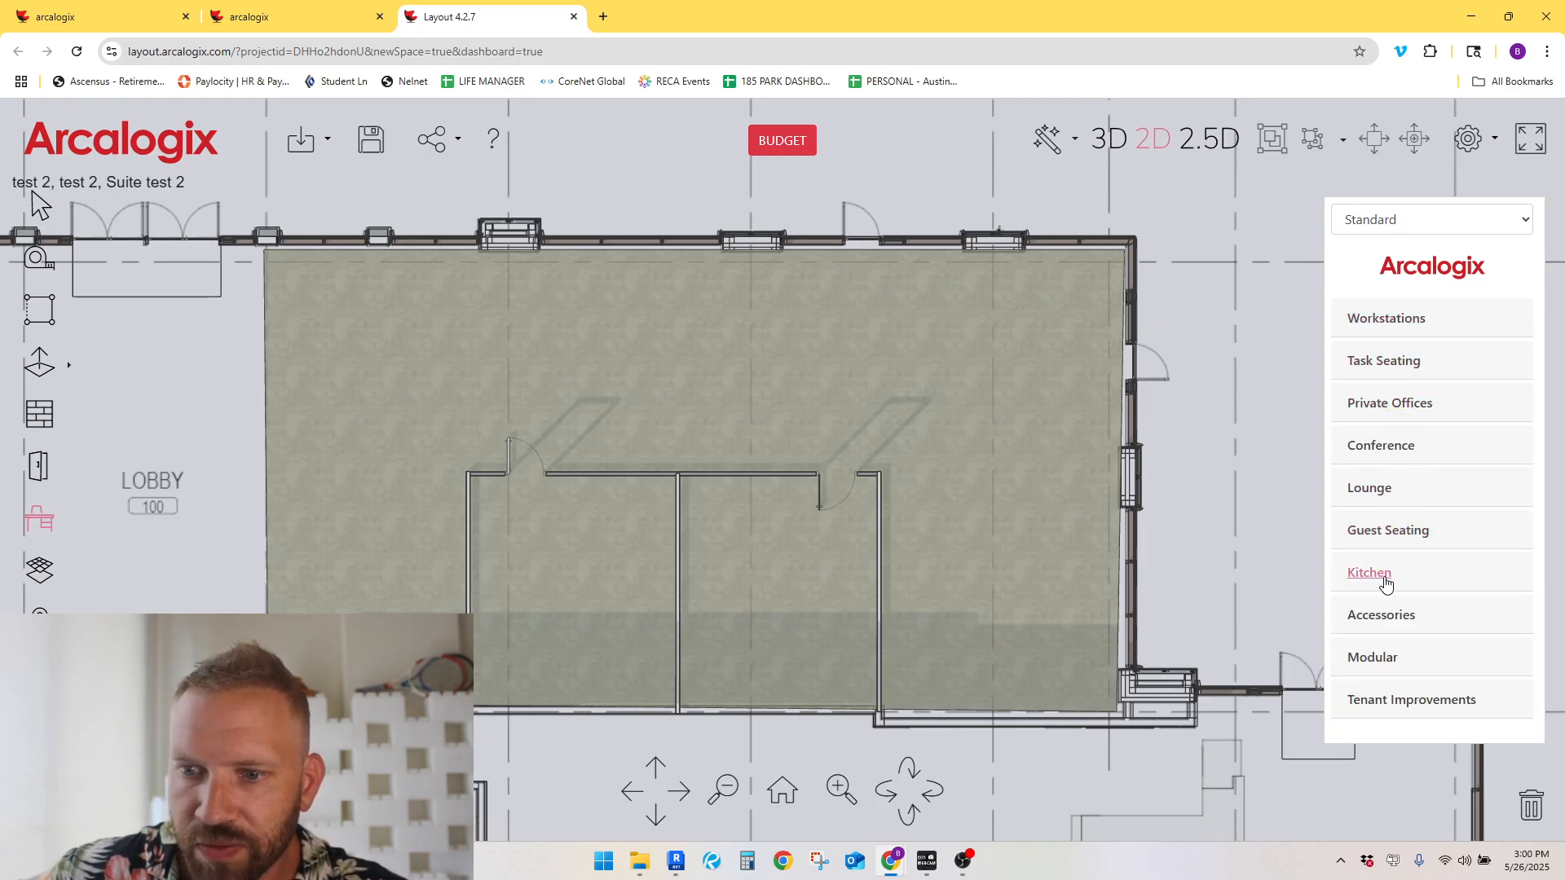
click(1385, 317)
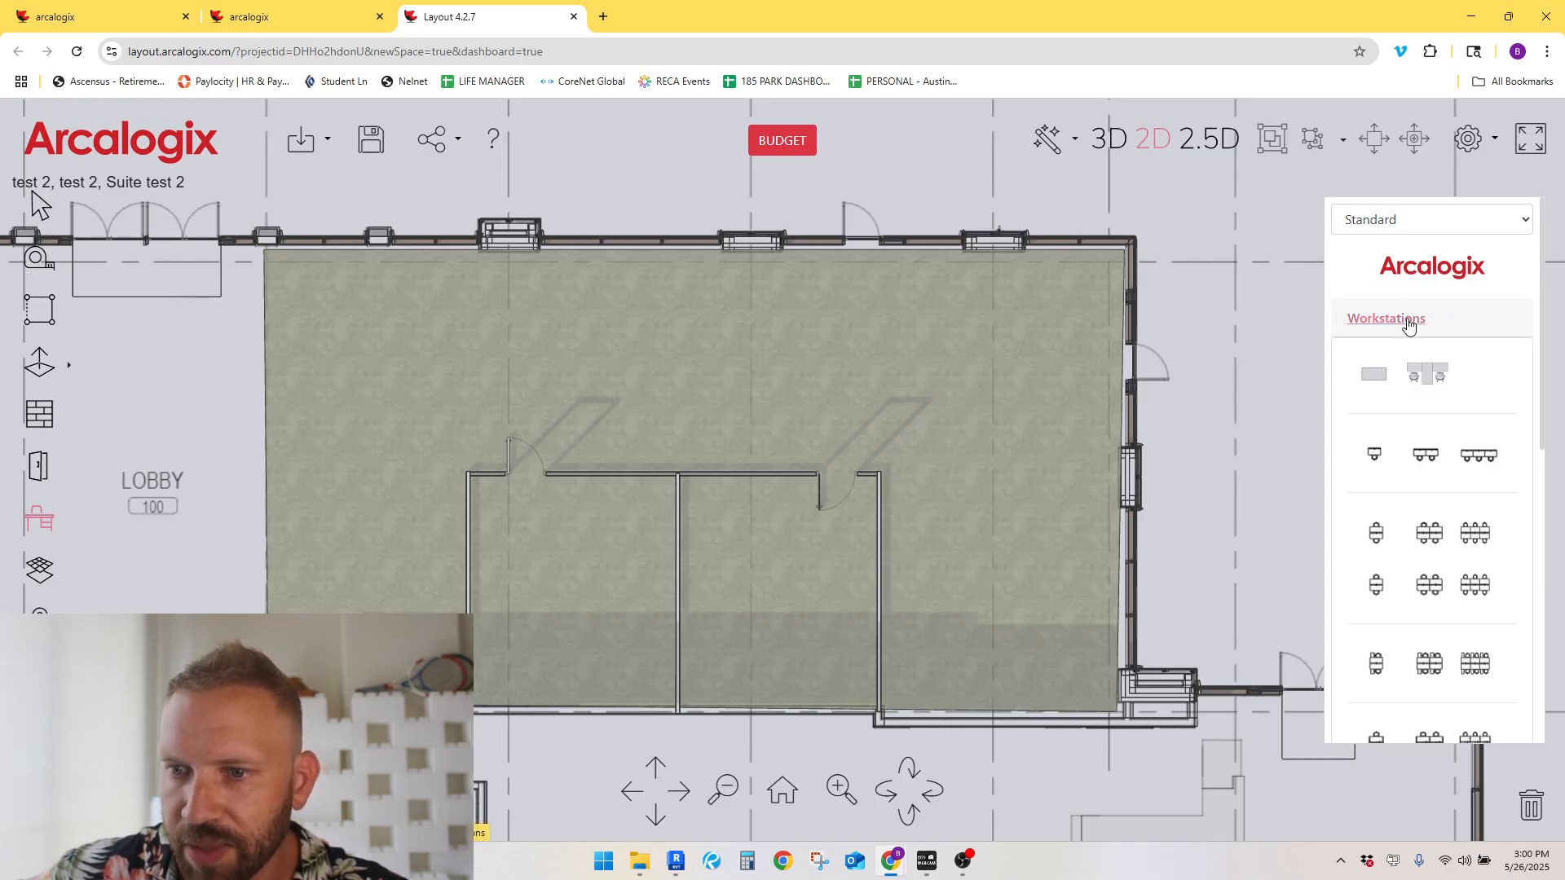
mouse_move(1018, 458)
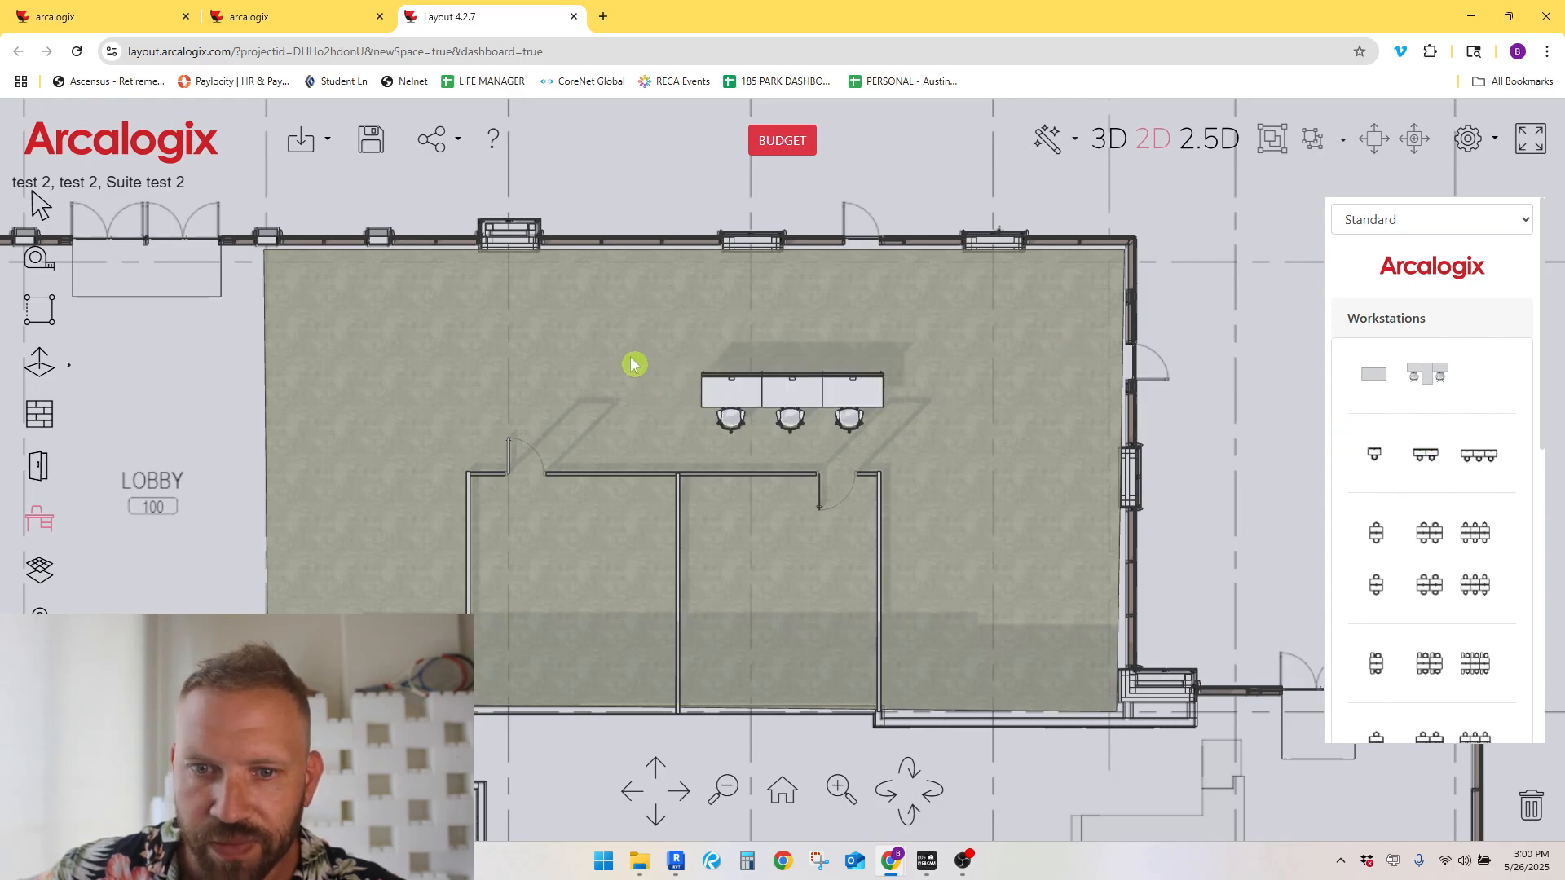
Step: Place the 3-seat workstation bench, rotated vertically against the lower partition wall
drag(788, 400, 574, 289)
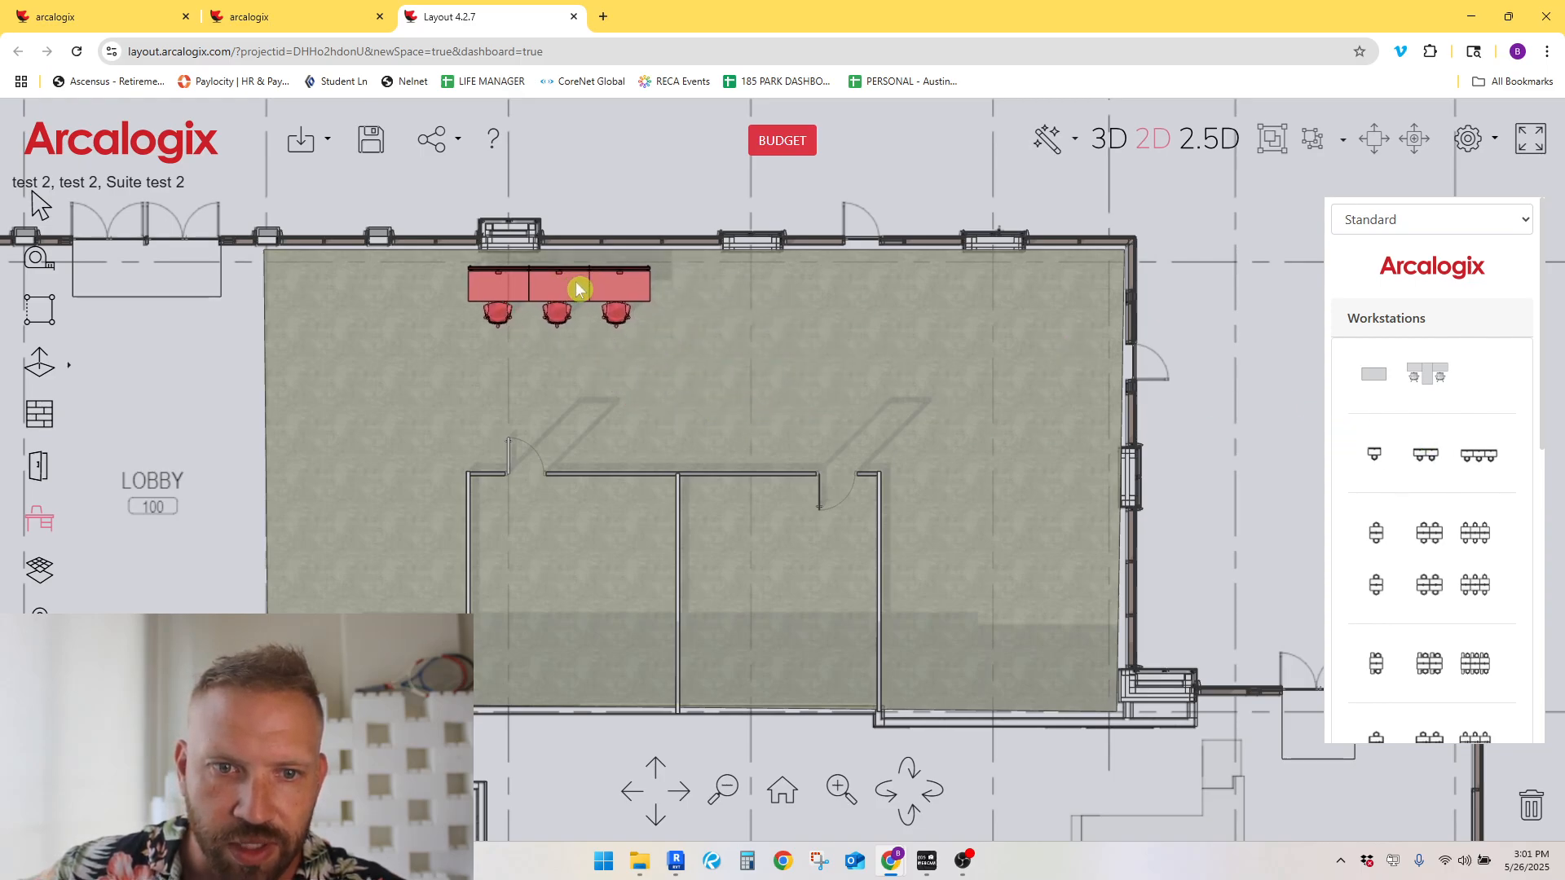
drag(574, 289, 983, 589)
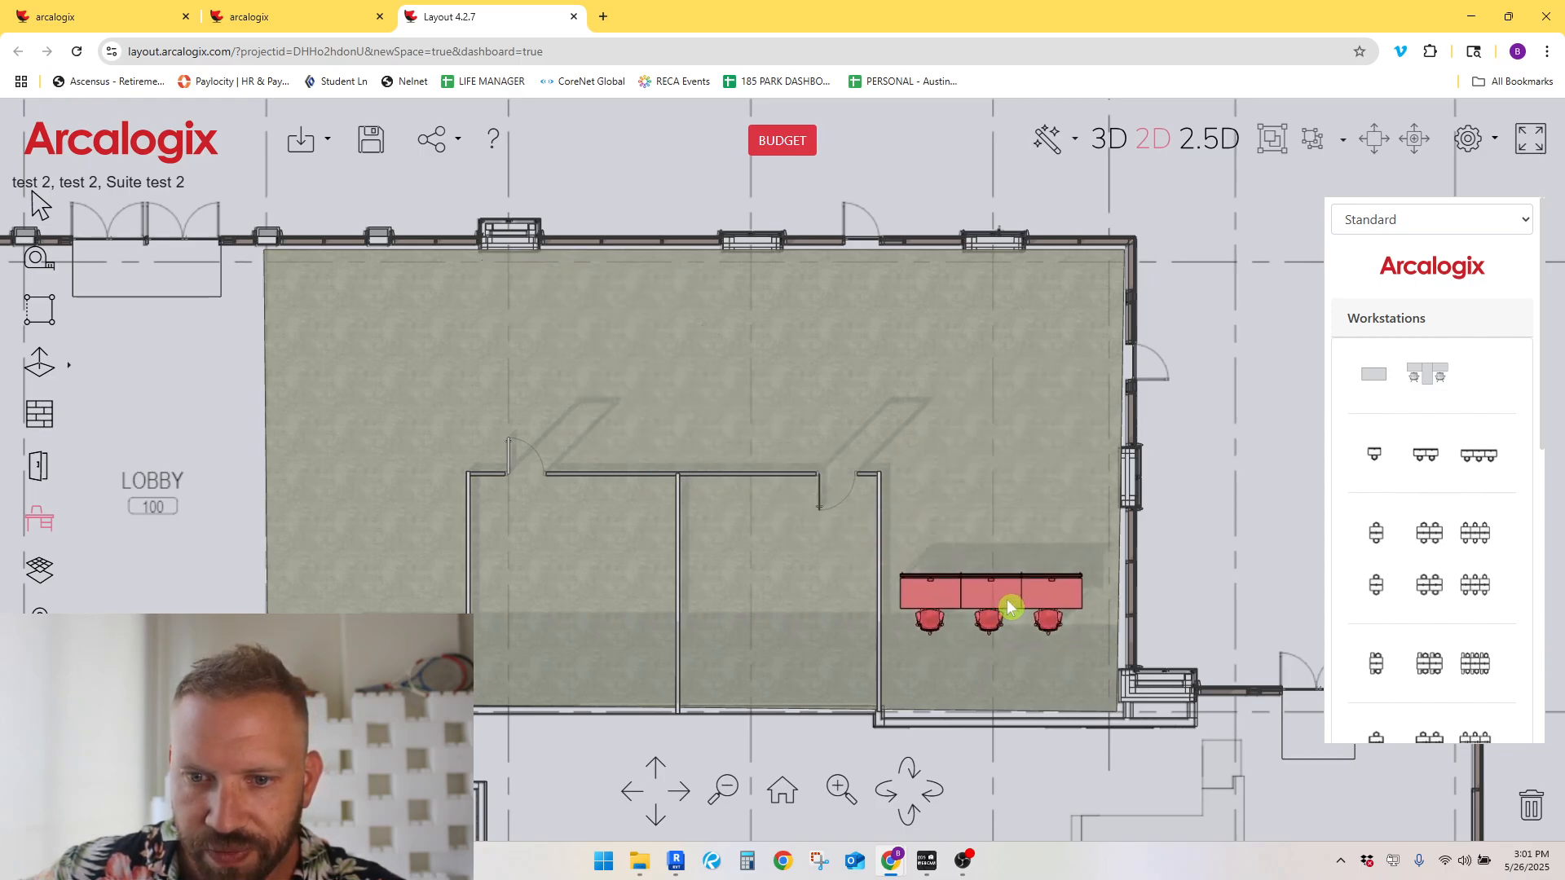
drag(1008, 607, 1028, 672)
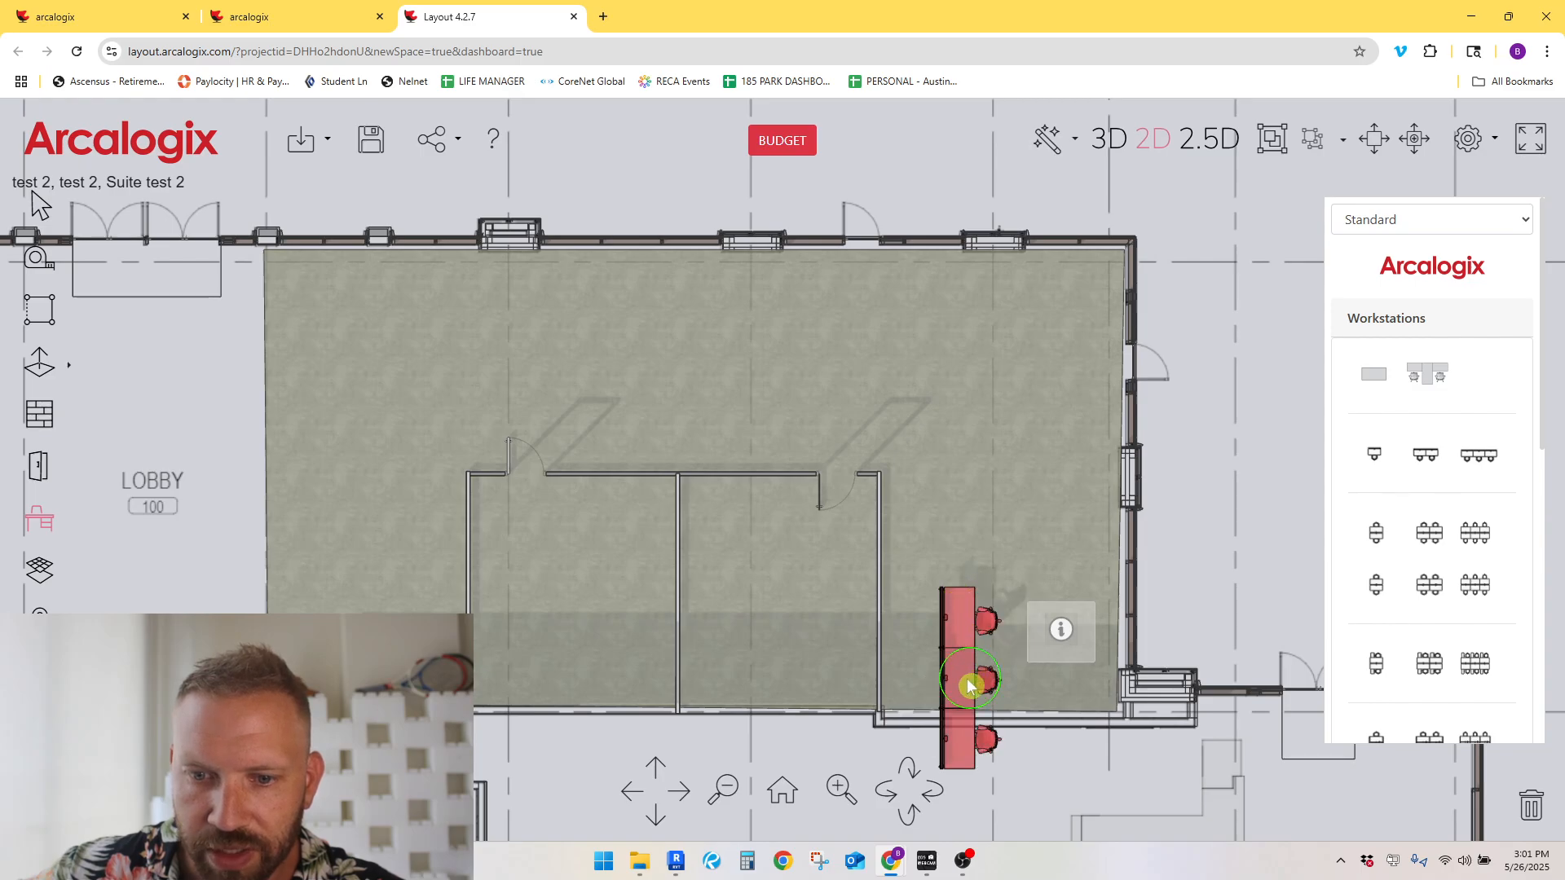
drag(968, 683, 907, 624)
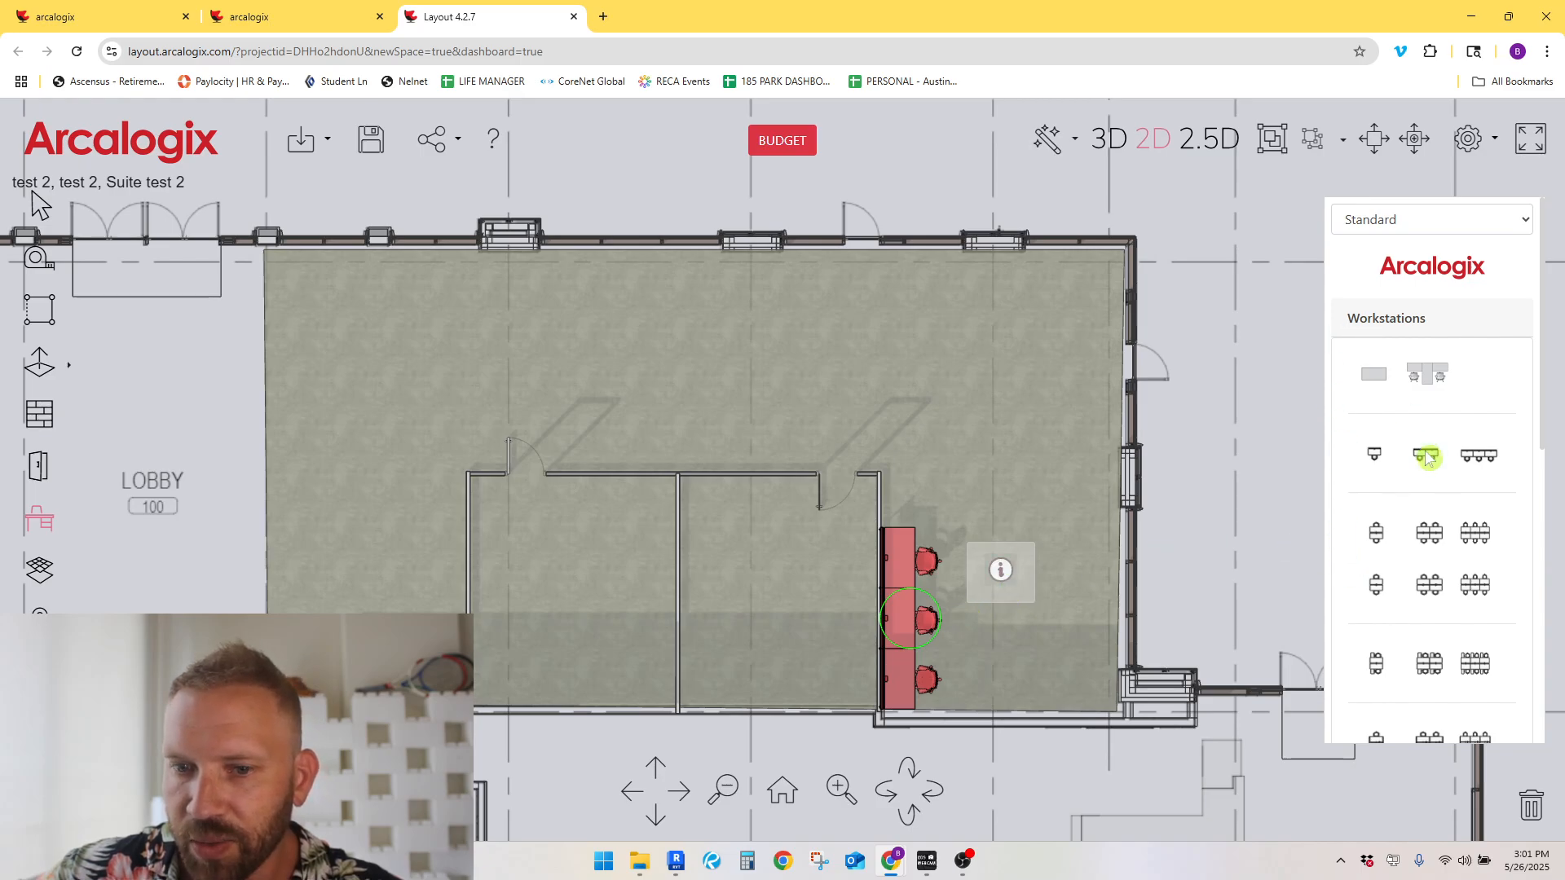
scroll(down, 3)
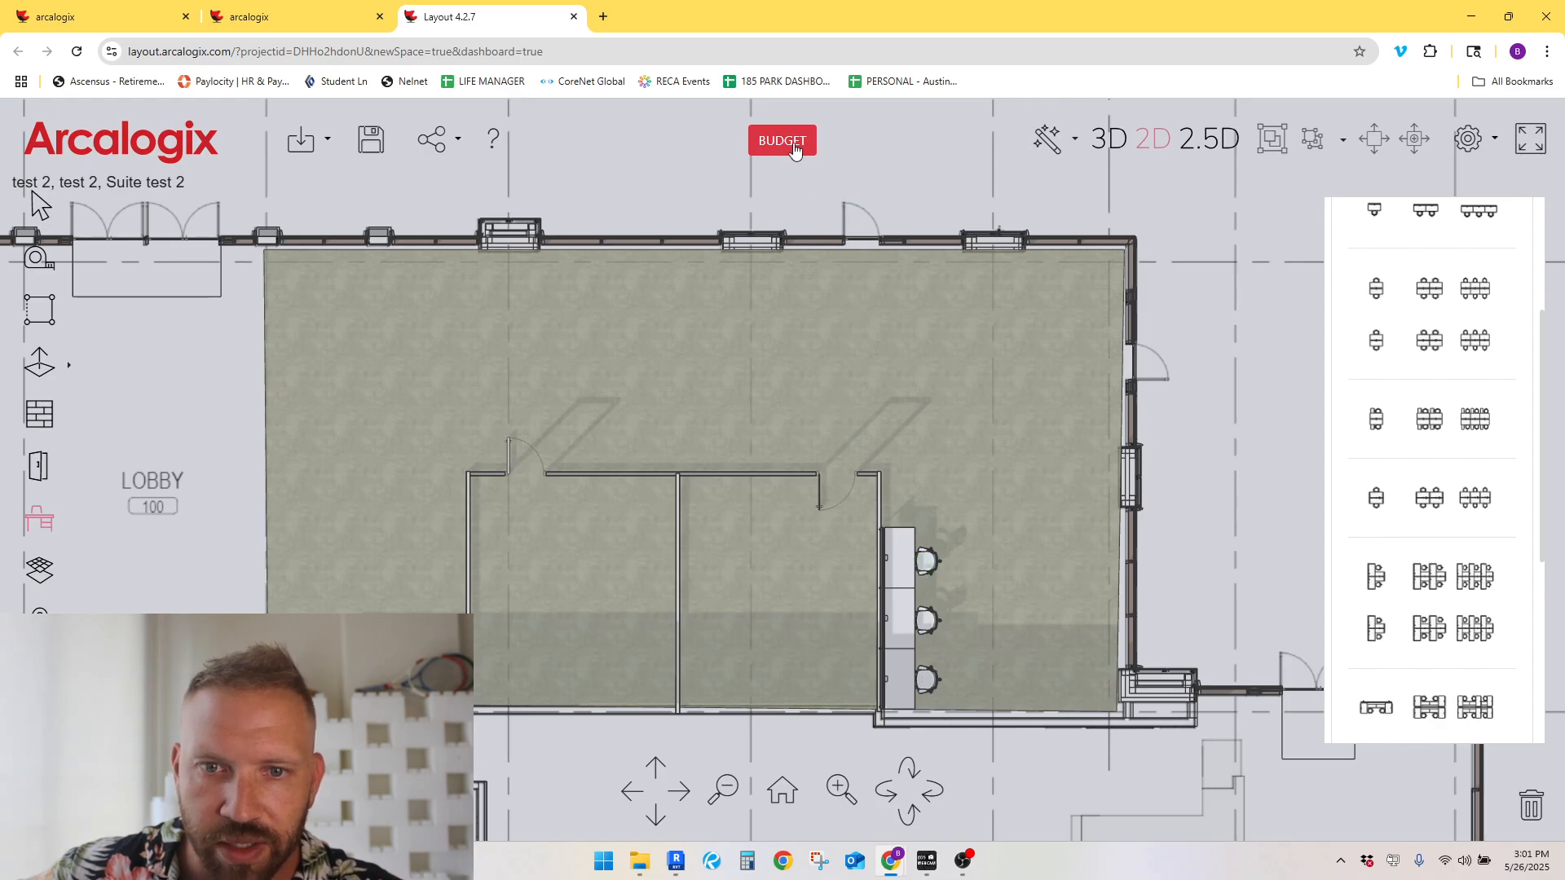
click(782, 140)
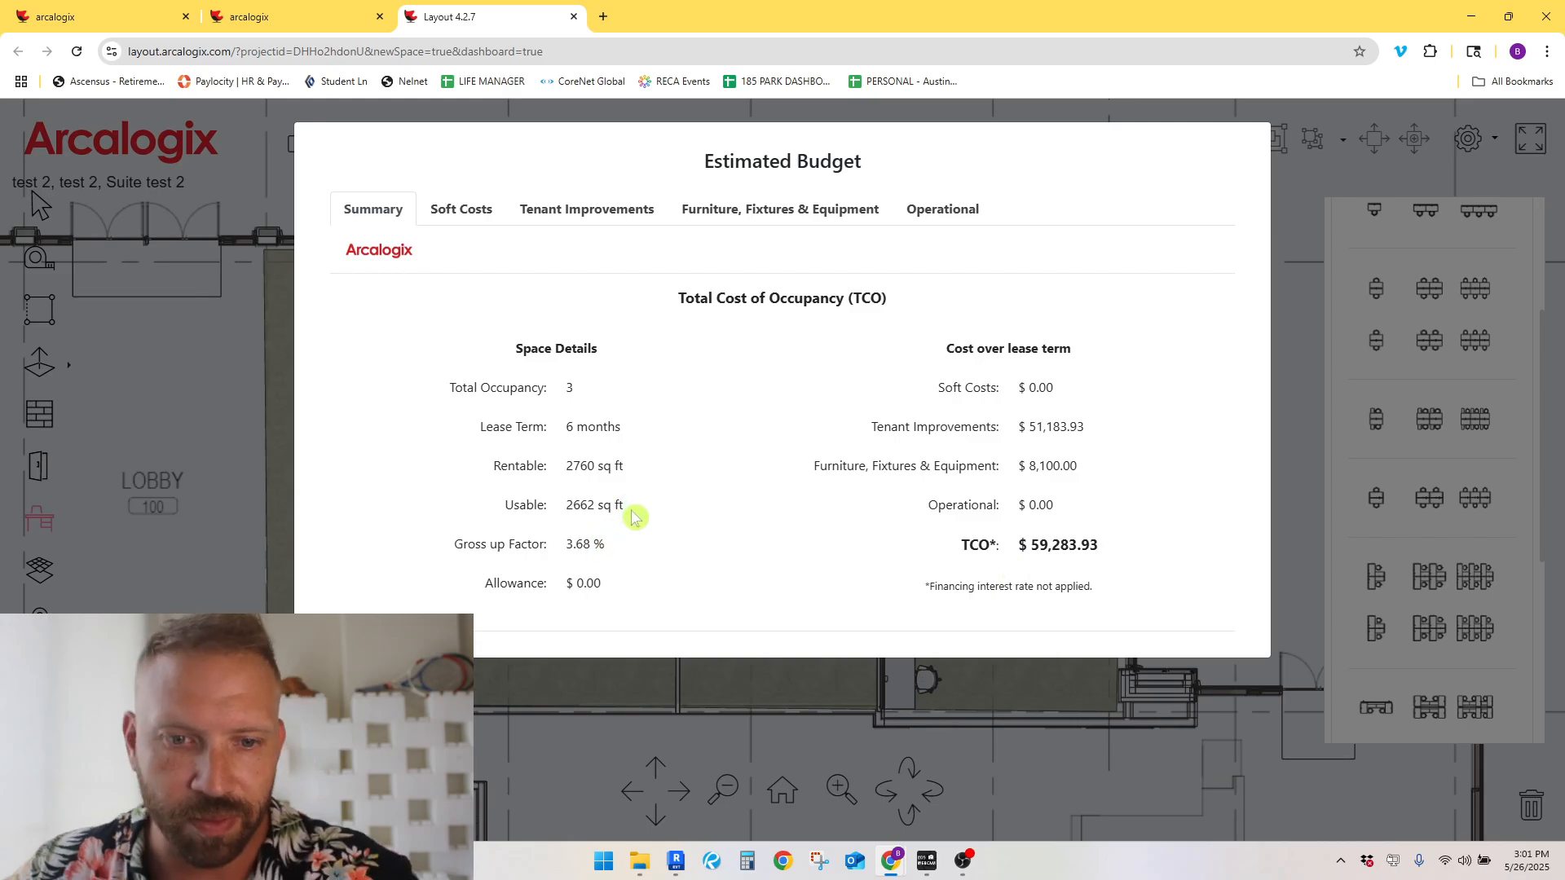
mouse_move(834, 240)
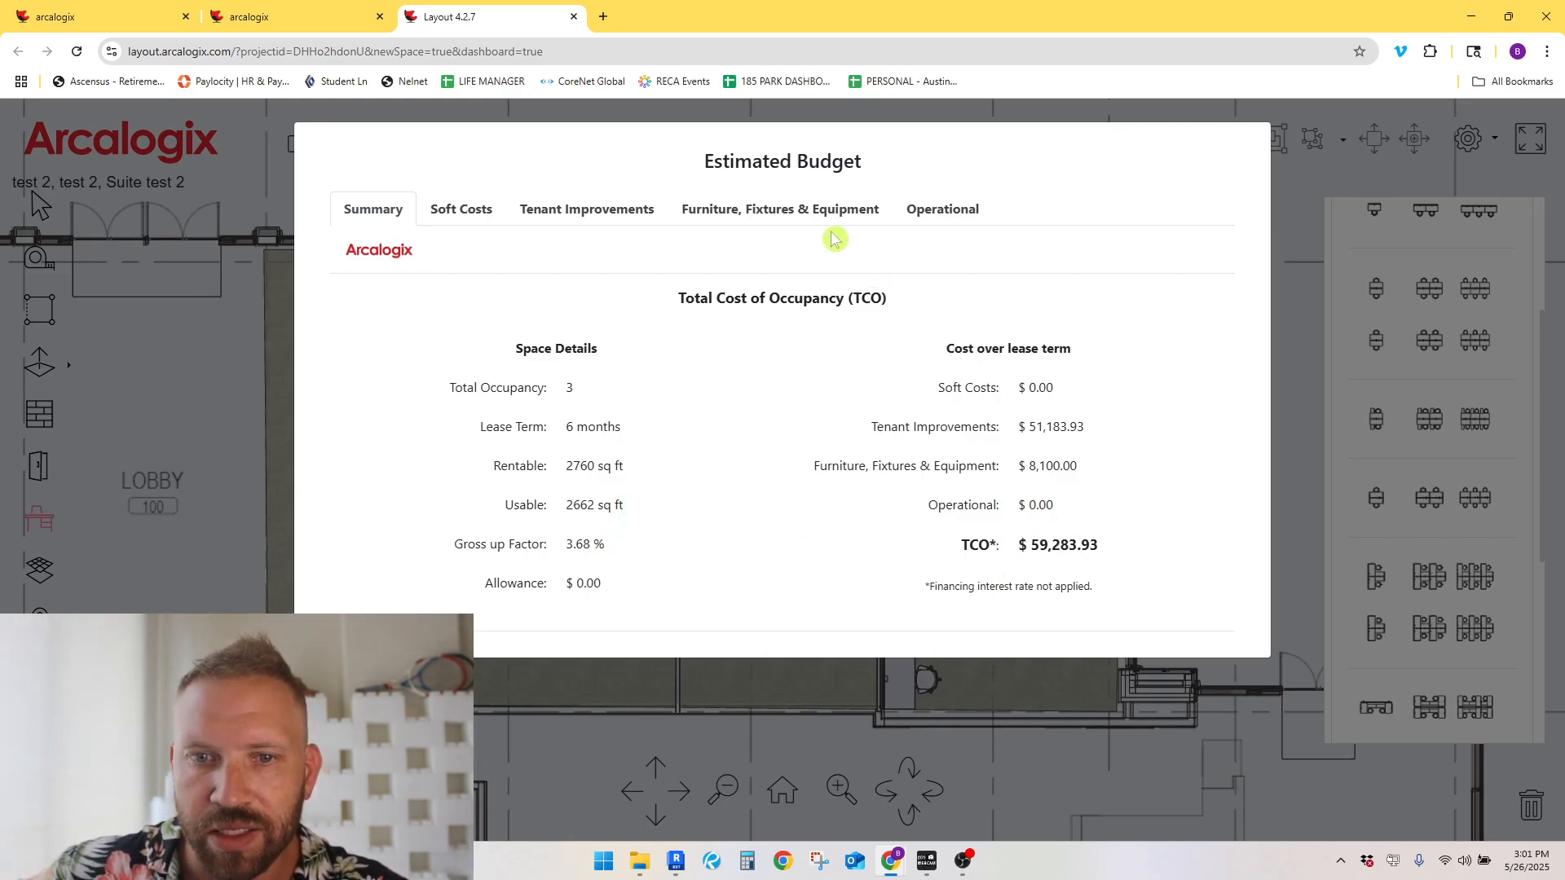
click(779, 209)
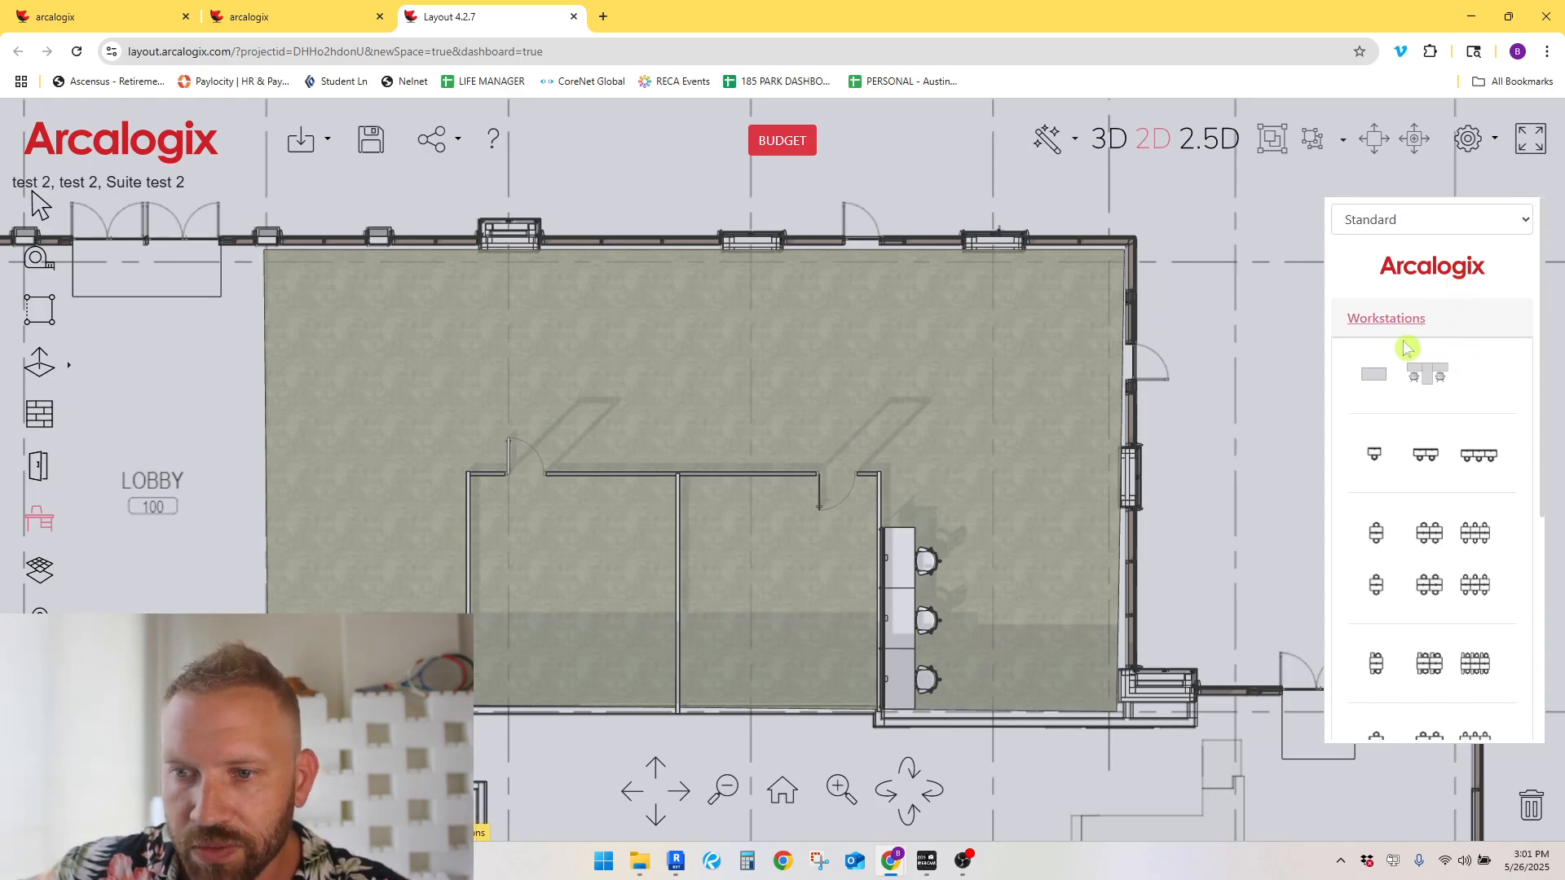
click(1386, 317)
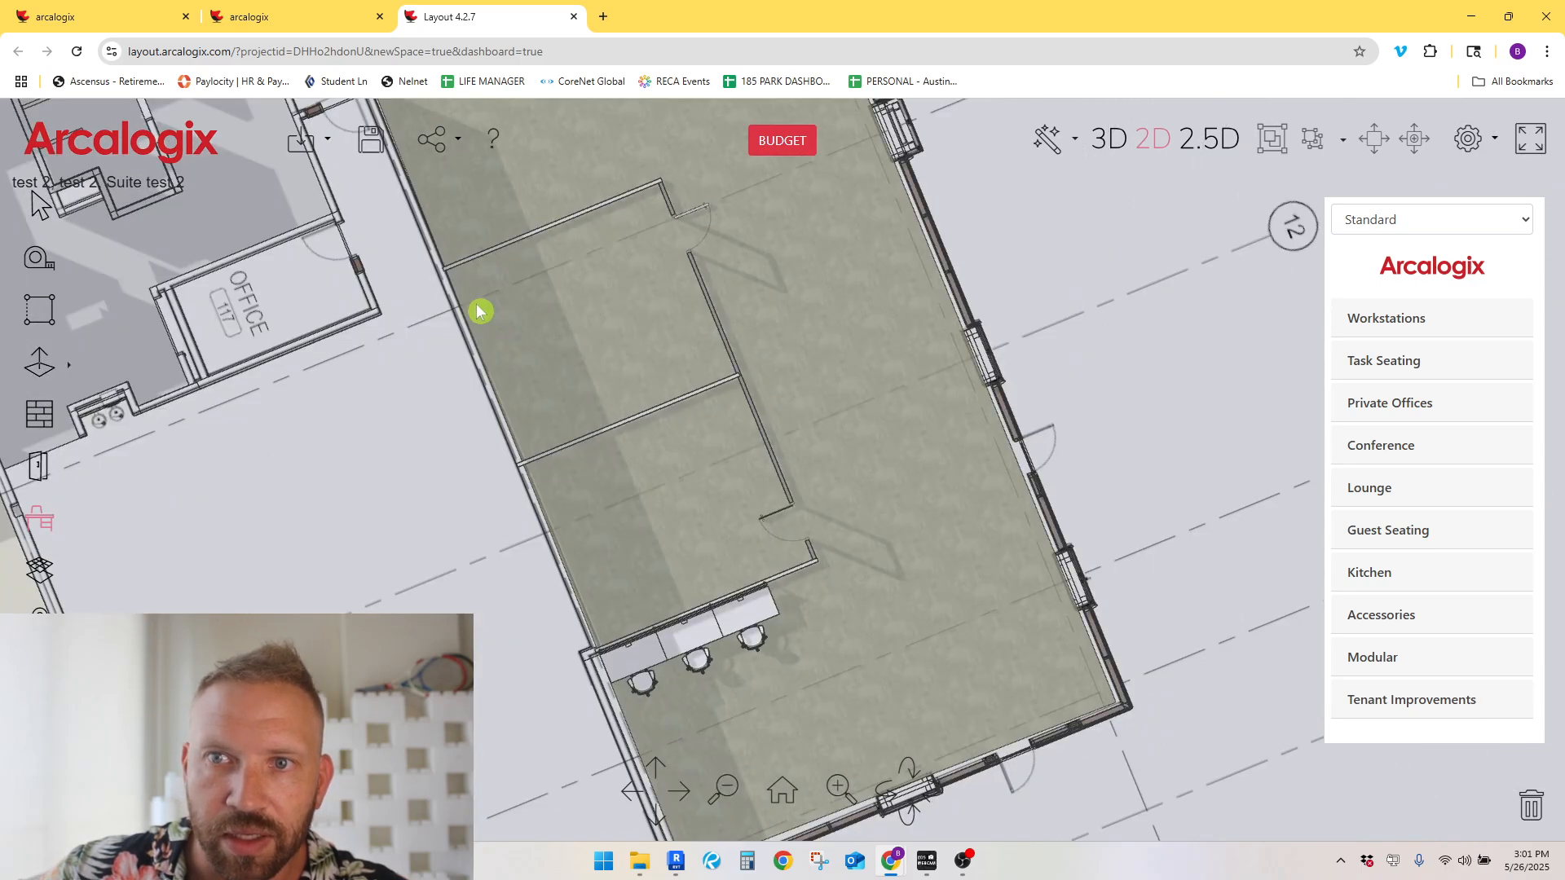
Step: Switch to 3D view showing test 2's whole floor with the glass rooms and bench
click(1107, 138)
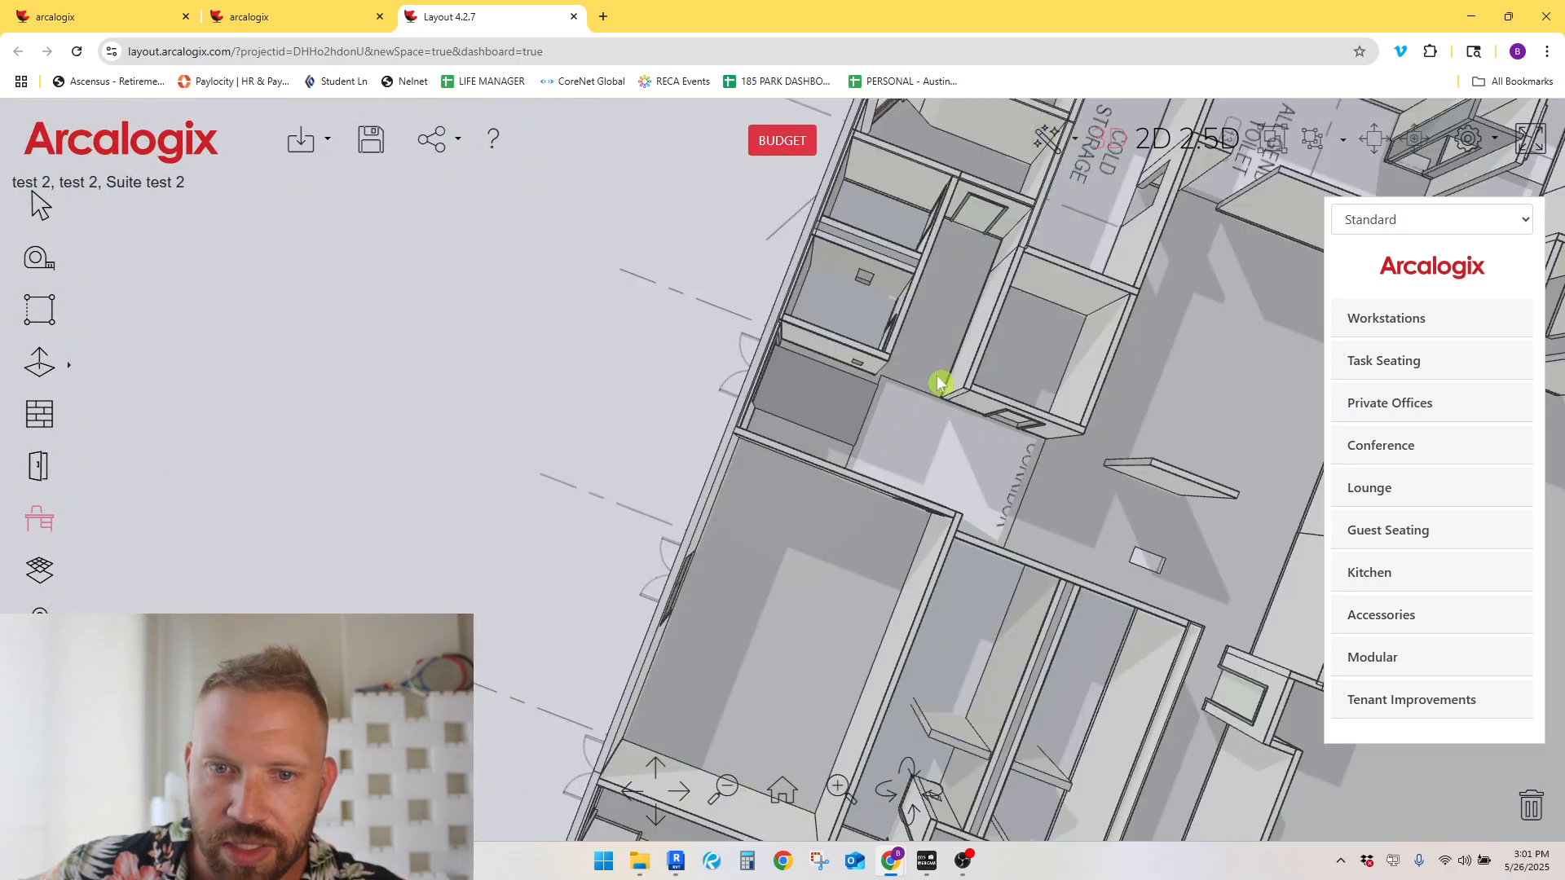
click(1108, 139)
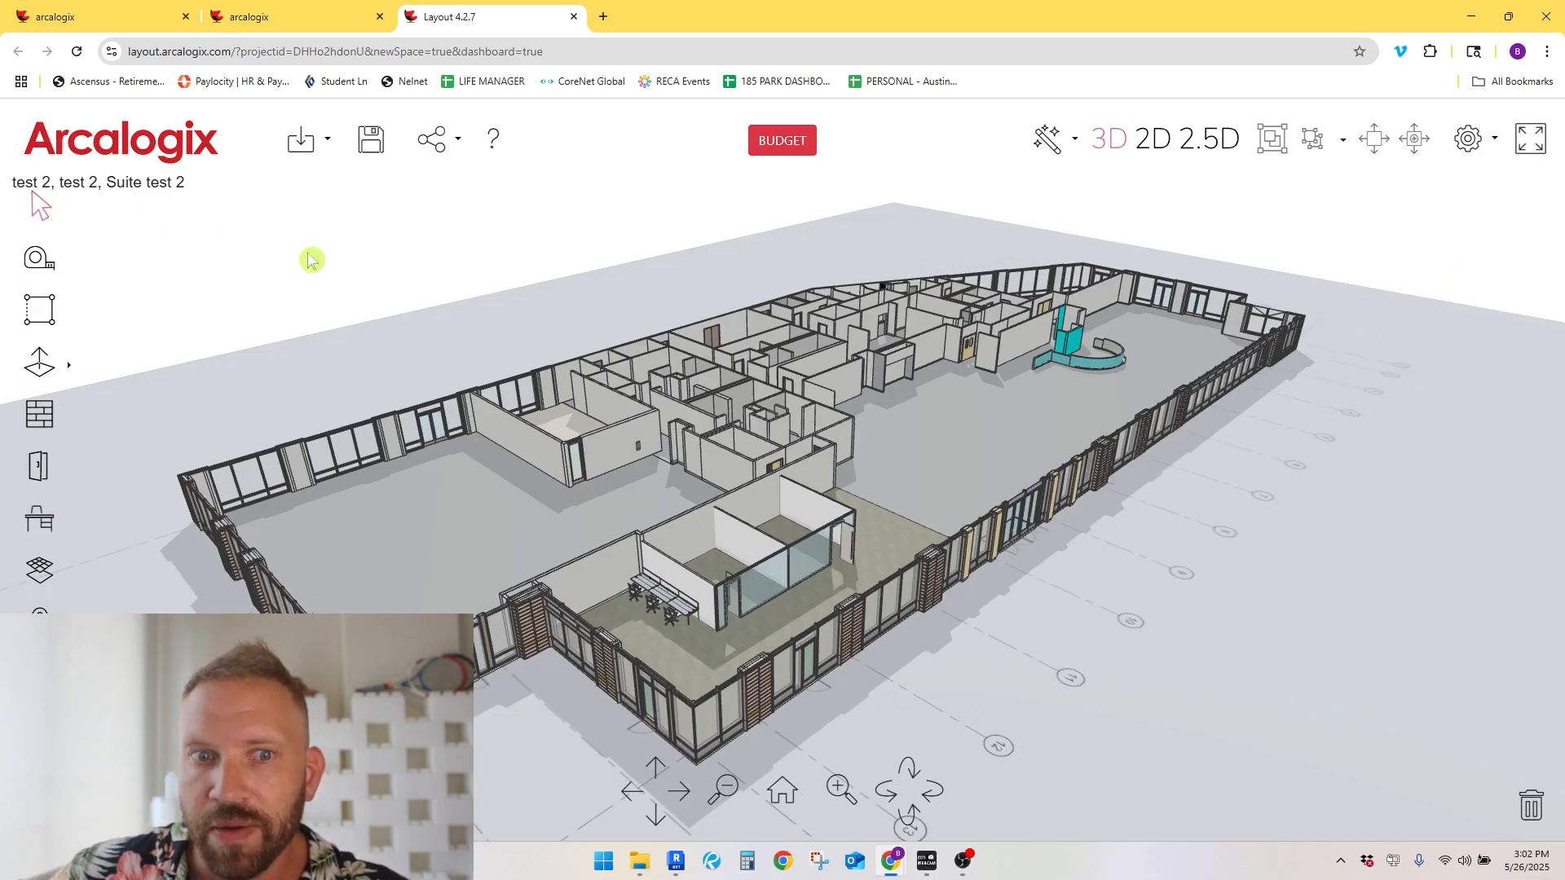
Step: Copy the project's Viza URL from the Share menu and bring up copy options for it
click(431, 138)
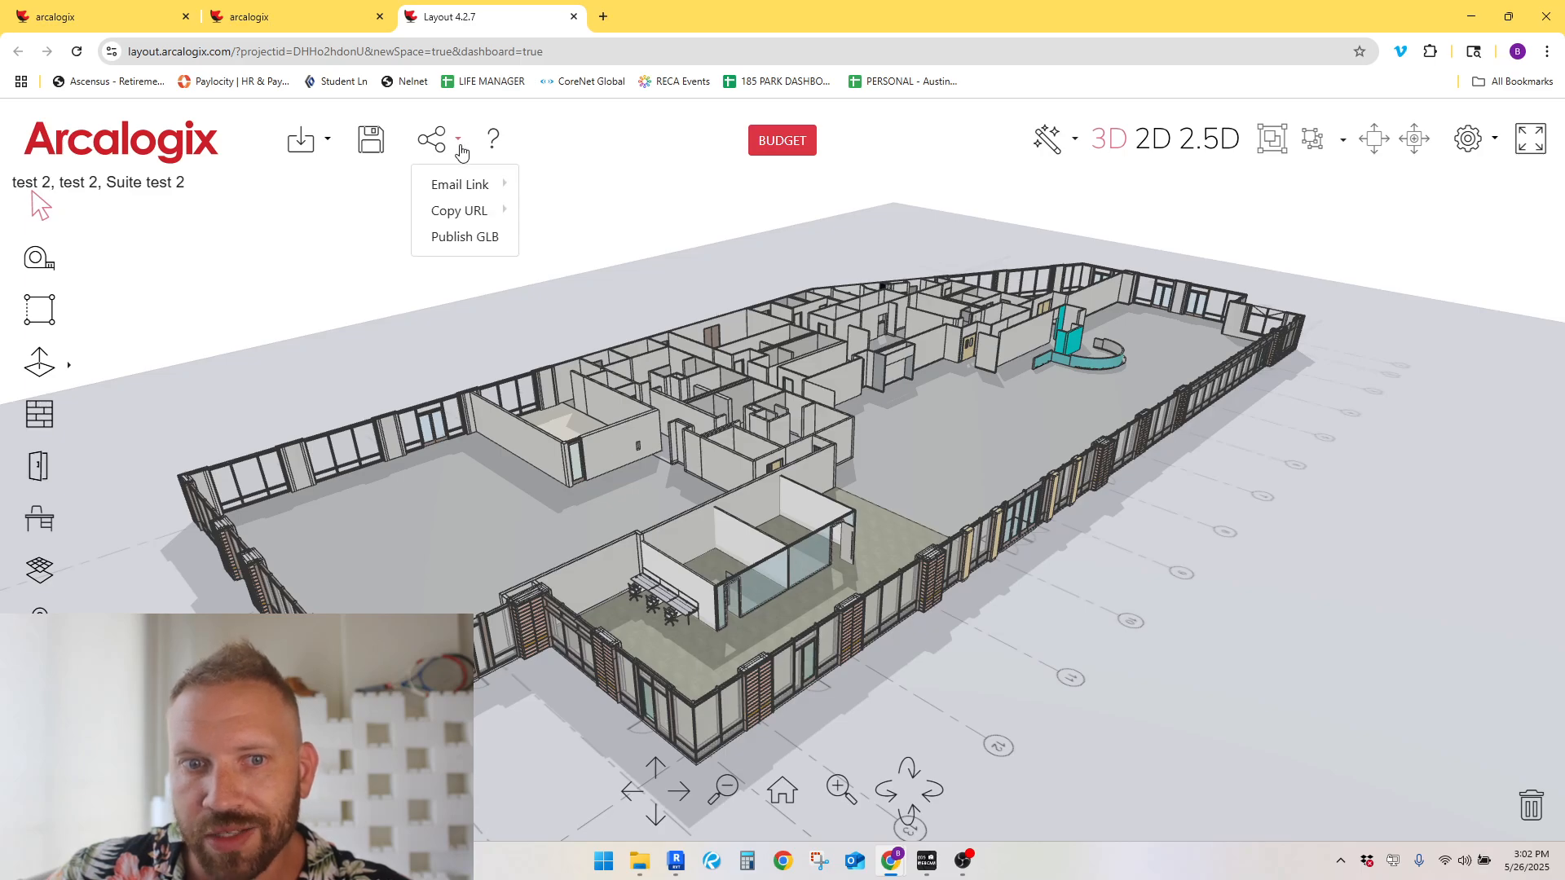
mouse_move(459, 211)
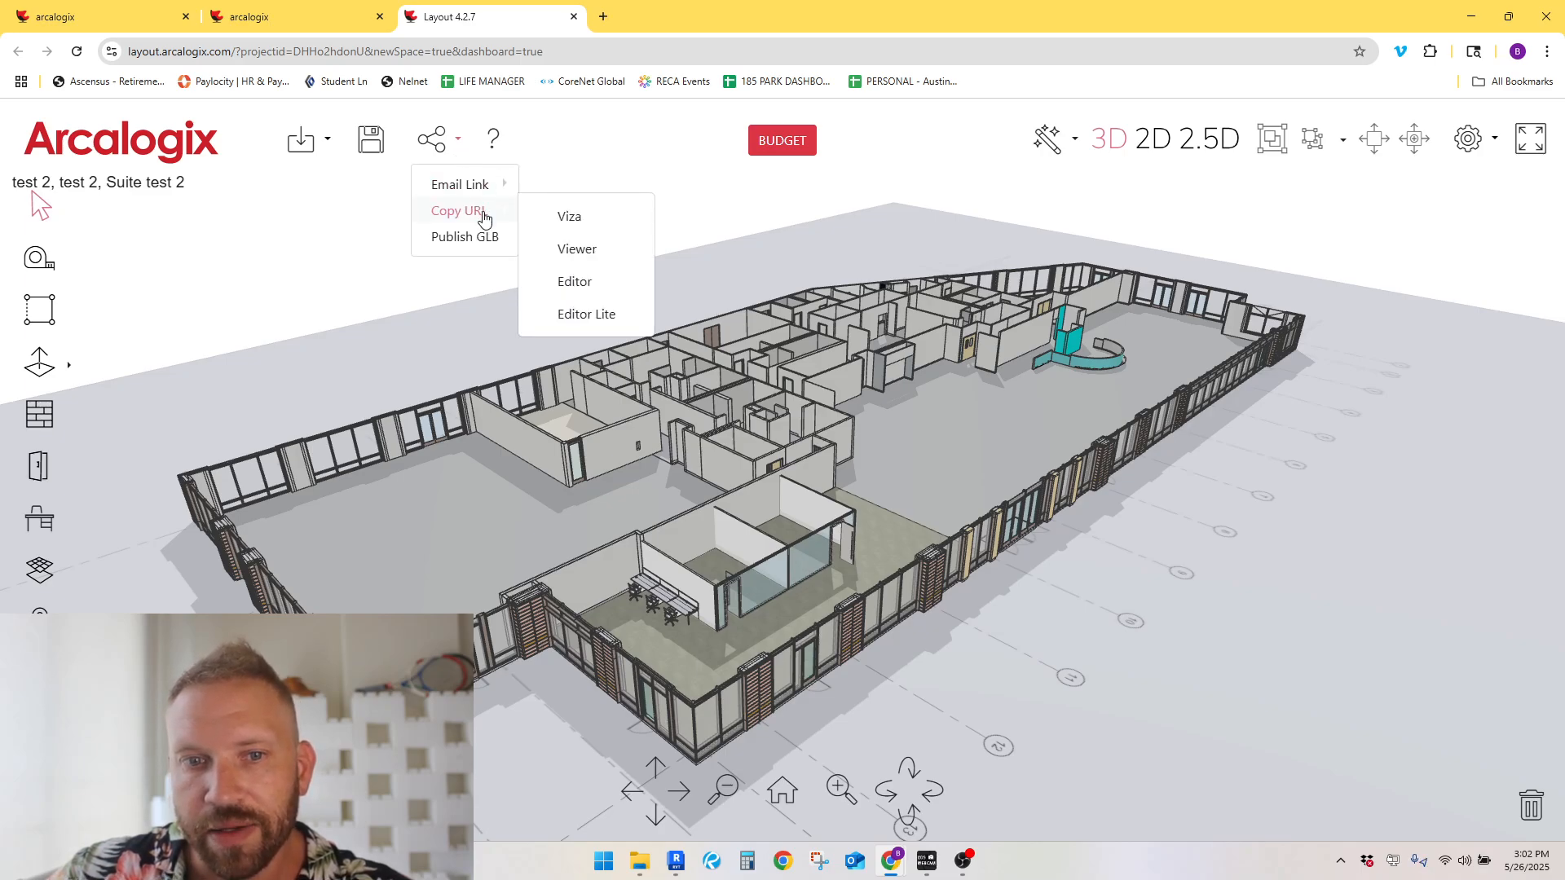
mouse_move(577, 248)
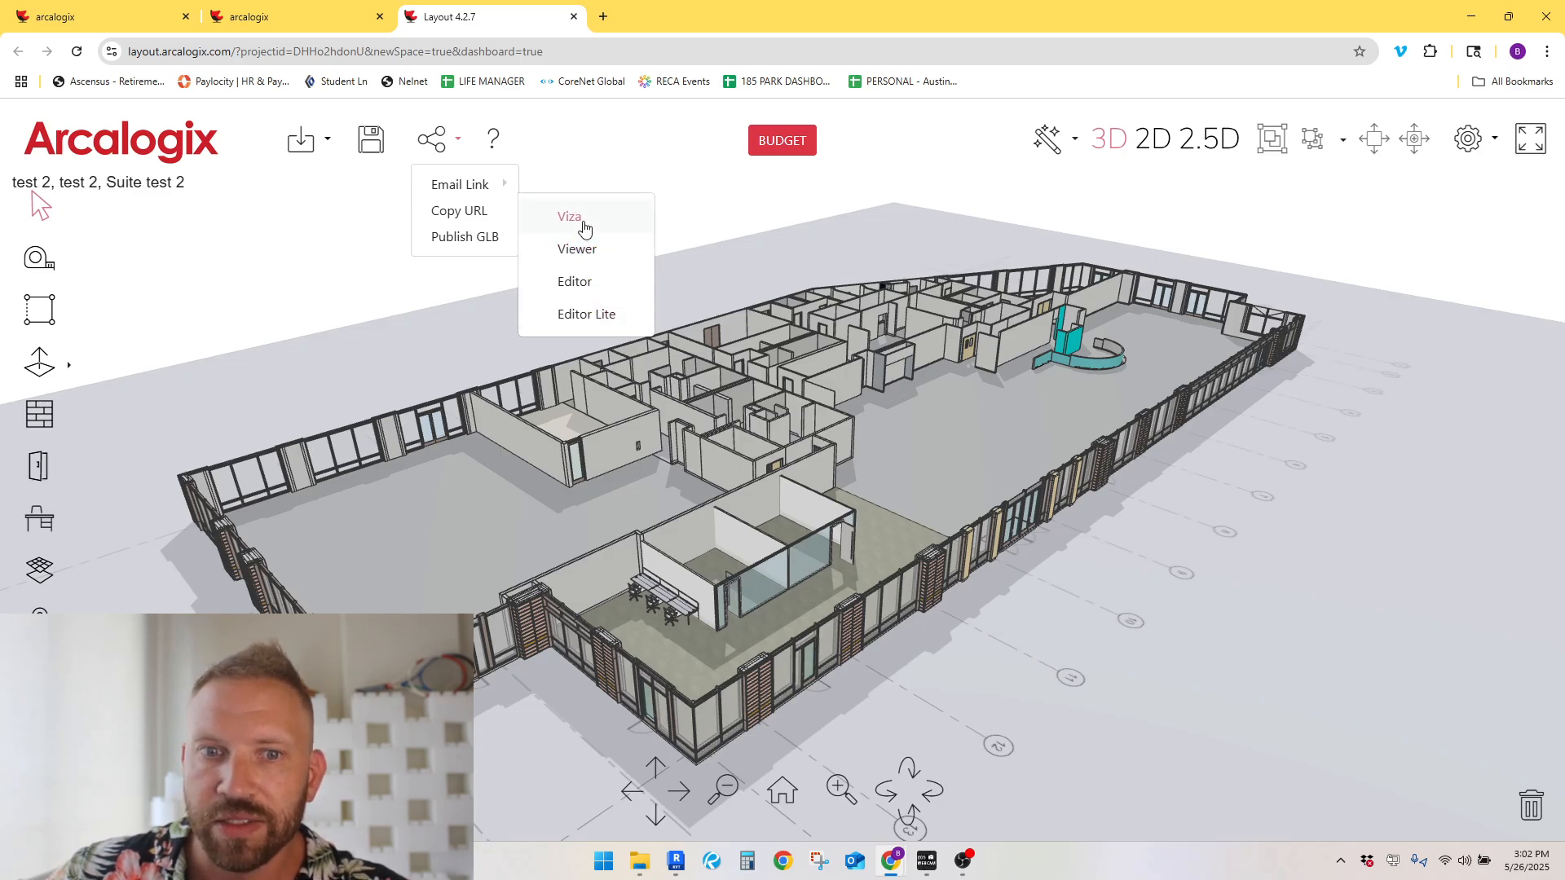
click(569, 216)
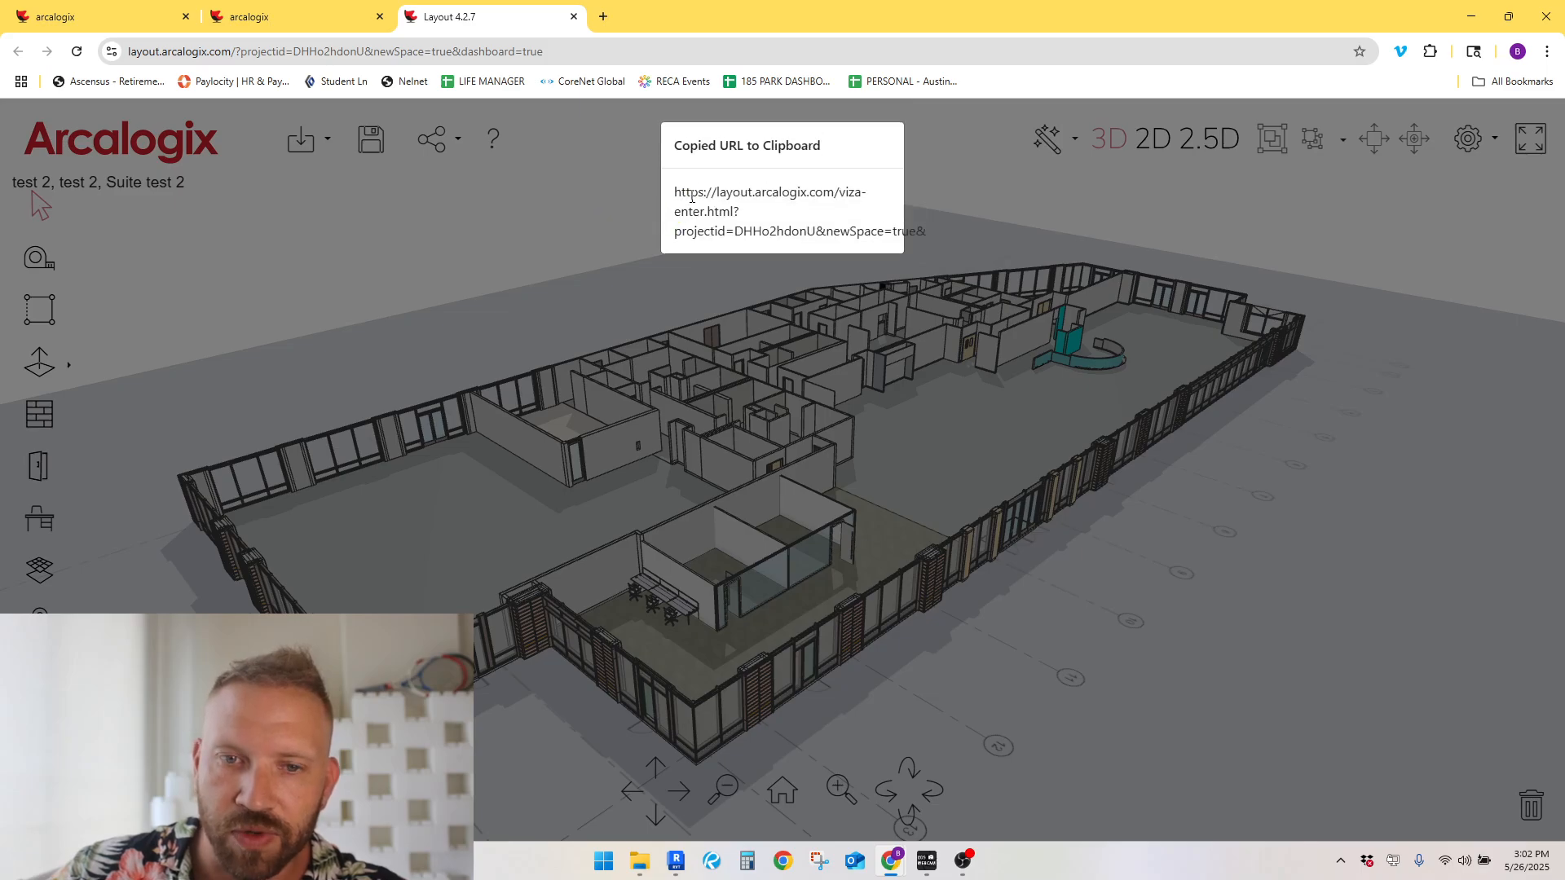
right_click(769, 209)
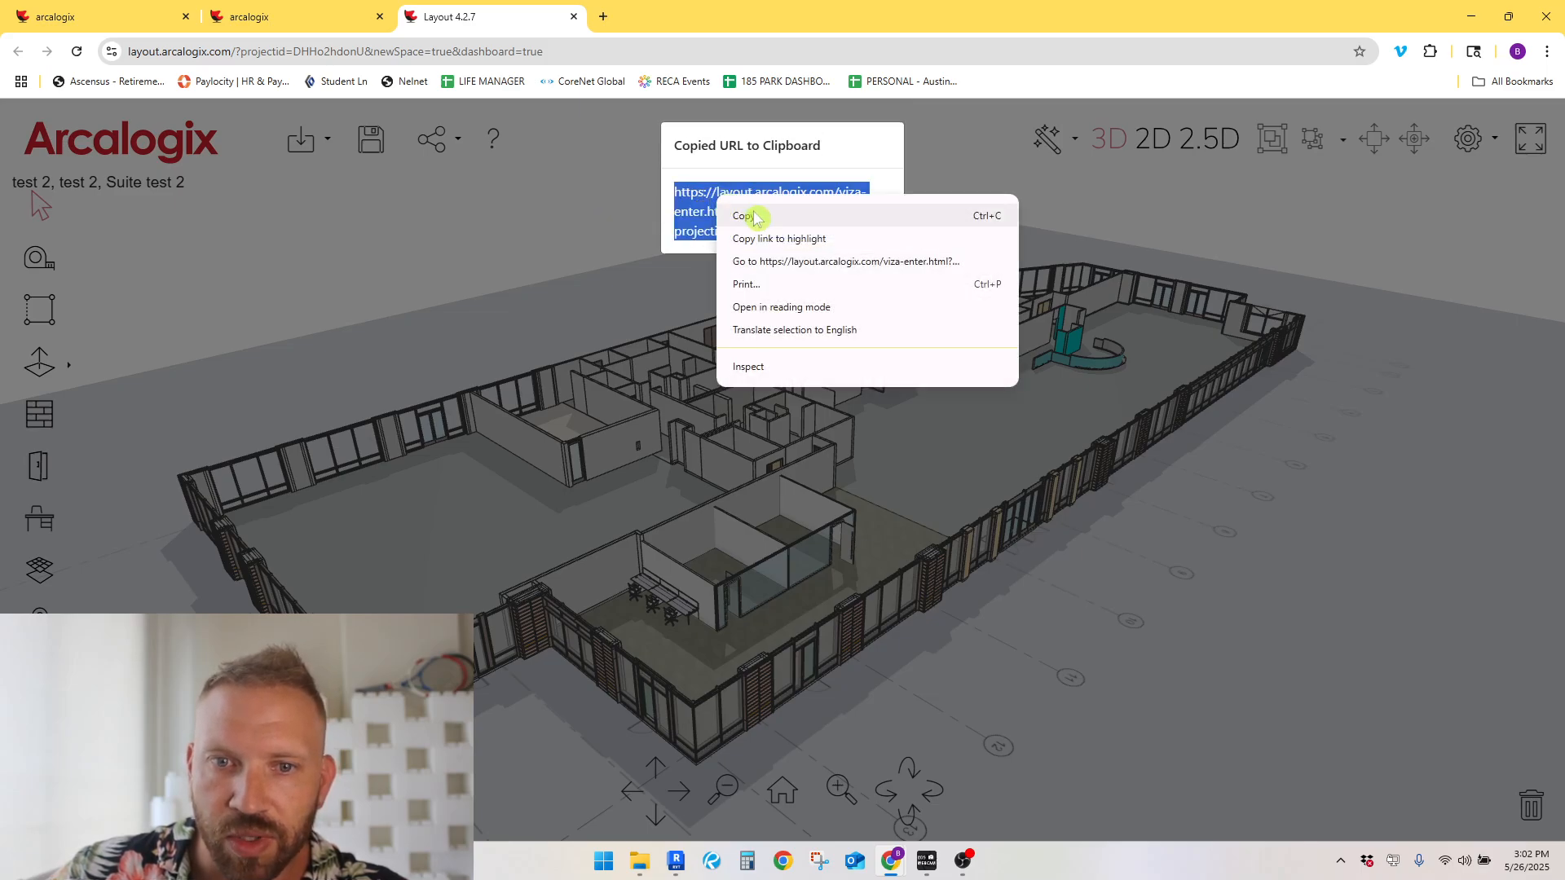
Step: Open the copied Viza link in a new tab and enter the space as guest 'brent'
click(795, 16)
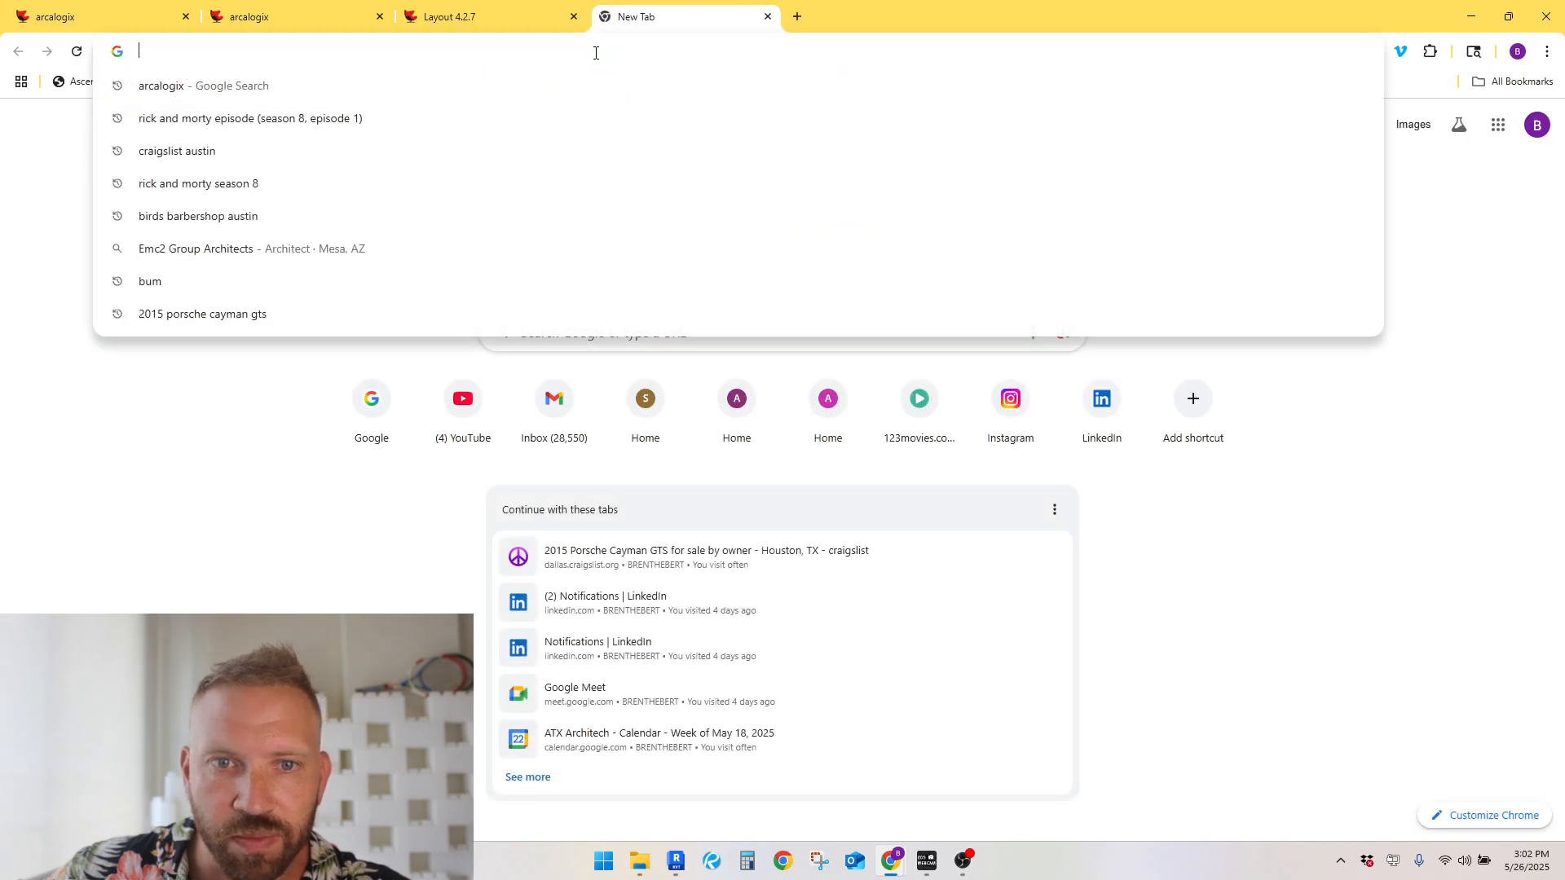
text(https://layout.arcalogix.com/viza-enter.html?projectid=DHHo2hdonU&newSpace=true&)
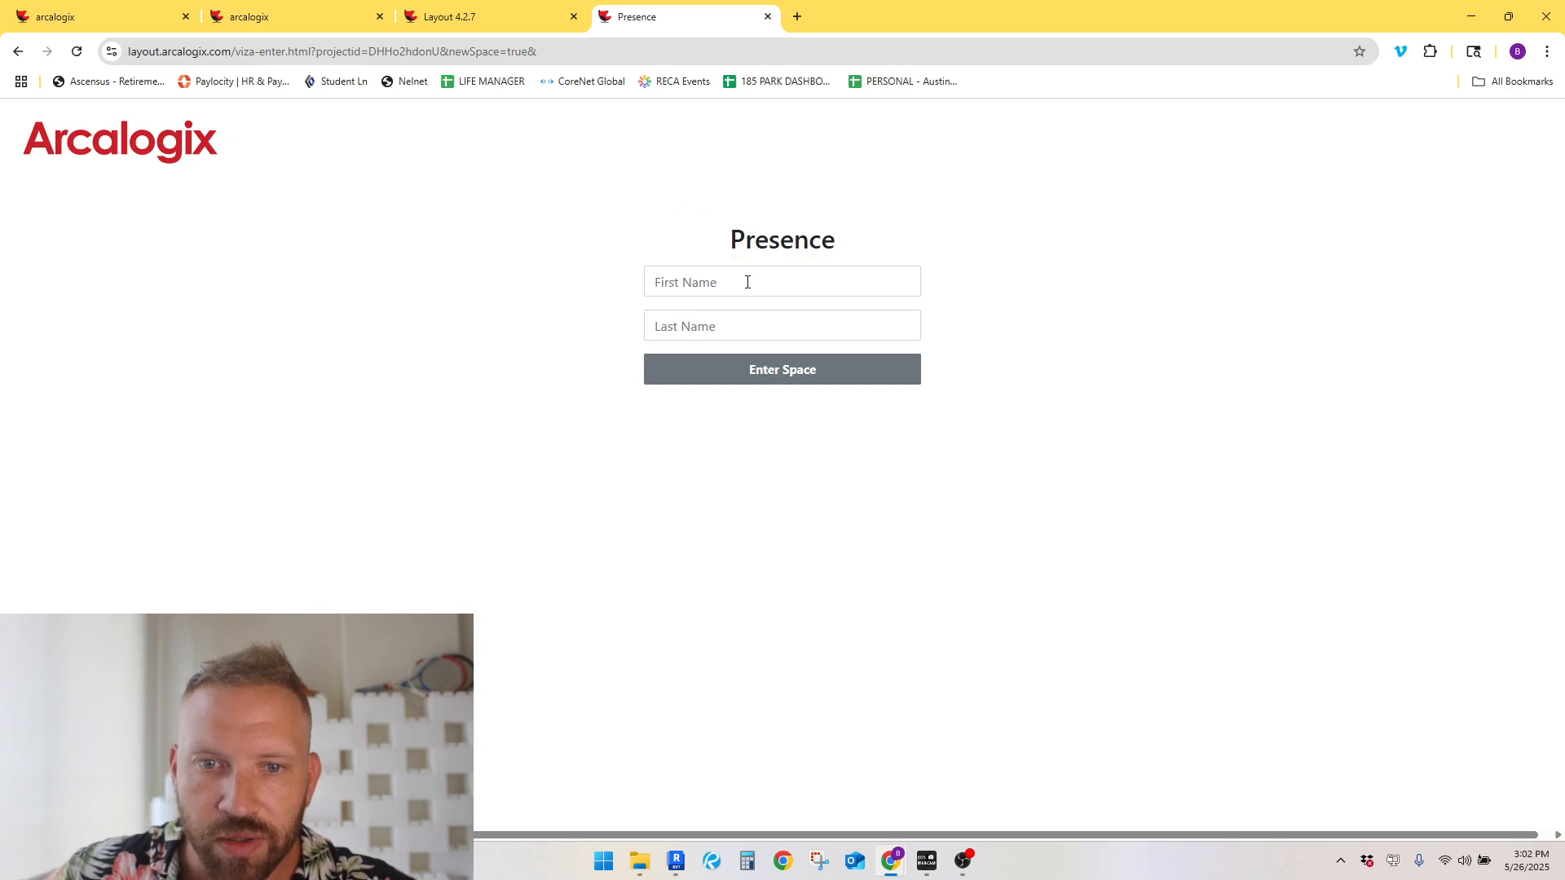
text(brent)
text(h)
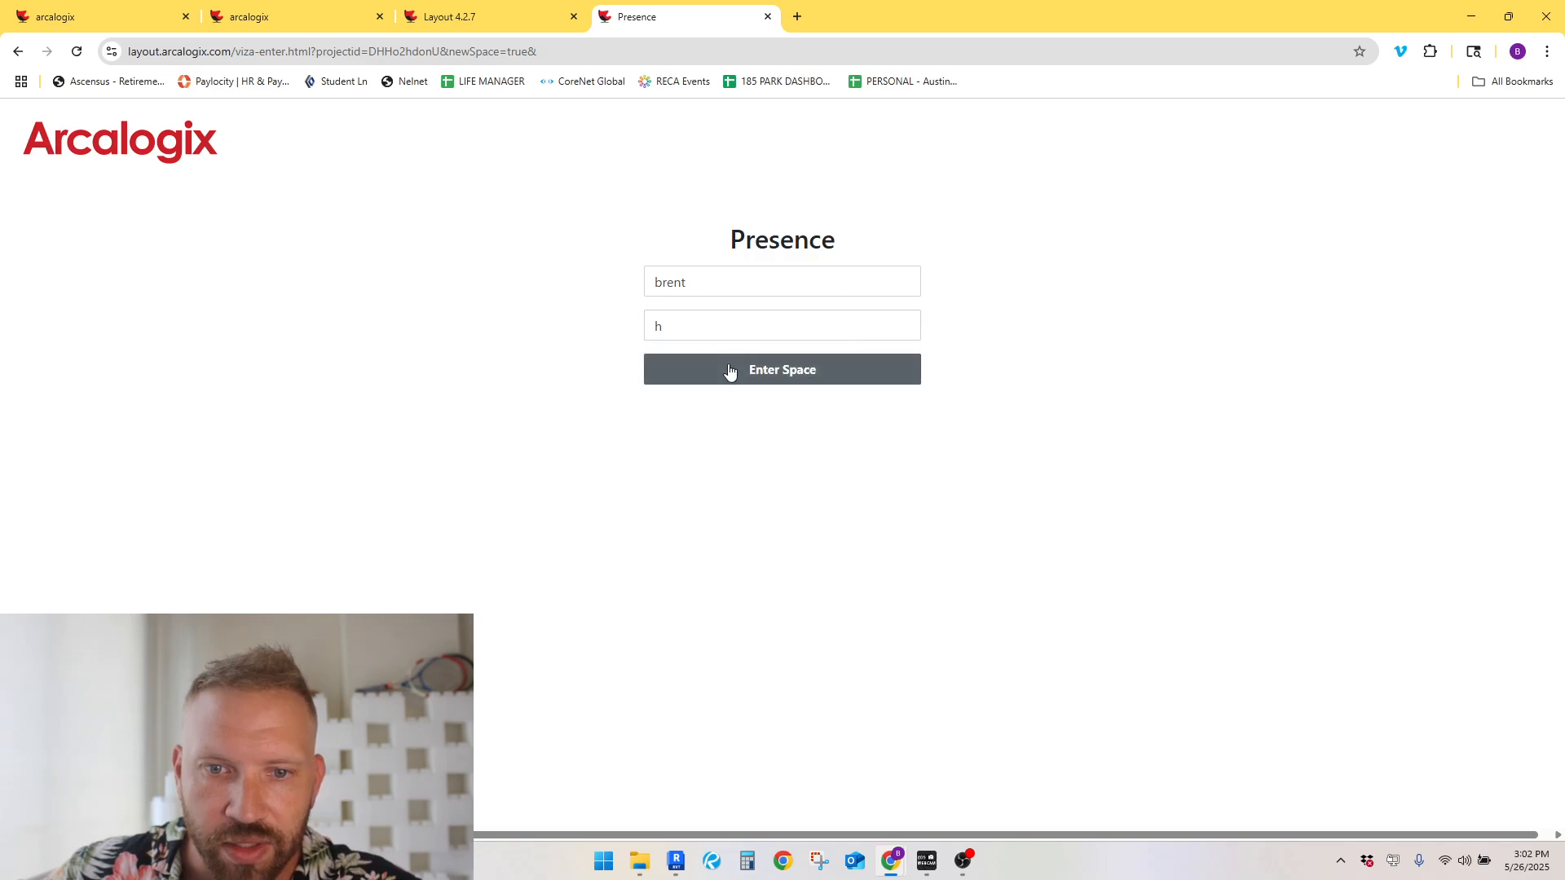
click(782, 370)
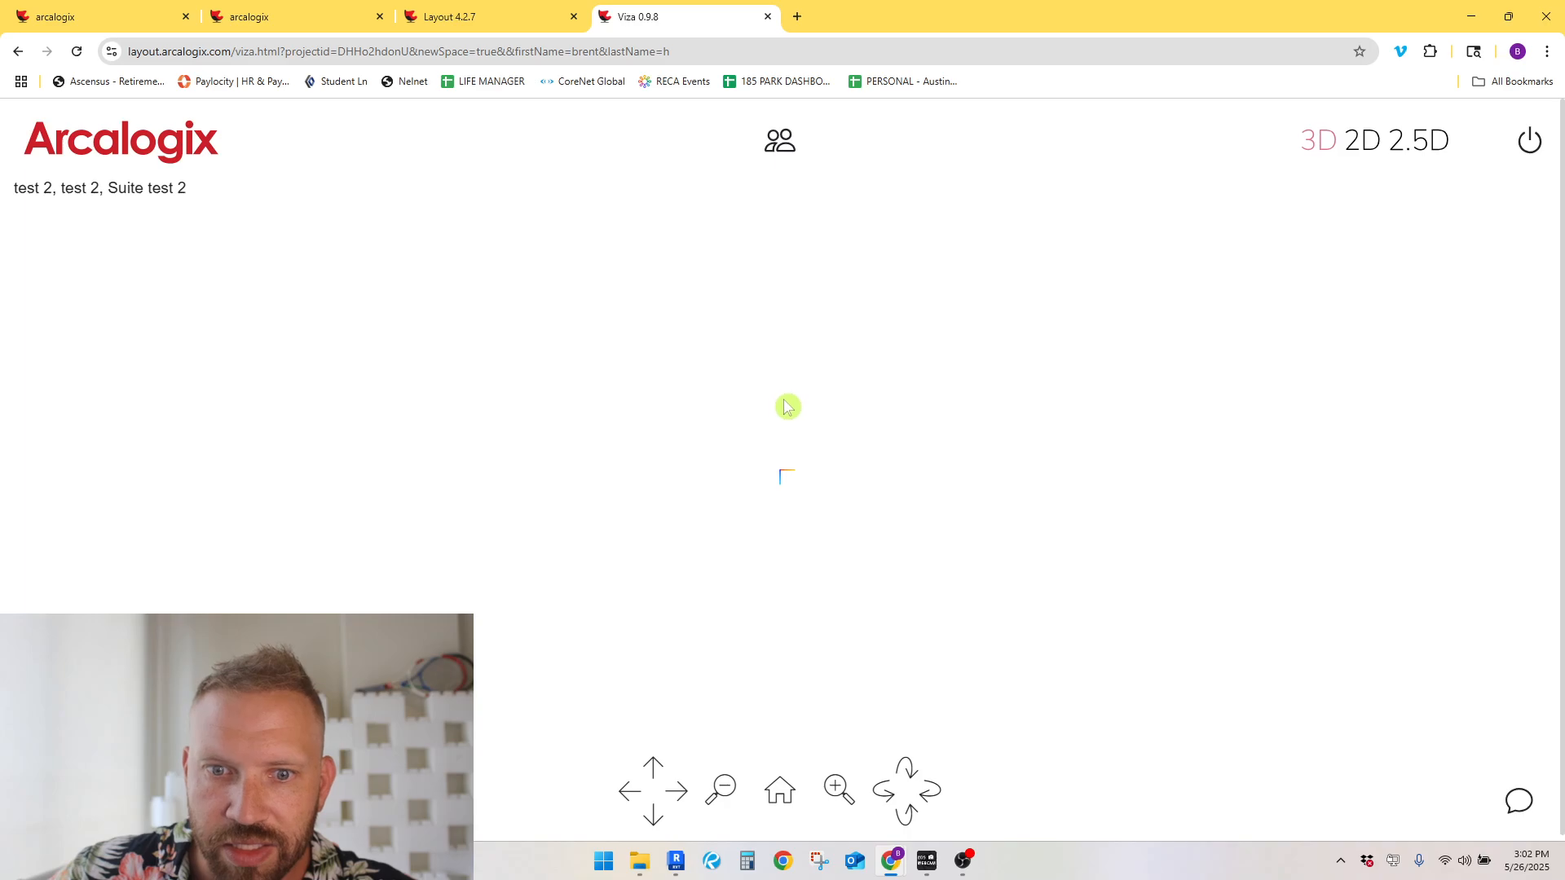
mouse_move(809, 398)
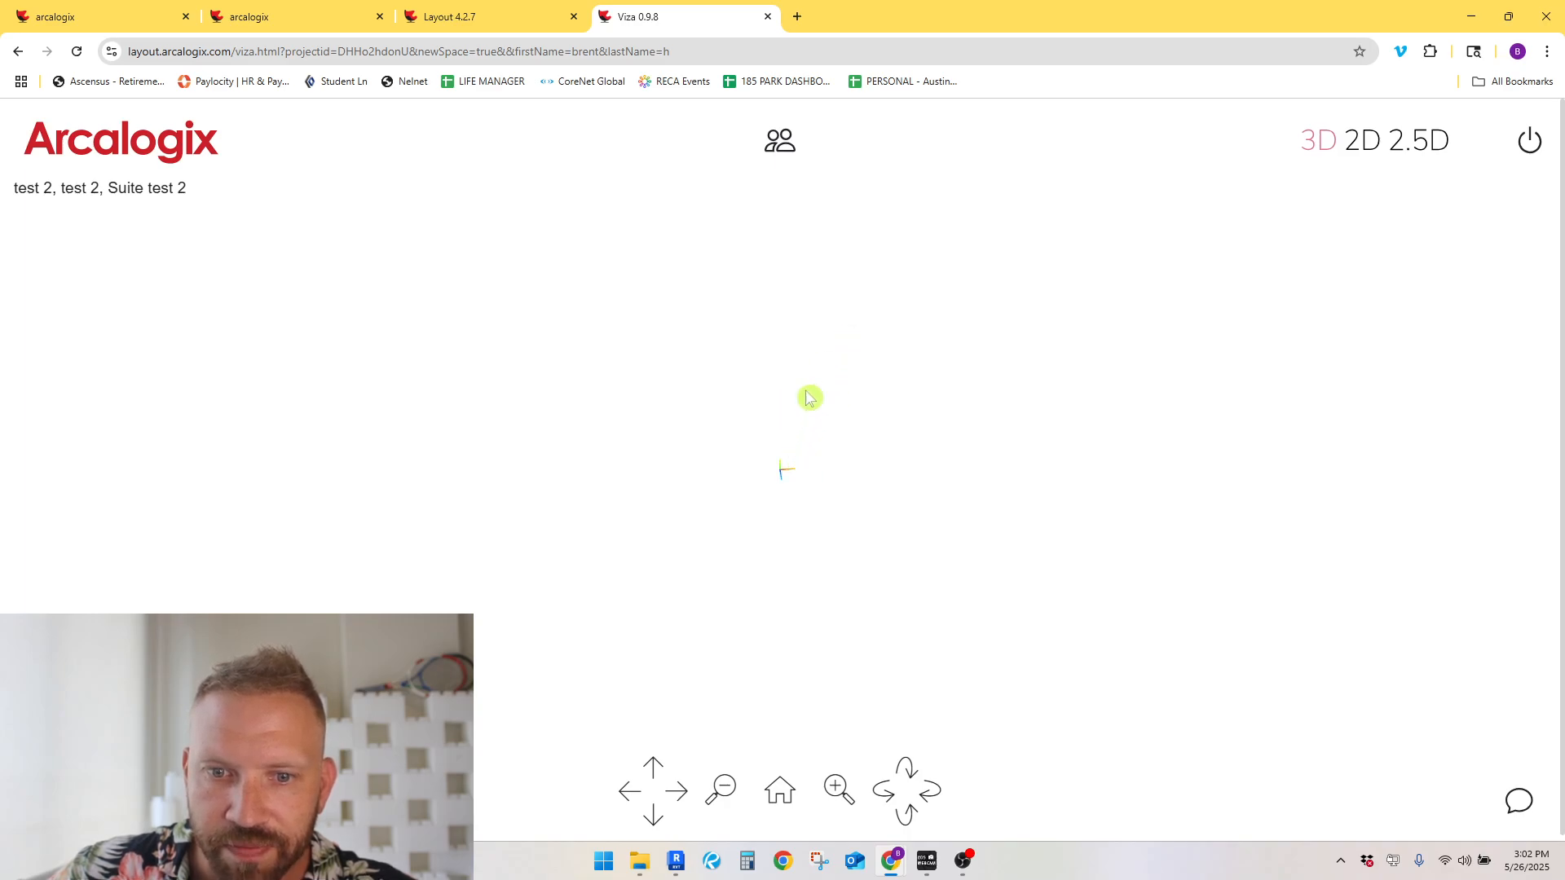
mouse_move(703, 564)
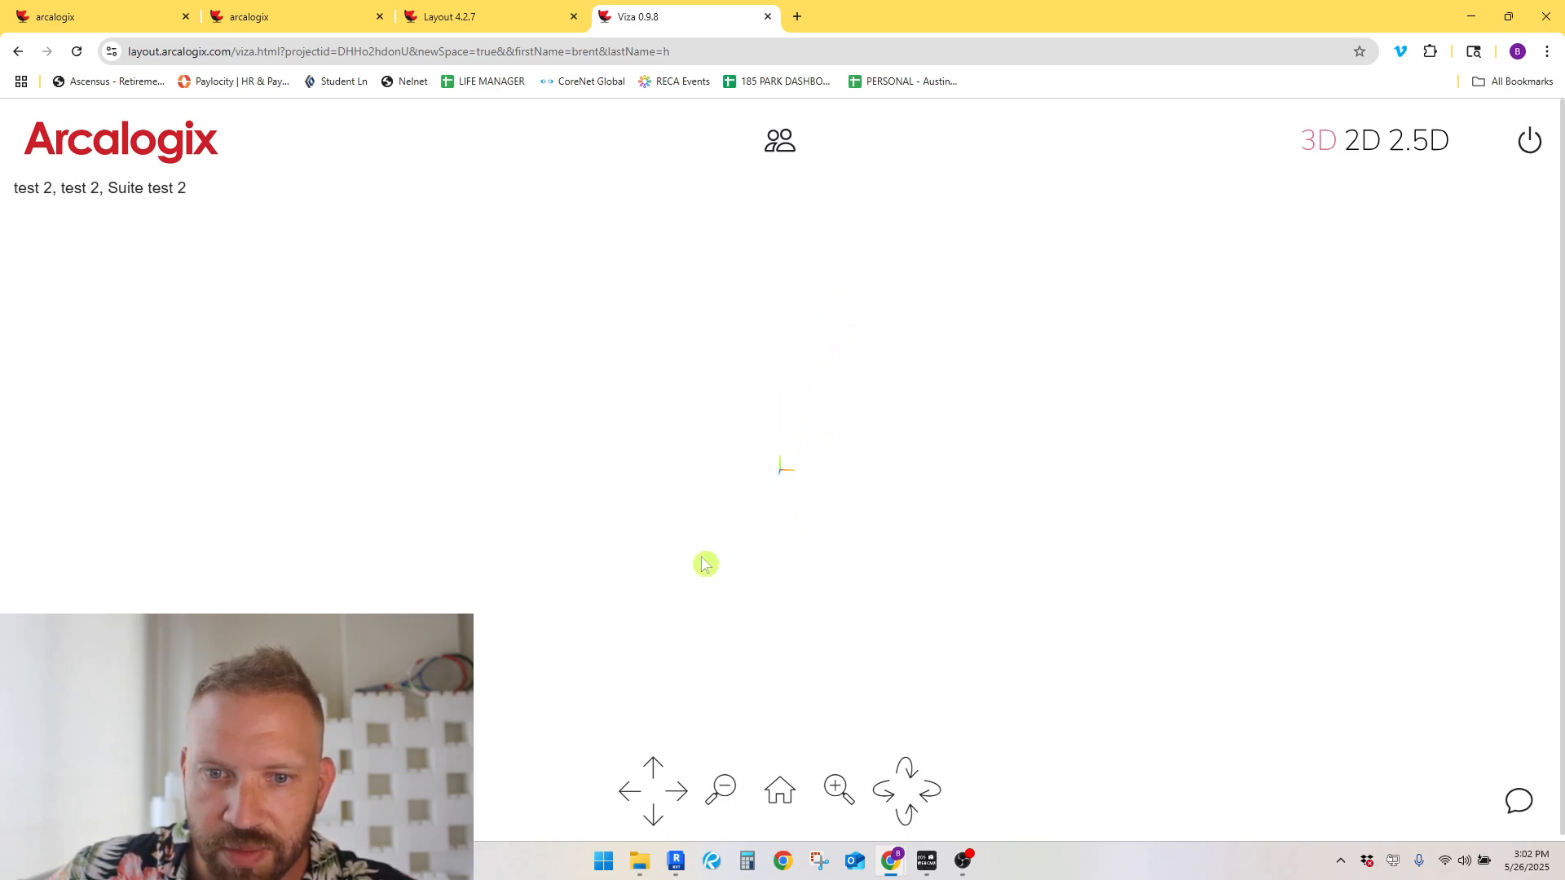
mouse_move(799, 179)
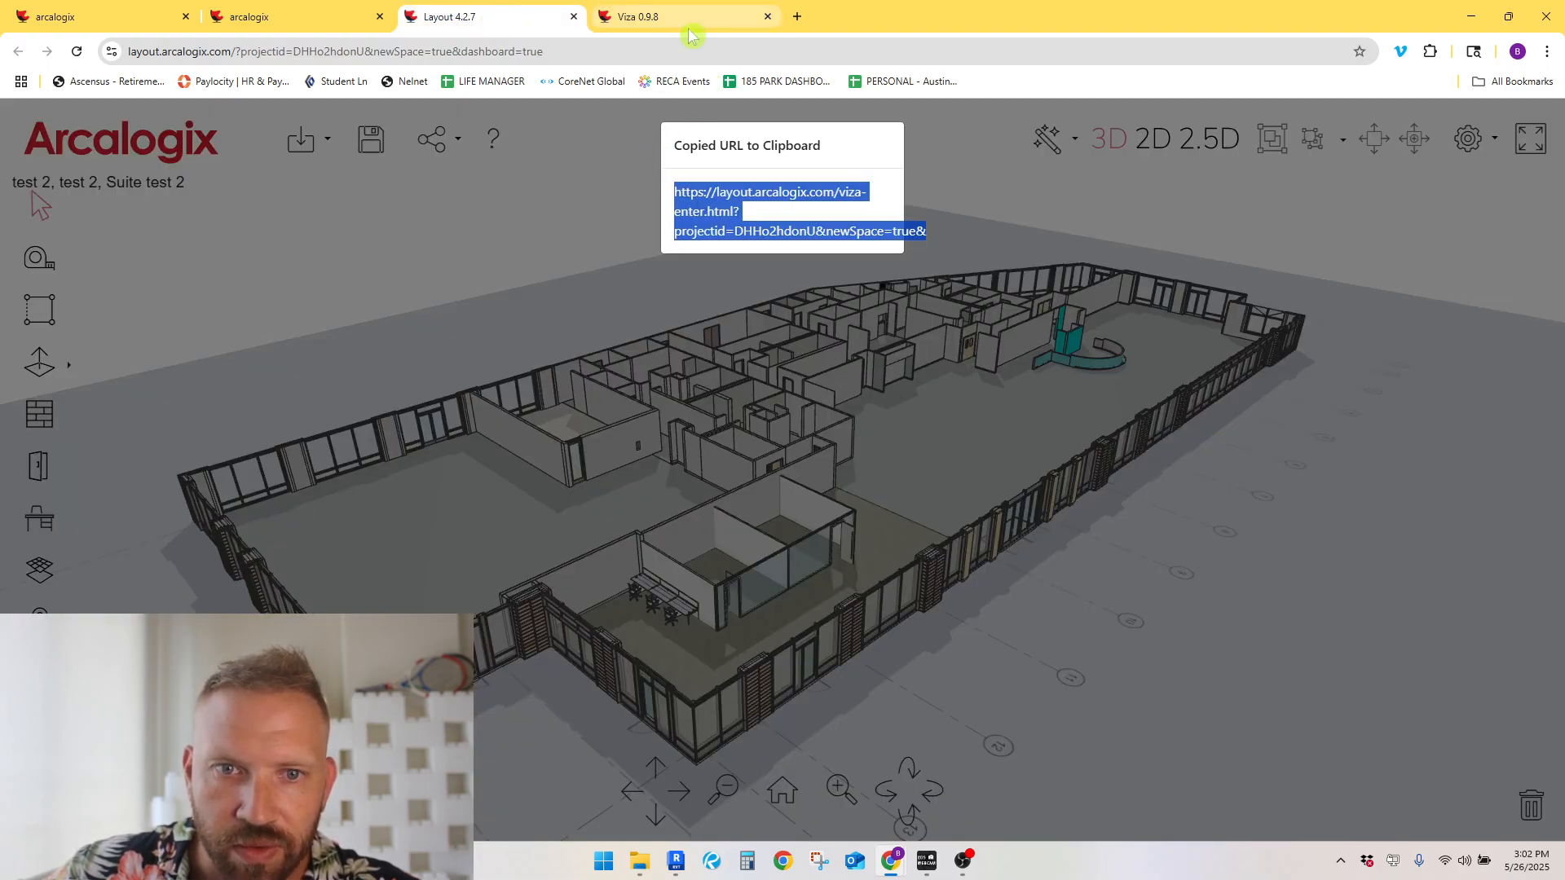
Step: Close the Viza tab, copy the Editor share URL, and paste it into a new tab
click(766, 16)
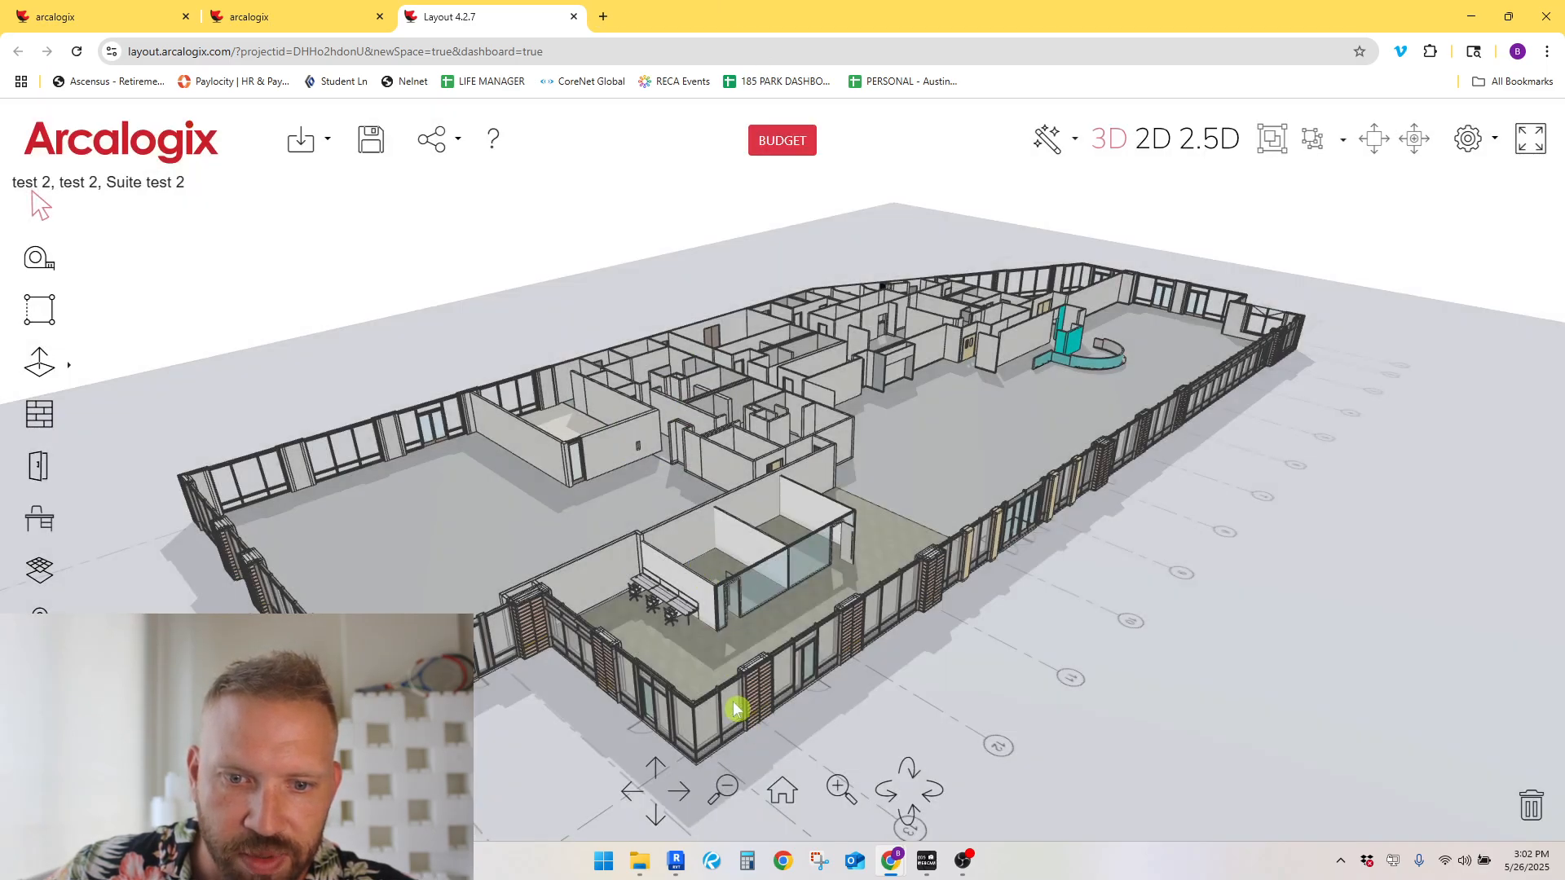
click(432, 139)
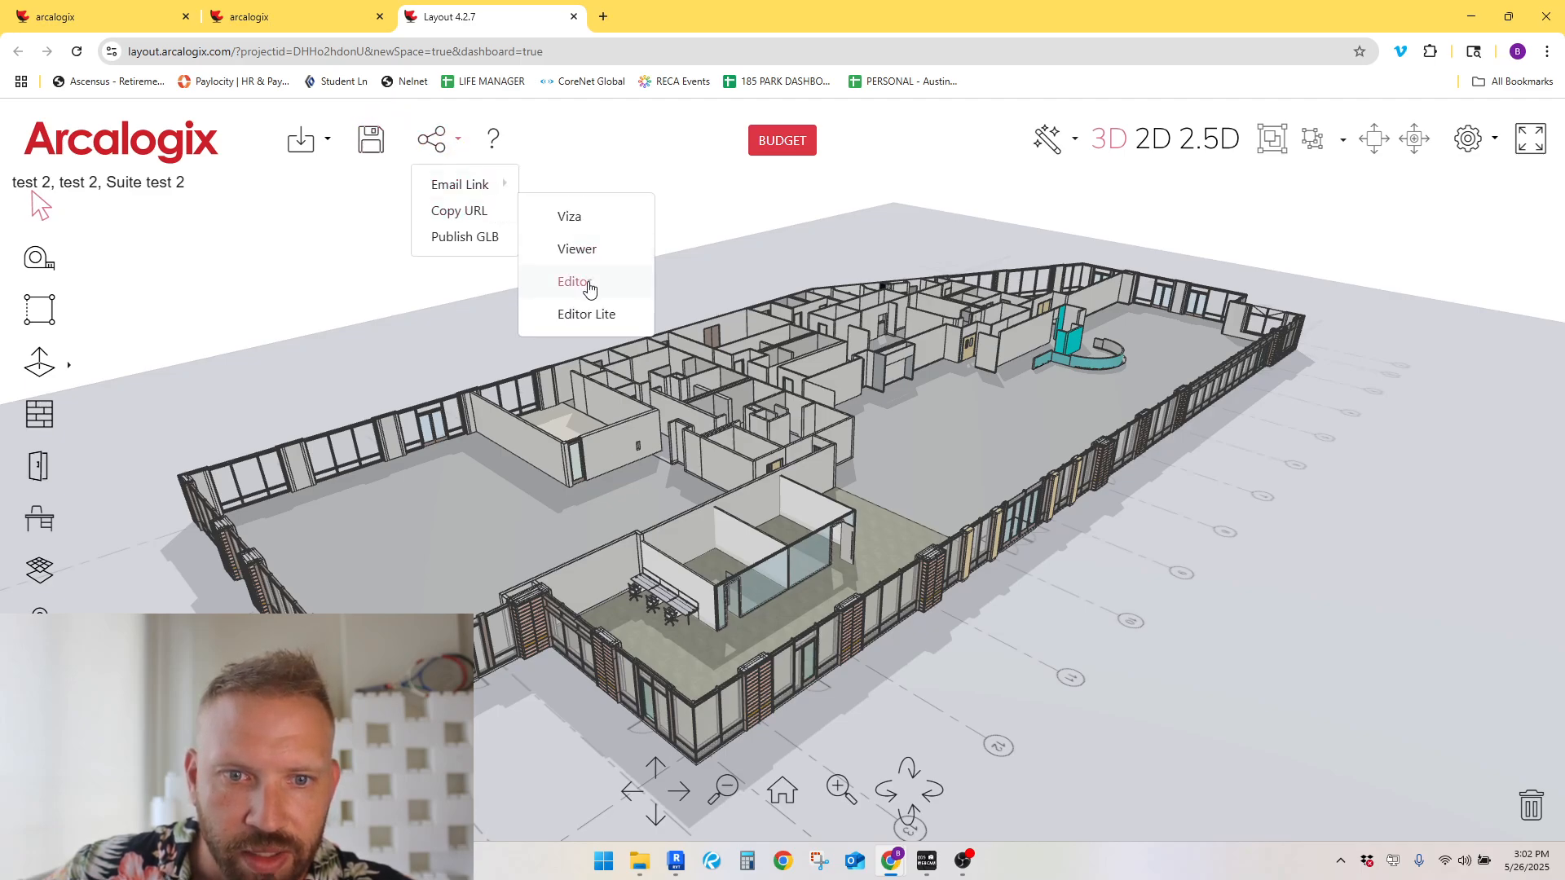
click(458, 210)
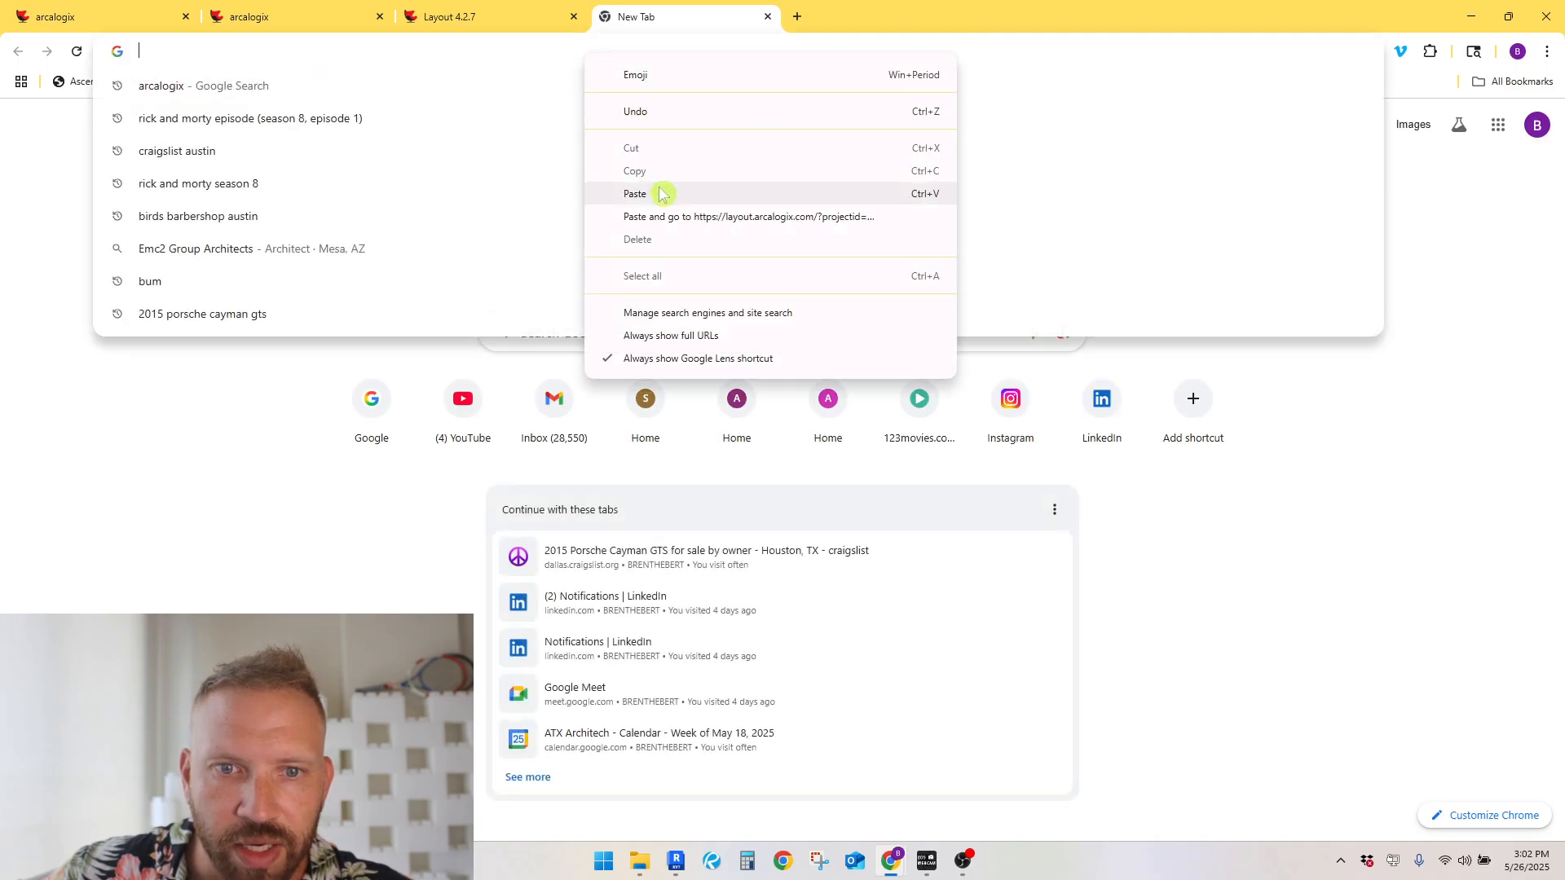
click(750, 219)
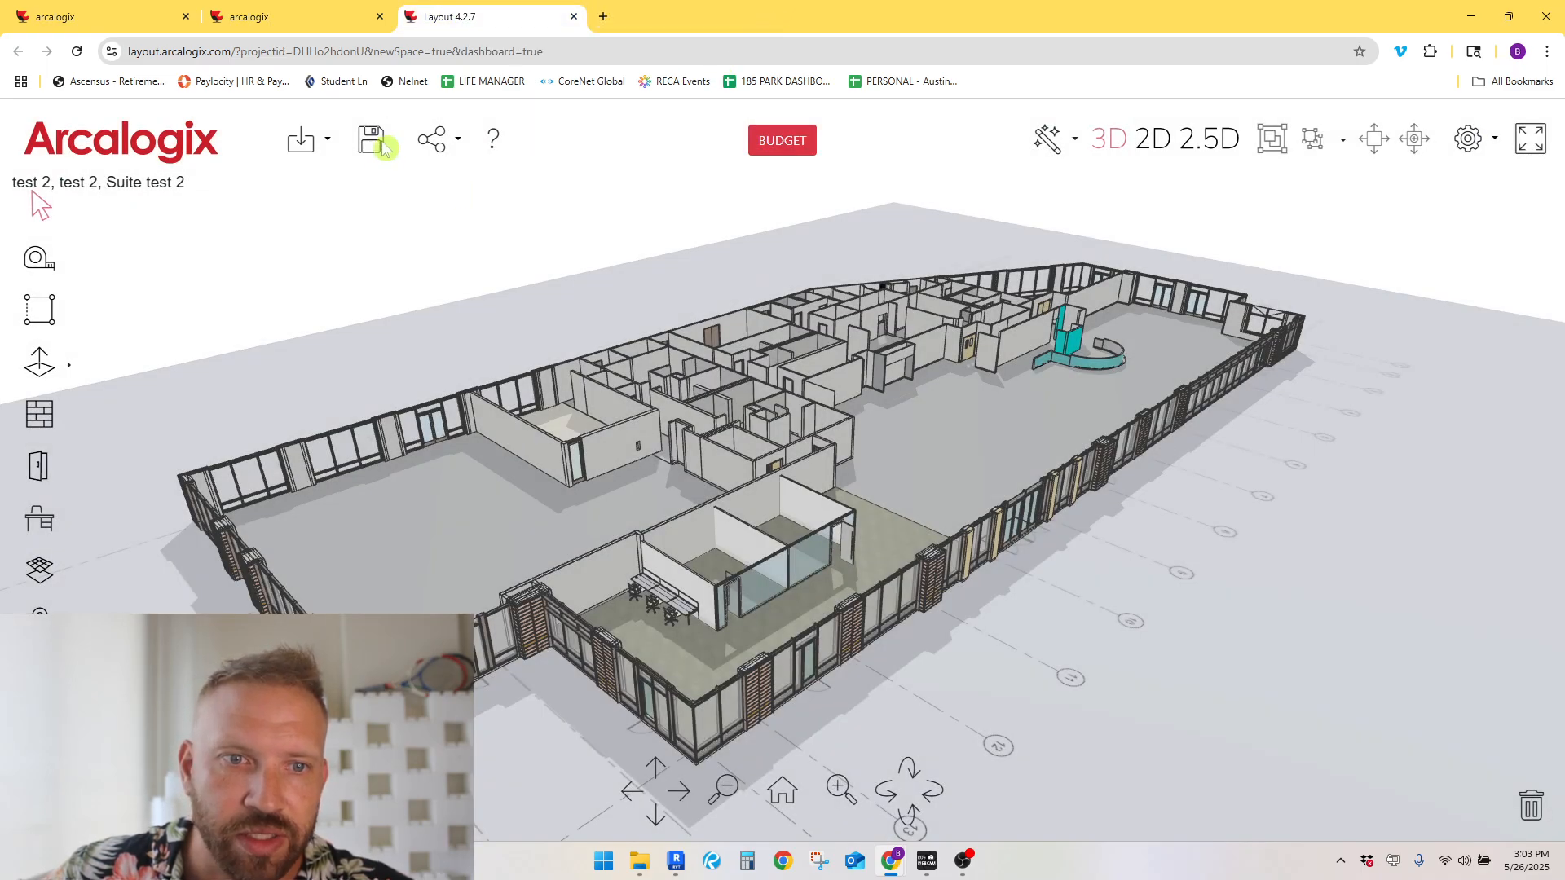
Step: Save the Suite test 2 layout using the toolbar Save icon
click(372, 138)
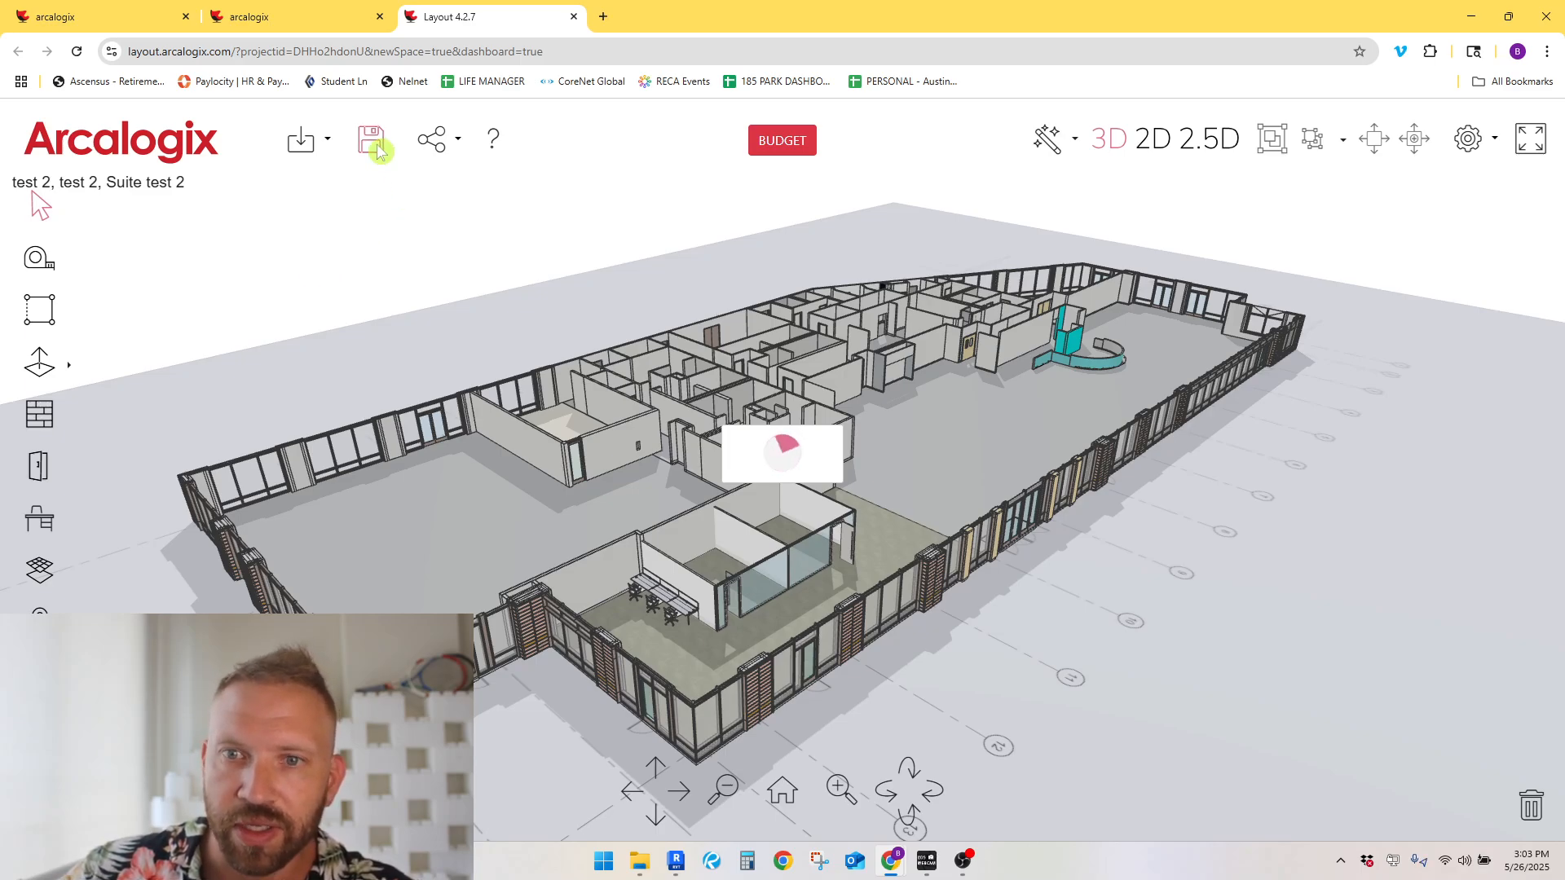
mouse_move(372, 139)
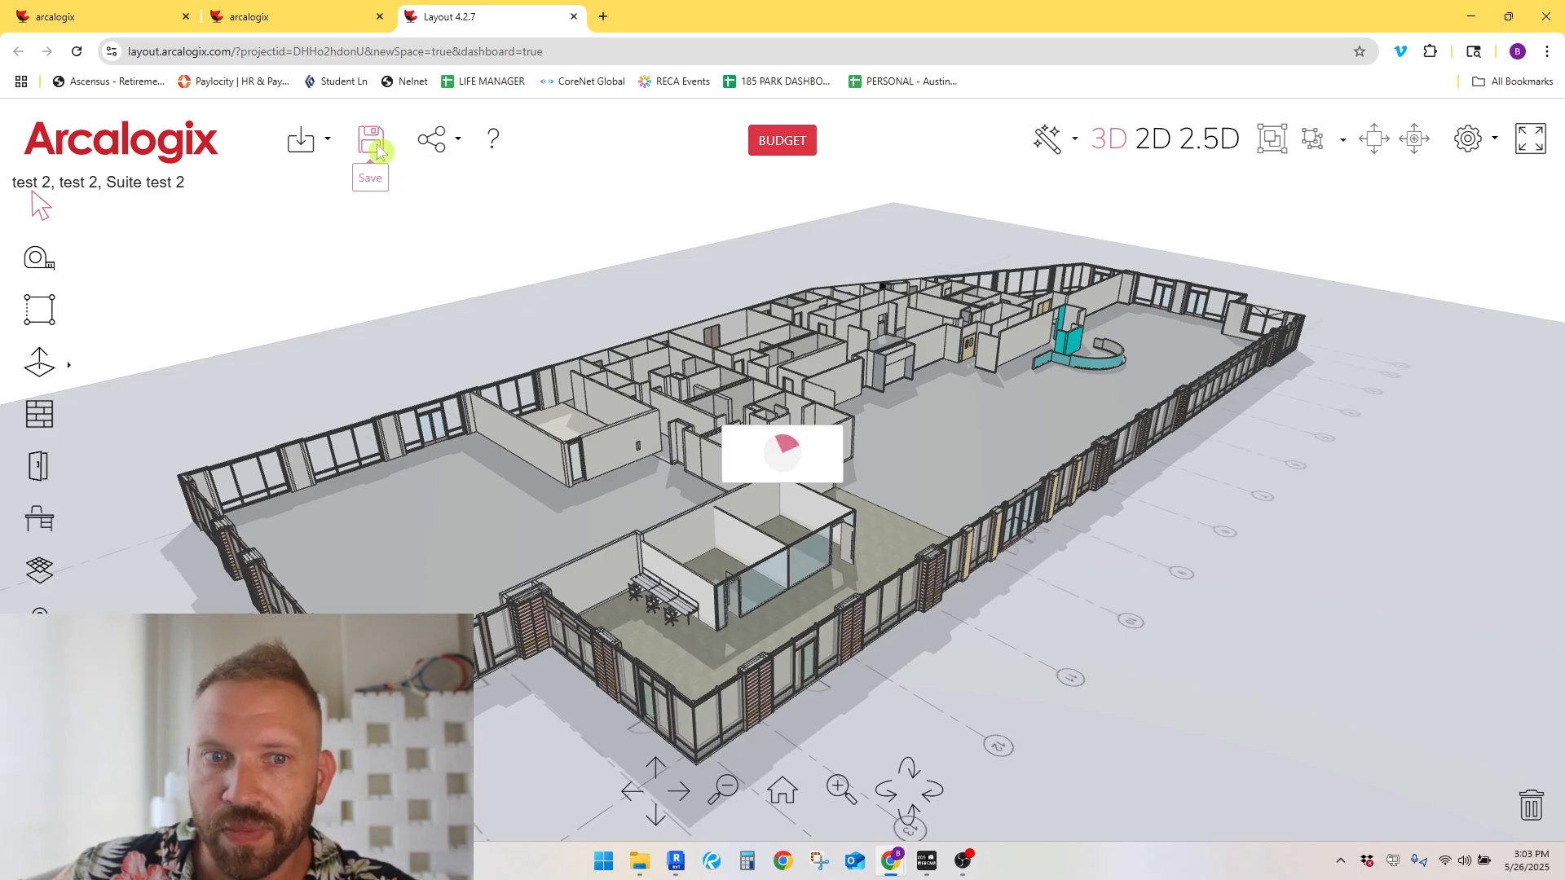
mouse_move(500, 243)
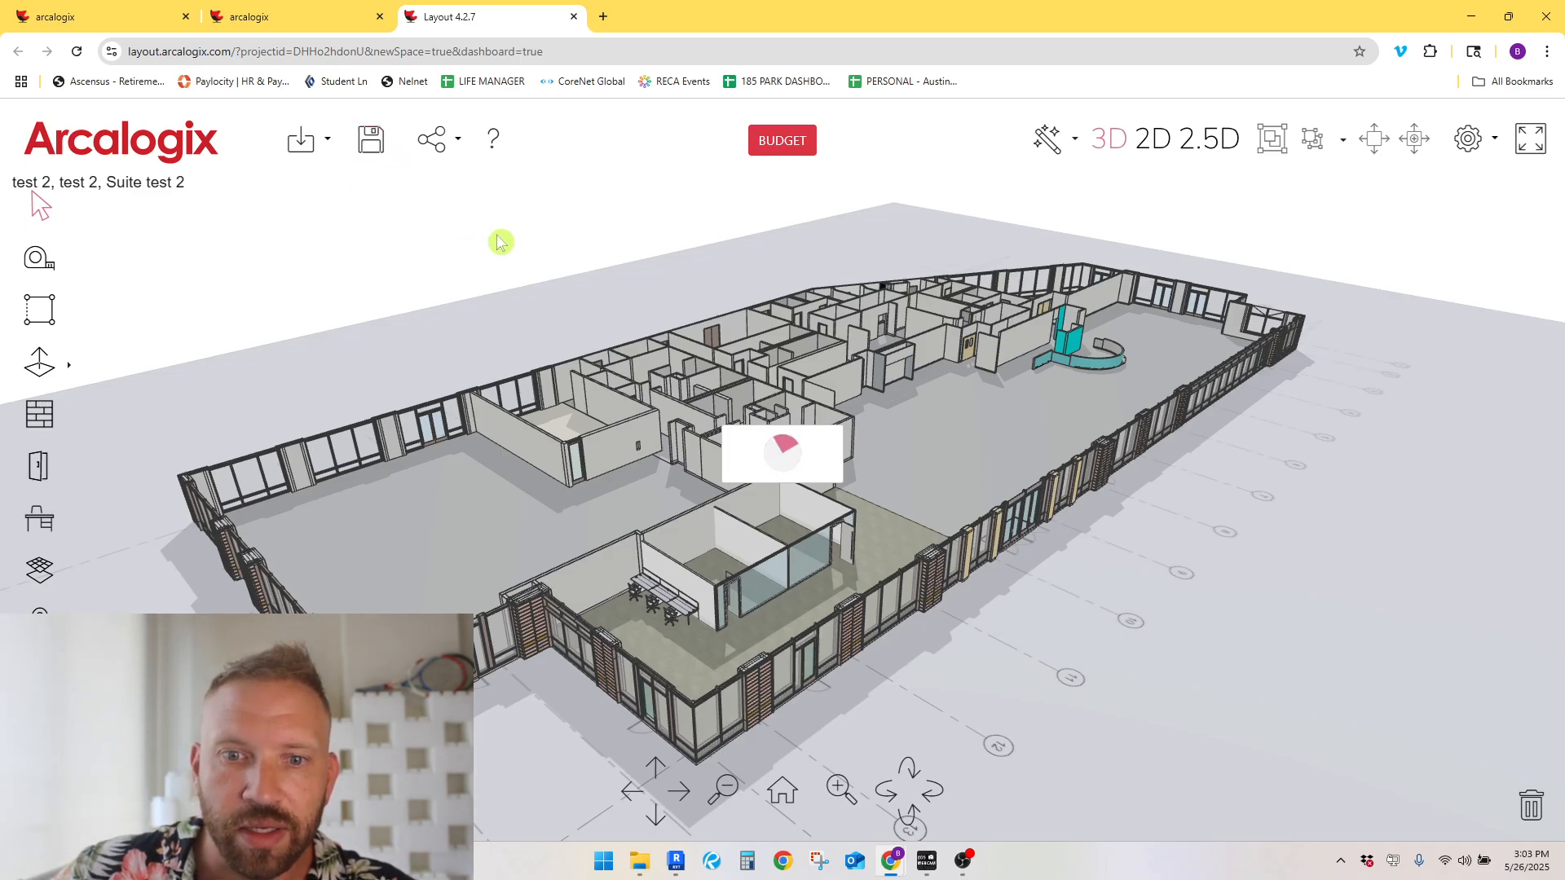
mouse_move(497, 258)
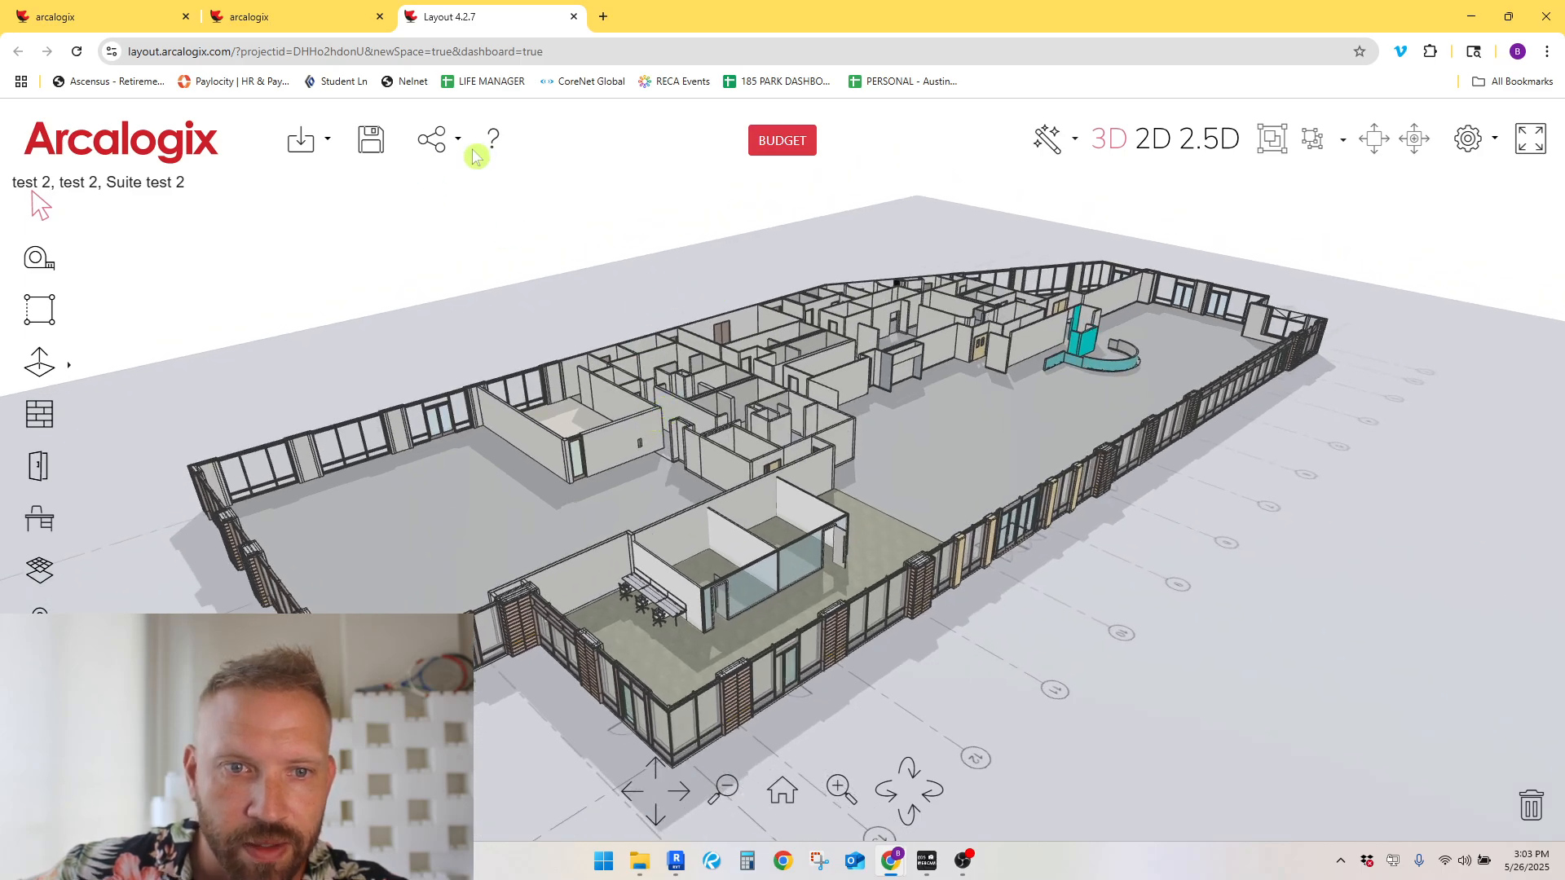
Step: Copy the suite's Viza share URL to the clipboard
click(431, 139)
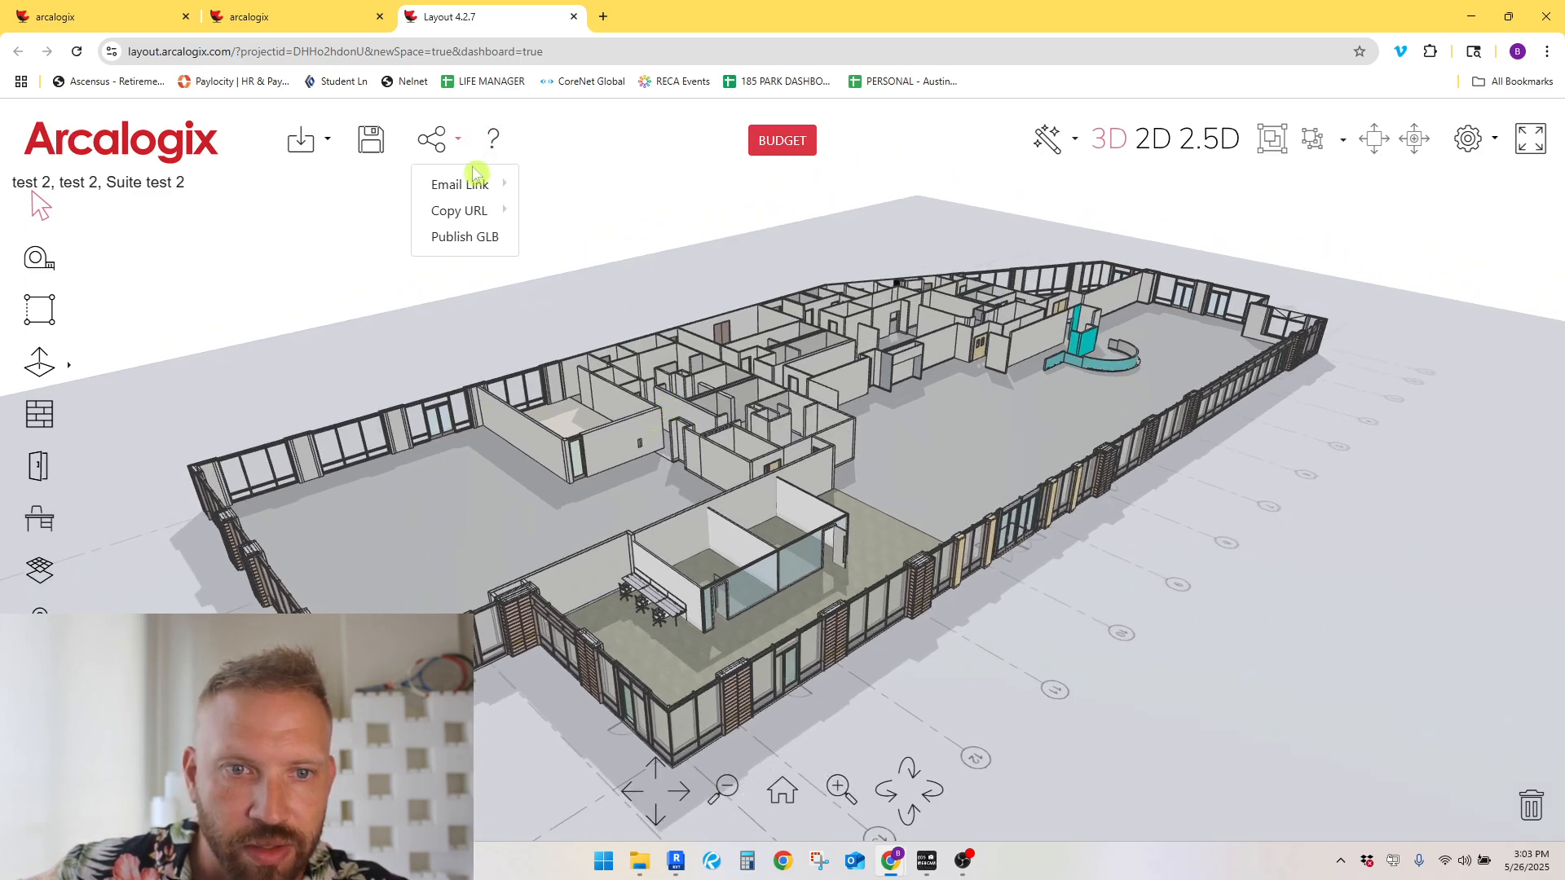
click(582, 203)
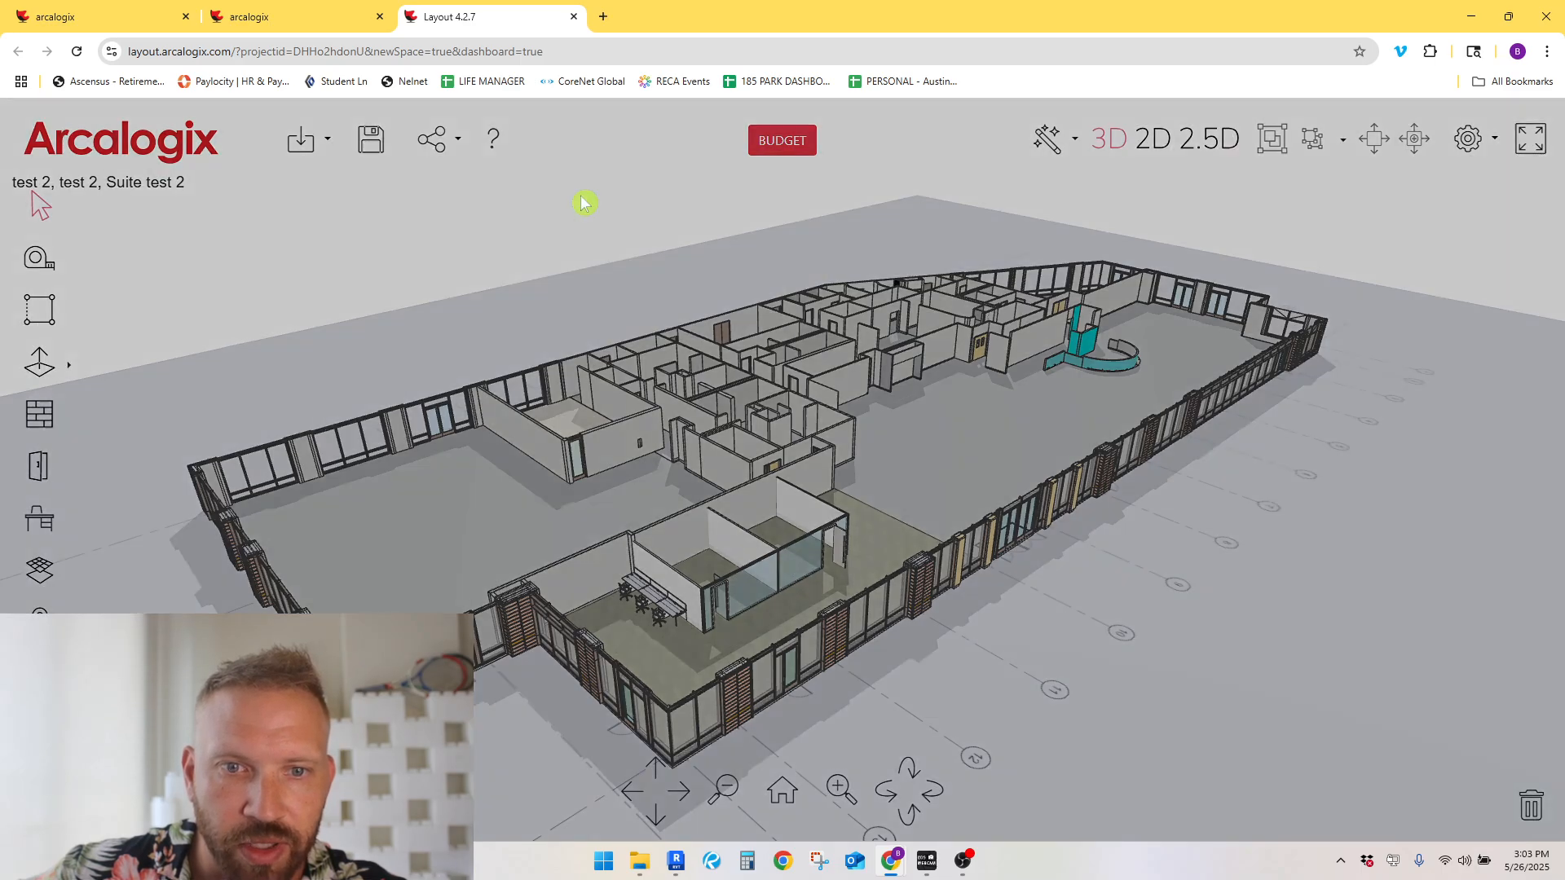
click(431, 138)
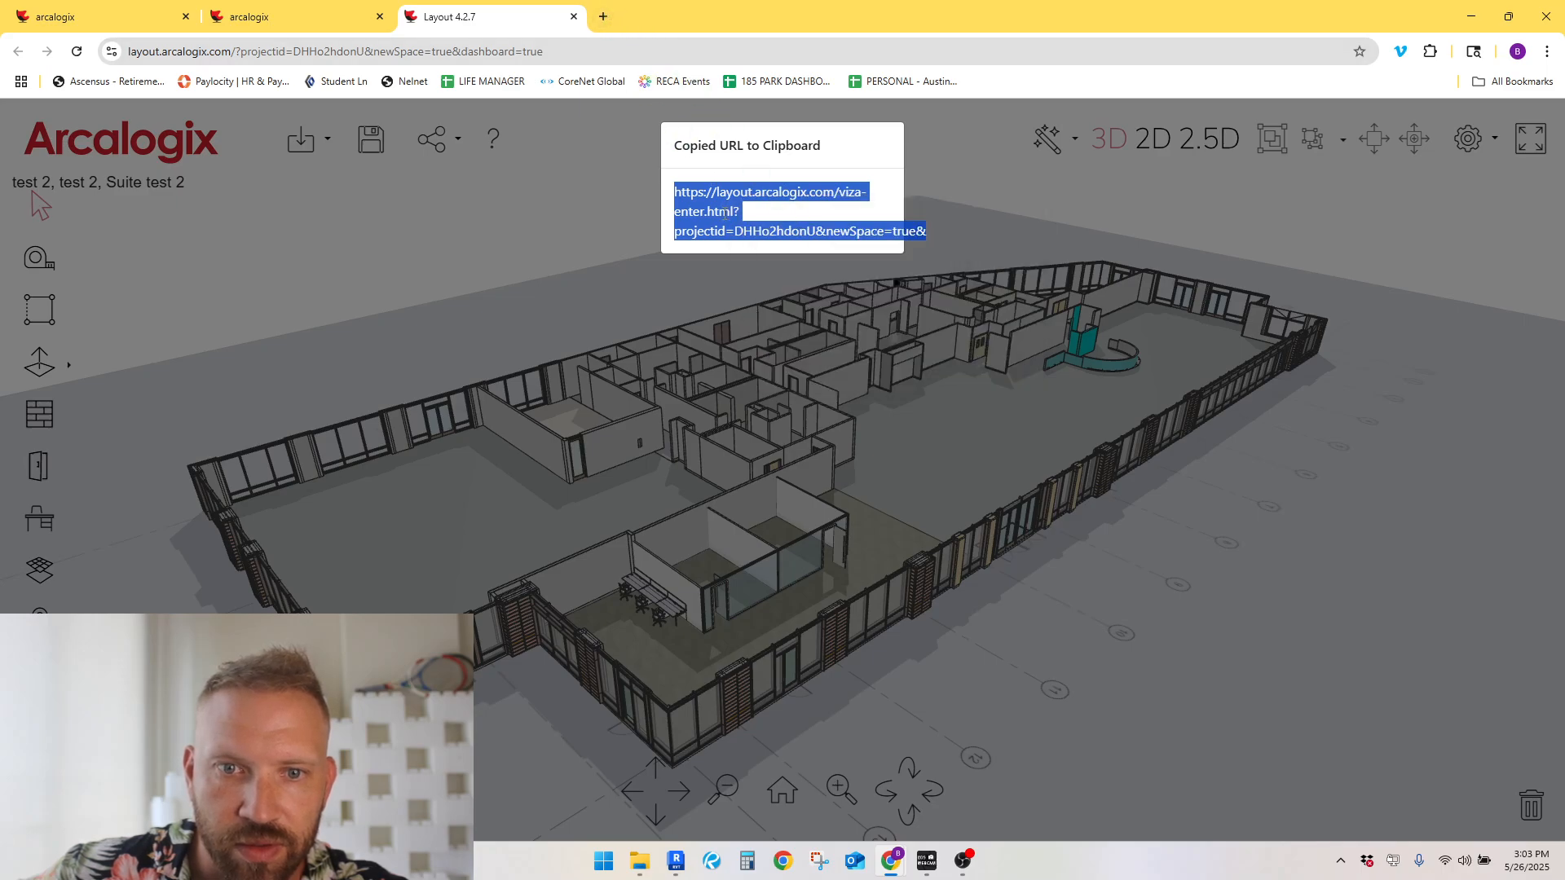
click(795, 16)
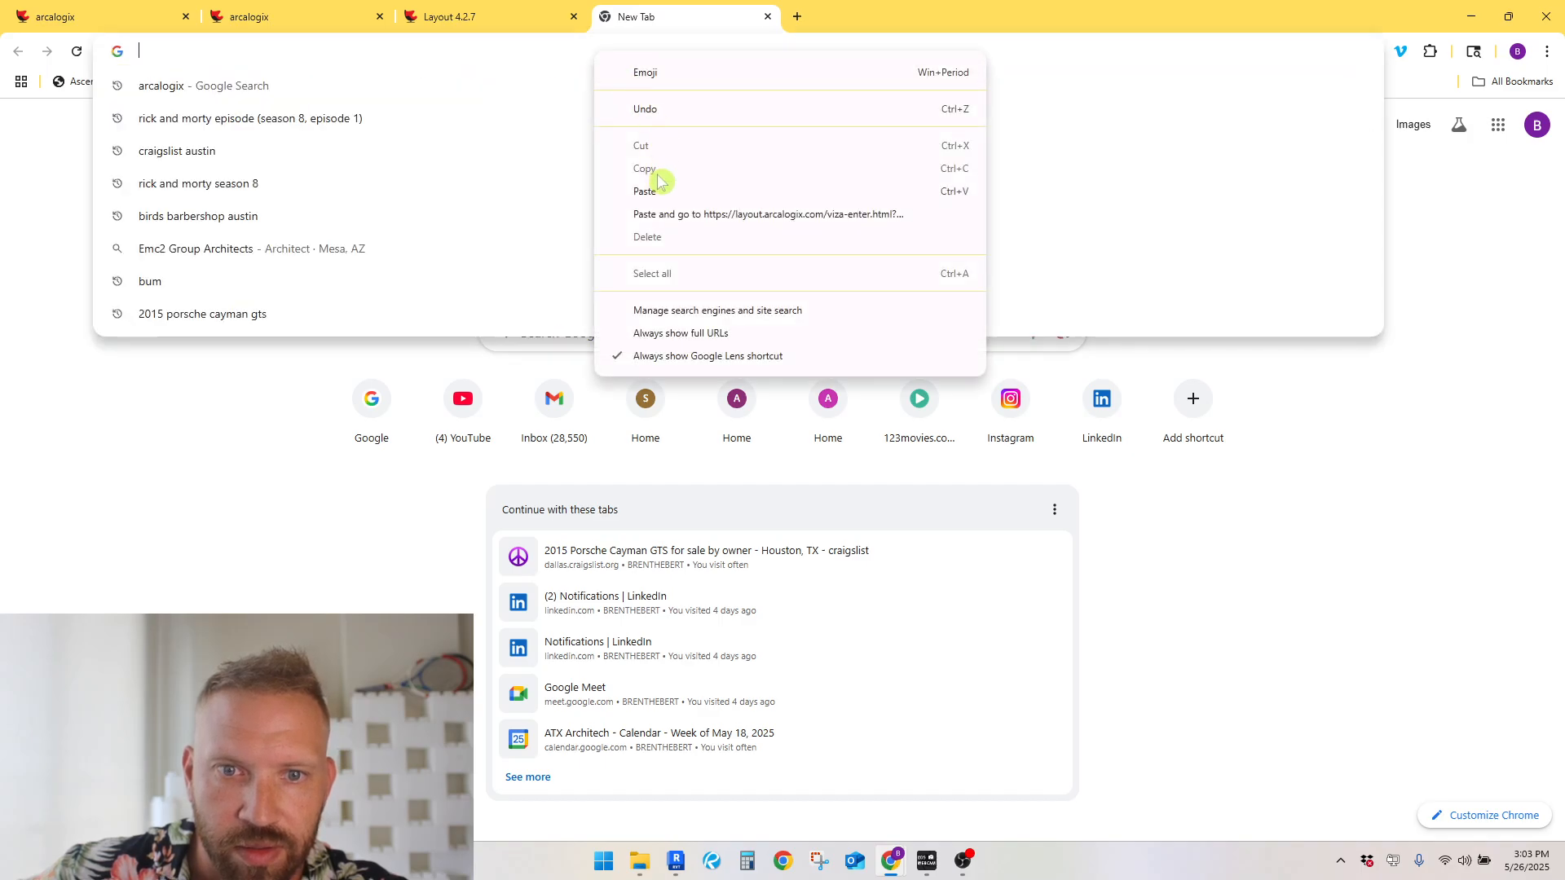
Step: Open the copied Viza link in a new tab and fill in the guest name
click(769, 213)
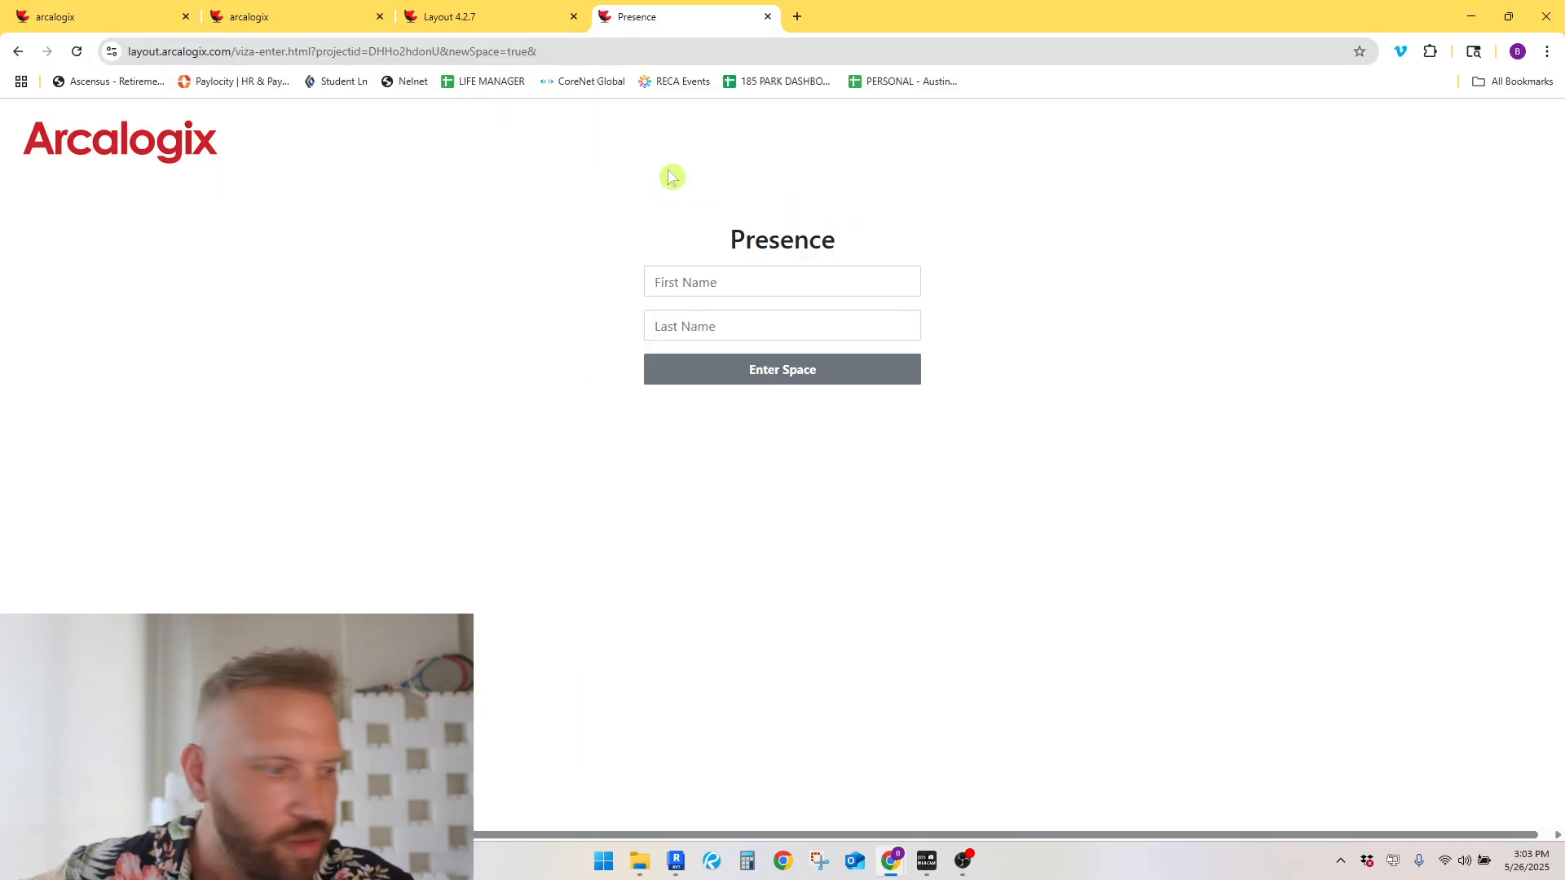
click(782, 281)
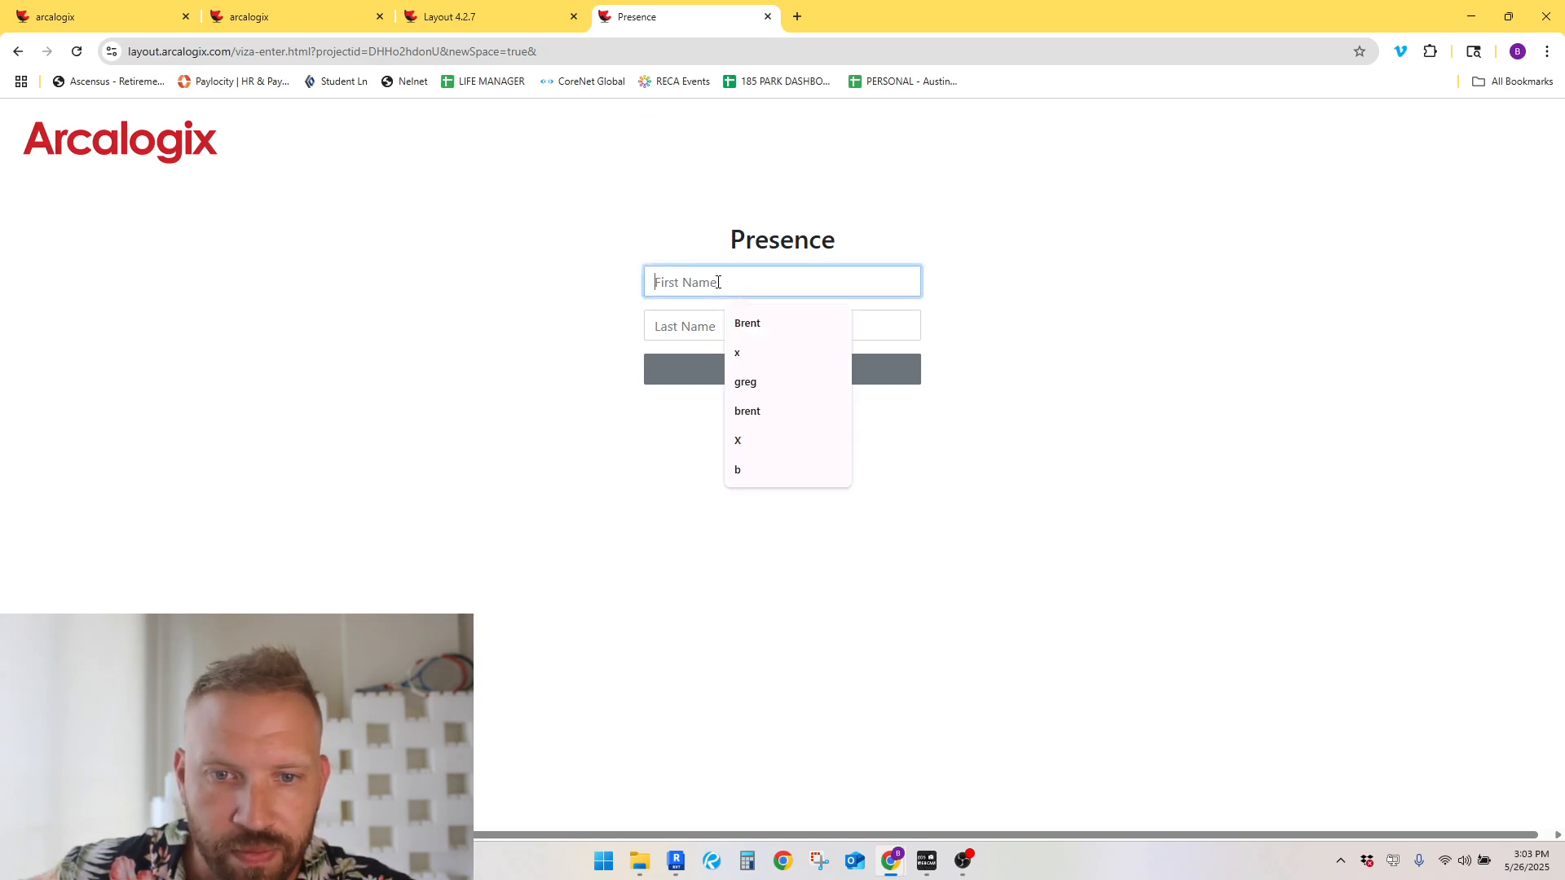
click(746, 323)
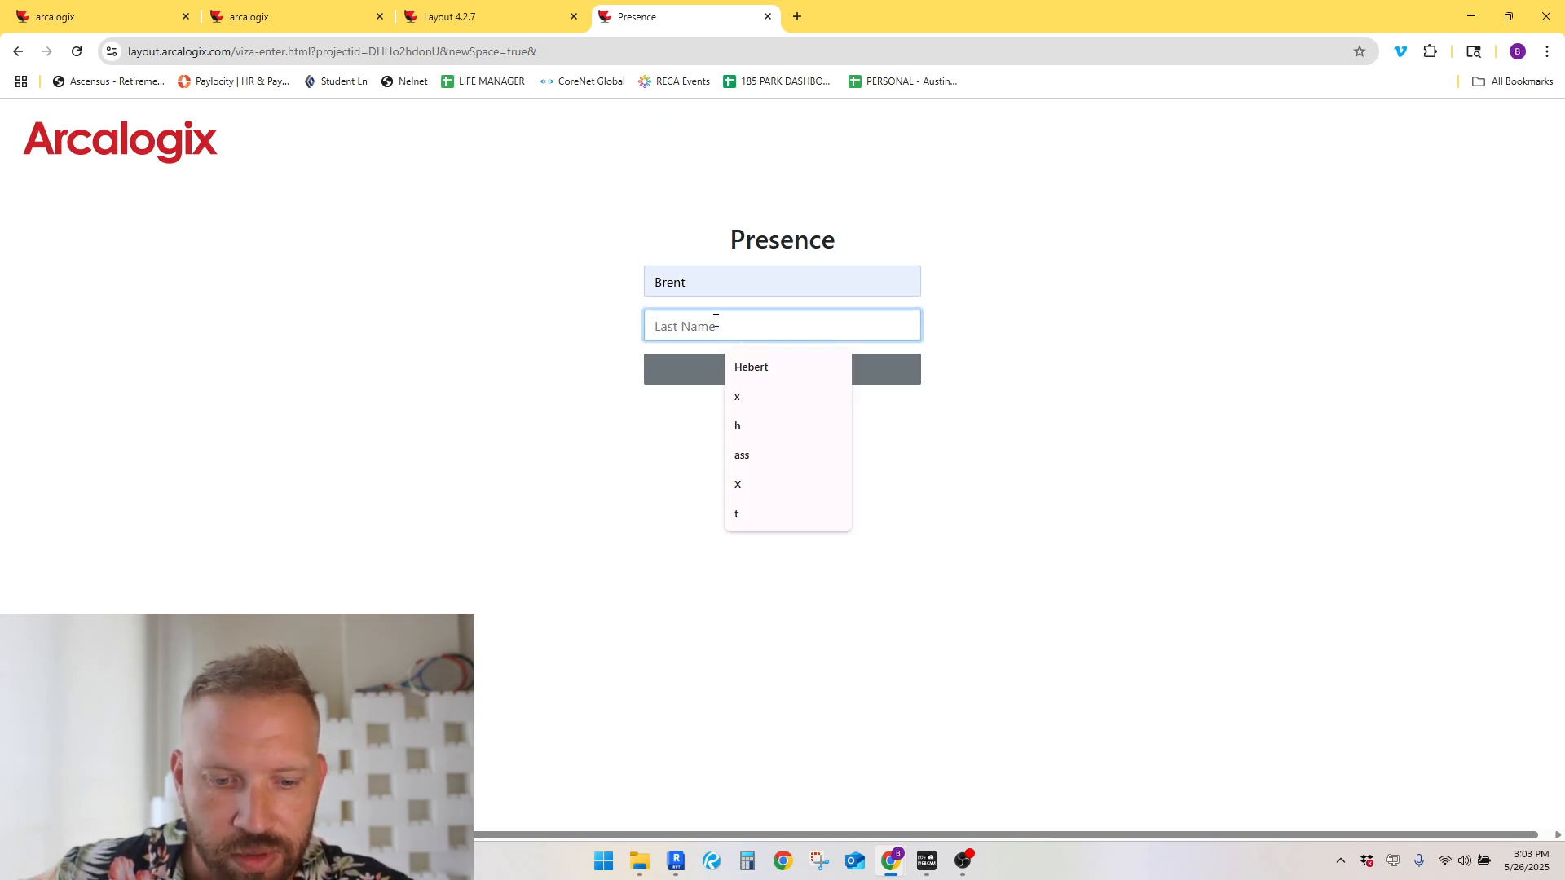
text(x)
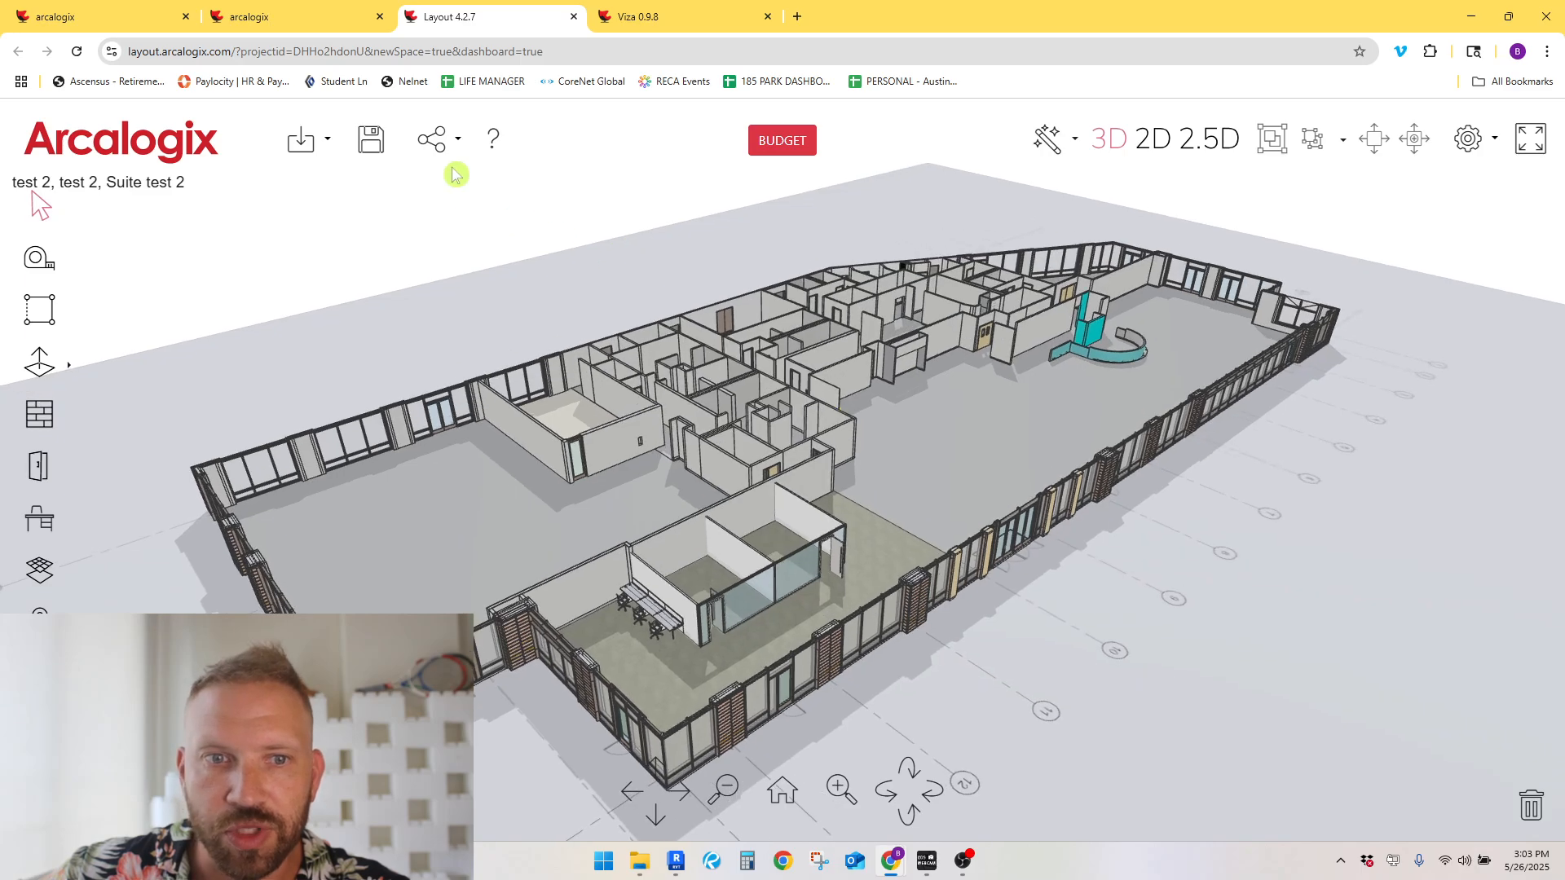
Step: Copy the editor link and review its zero-cost budget, including the Operational tab
click(430, 138)
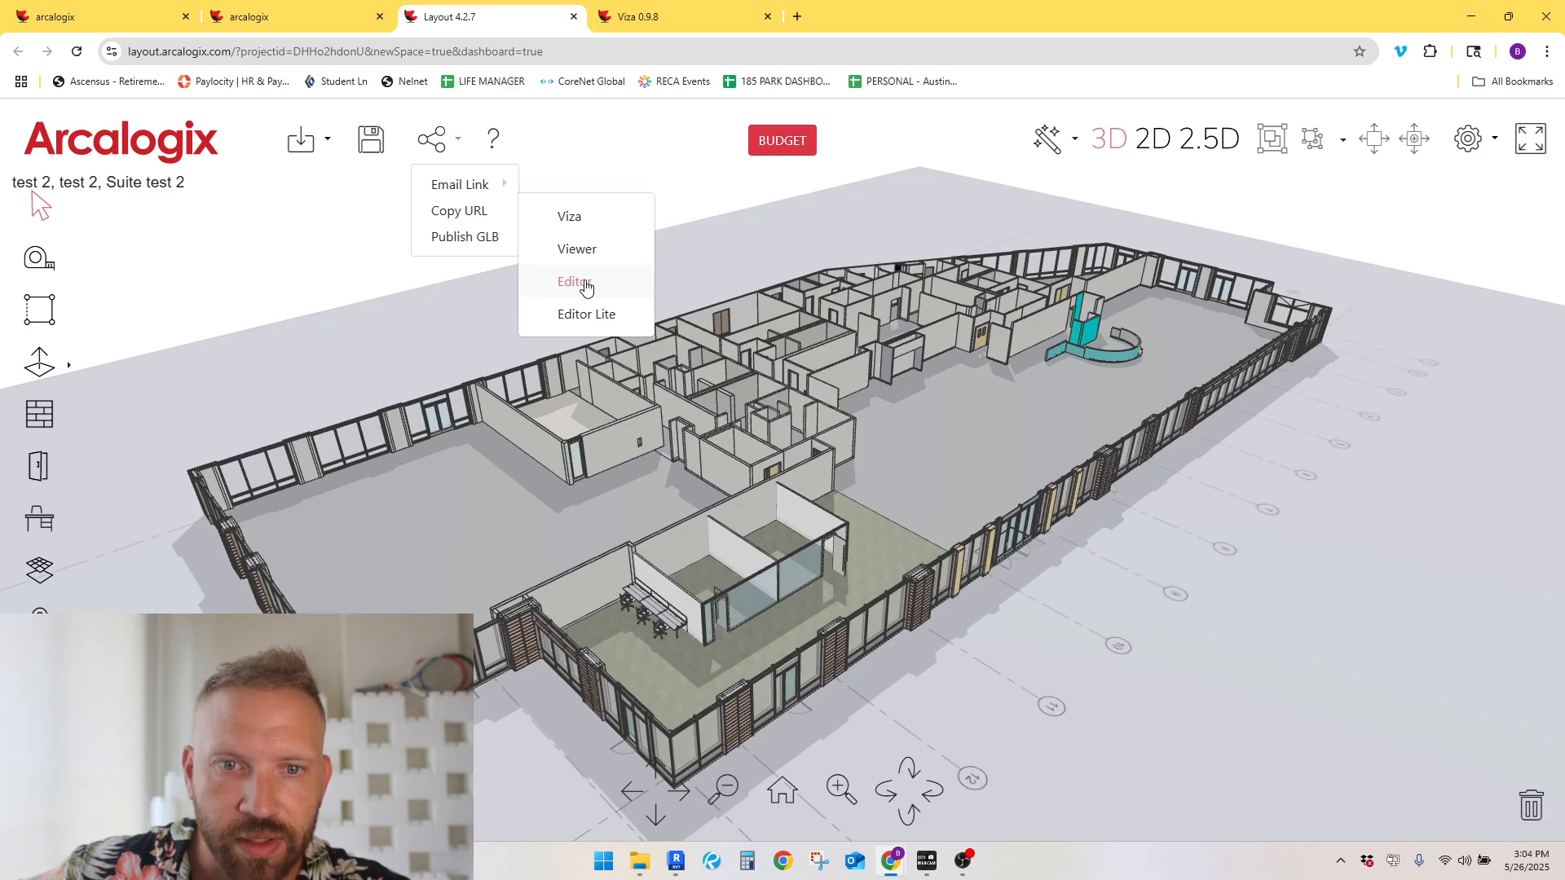
click(458, 210)
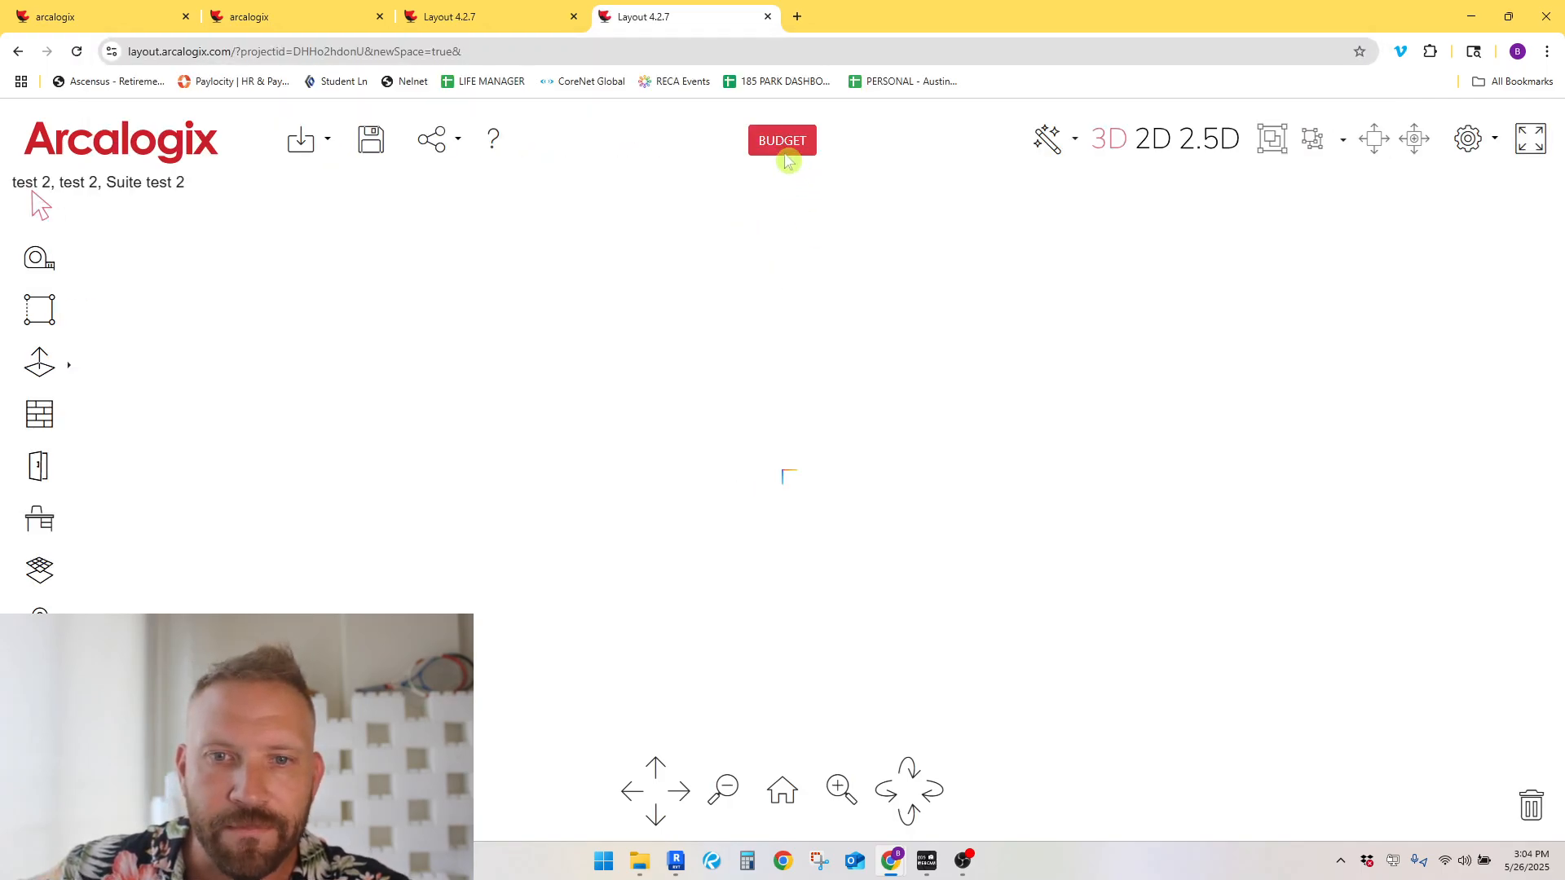
click(782, 140)
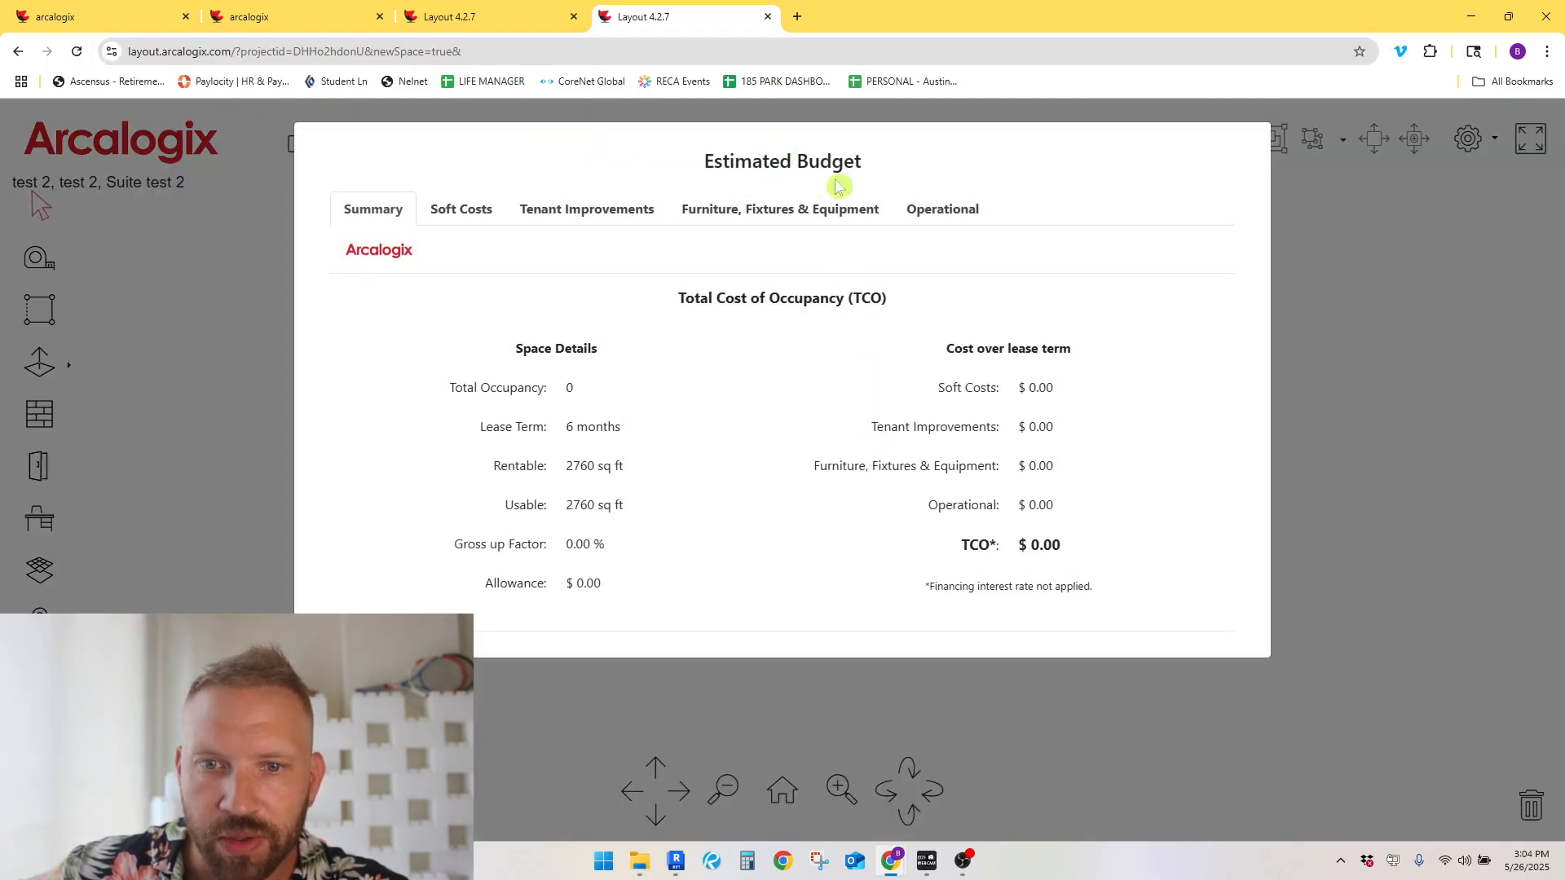
click(940, 209)
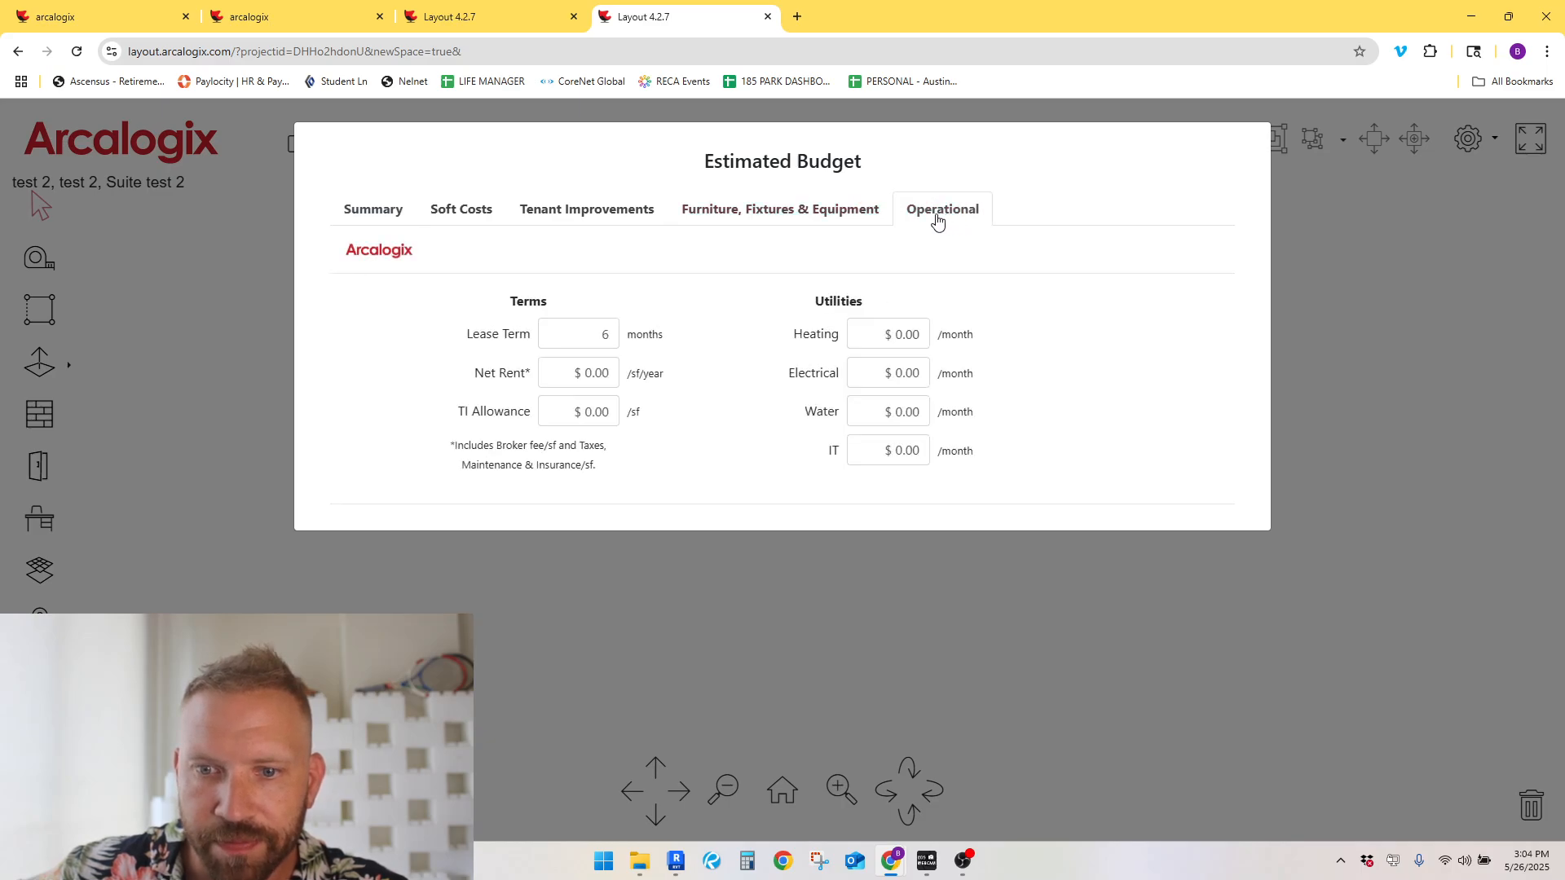
click(586, 209)
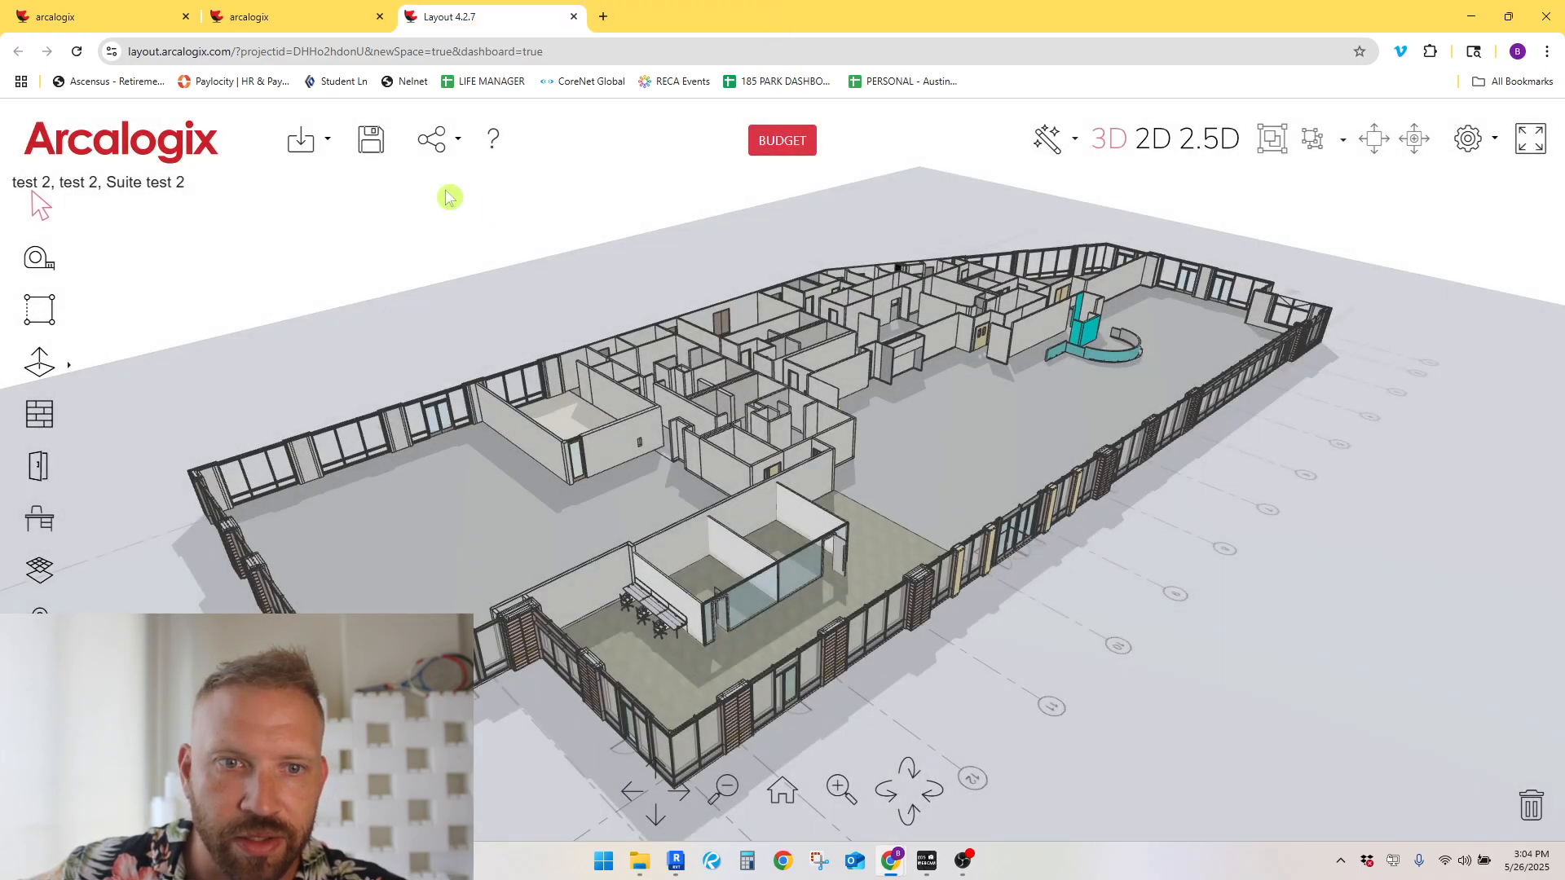
mouse_move(370, 138)
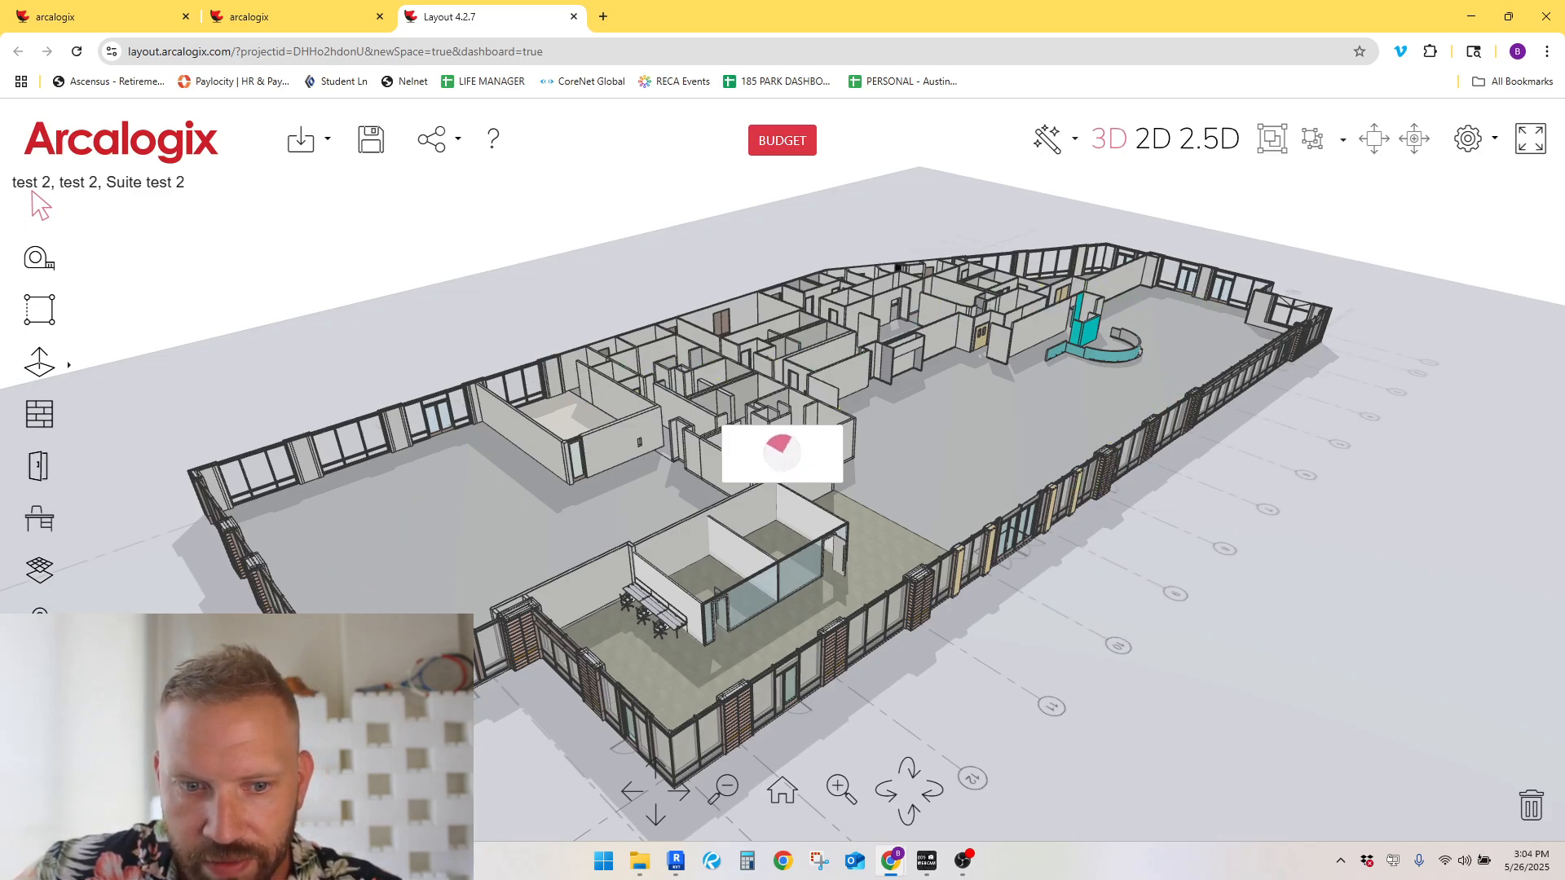
mouse_move(819, 347)
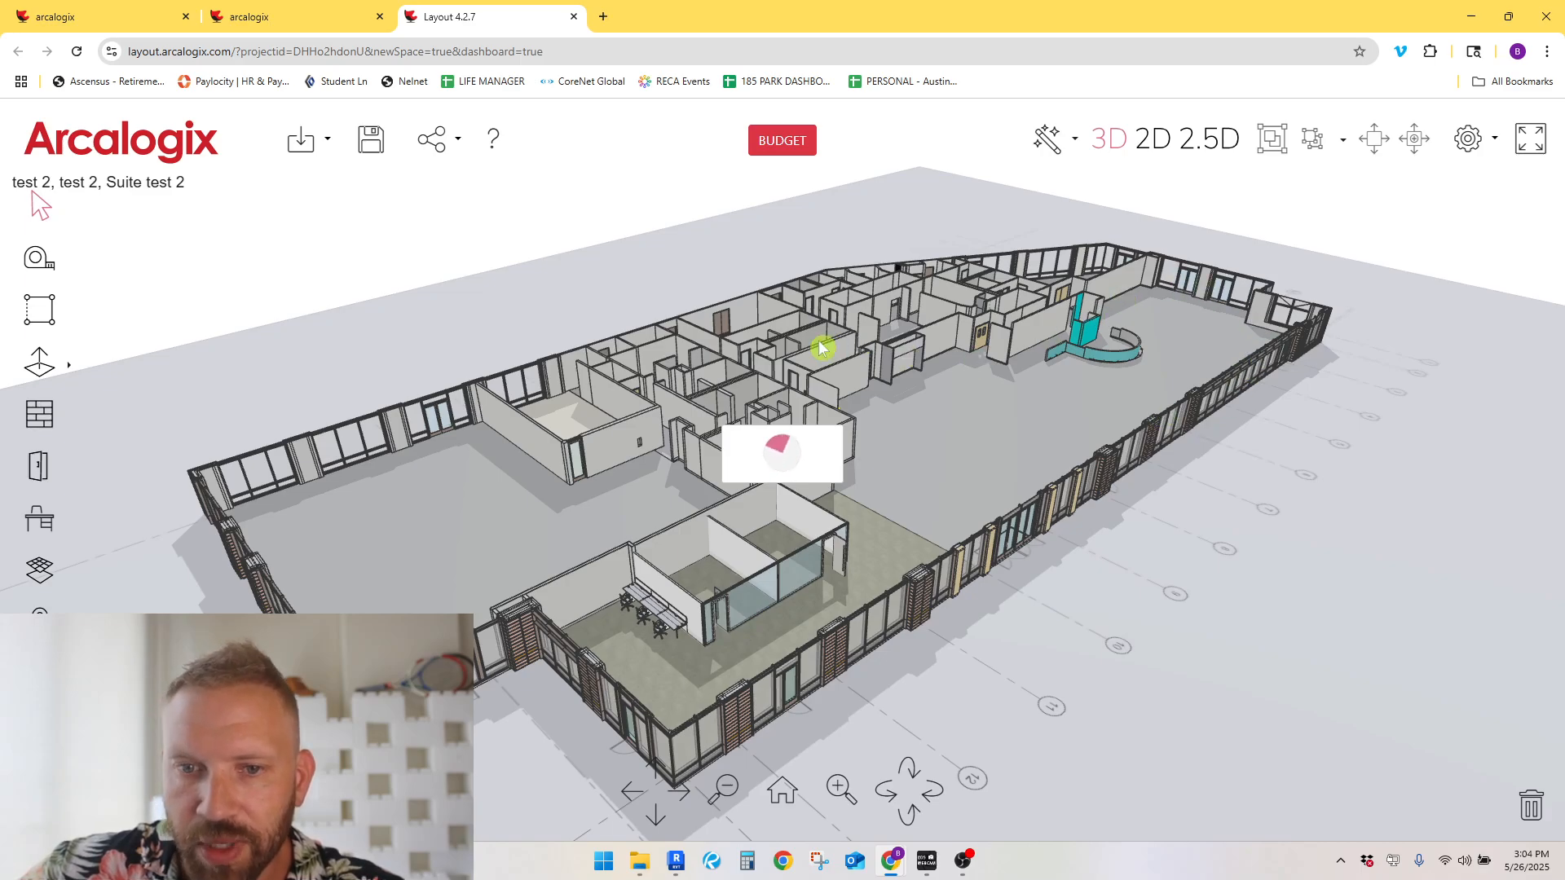